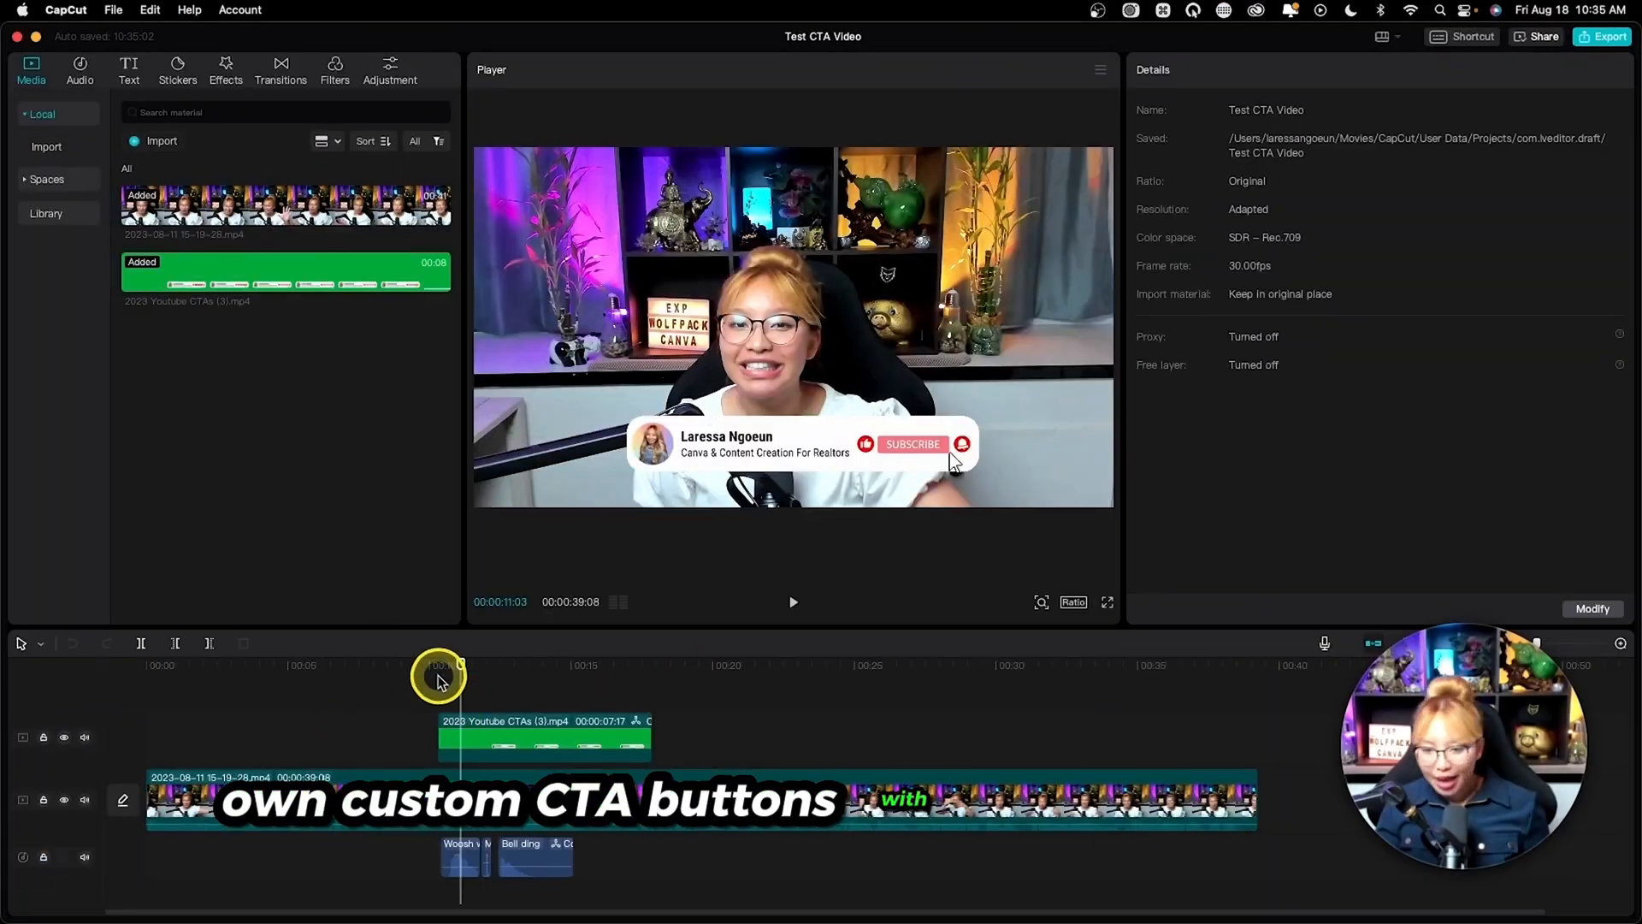
Replay the test video from about 9 s, just before the subscribe banner appears
left_click(792, 601)
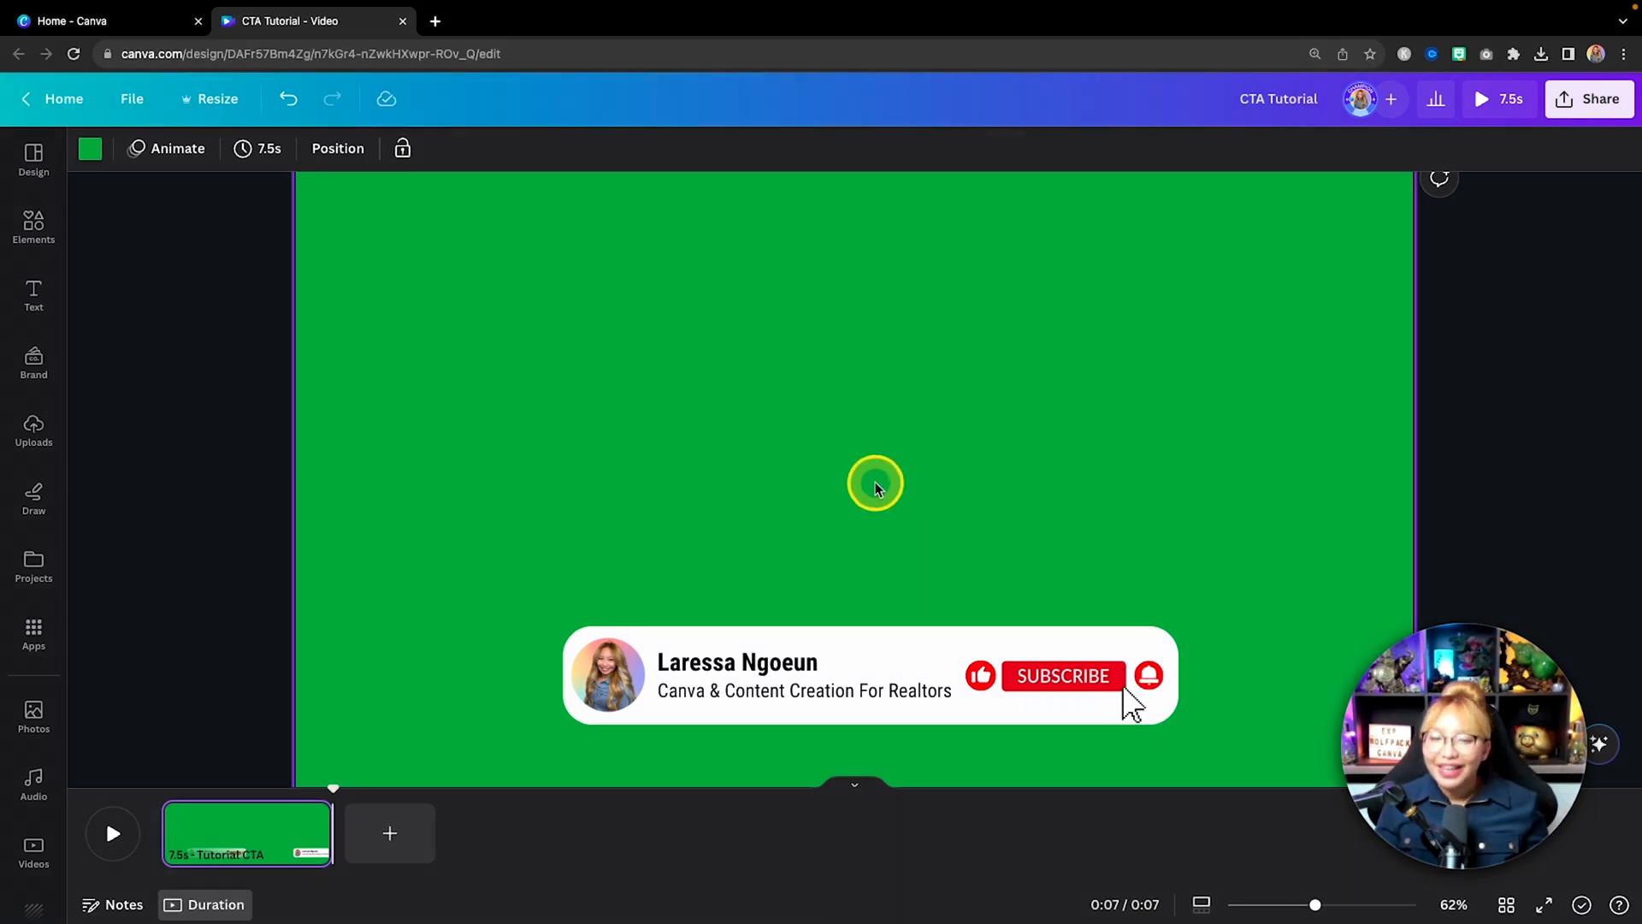
mouse_move(1163, 728)
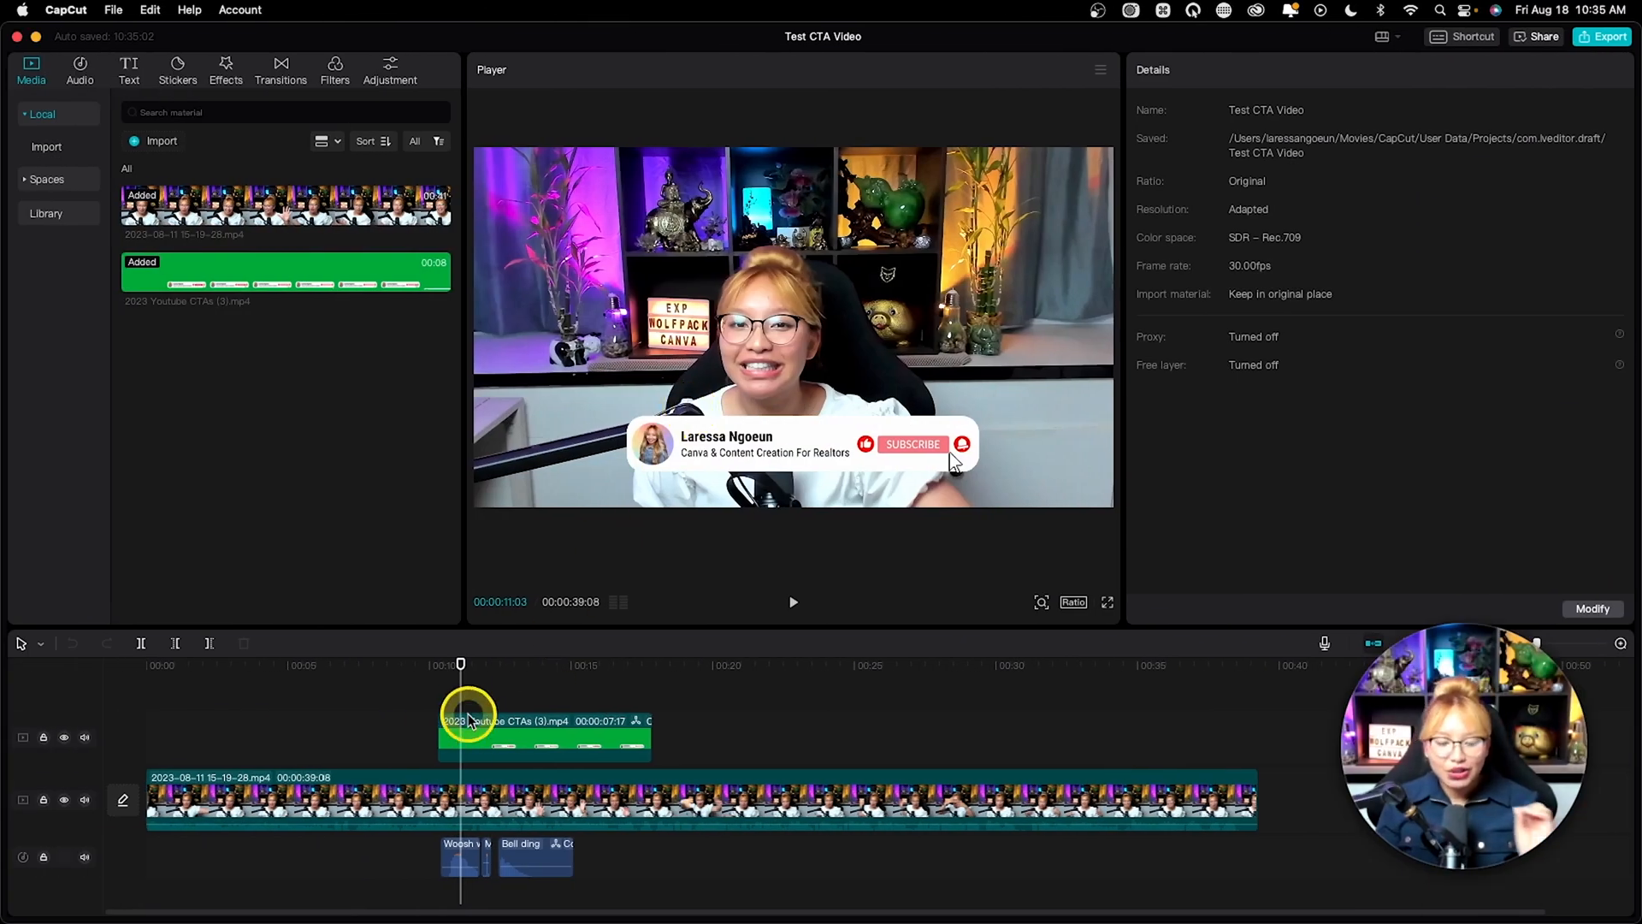
left_click_drag(461, 663, 413, 664)
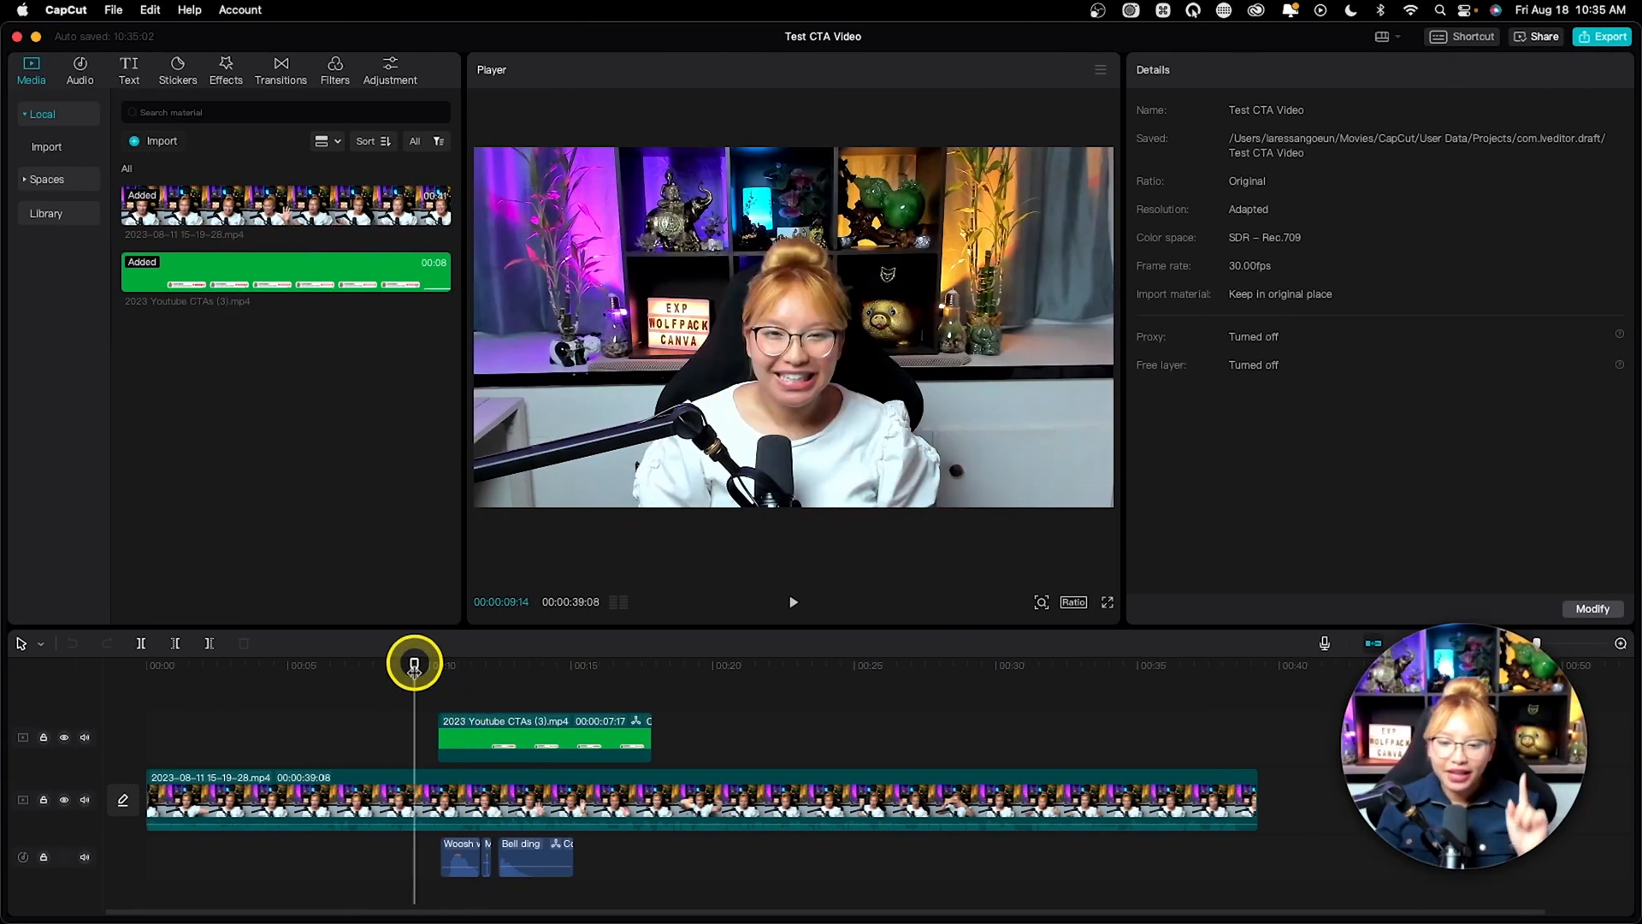
key("space")
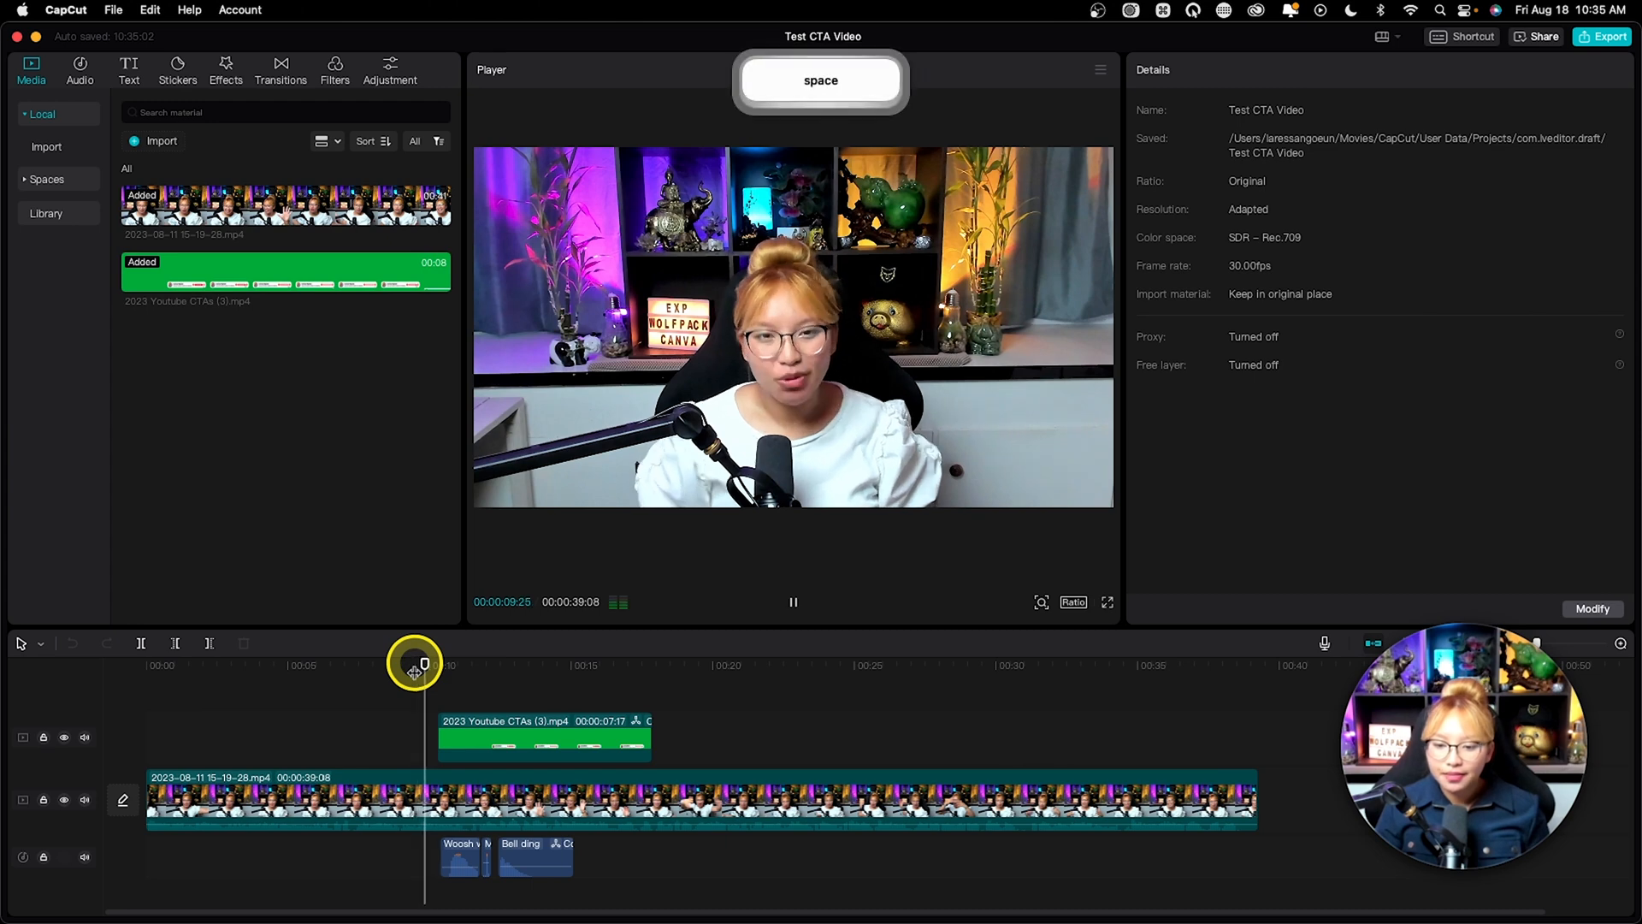
key("space")
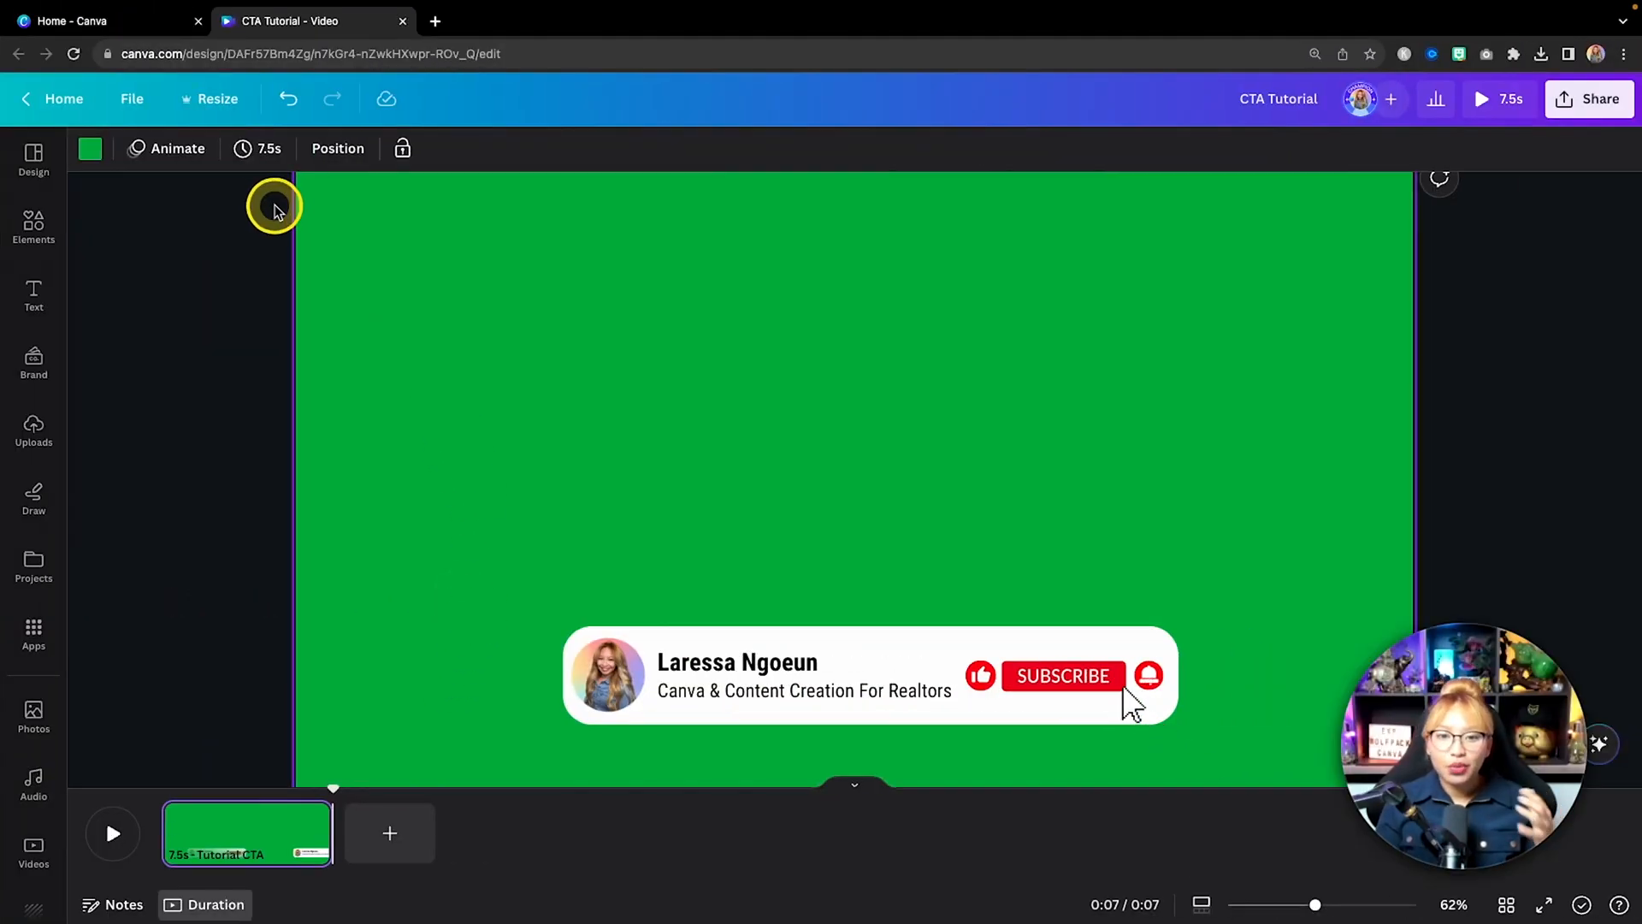
left_click(99, 20)
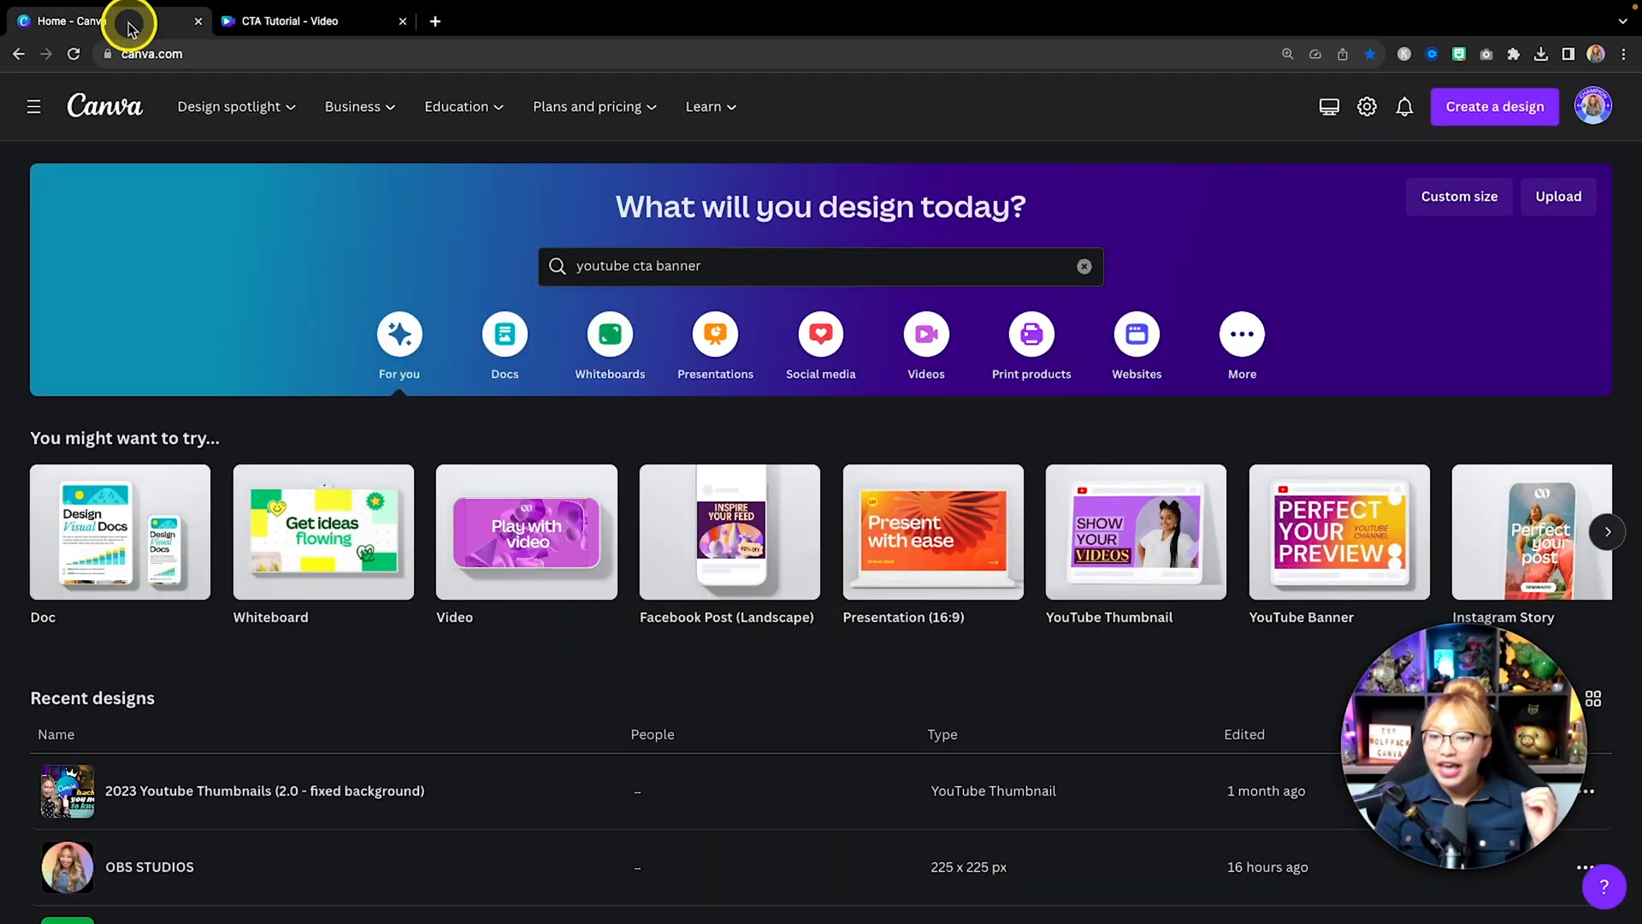
mouse_move(526, 532)
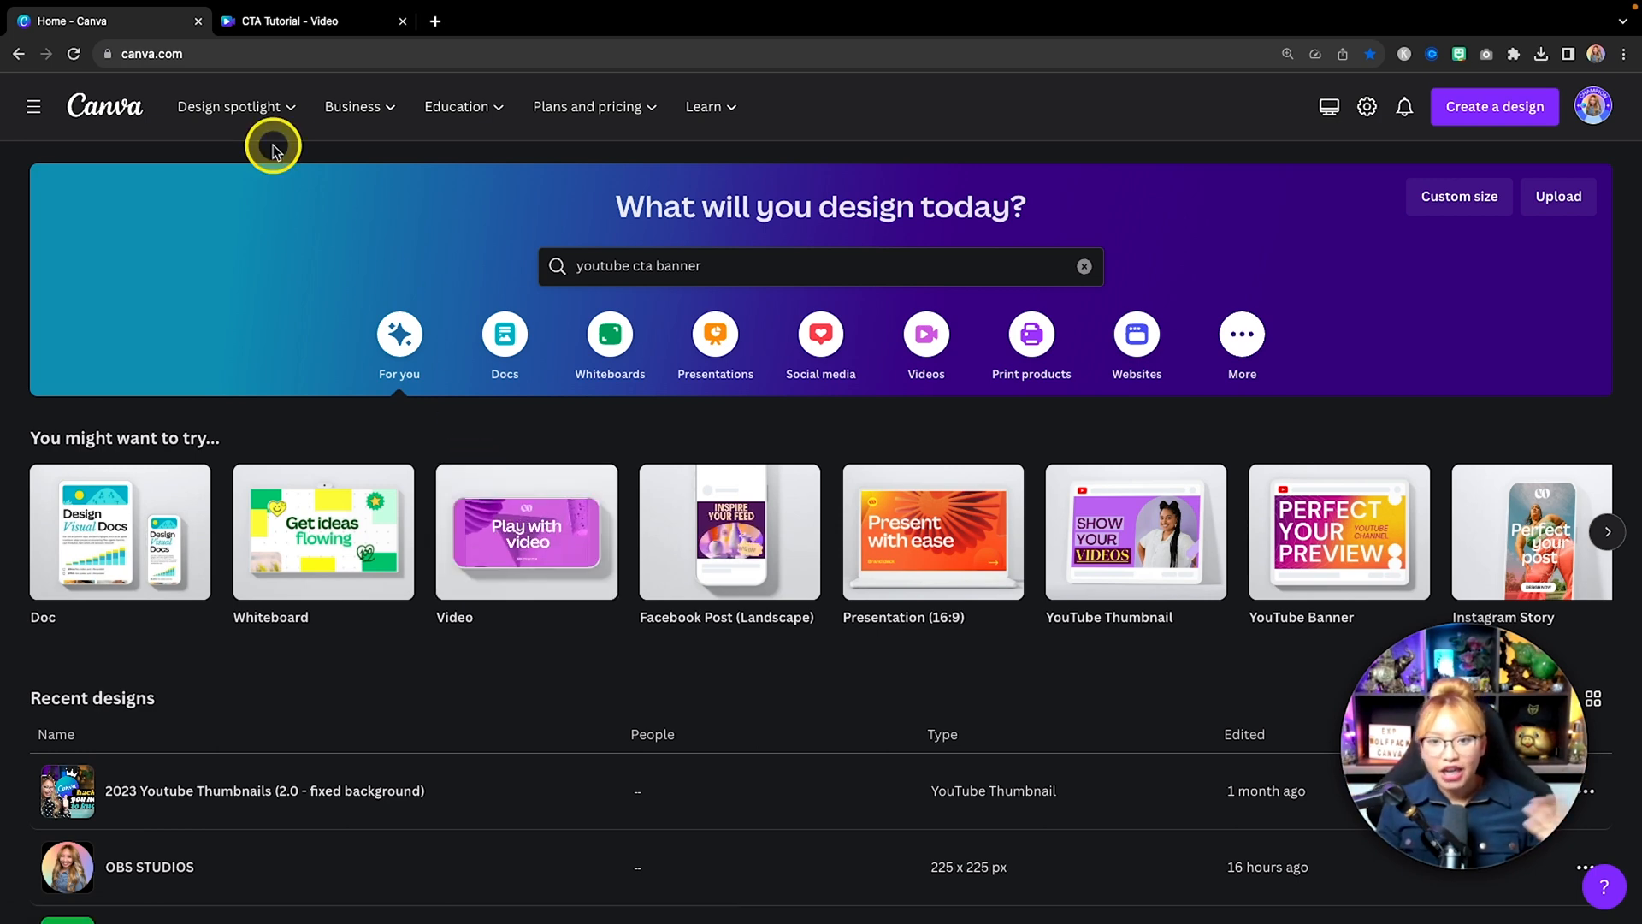
left_click(304, 20)
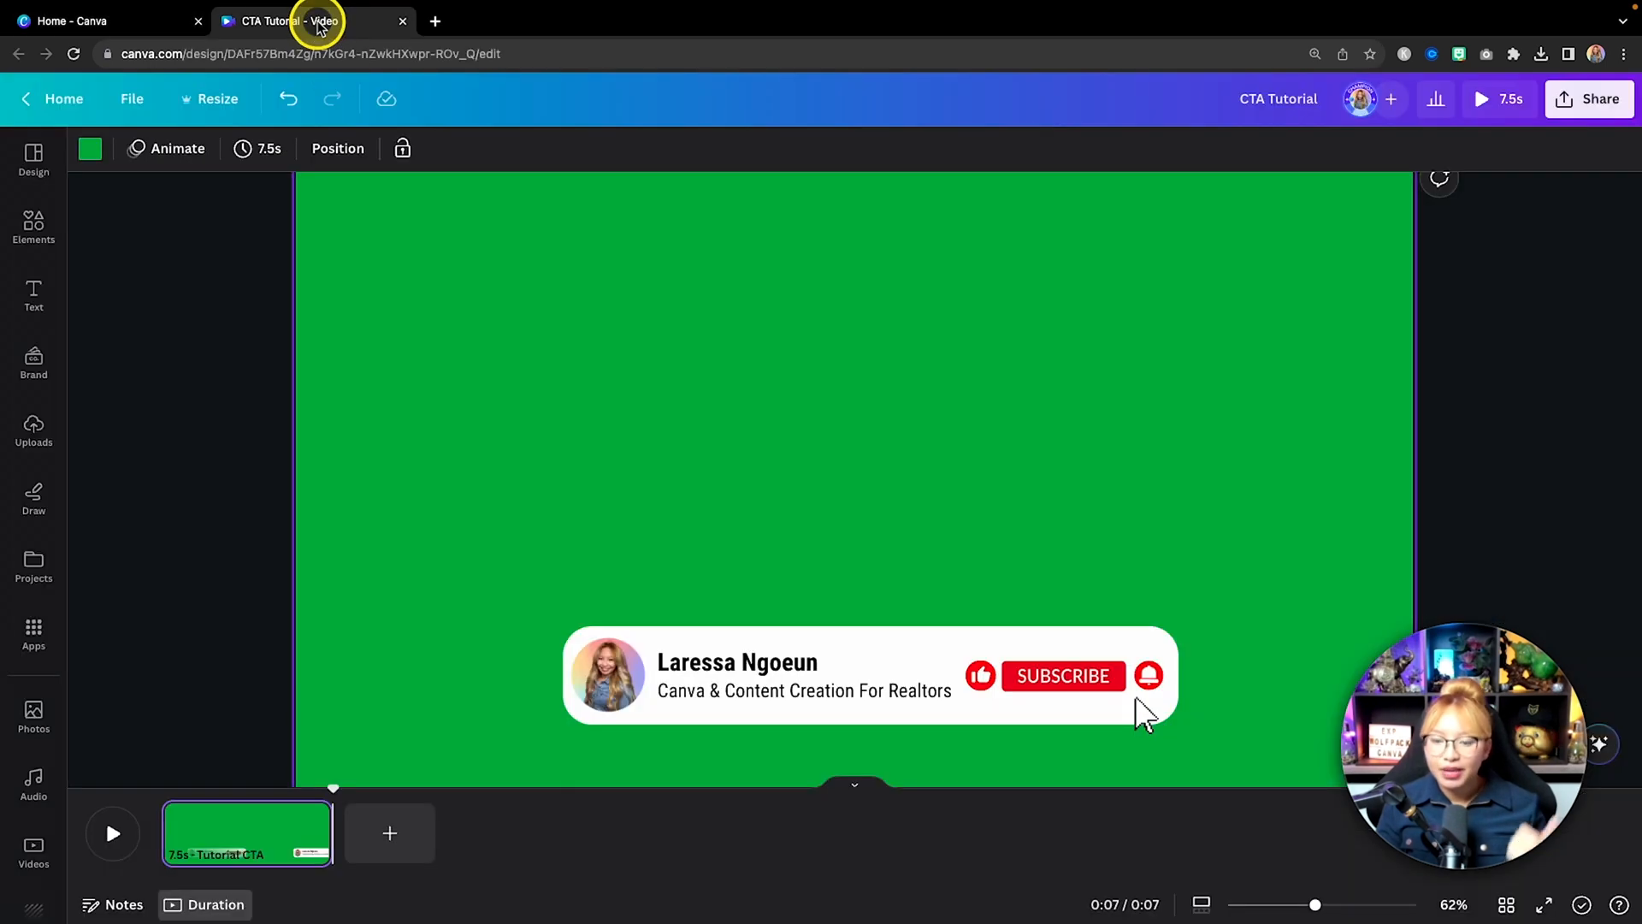
Add a new page to the CTA Tutorial design with the document's green background
left_click(390, 834)
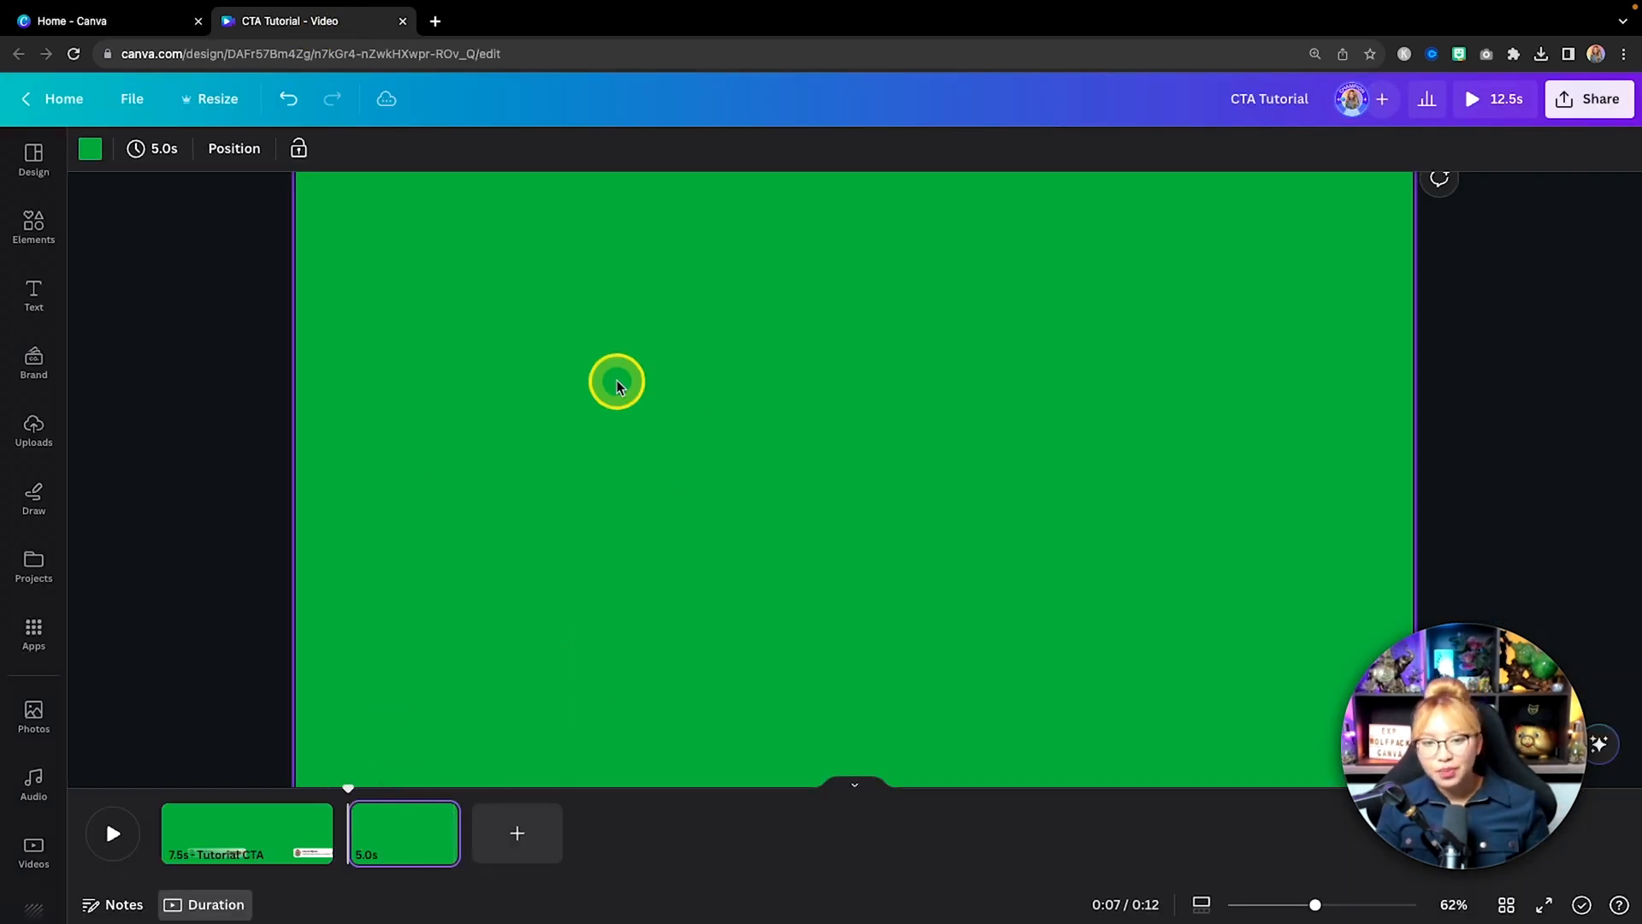
mouse_move(354, 302)
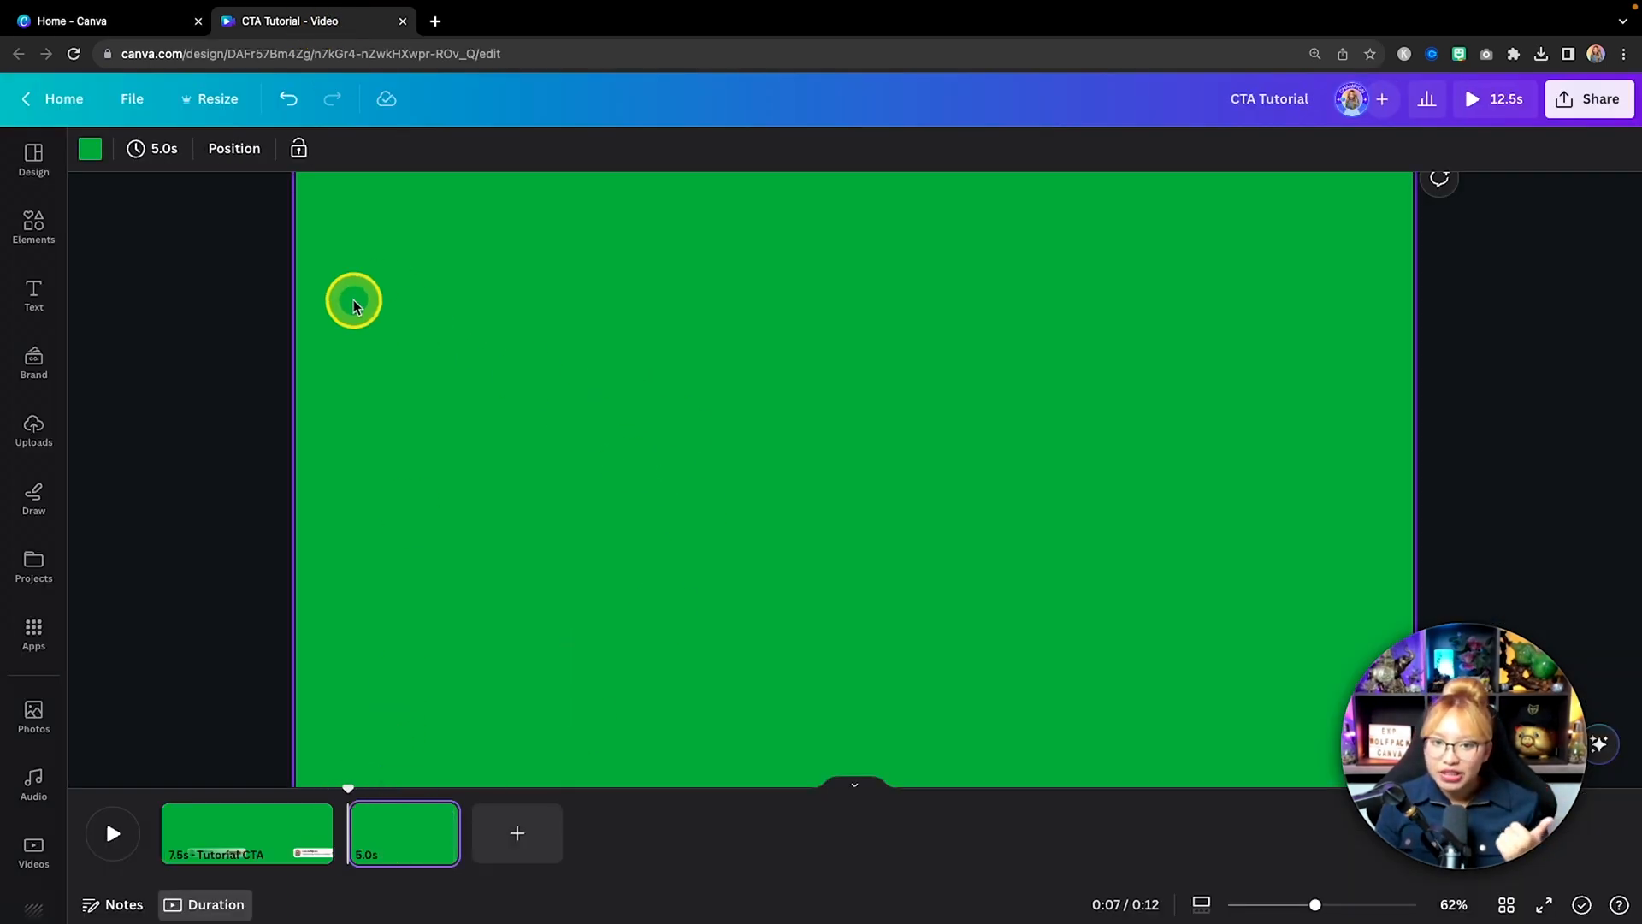
left_click(90, 148)
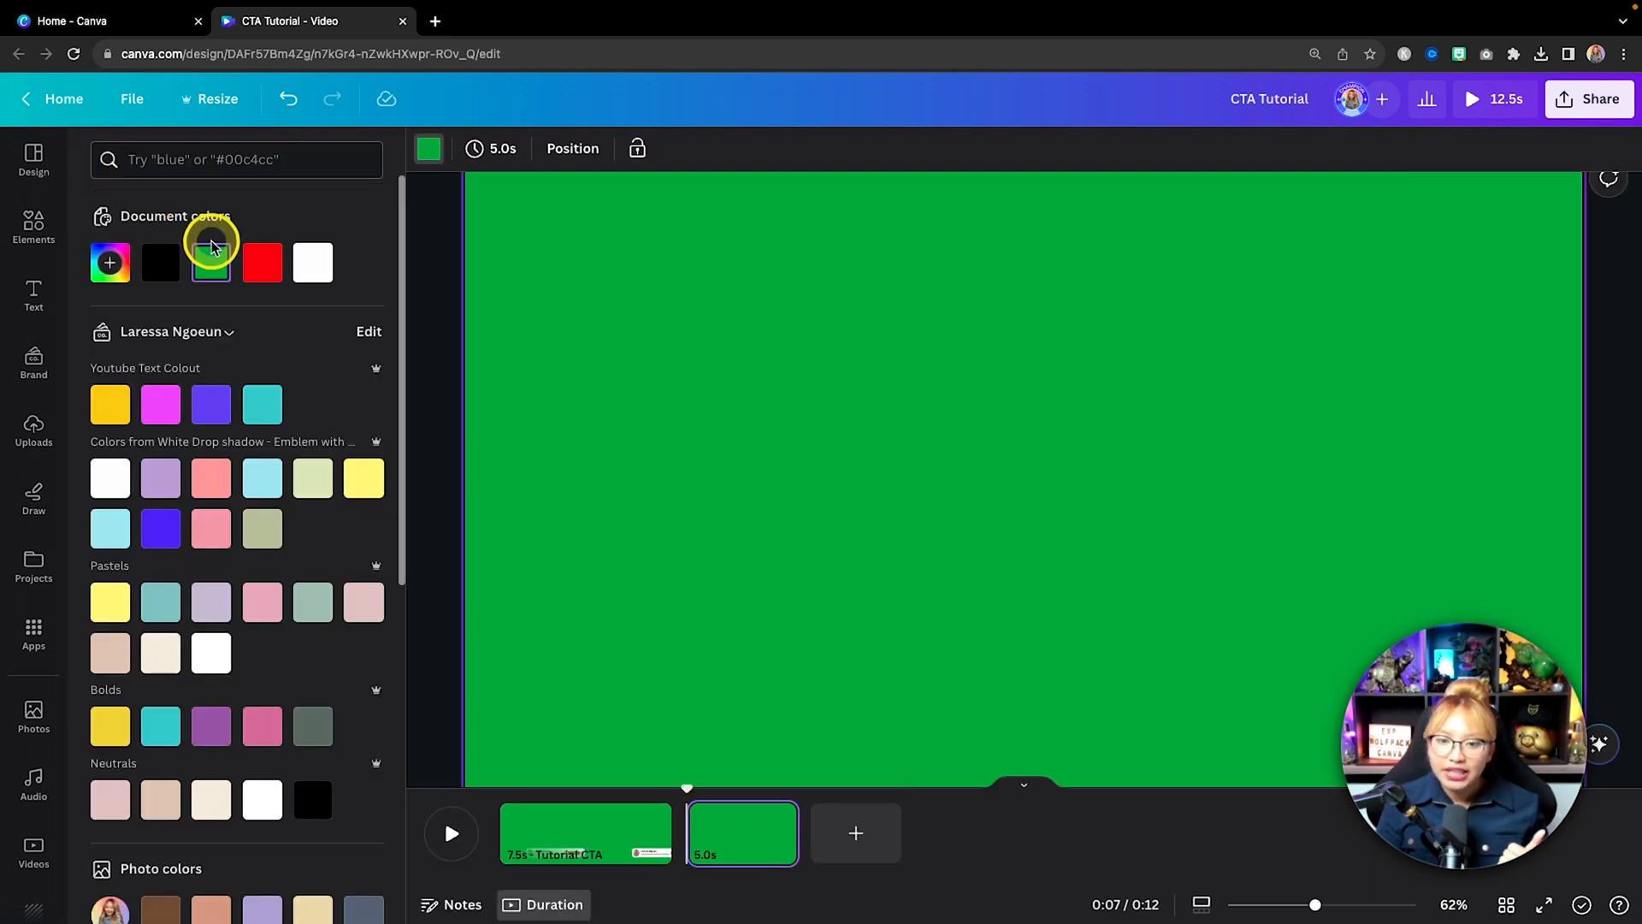
left_click(210, 262)
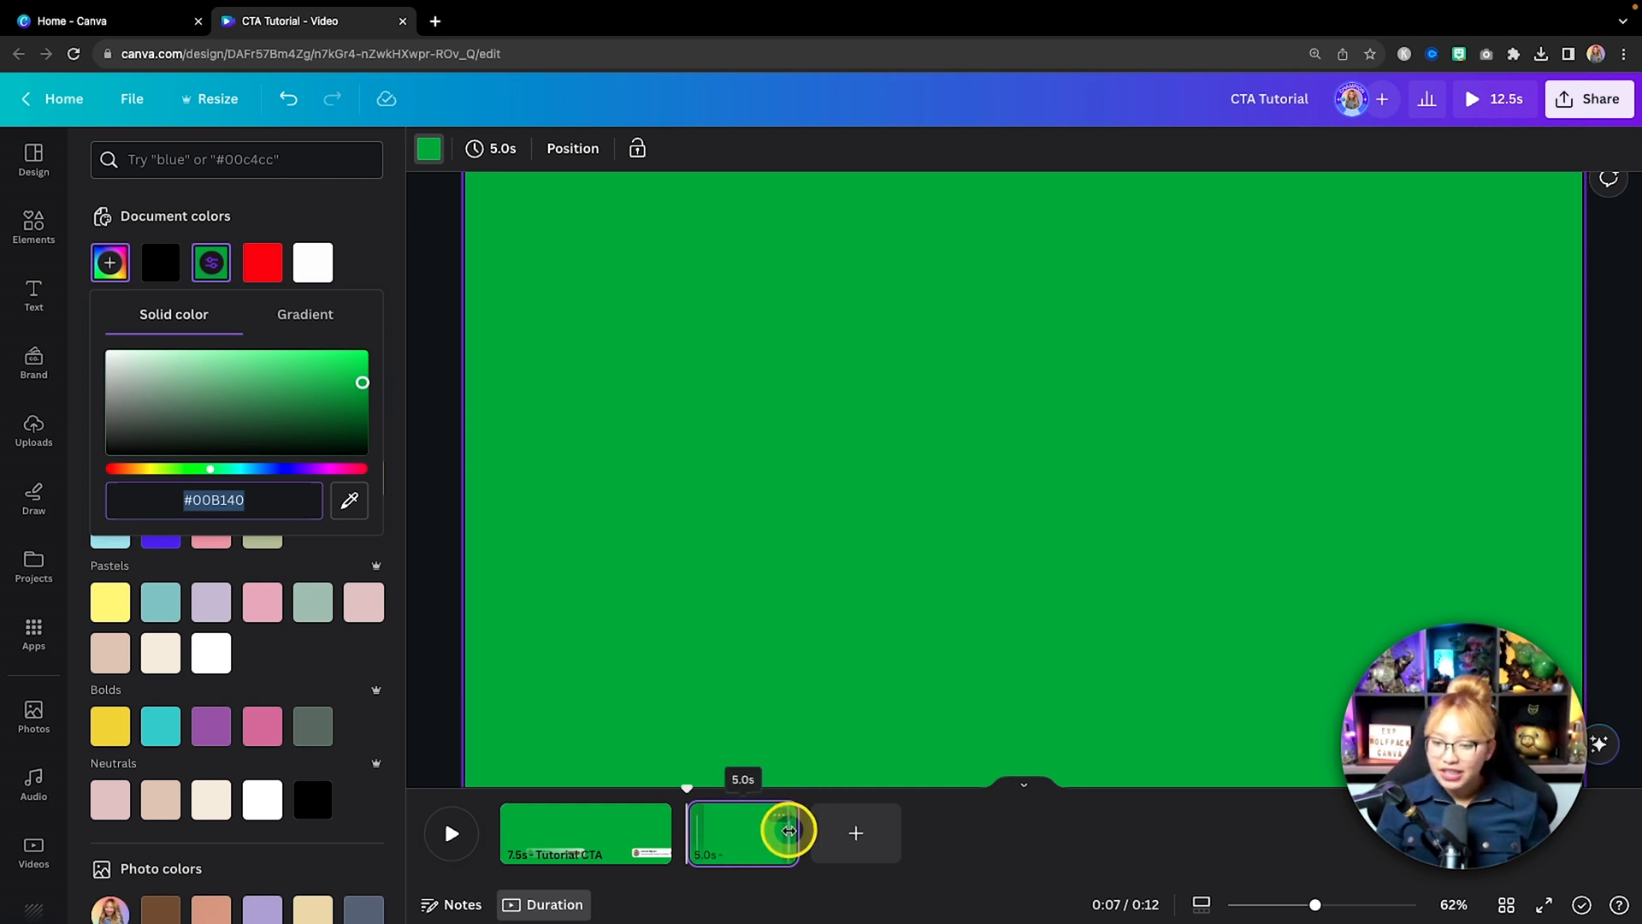
Lengthen the second page's duration to 7.5 seconds
left_click_drag(787, 832, 839, 832)
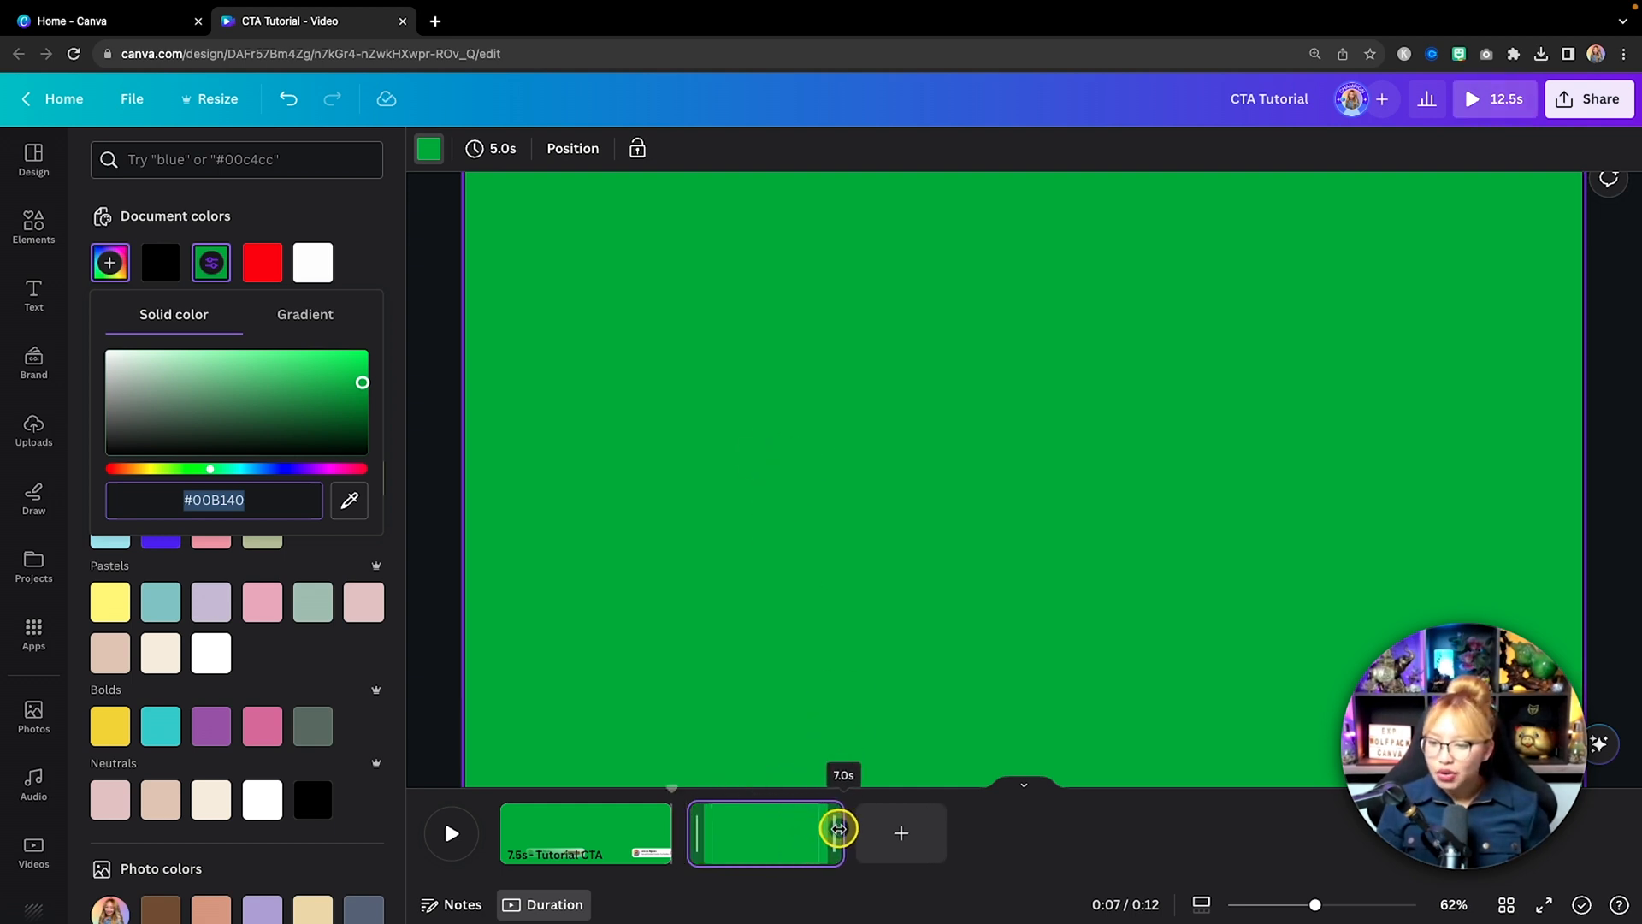
left_click_drag(838, 829, 853, 828)
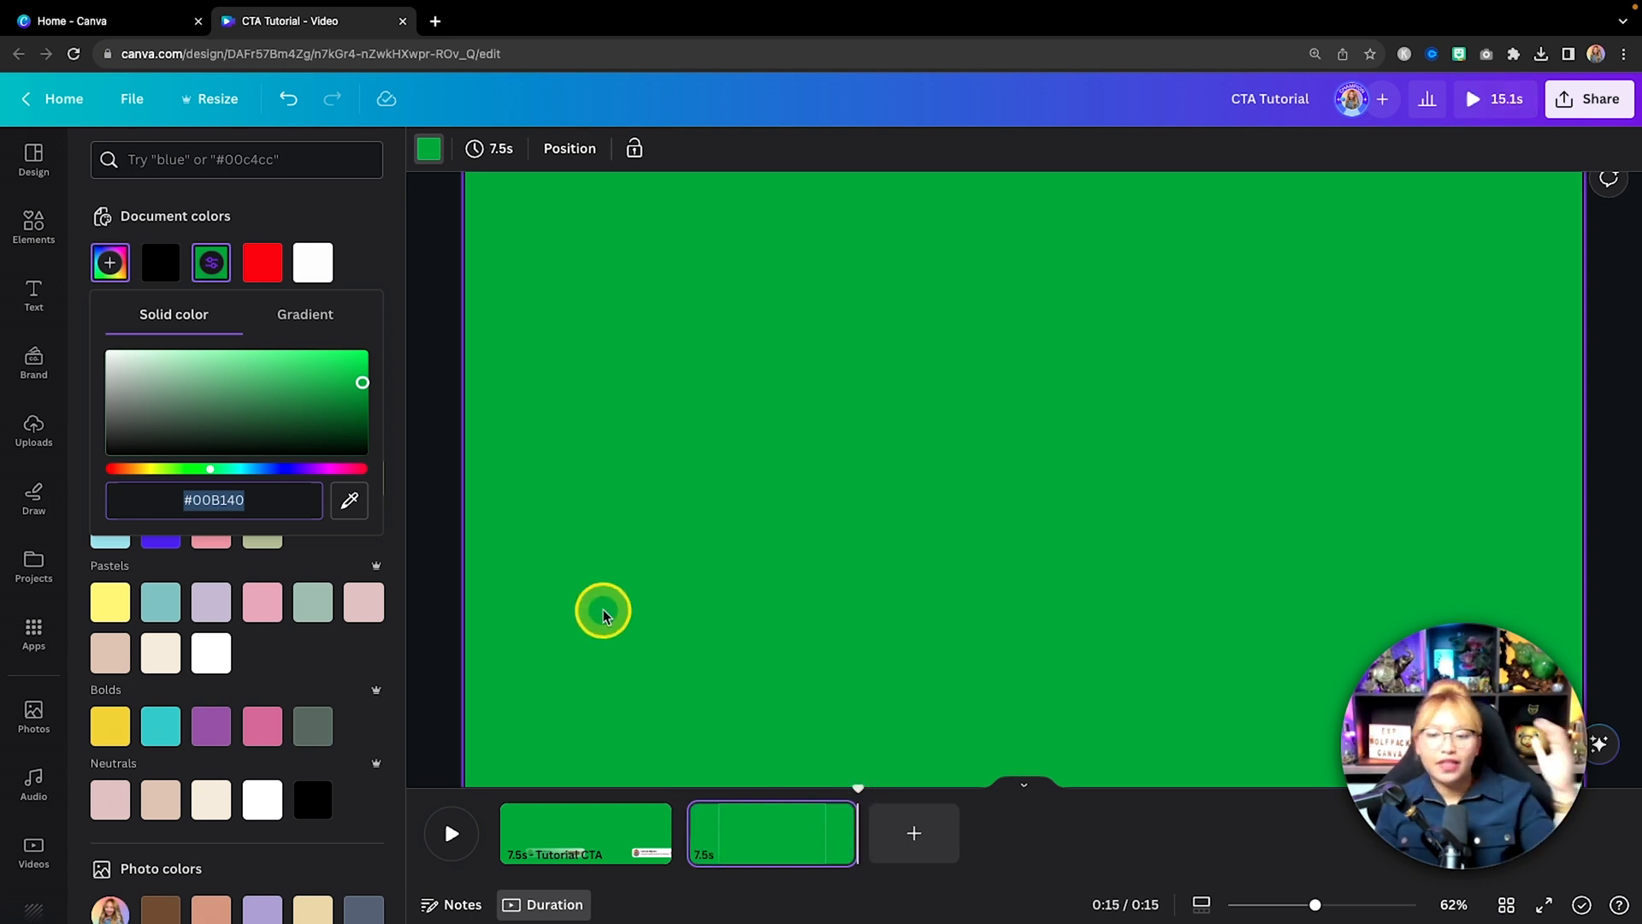
left_click(32, 224)
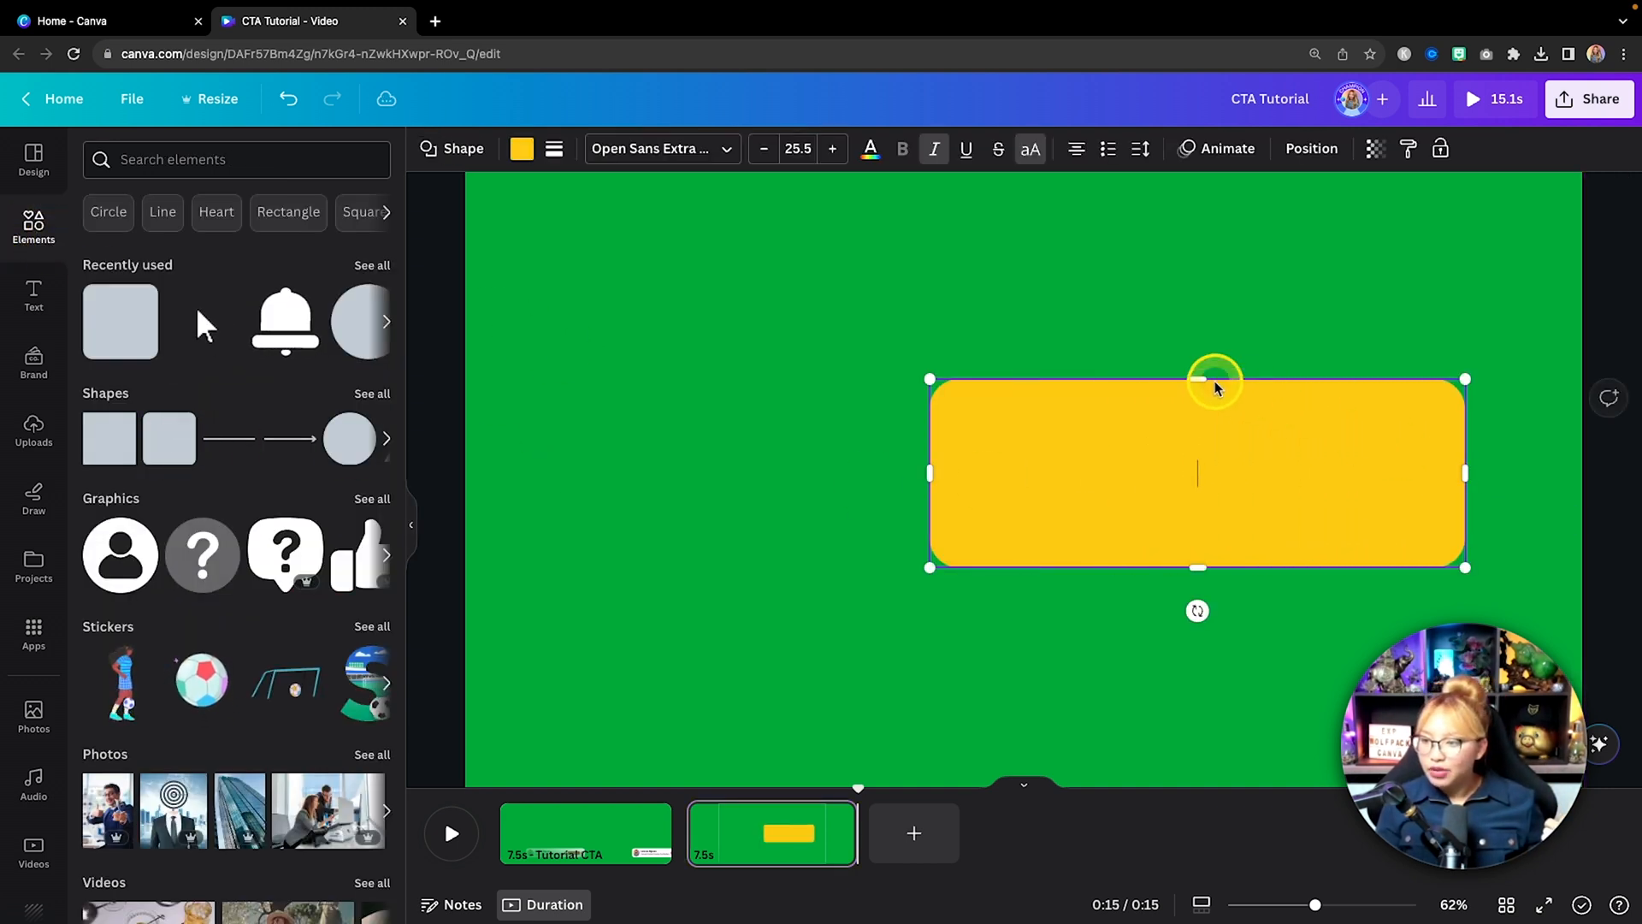
Flatten the rectangle into a white bar at the bottom and open Brand photos
left_click_drag(1198, 379, 1204, 480)
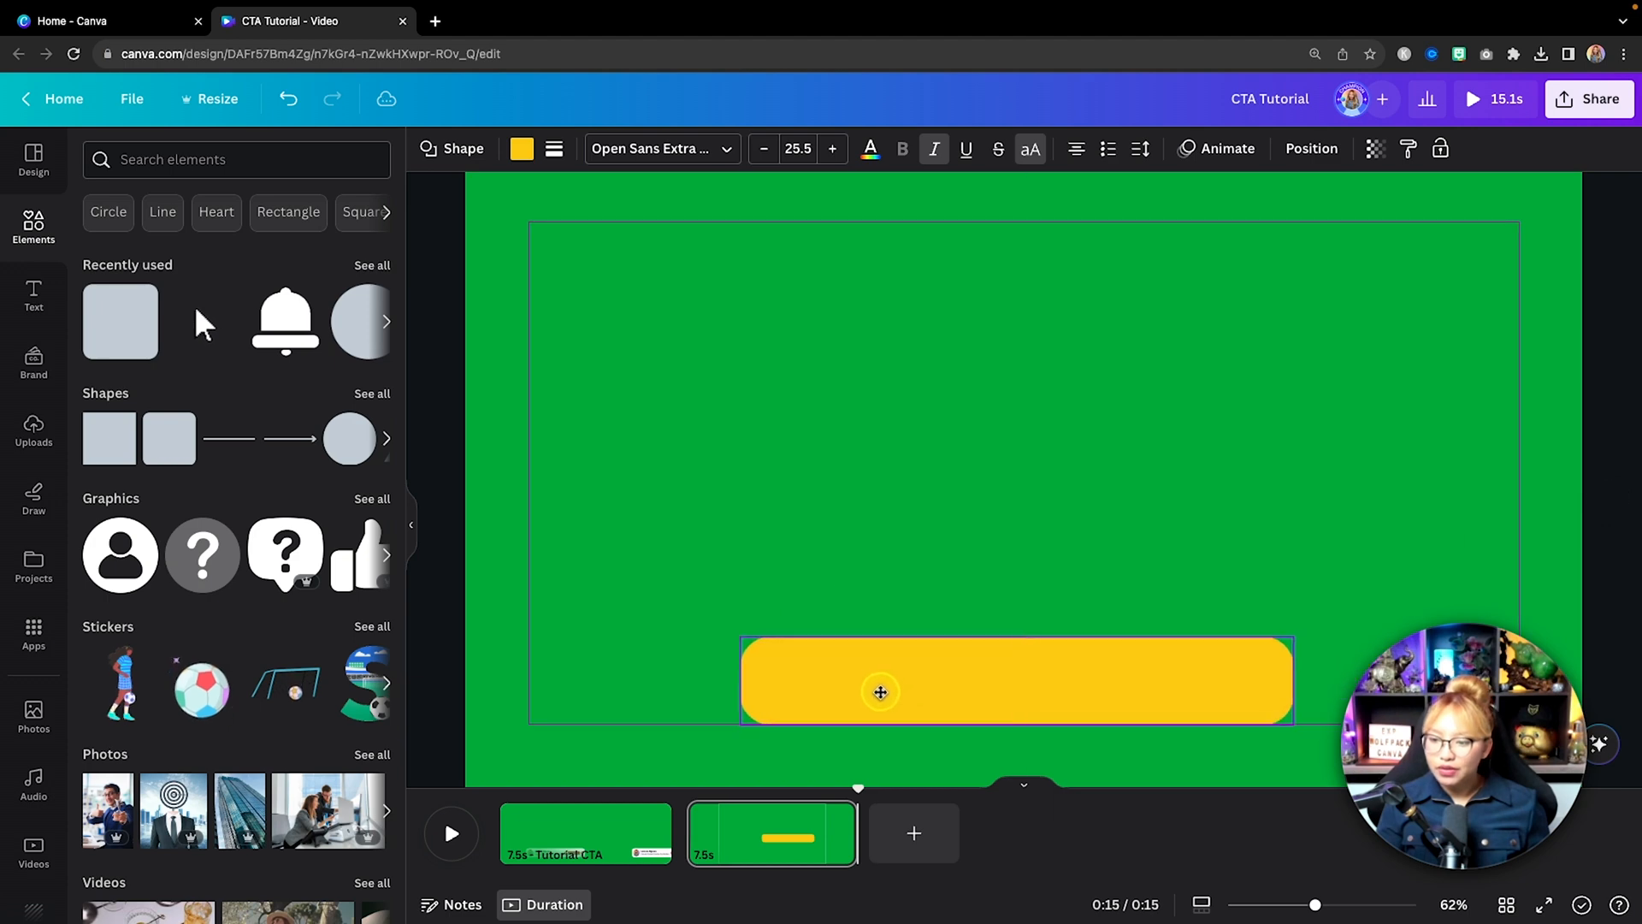
left_click_drag(880, 691, 886, 692)
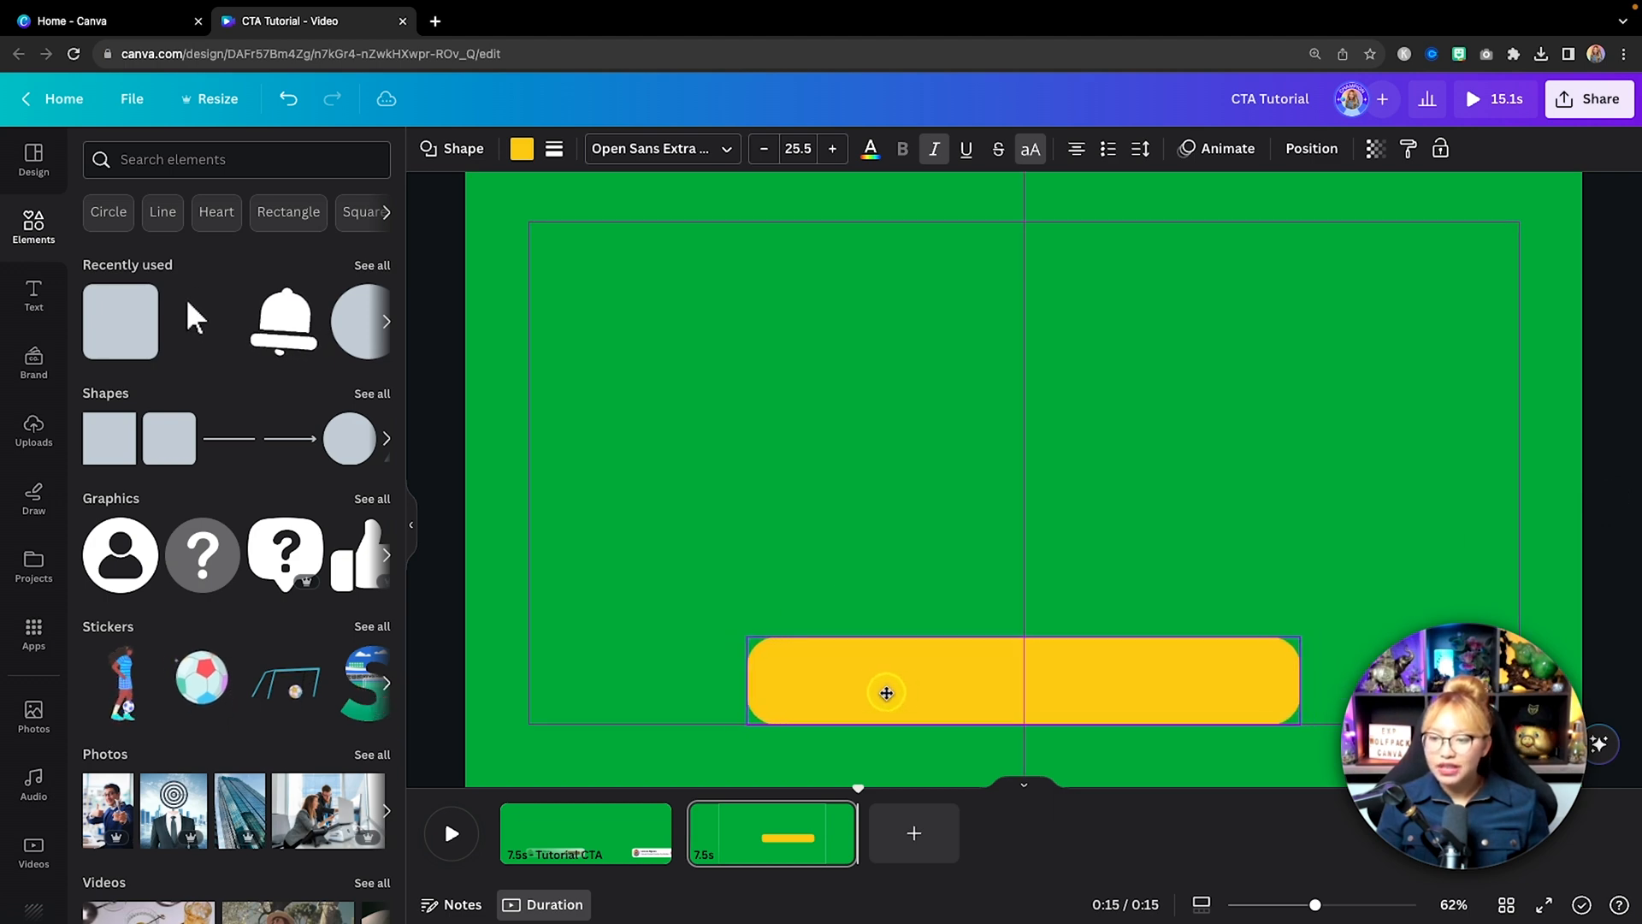
left_click(521, 148)
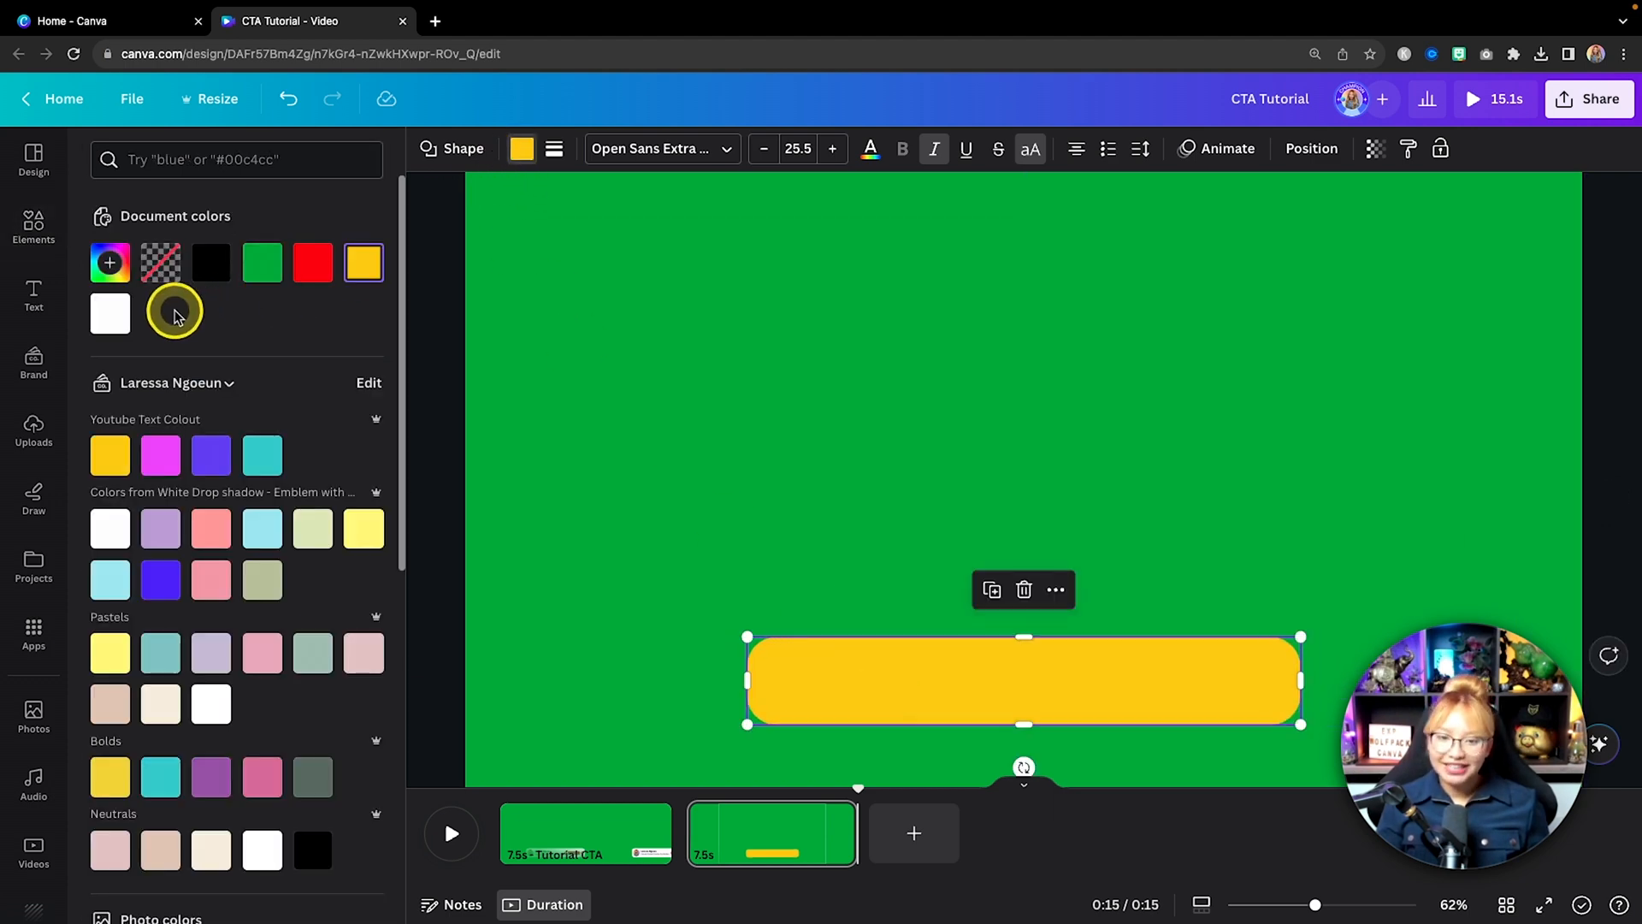
left_click(108, 314)
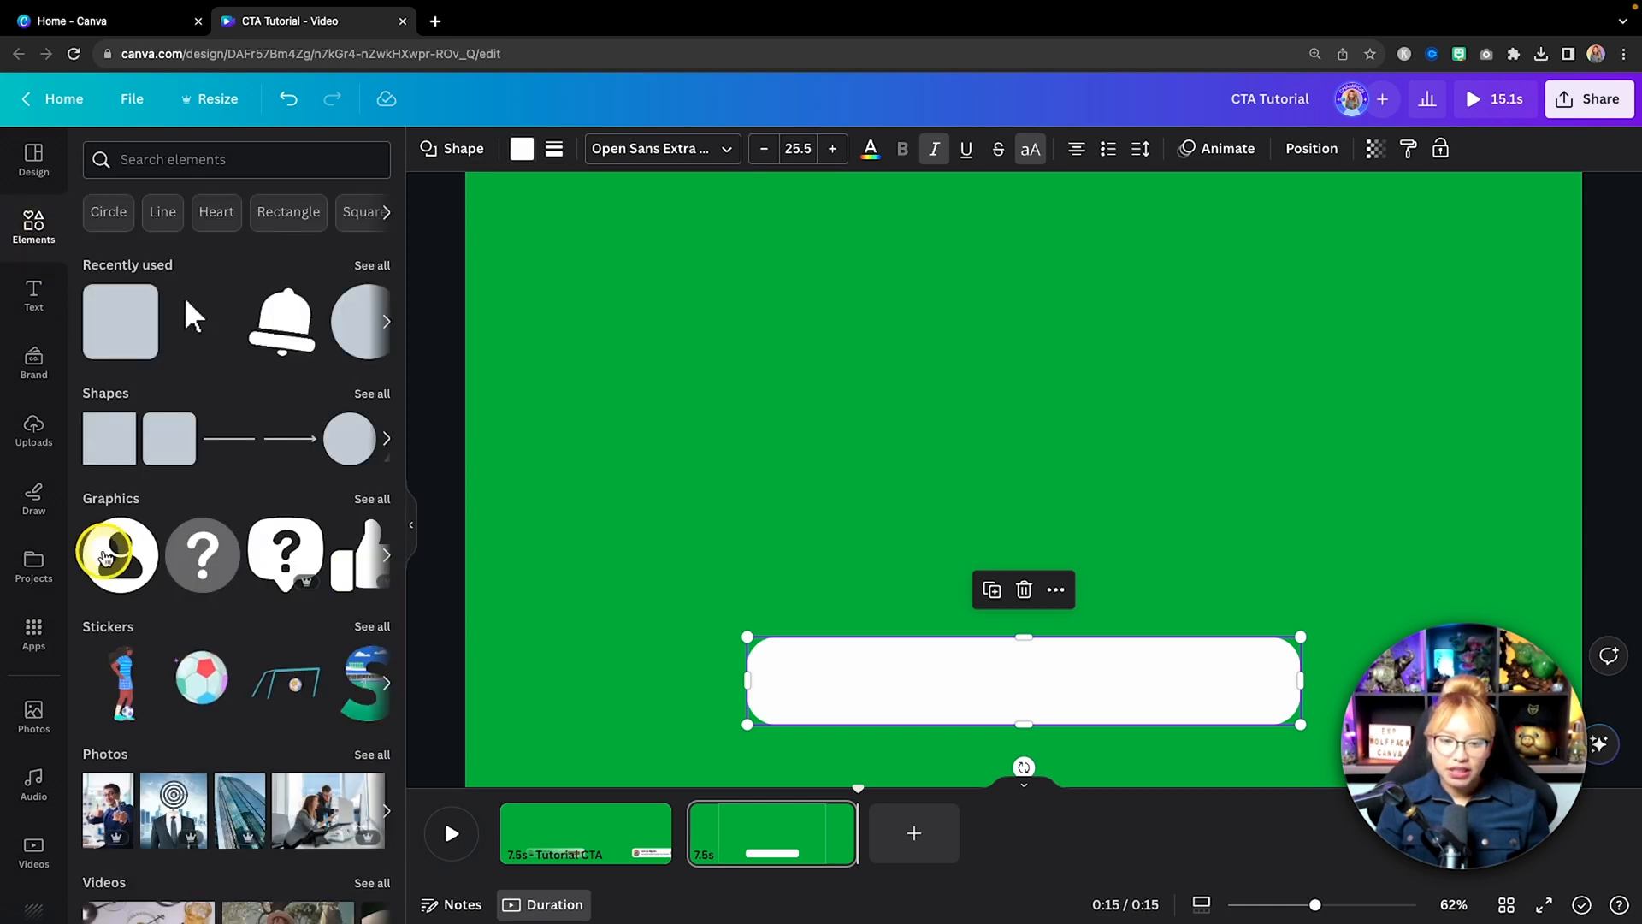
scroll("down", 3)
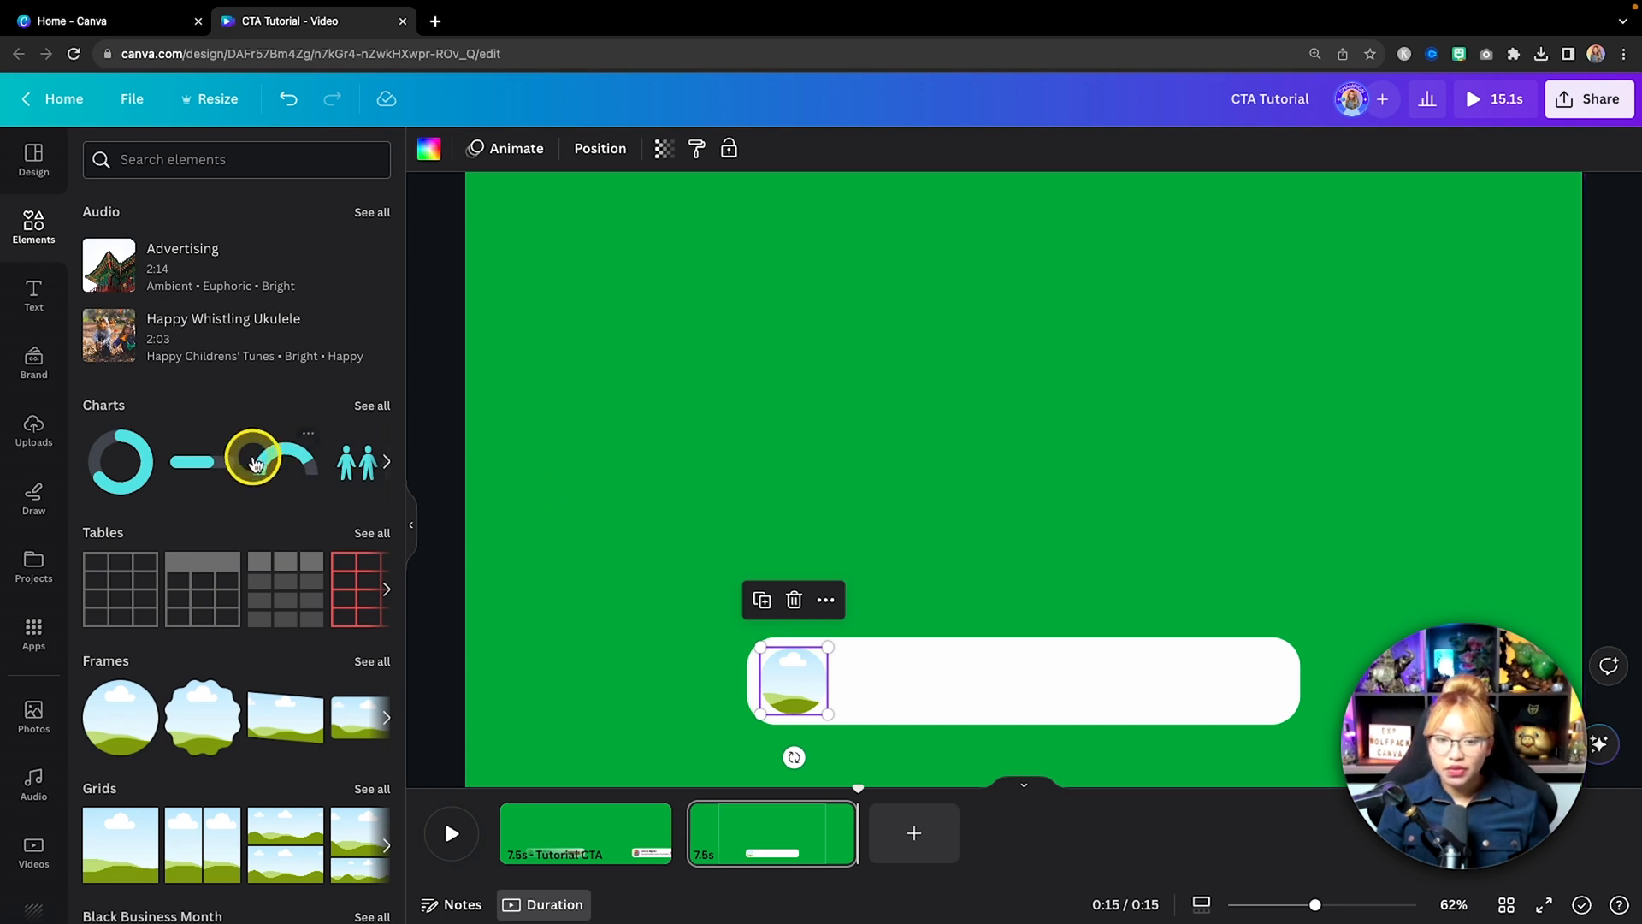
mouse_move(52, 356)
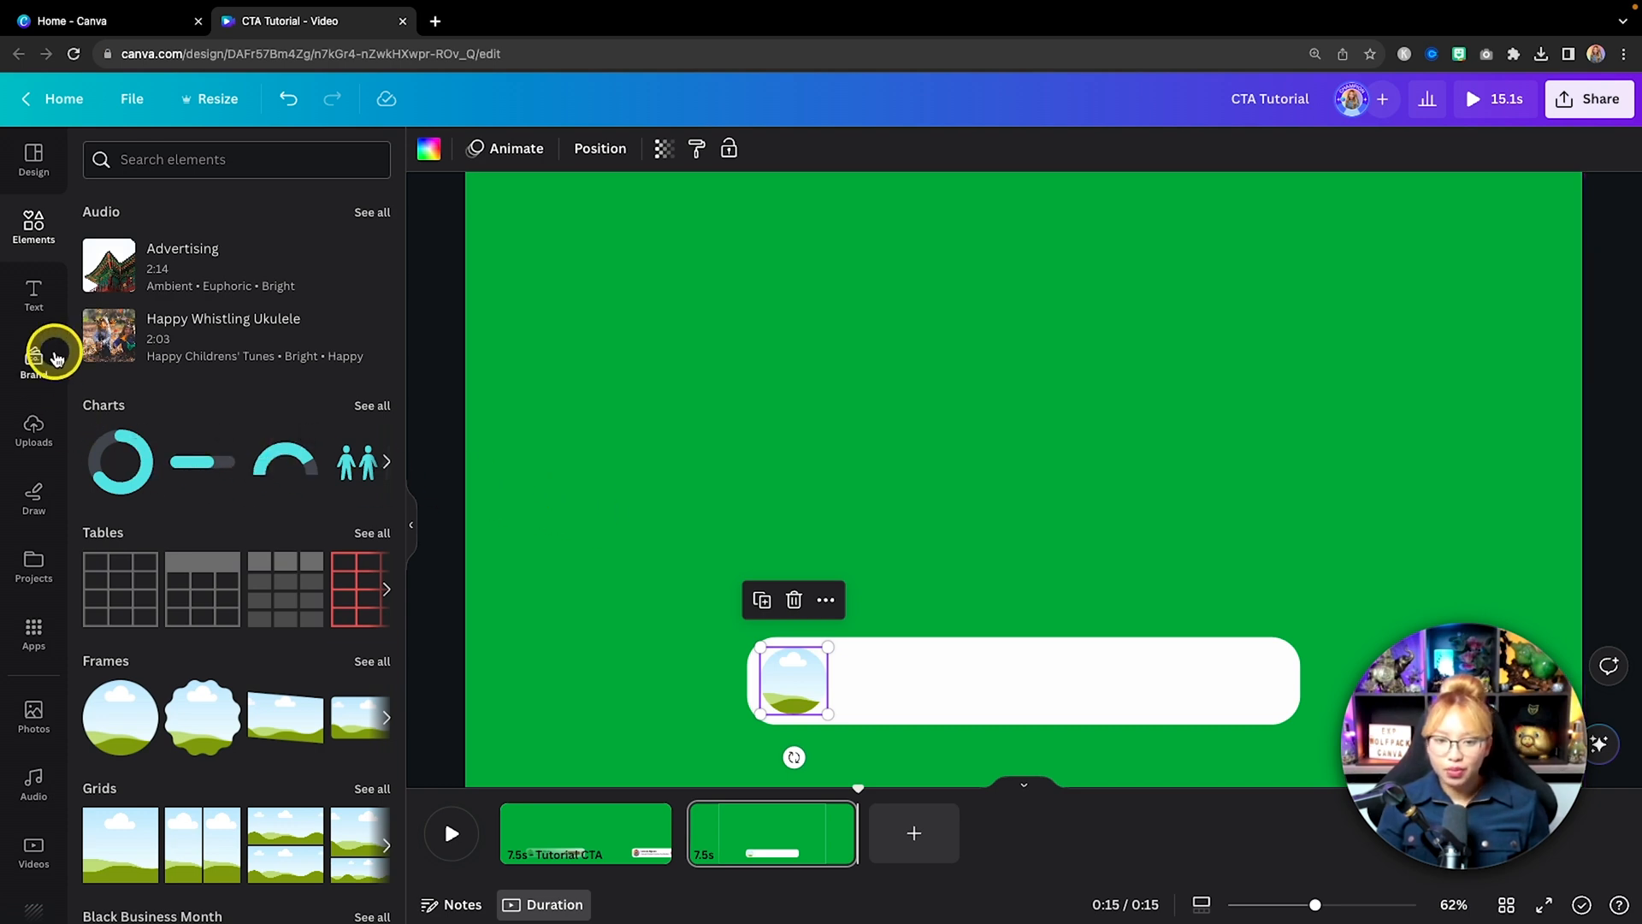
left_click(33, 364)
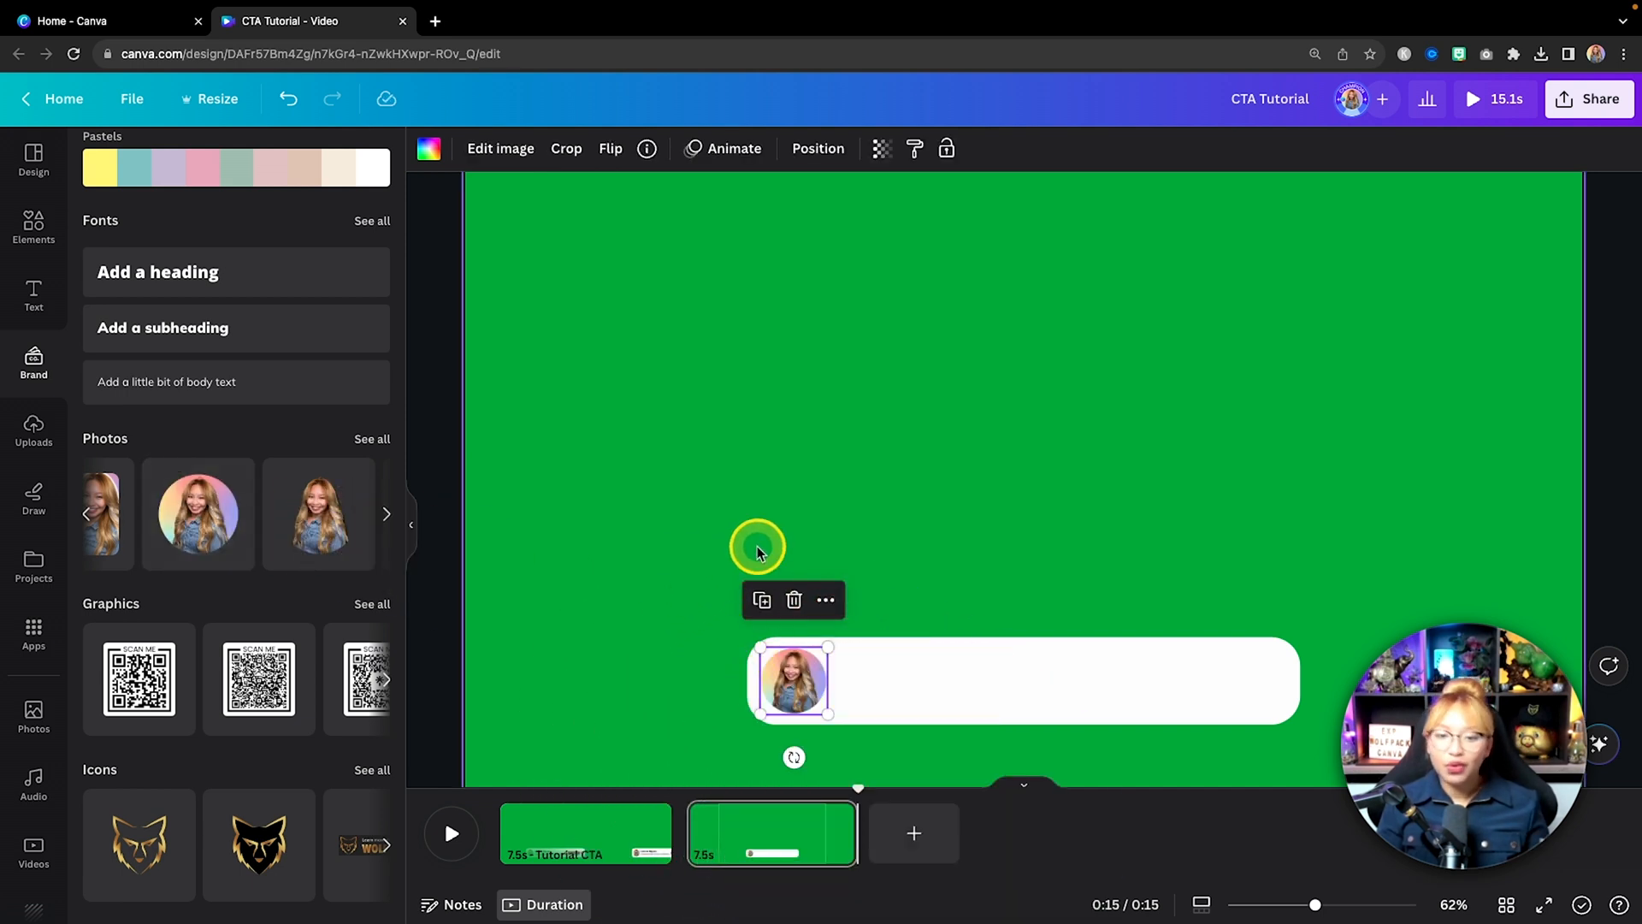
mouse_move(923, 537)
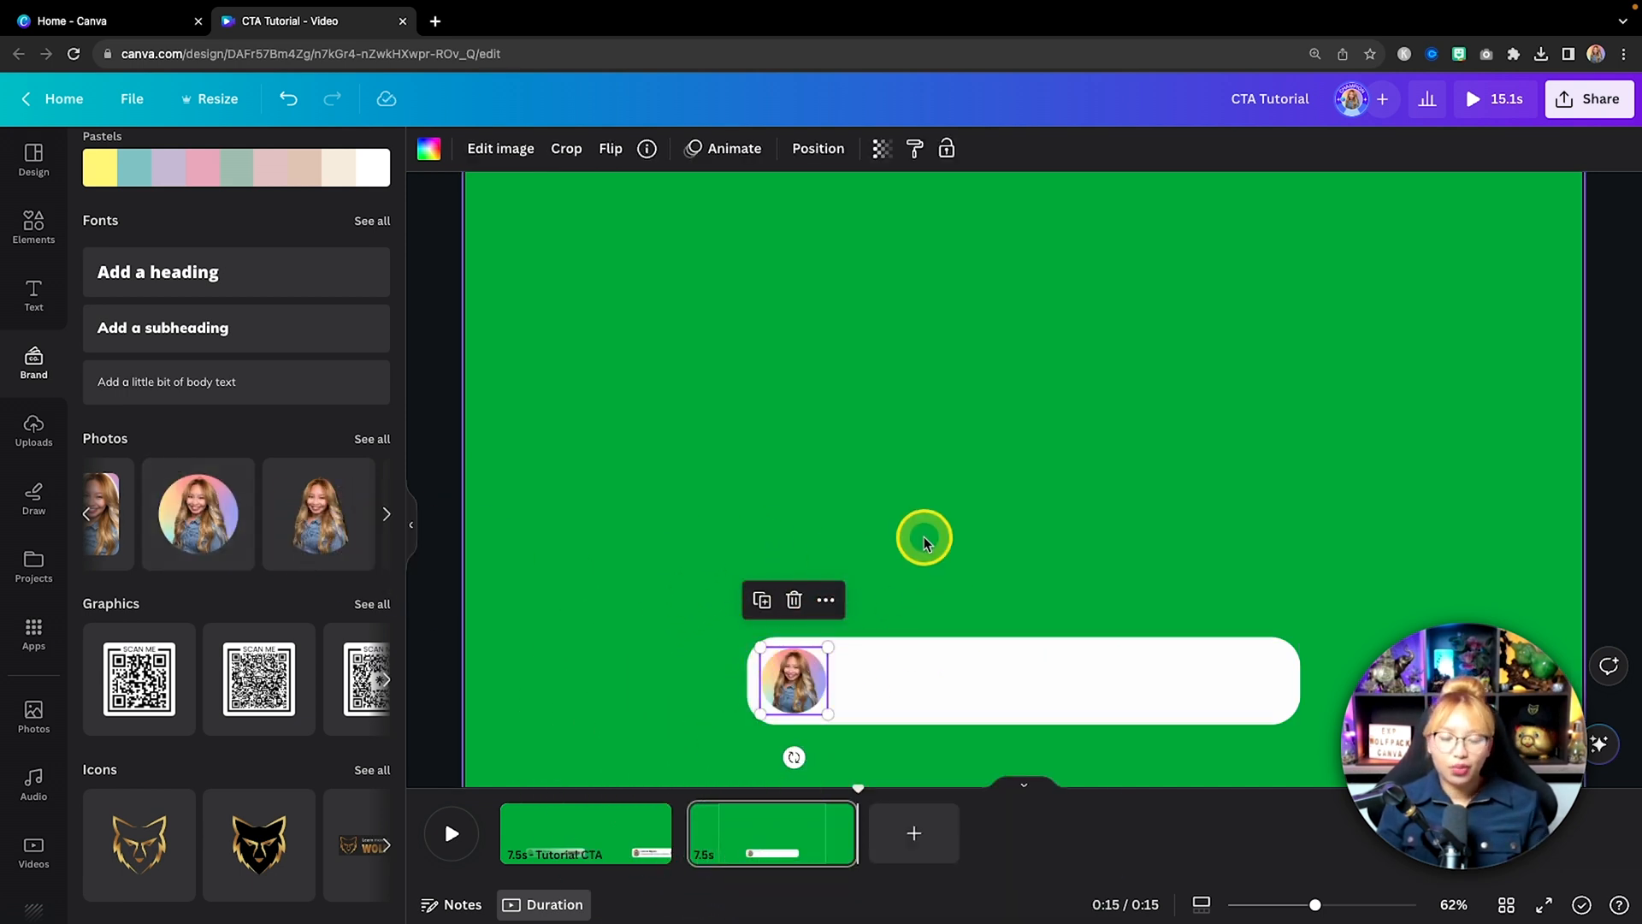
mouse_move(730, 436)
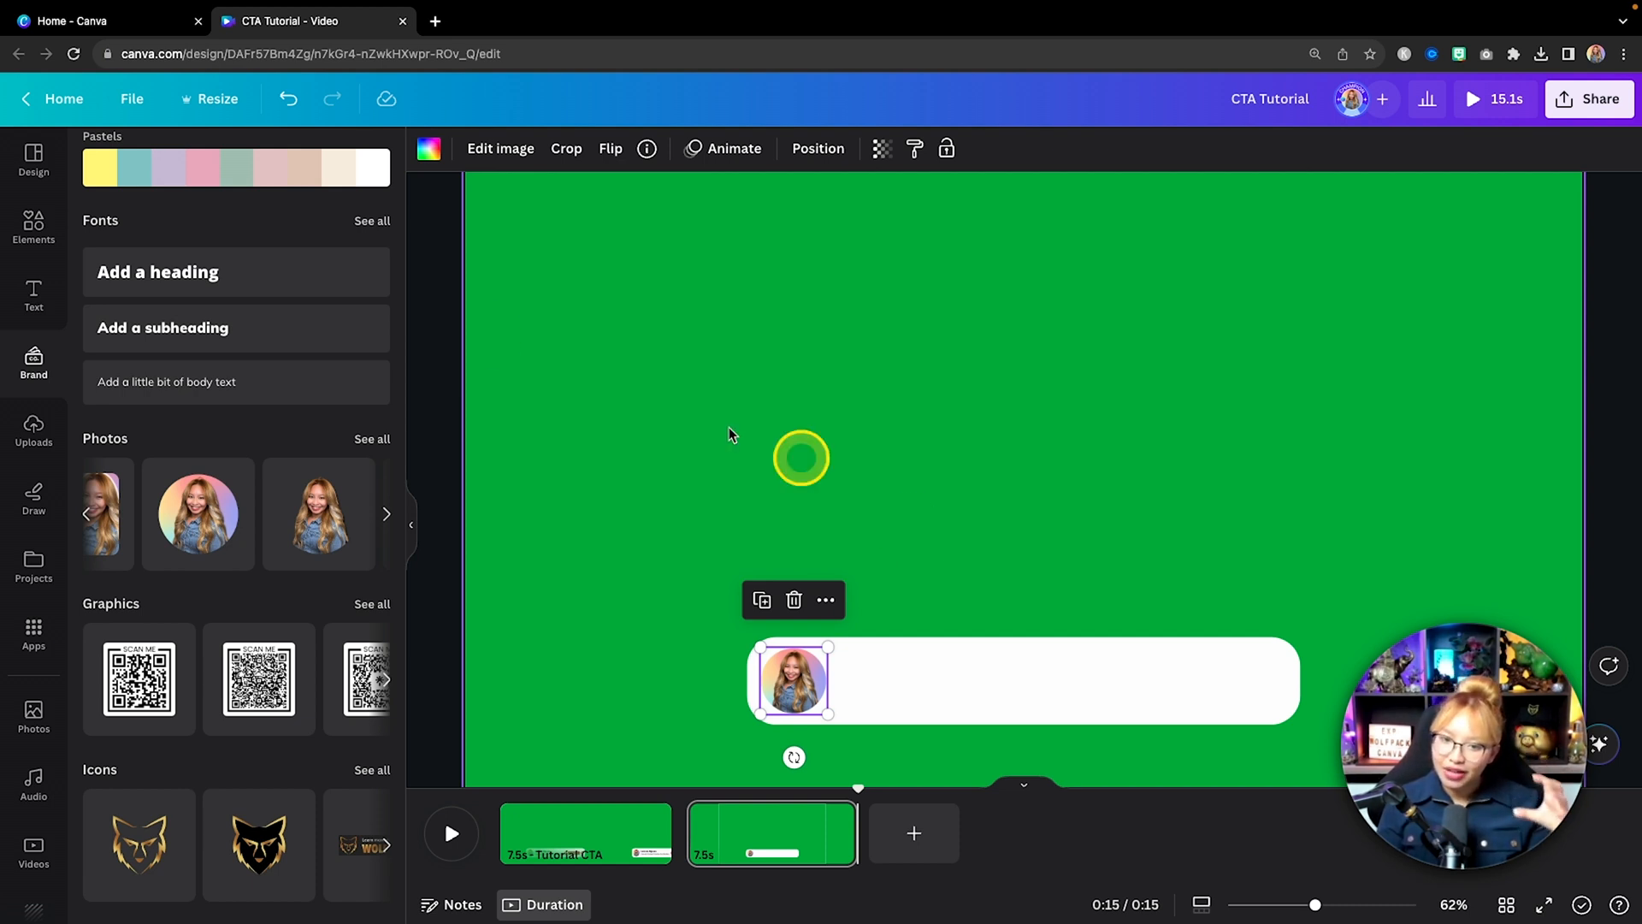
key("t")
type("robo")
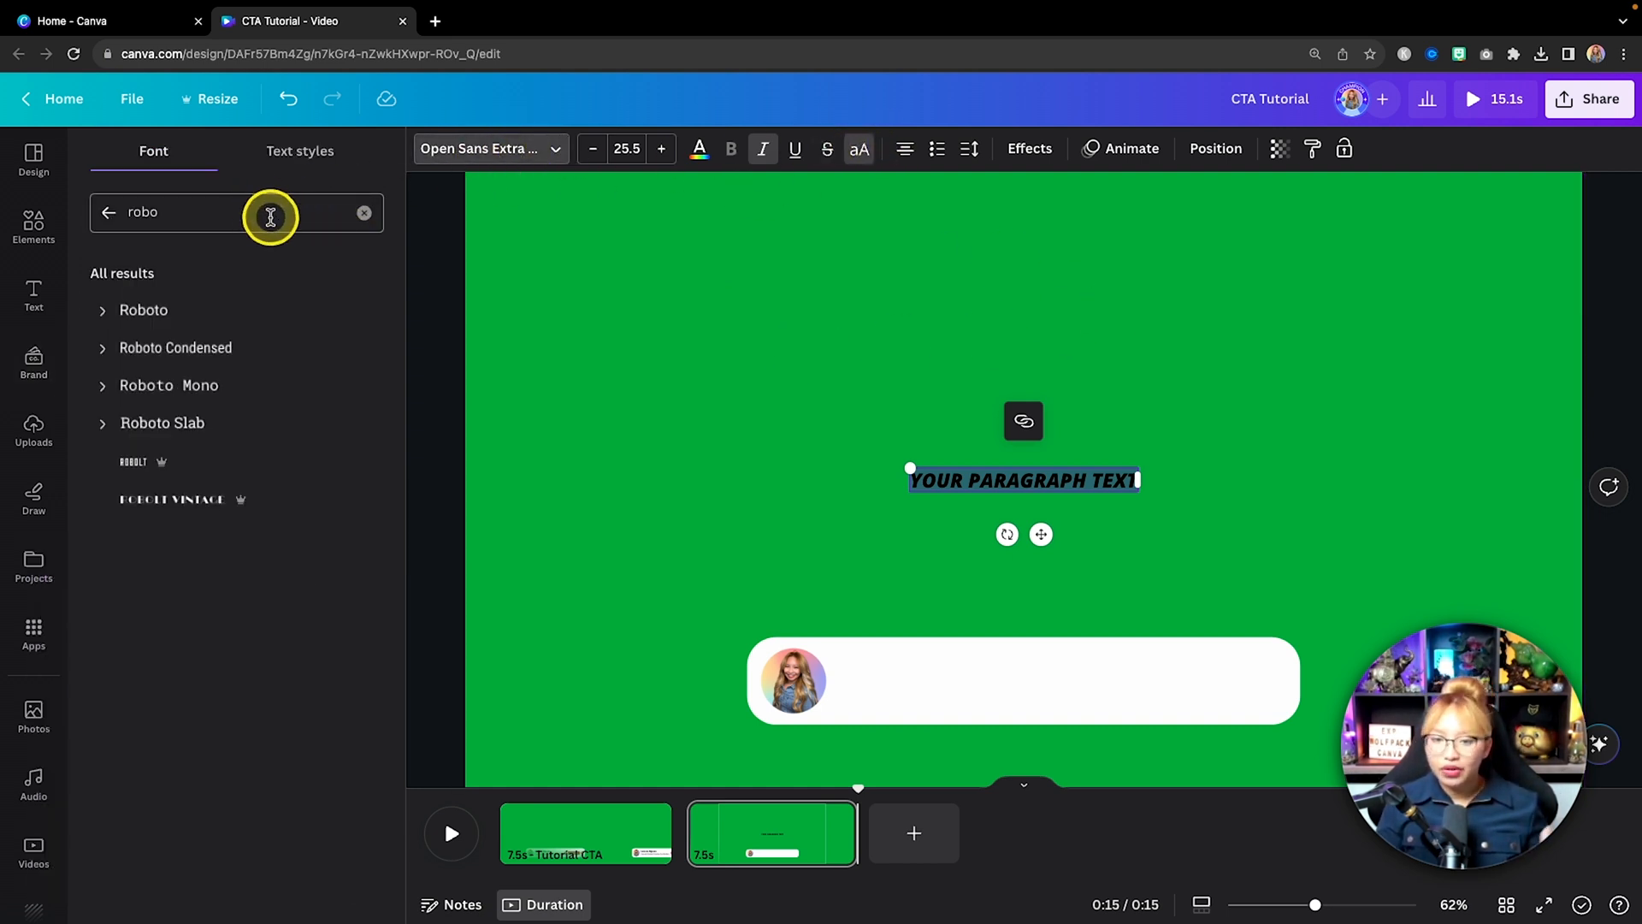
left_click(176, 349)
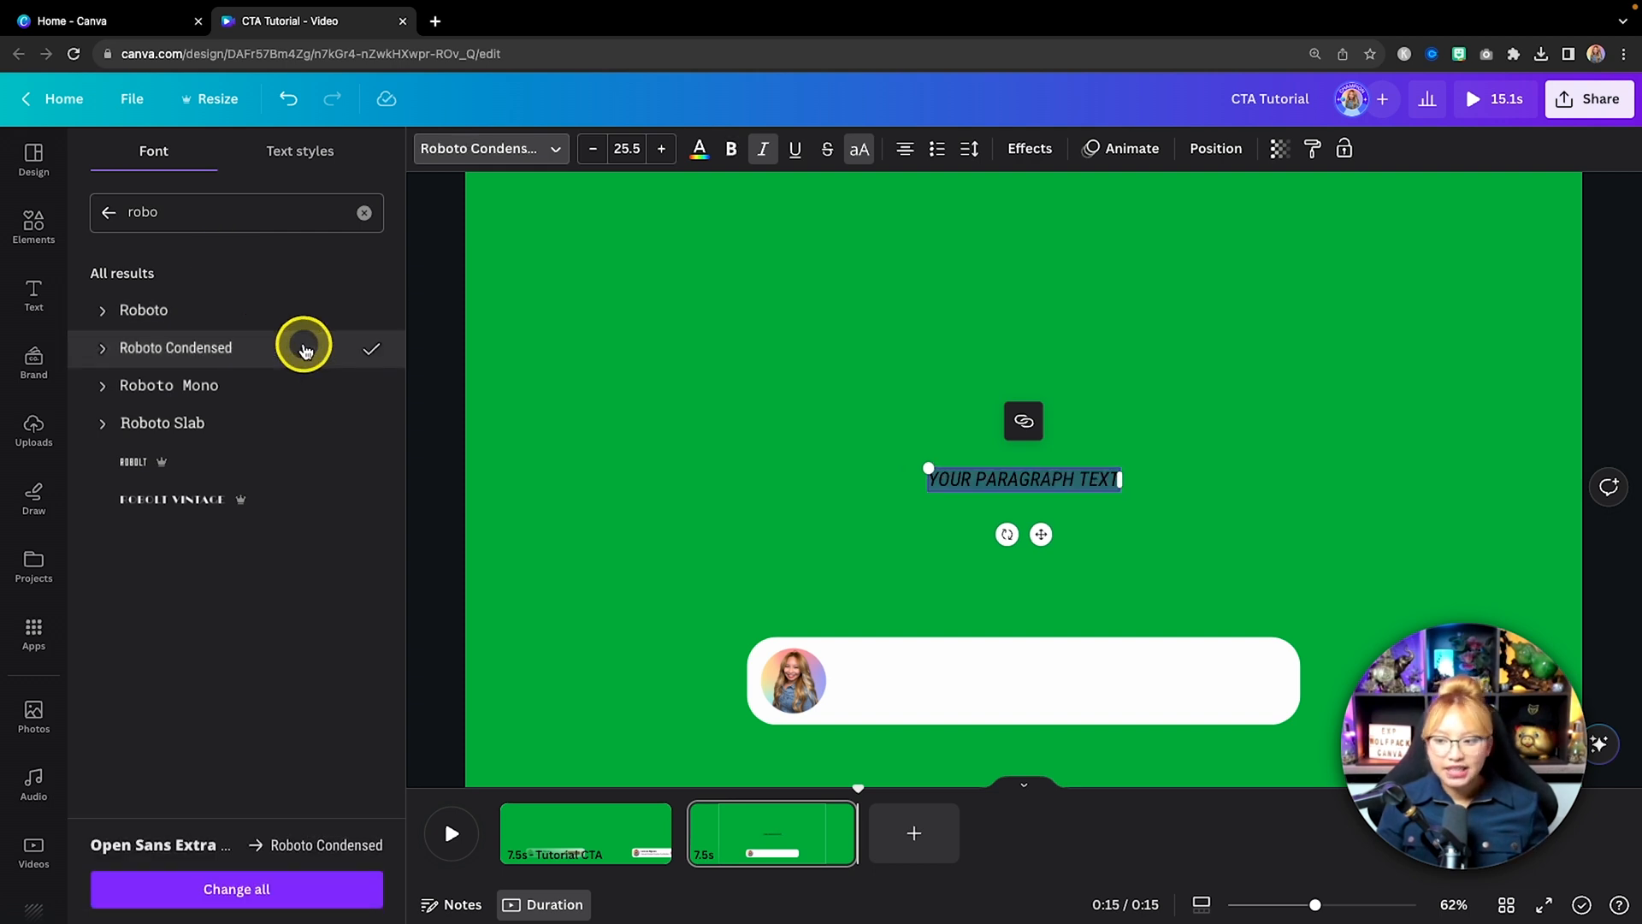
mouse_move(859, 148)
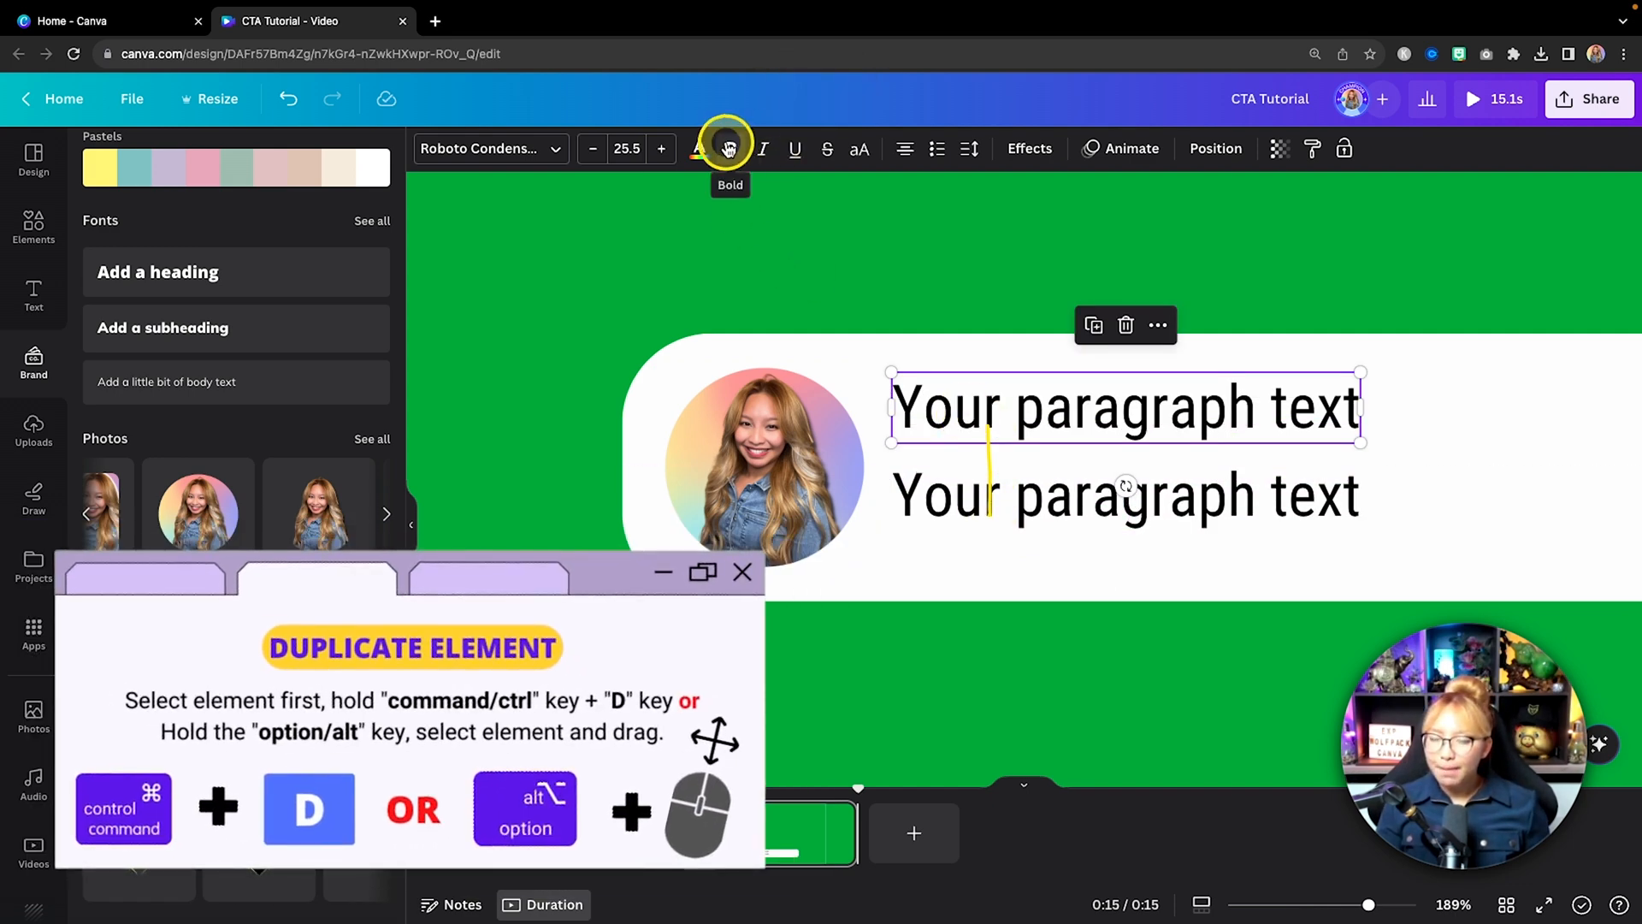
left_click(730, 148)
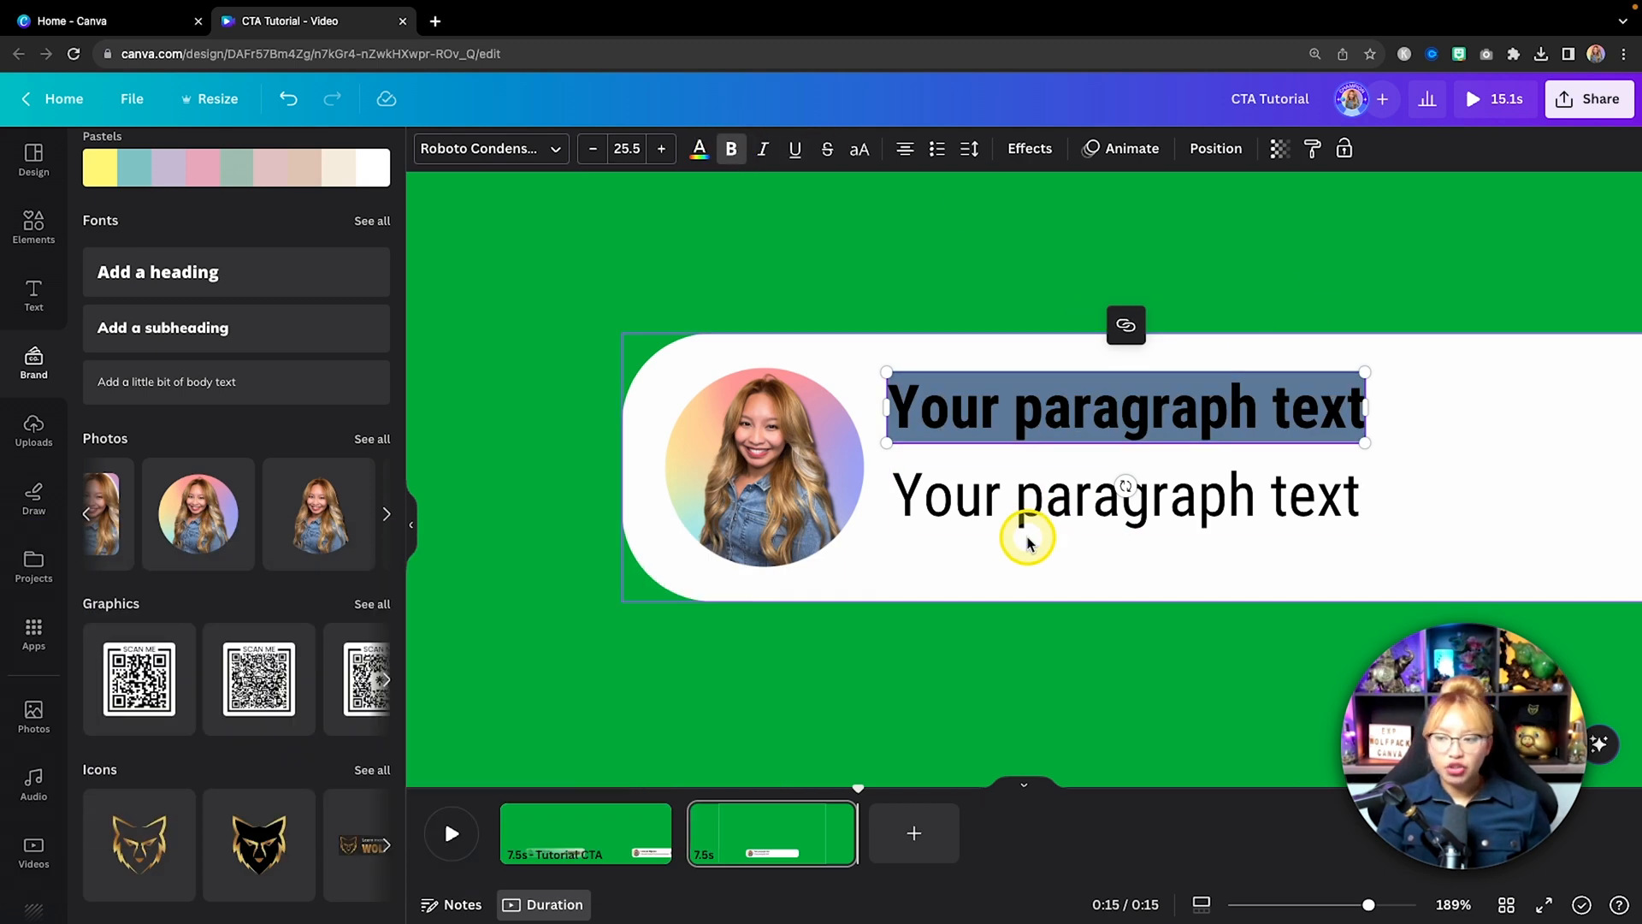
type("Laressa Ngoeun")
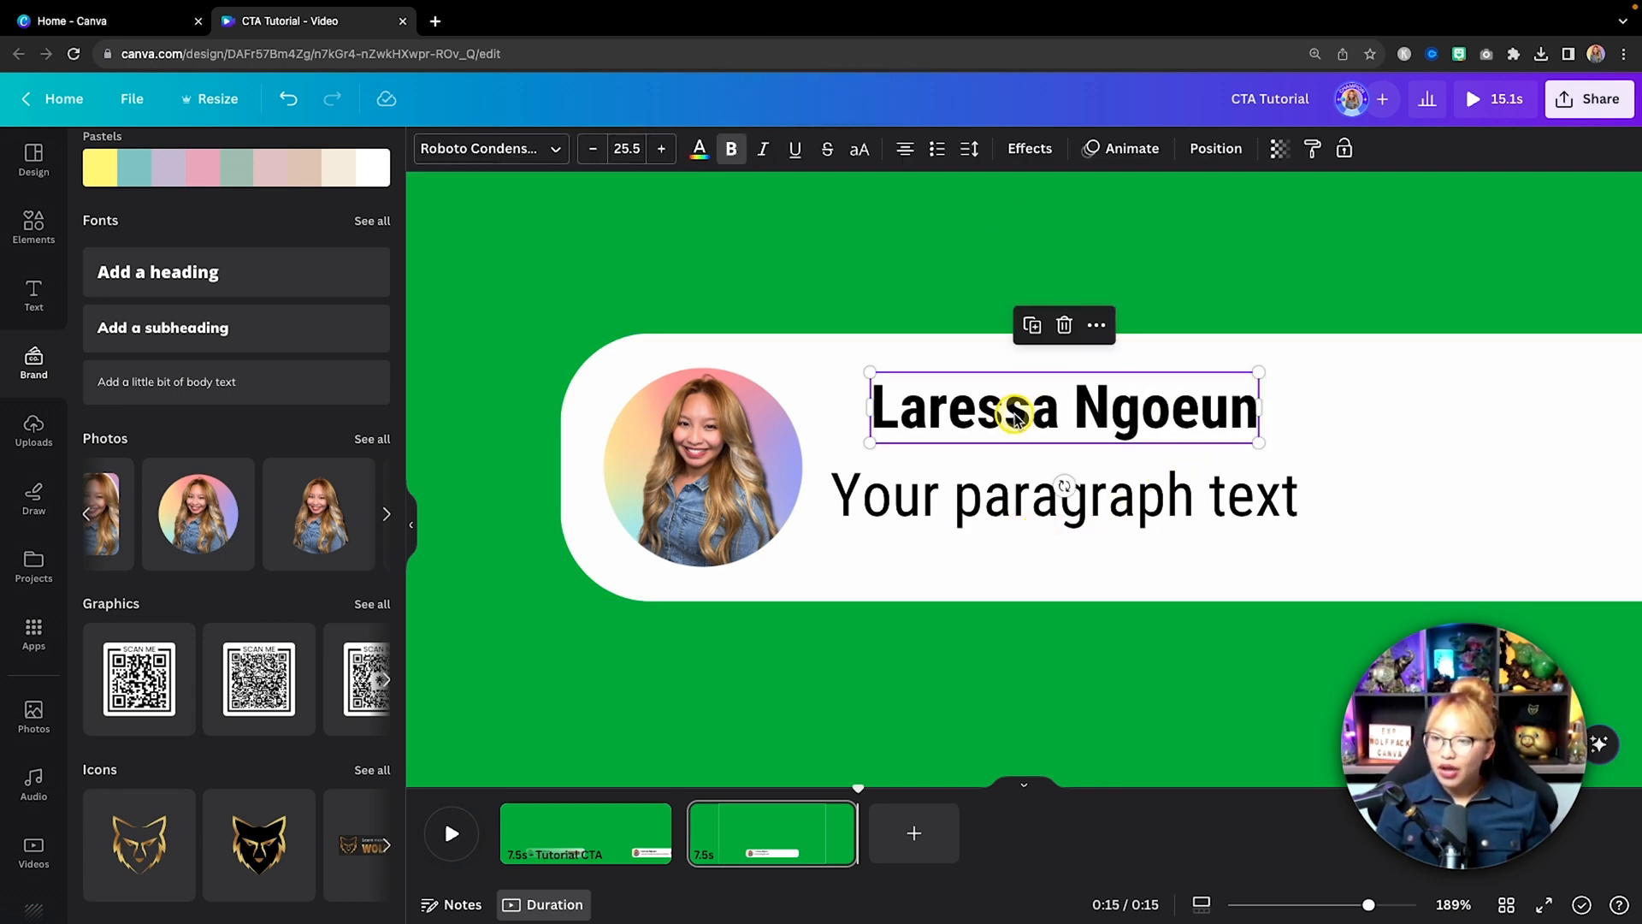
Replace the second line with 'Canva & Content Creation for Realtors' and select both texts
left_click(1064, 496)
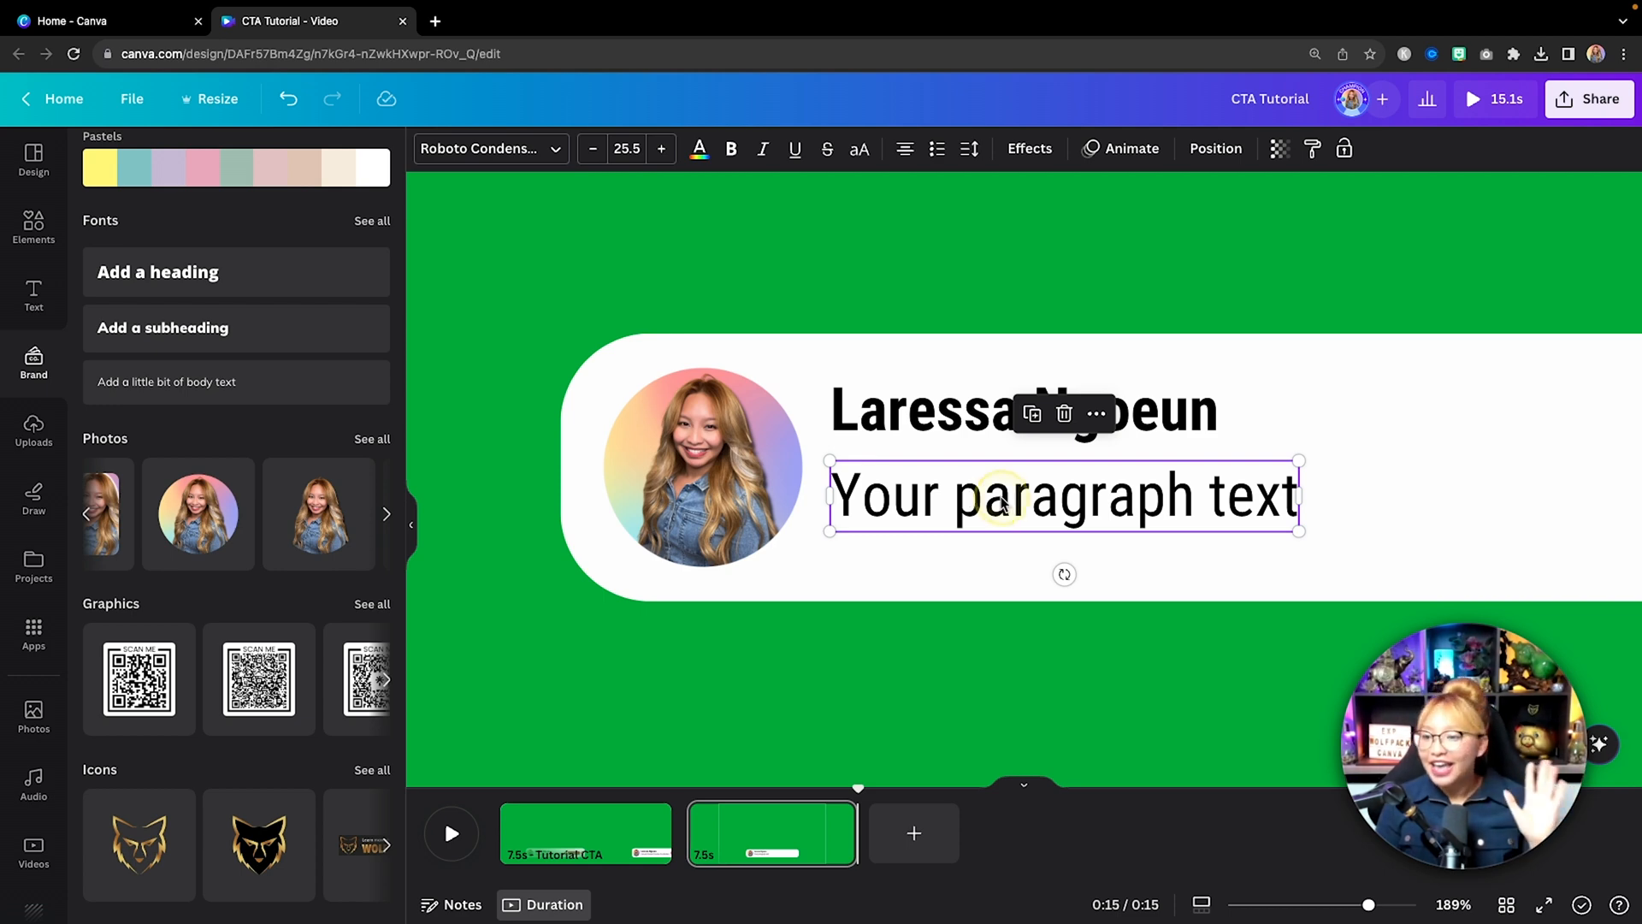
double_click(1063, 495)
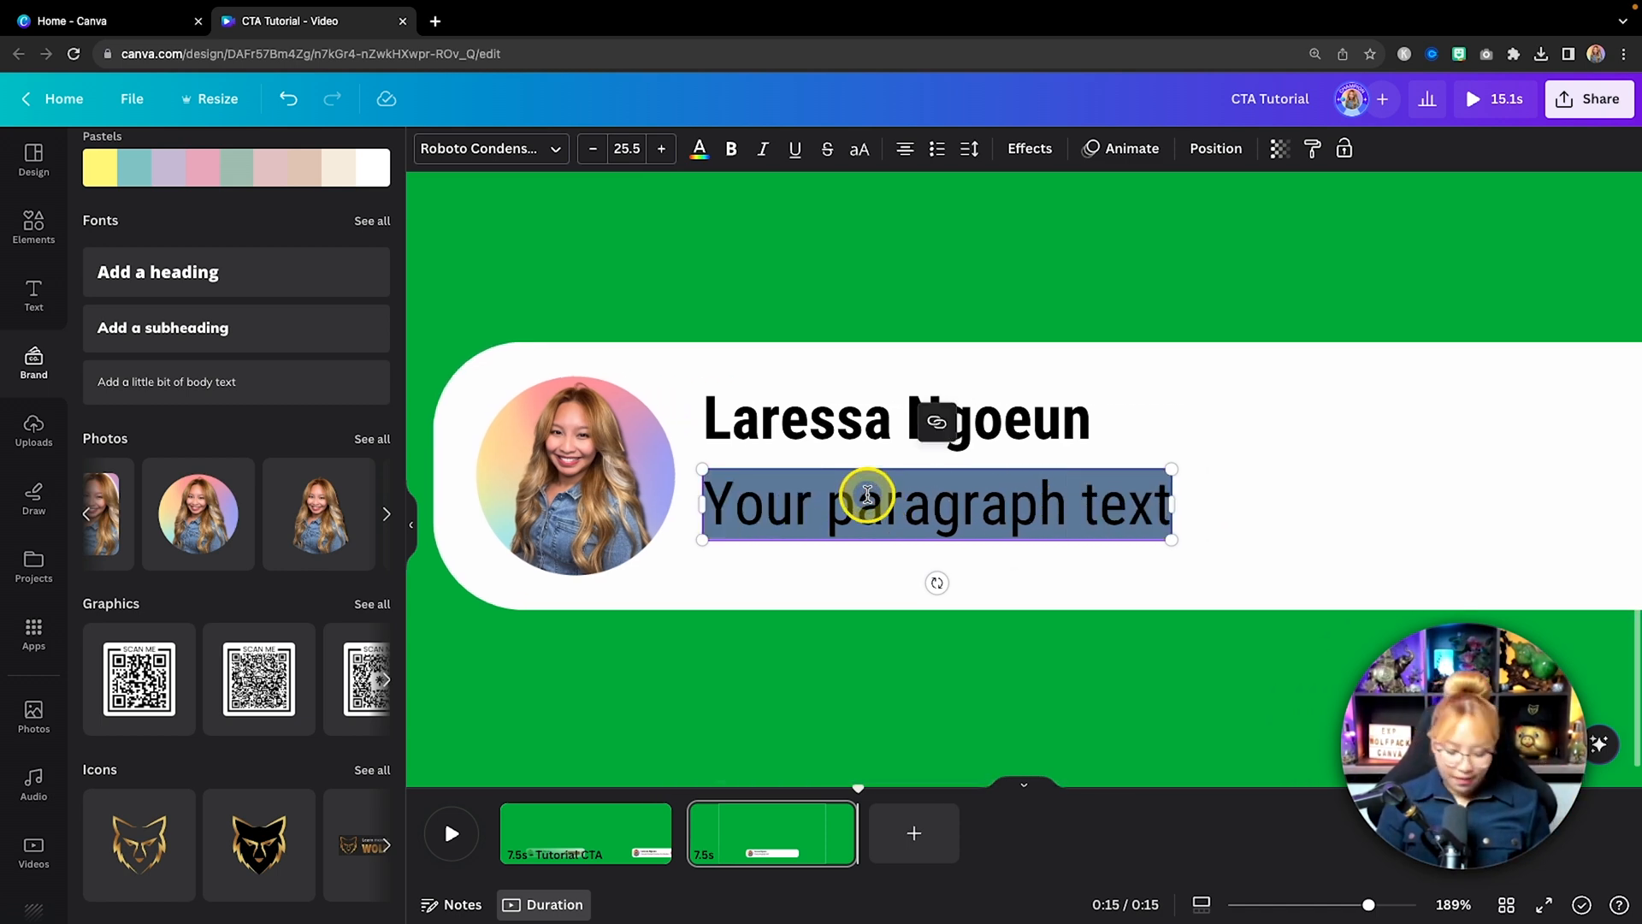
type("Canva")
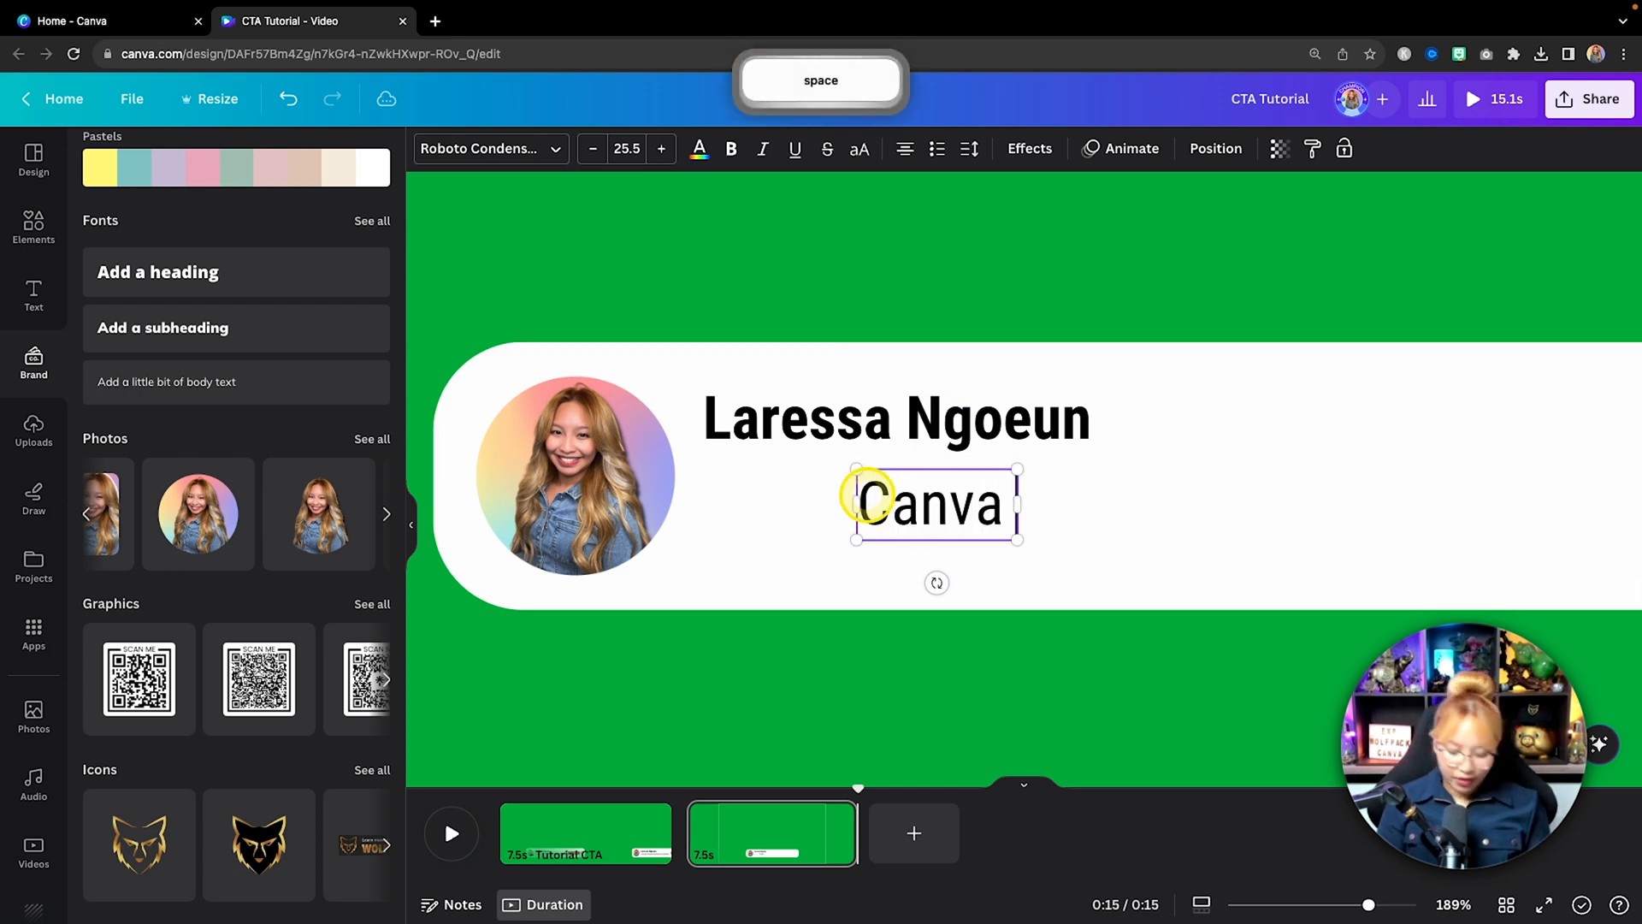
type("& Content Creation for Realtors")
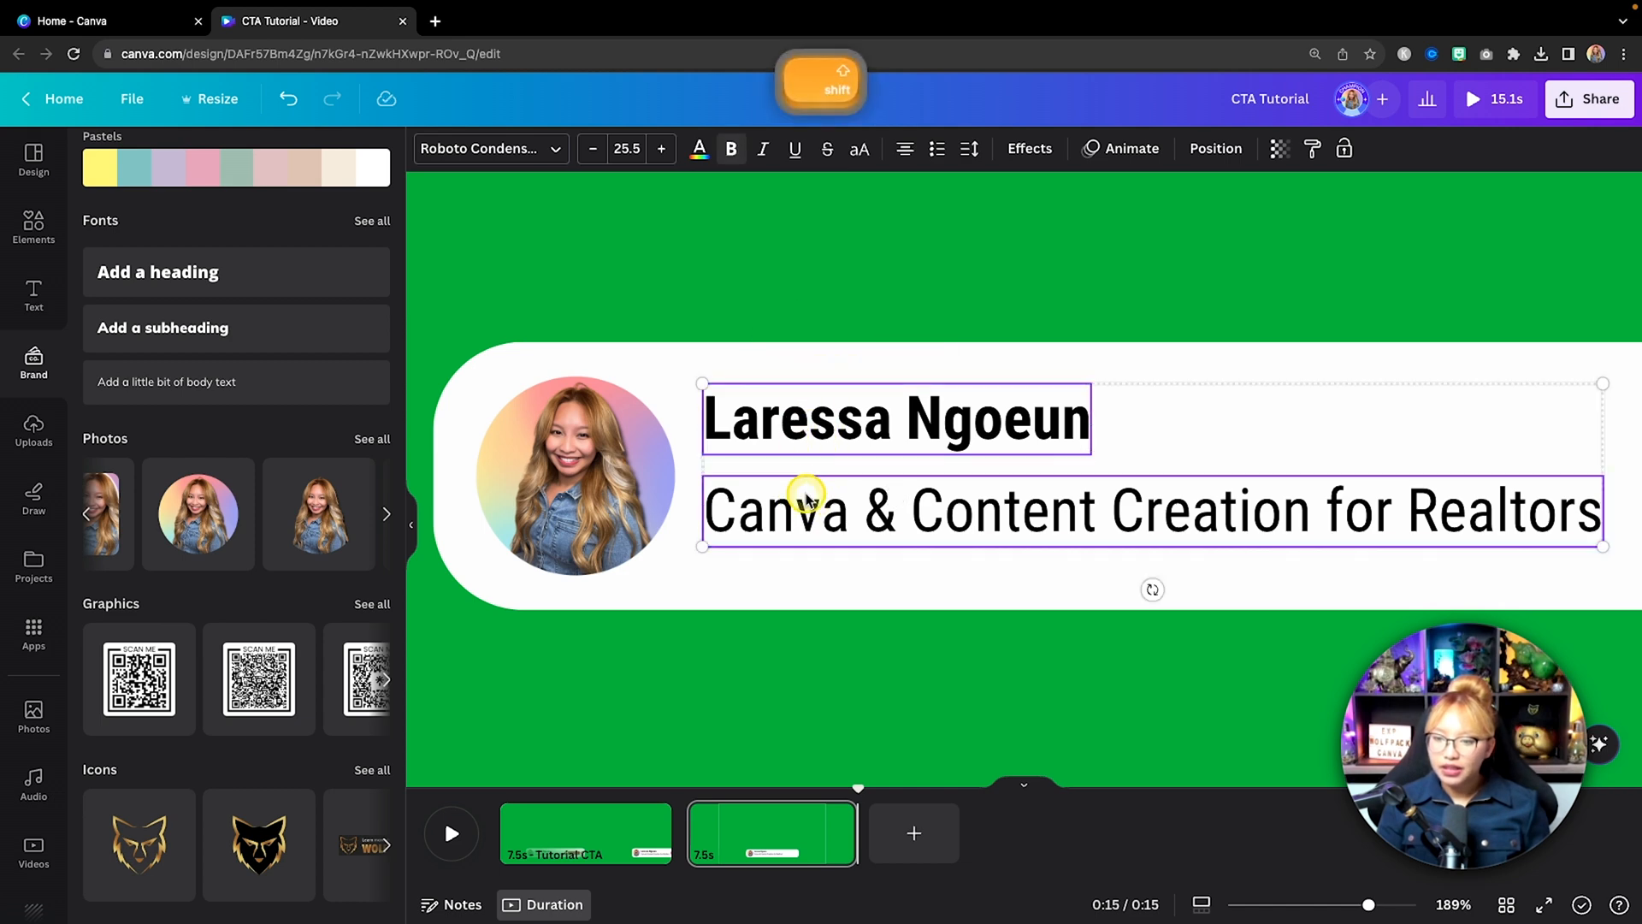
left_click(761, 317)
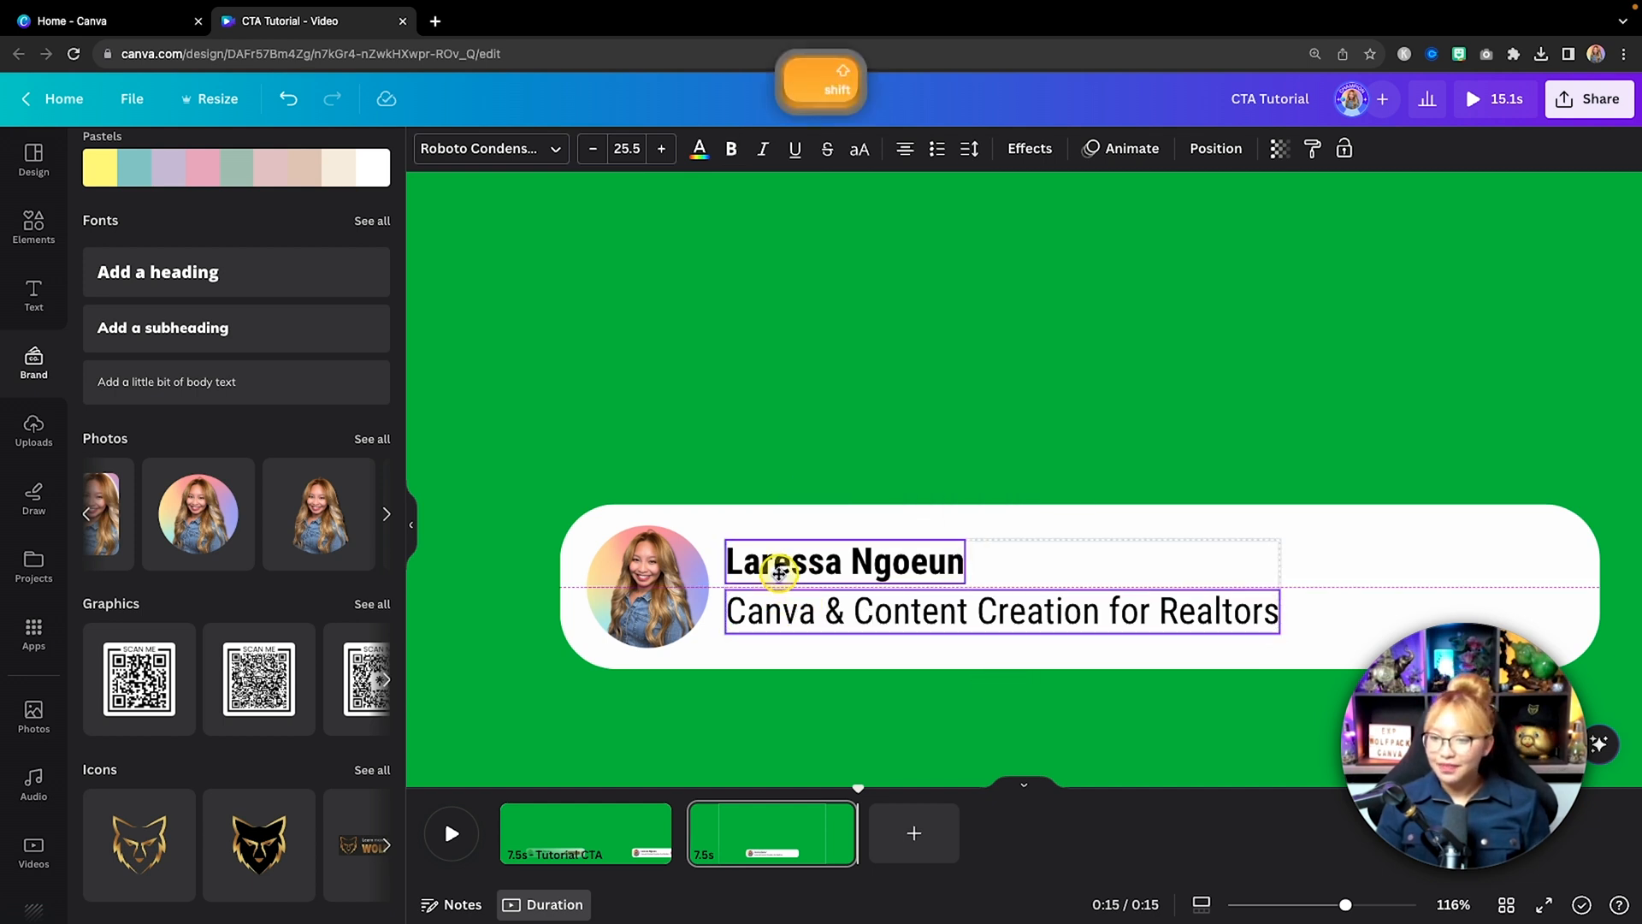
Narrow the white banner to fit its content and slightly shrink the name and subtitle
left_click(649, 393)
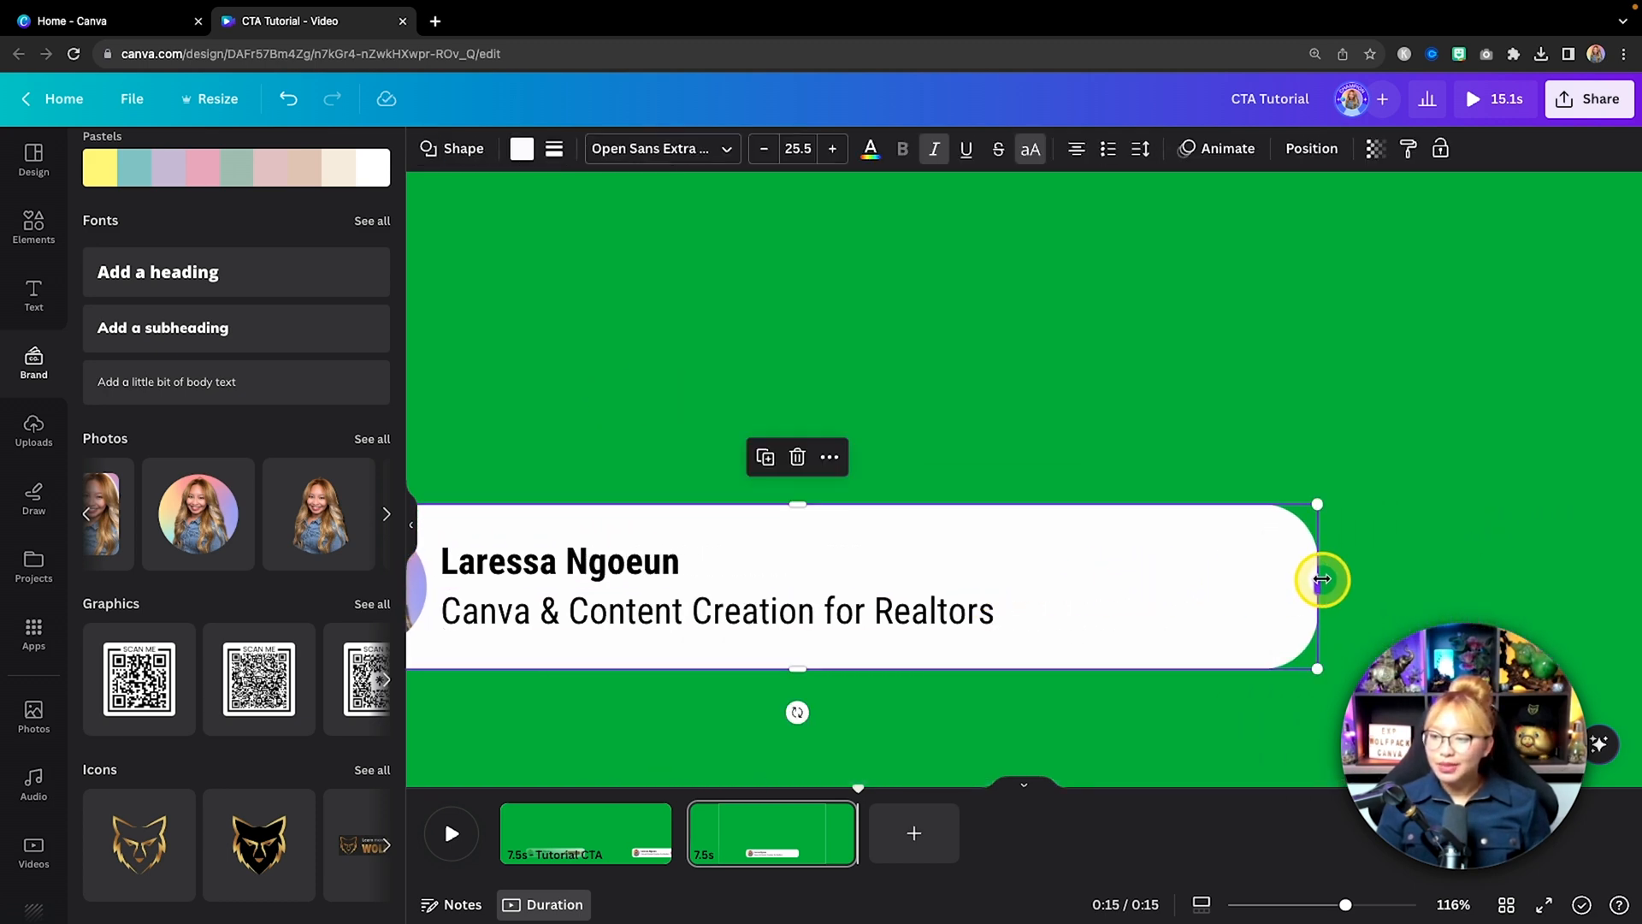
left_click_drag(1319, 579, 1380, 587)
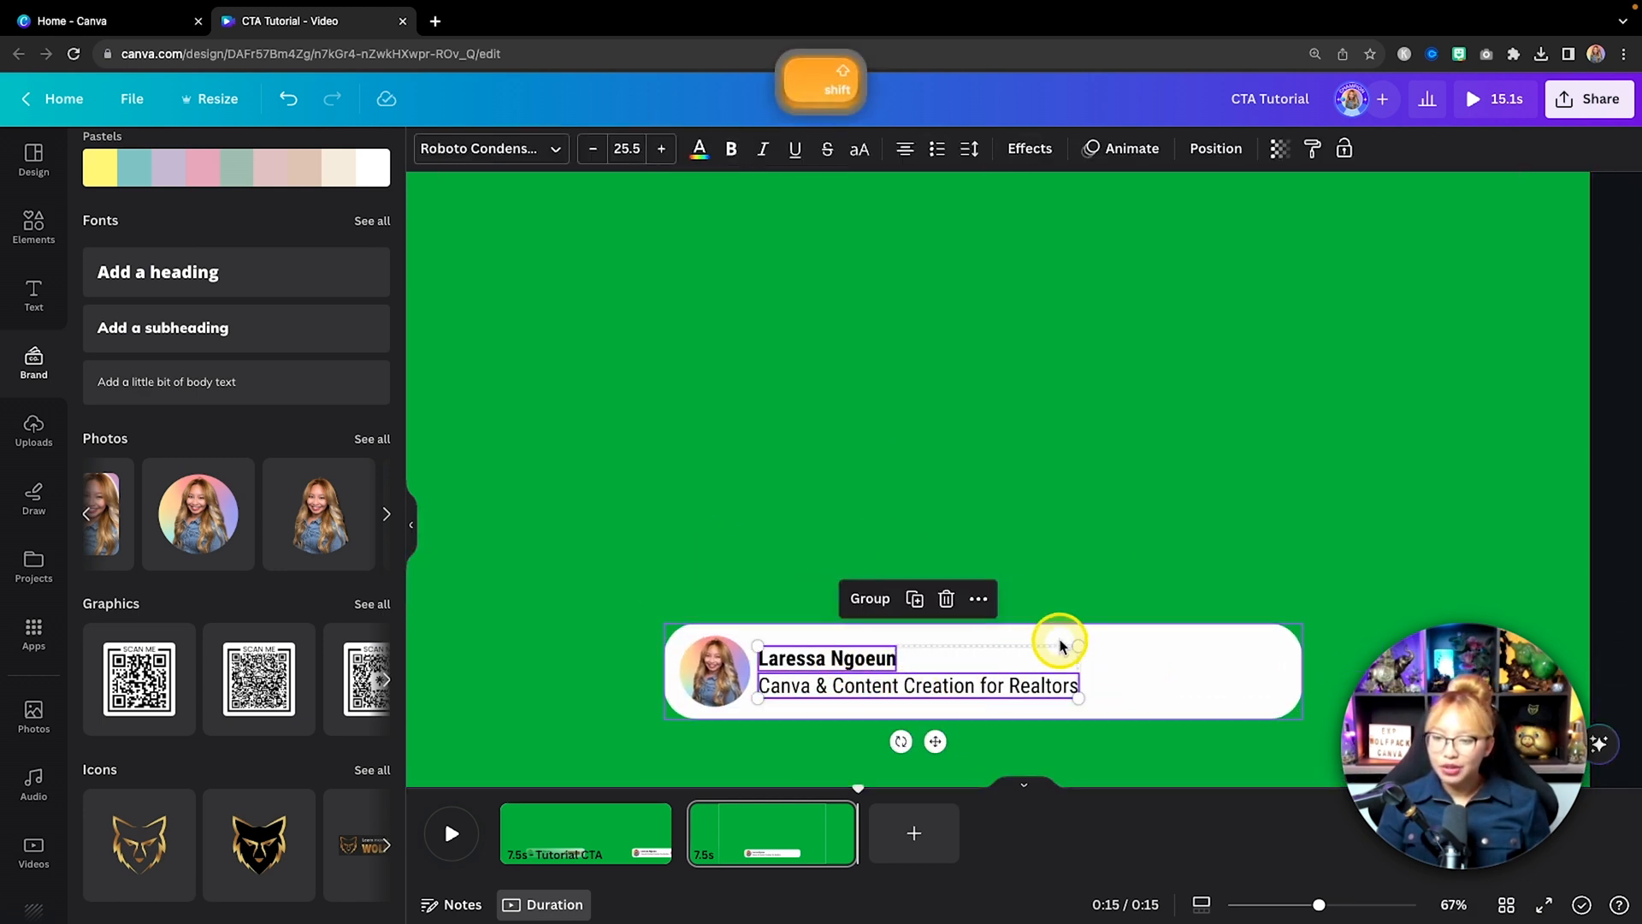
left_click_drag(1076, 644, 1051, 647)
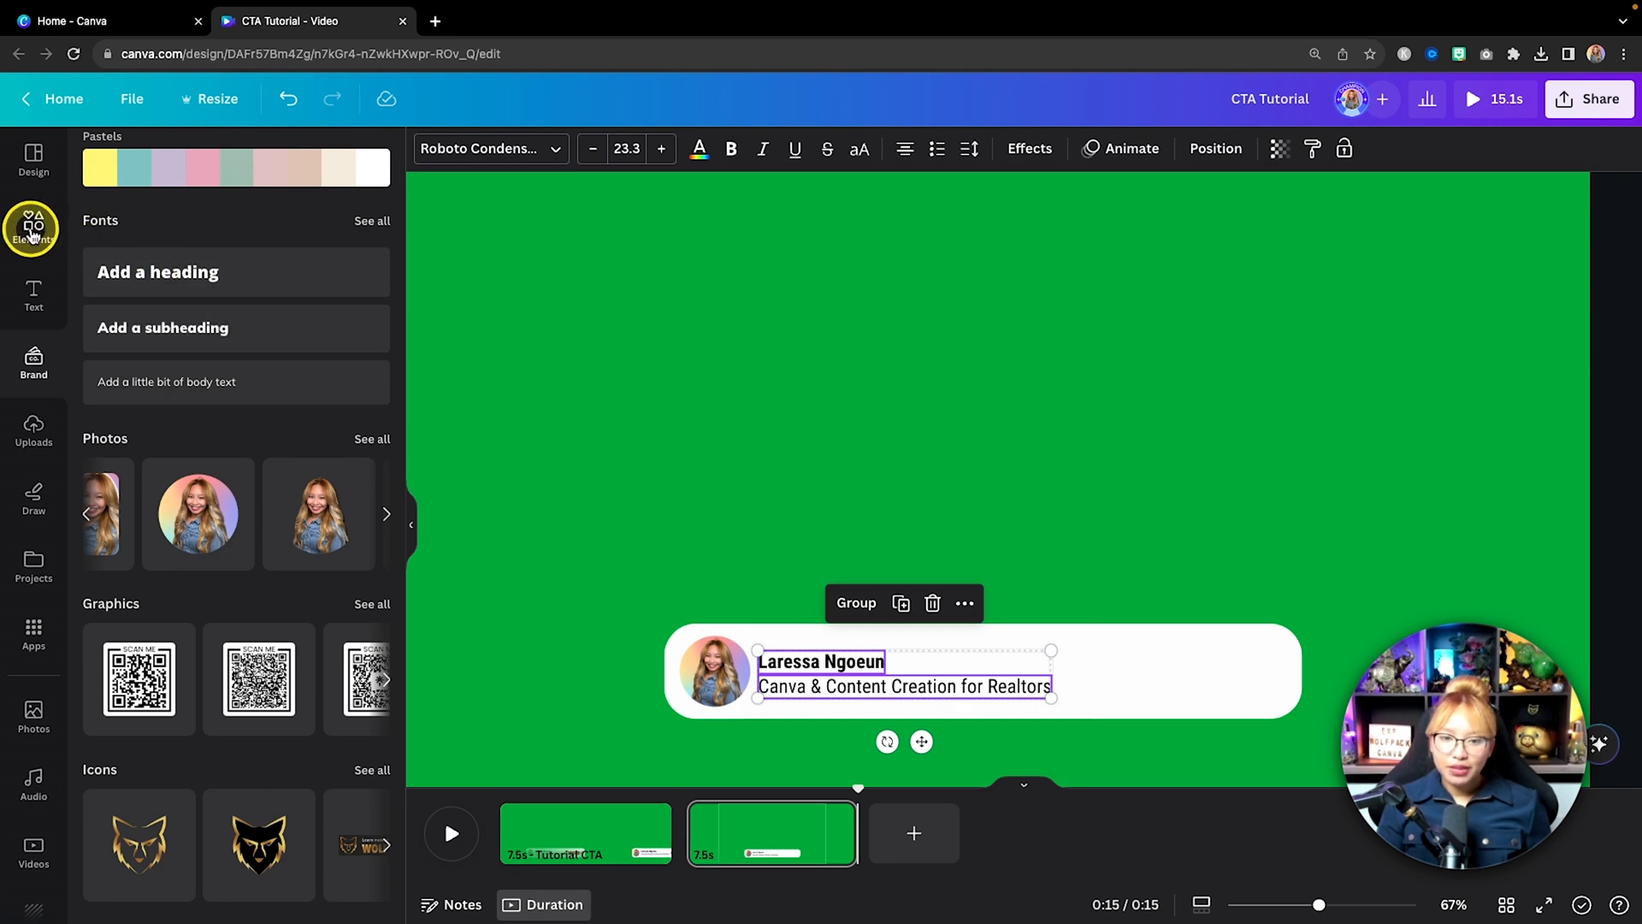
Add a 'subscribe' graphic to the banner's right end, enlarged and cropped to the button
type("subscribe")
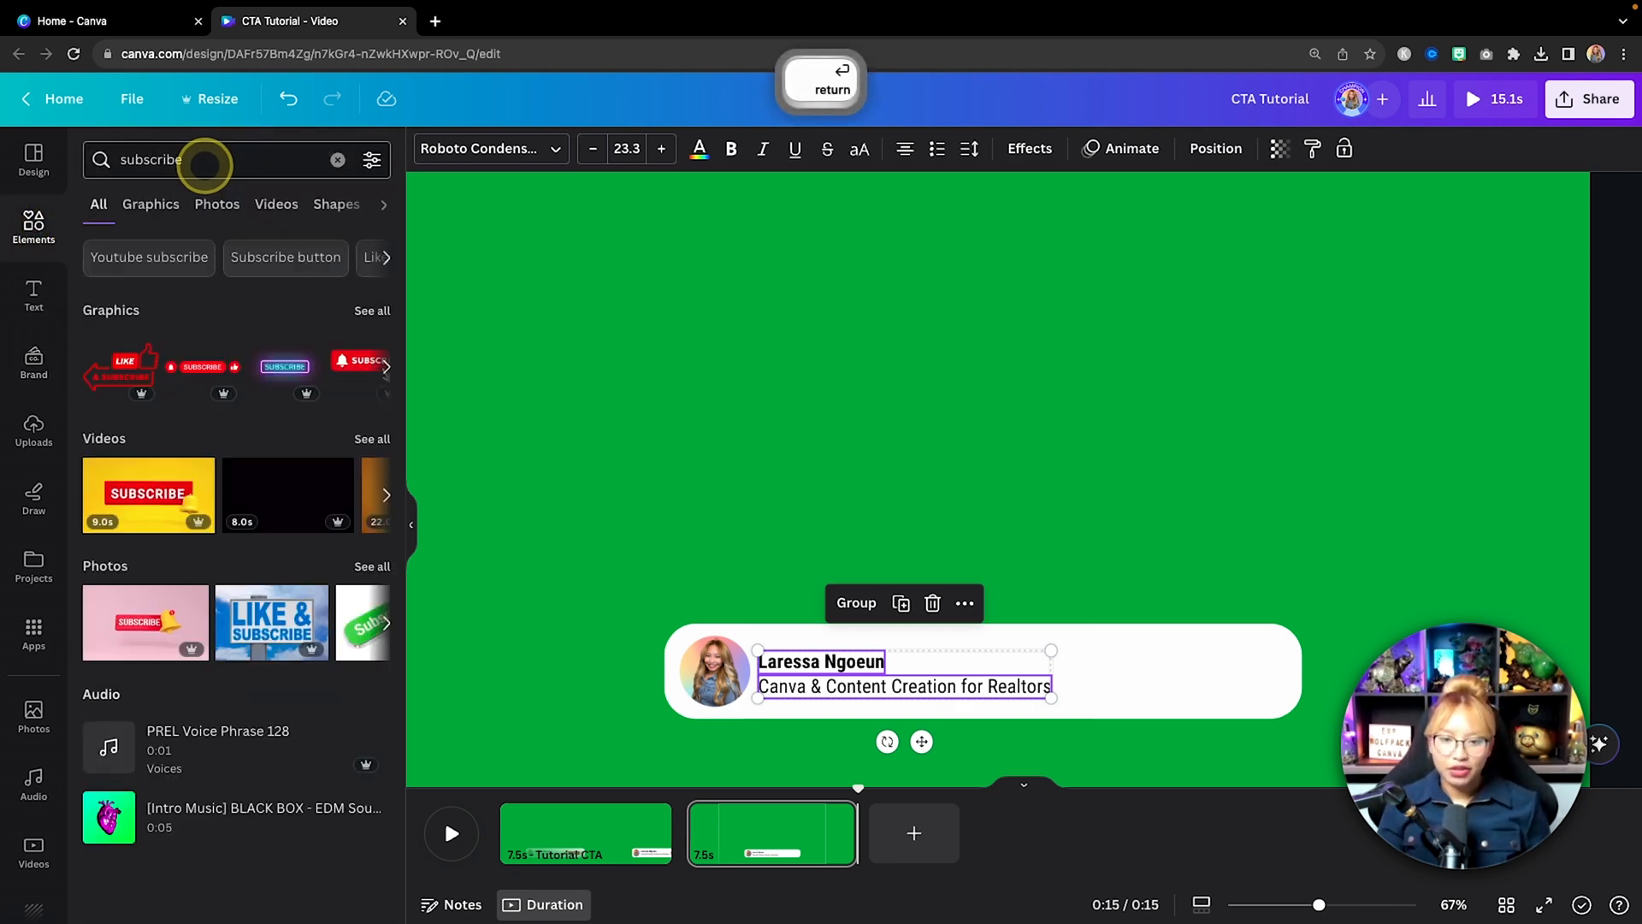
left_click(372, 309)
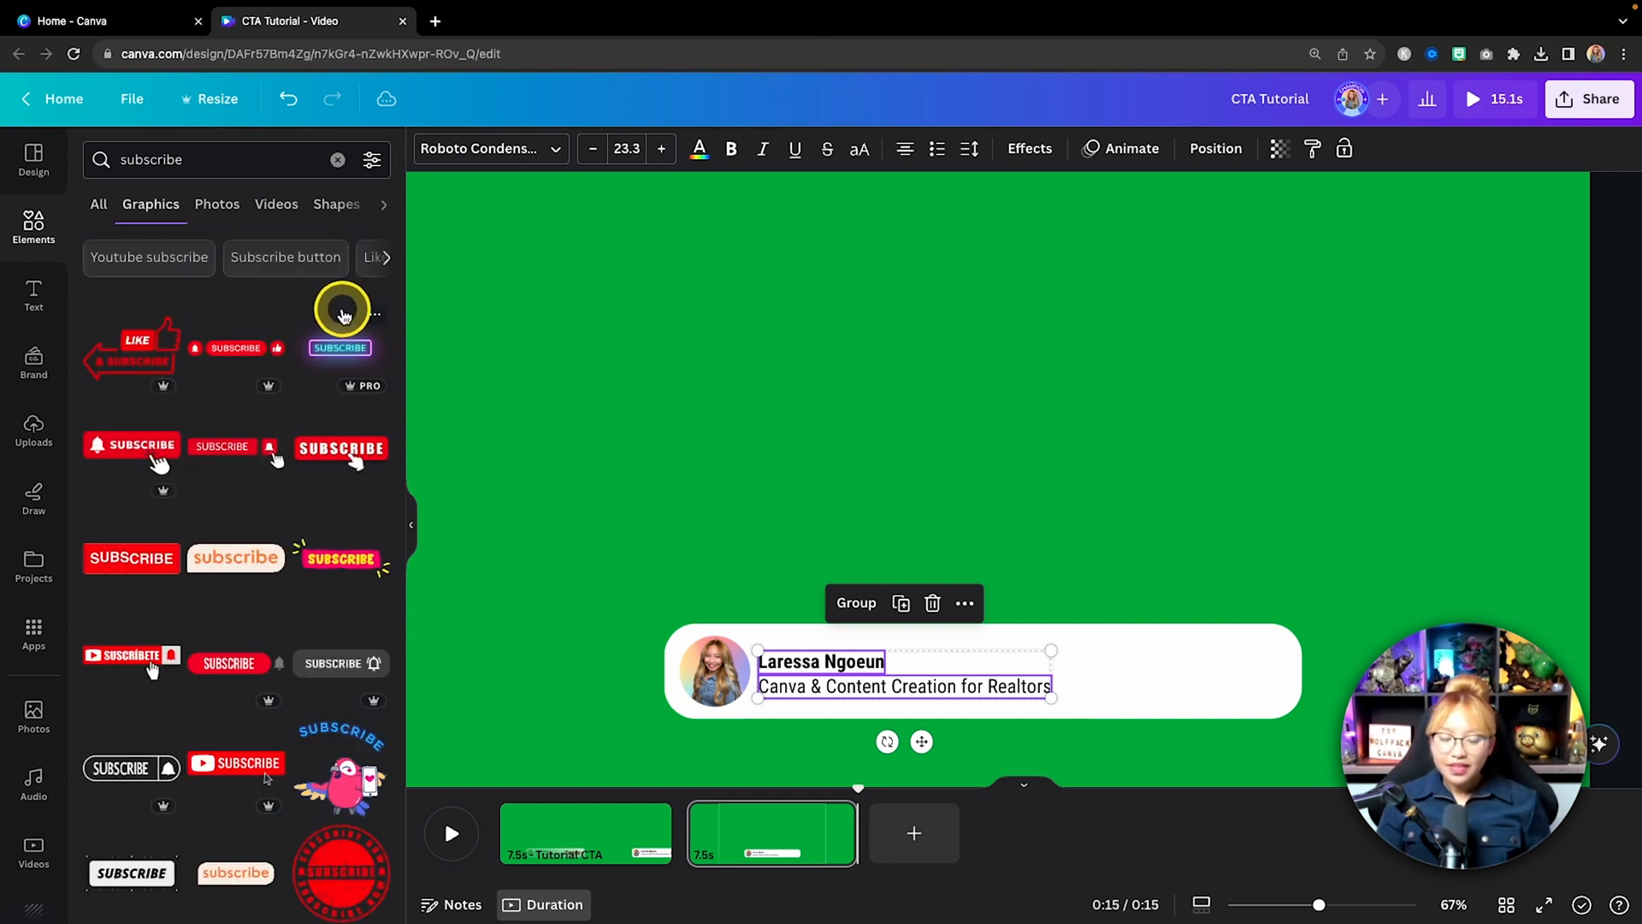
mouse_move(453, 304)
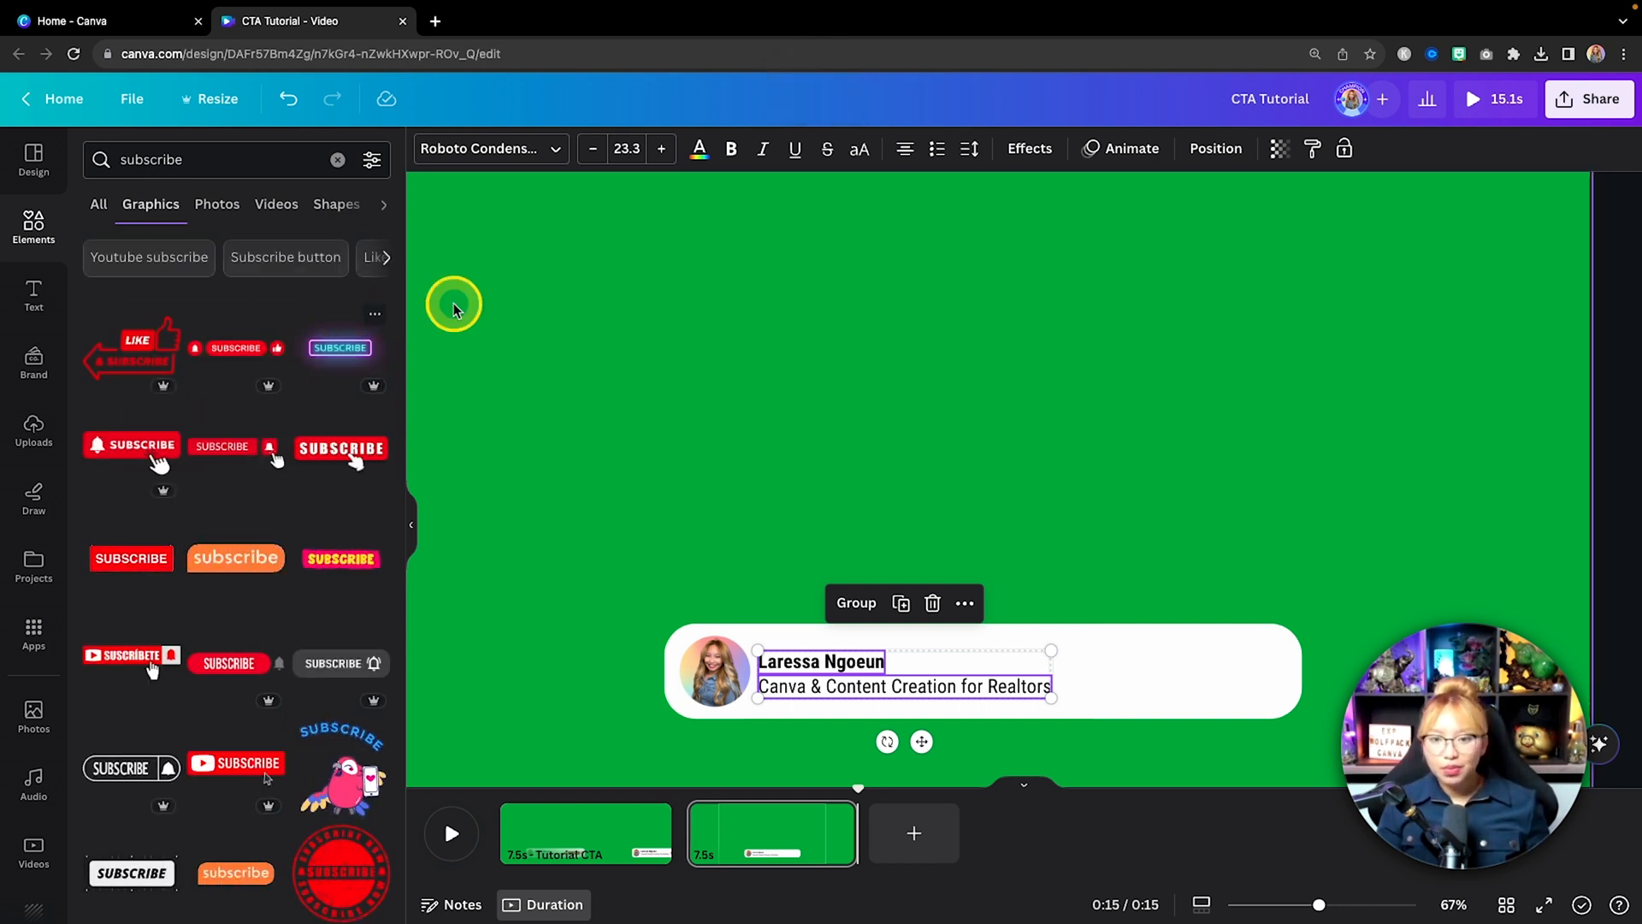
mouse_move(552, 311)
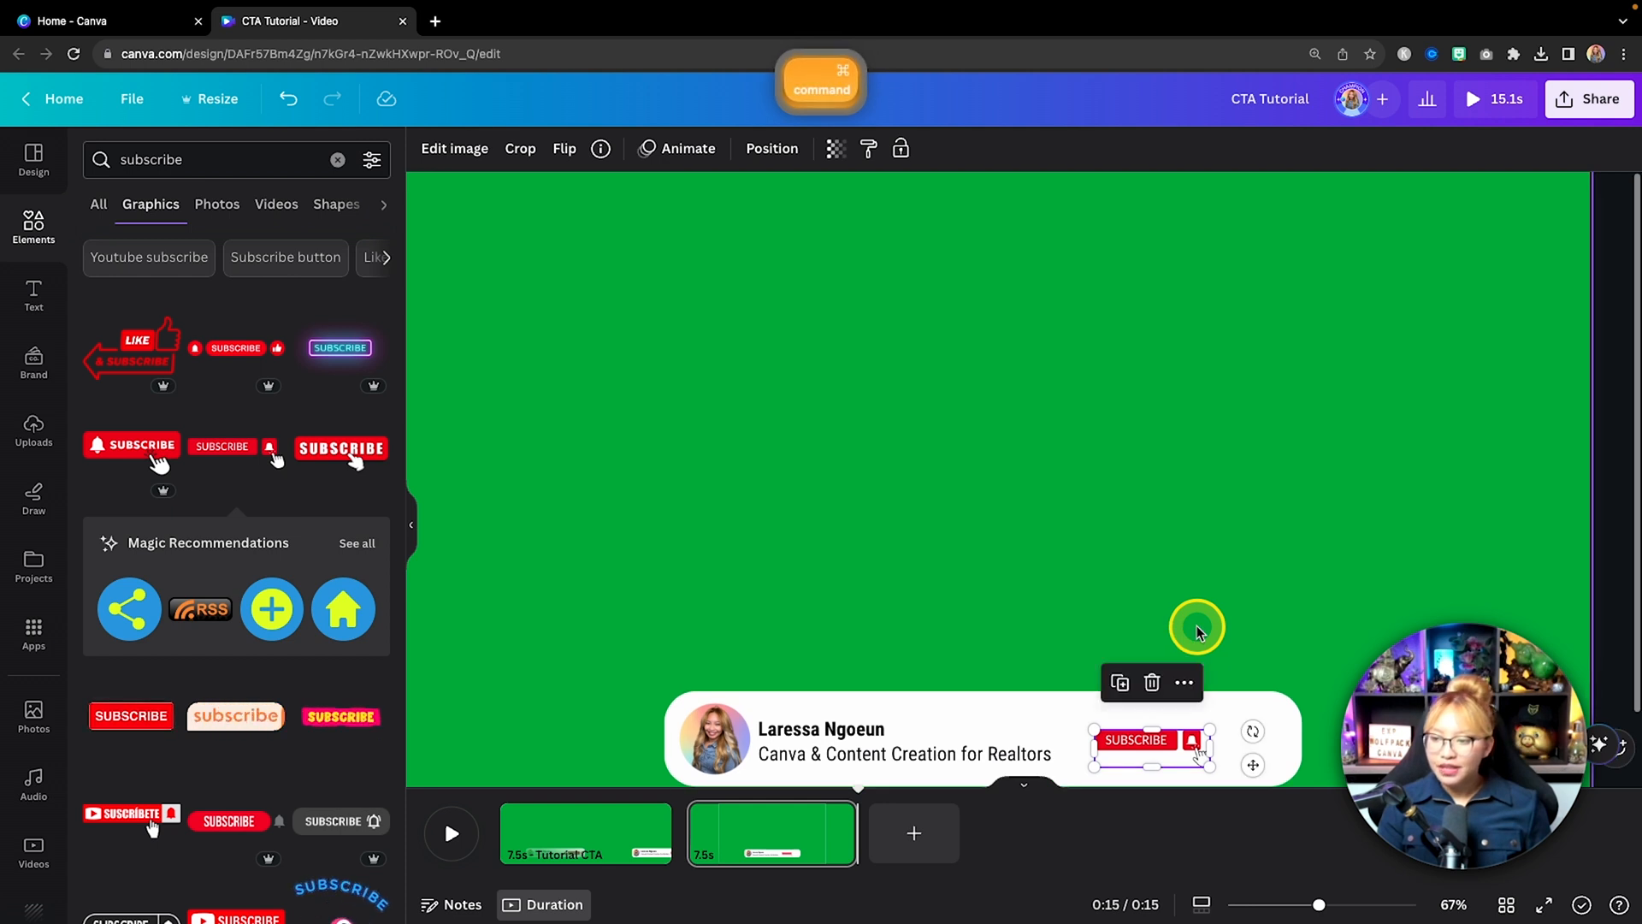
left_click_drag(1197, 629, 1213, 642)
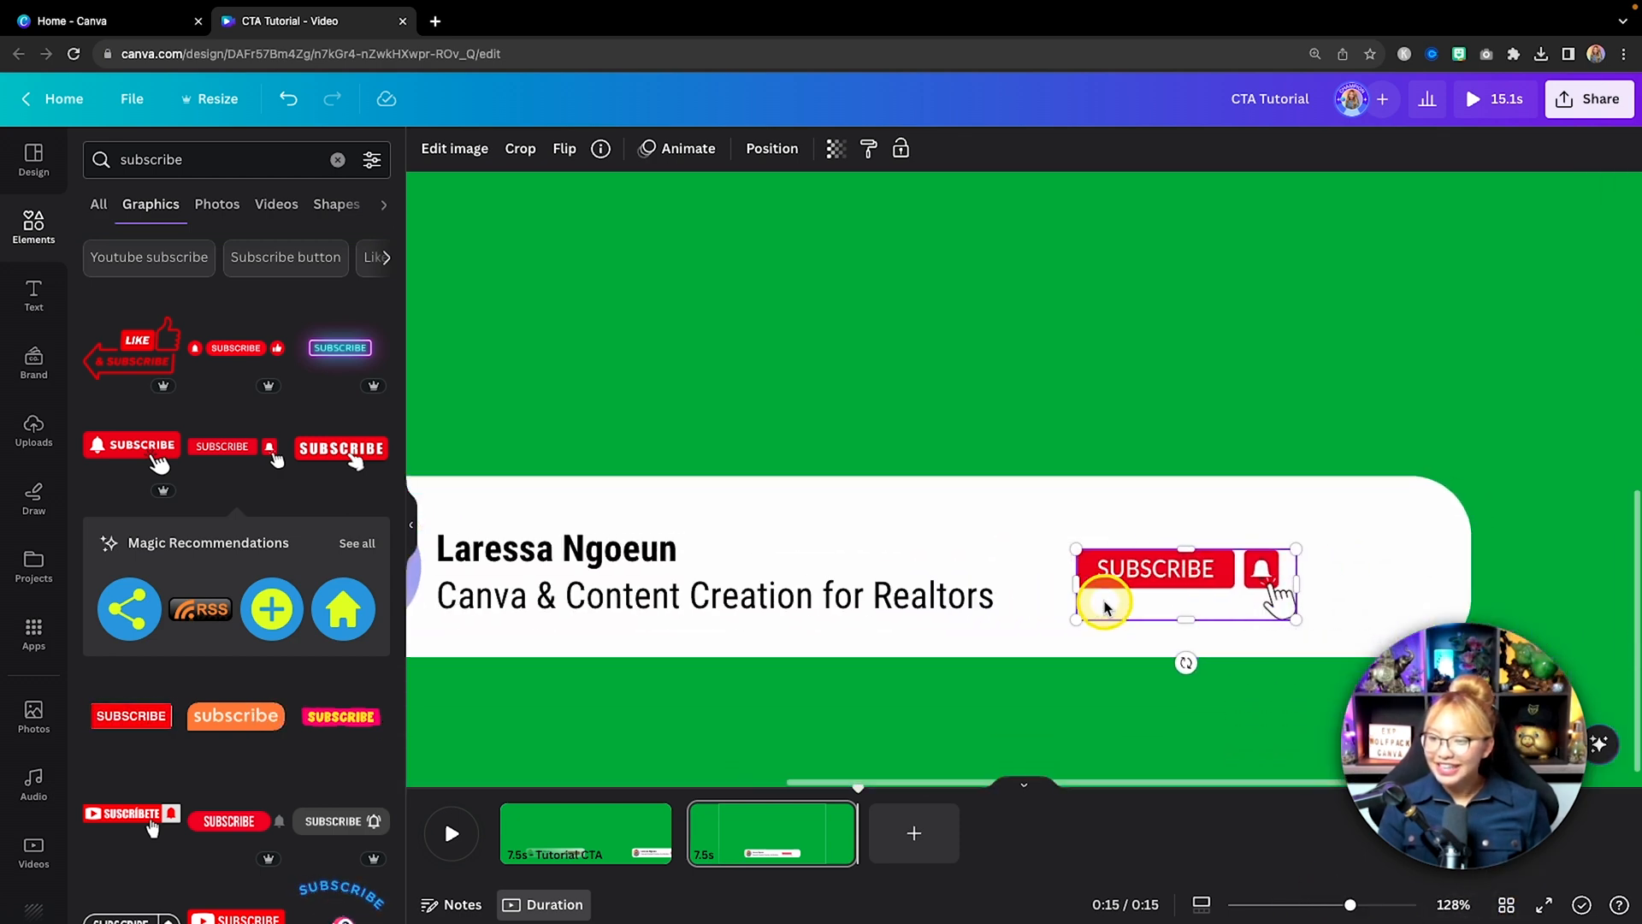
left_click_drag(1105, 602, 1256, 494)
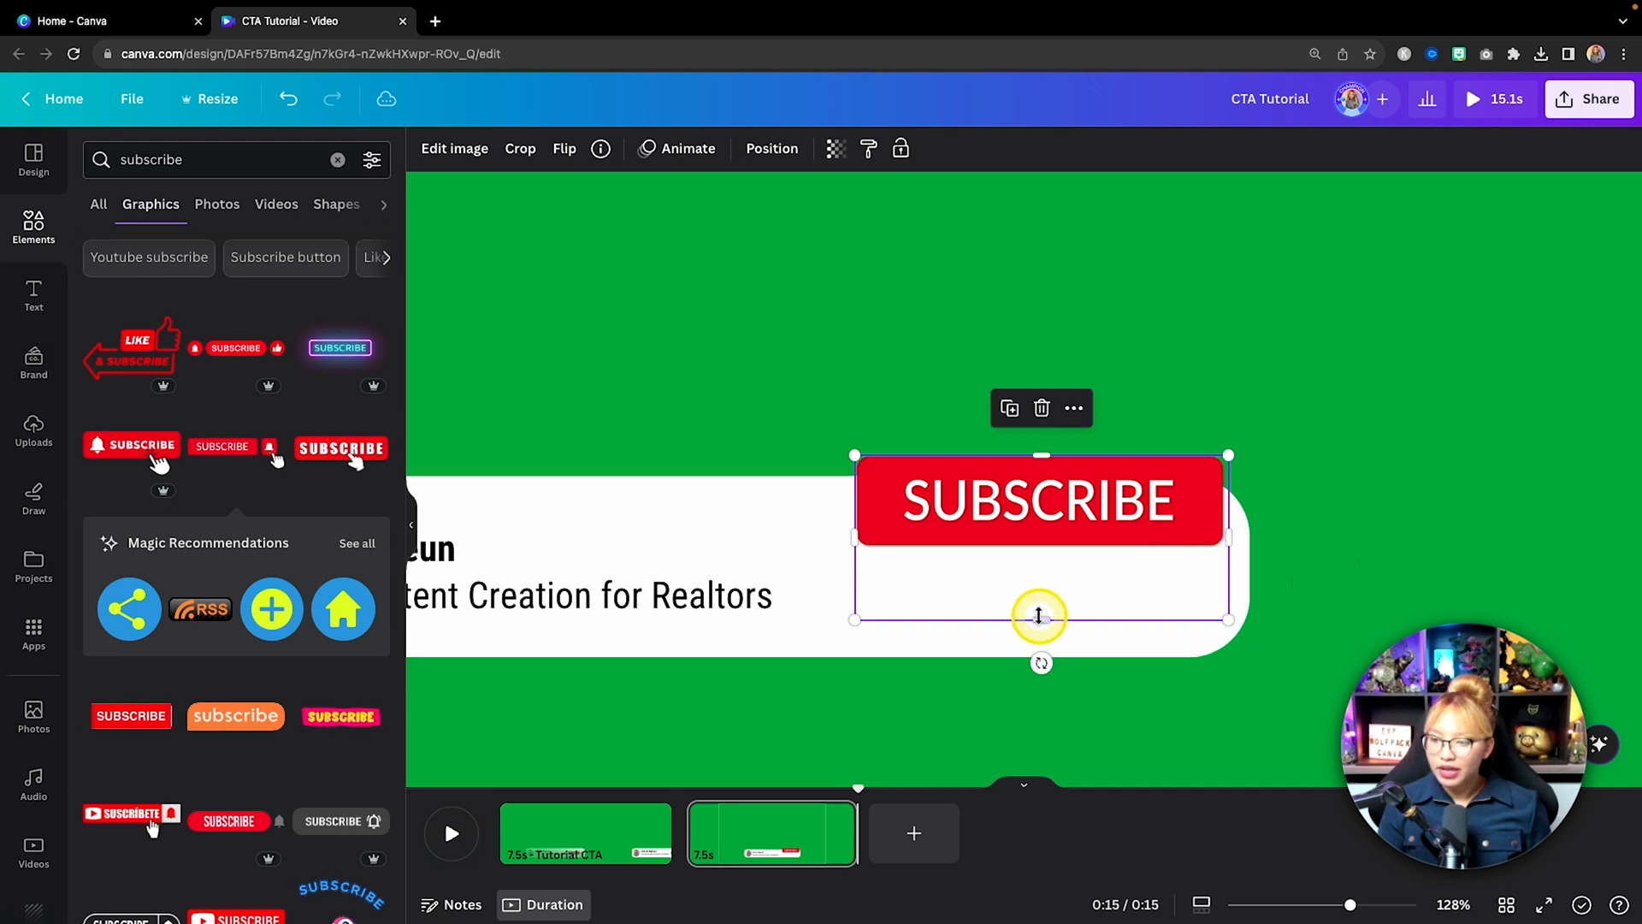
left_click_drag(1039, 616, 1039, 547)
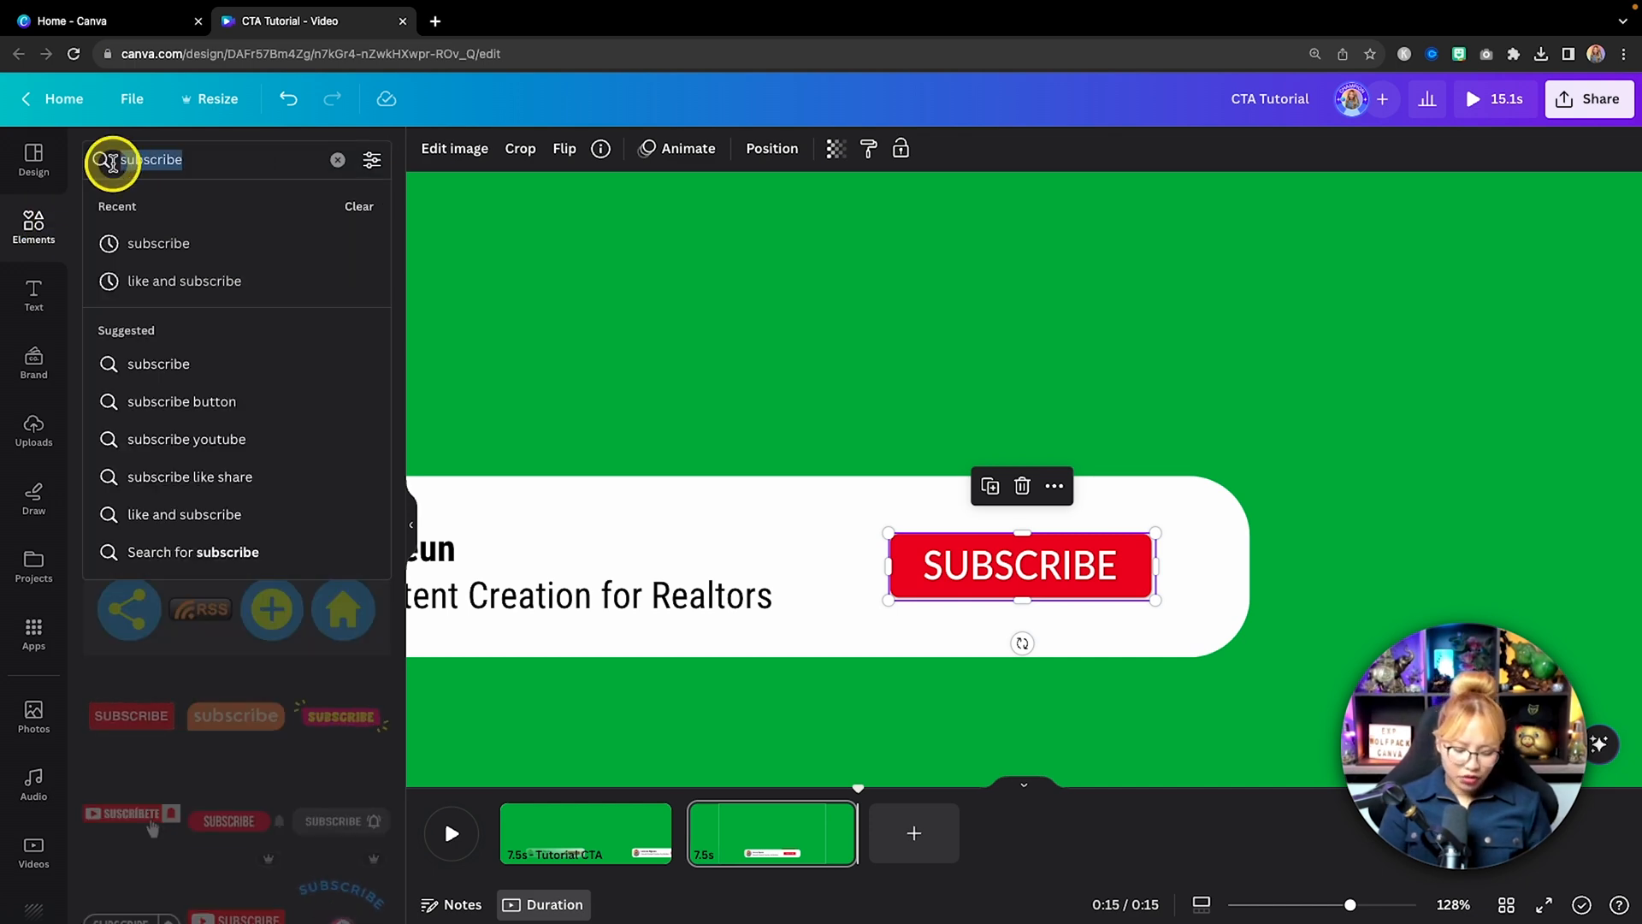
Add a 'thumbs up' icon beside the SUBSCRIBE button and color it red
type("thumbs up")
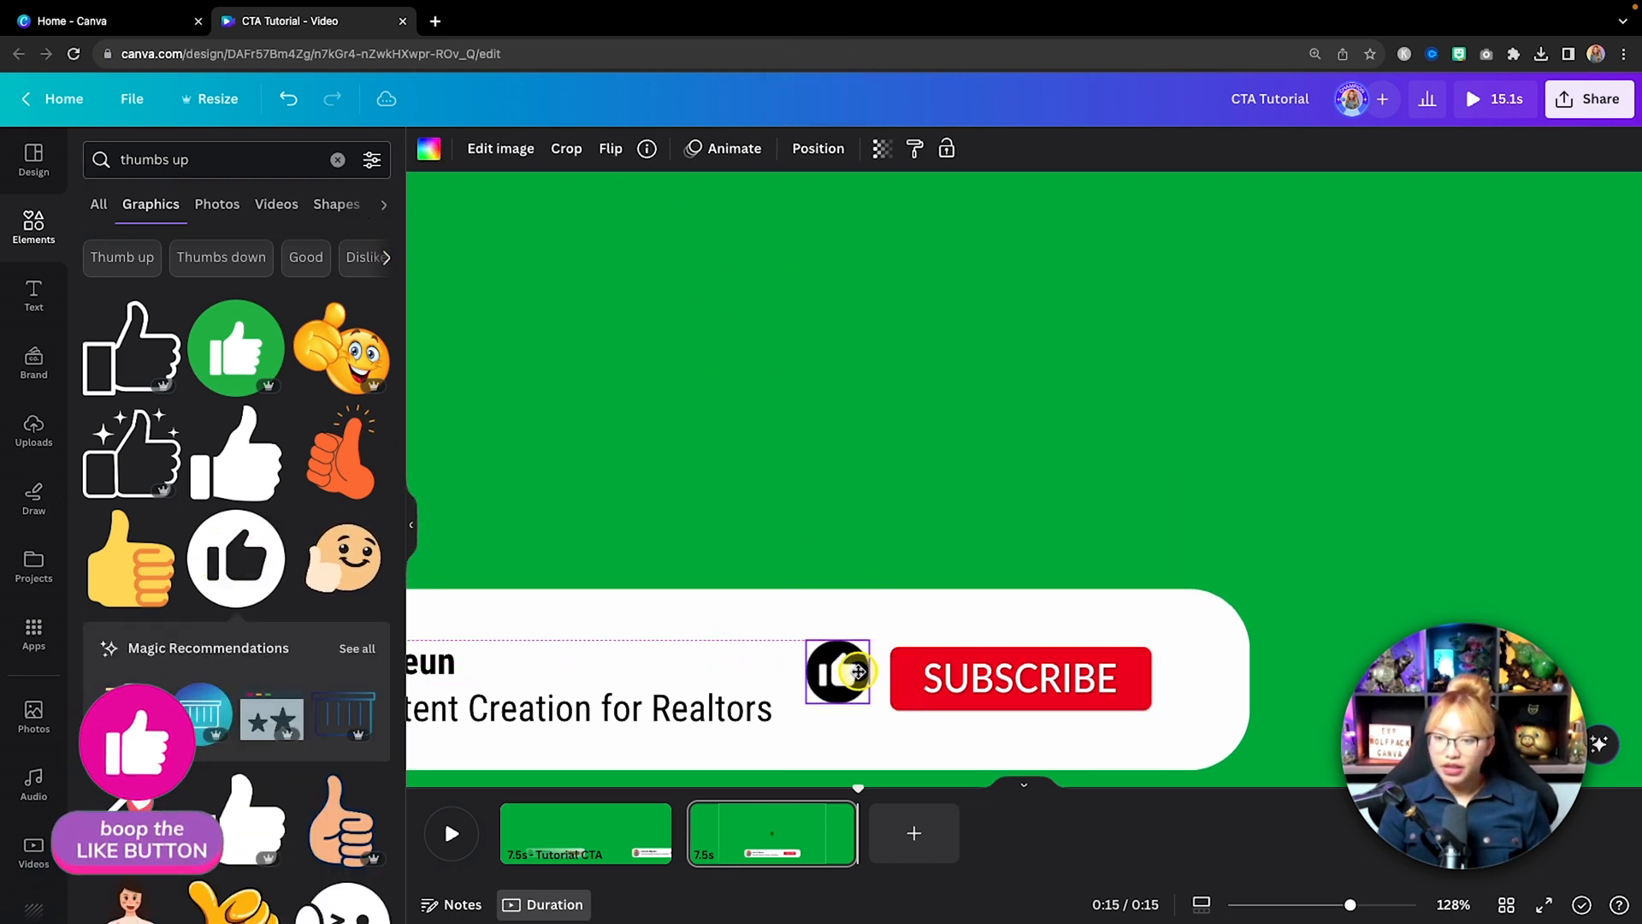
left_click(843, 673)
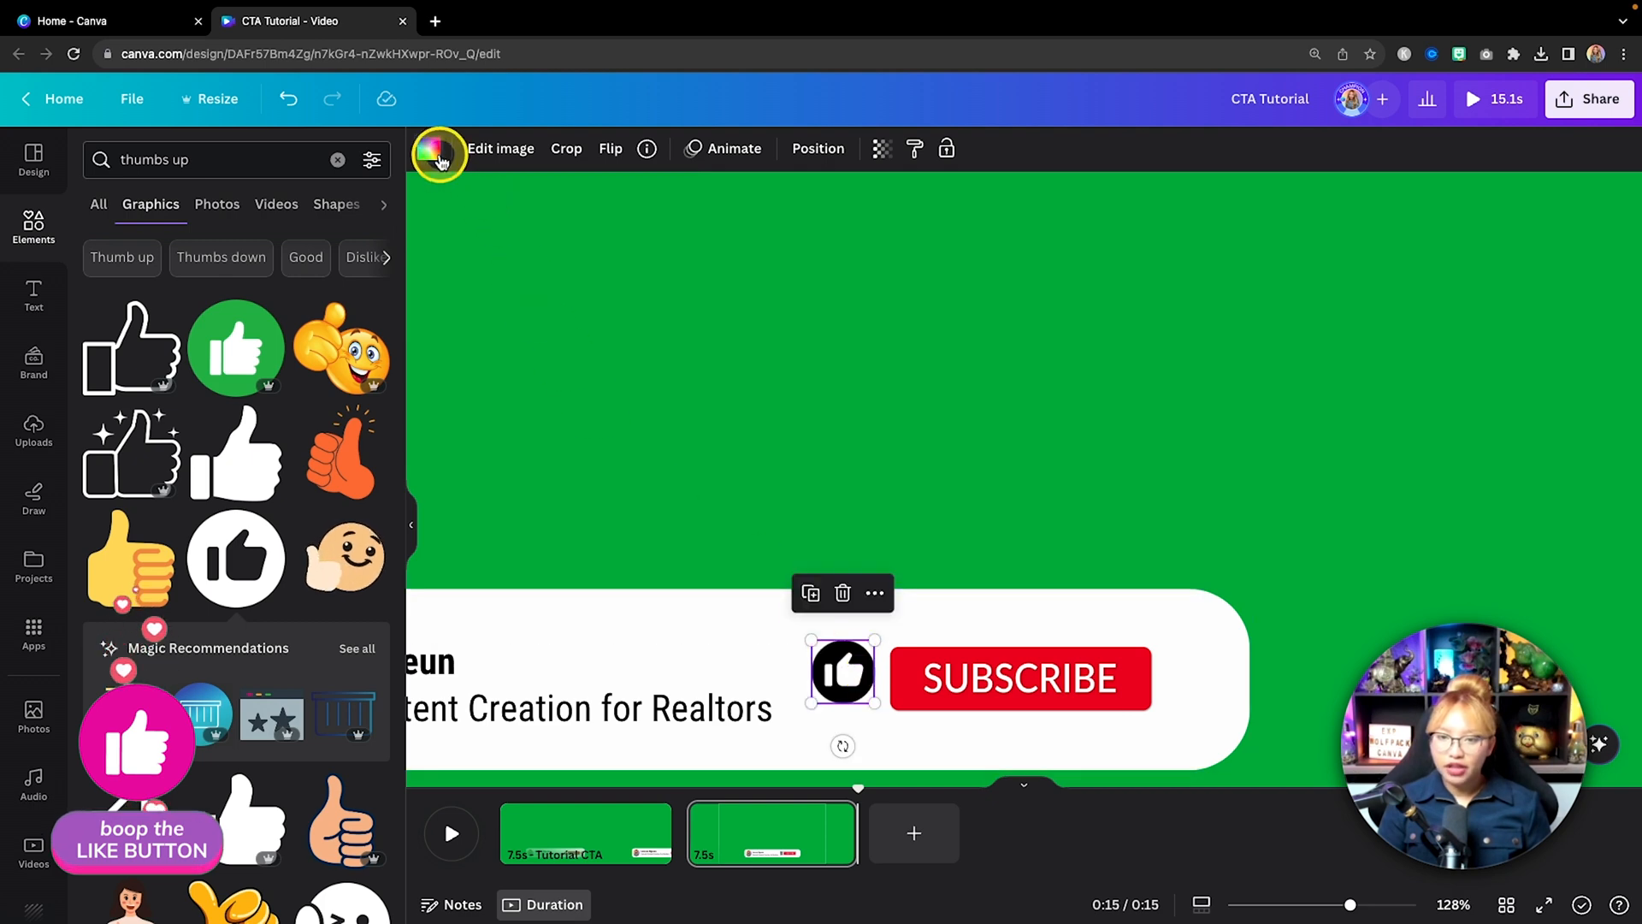
left_click(428, 148)
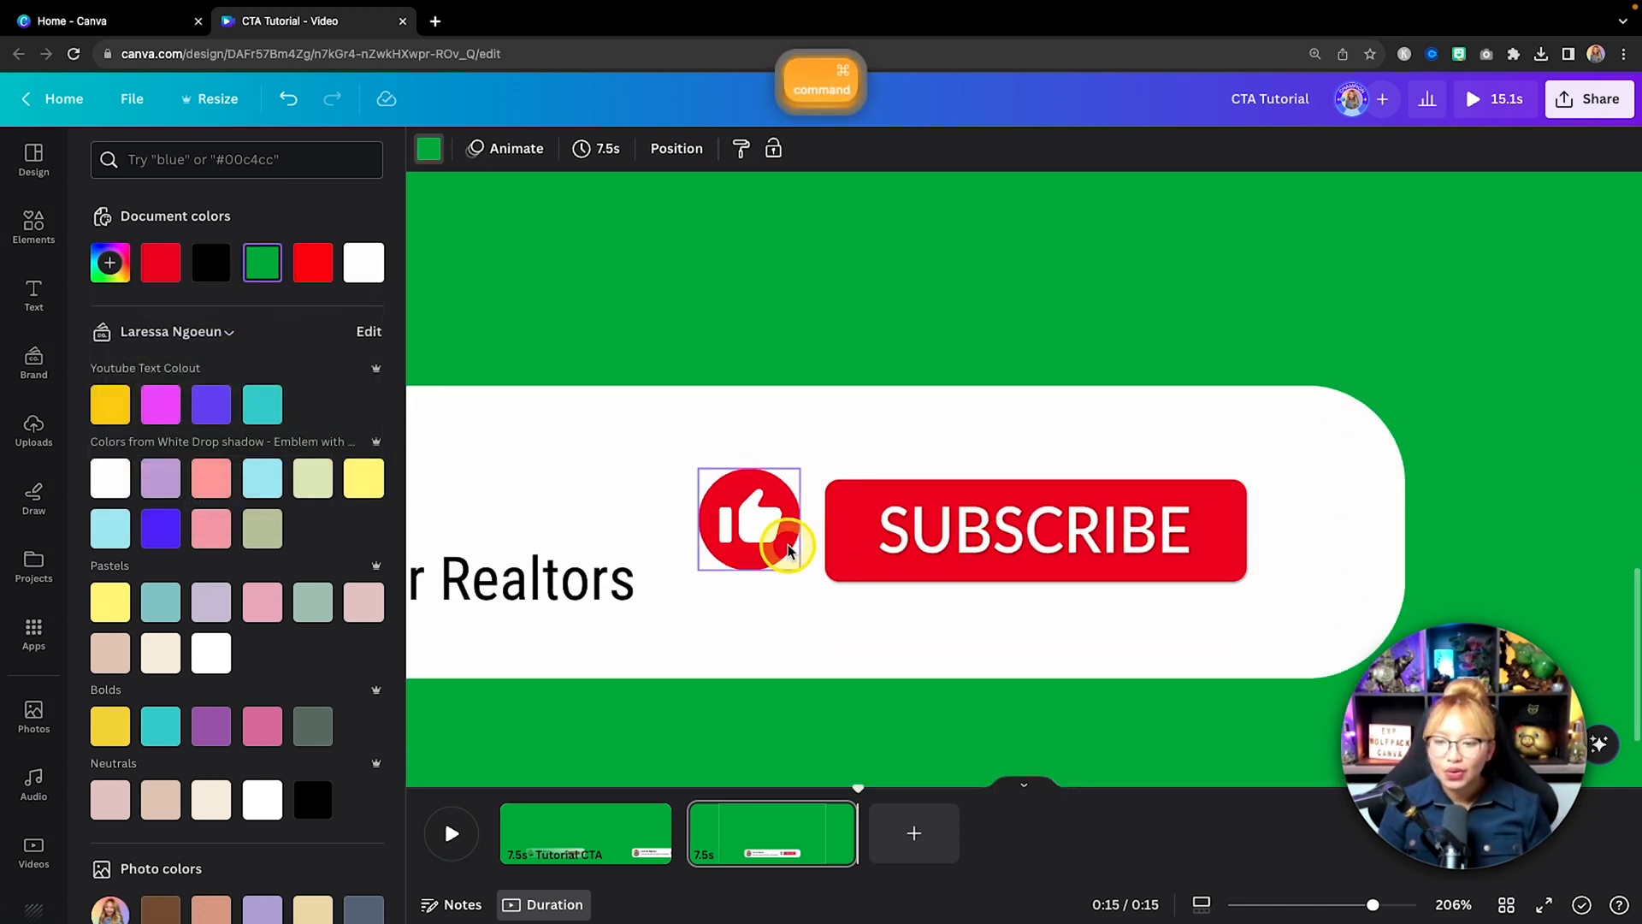
left_click(752, 532)
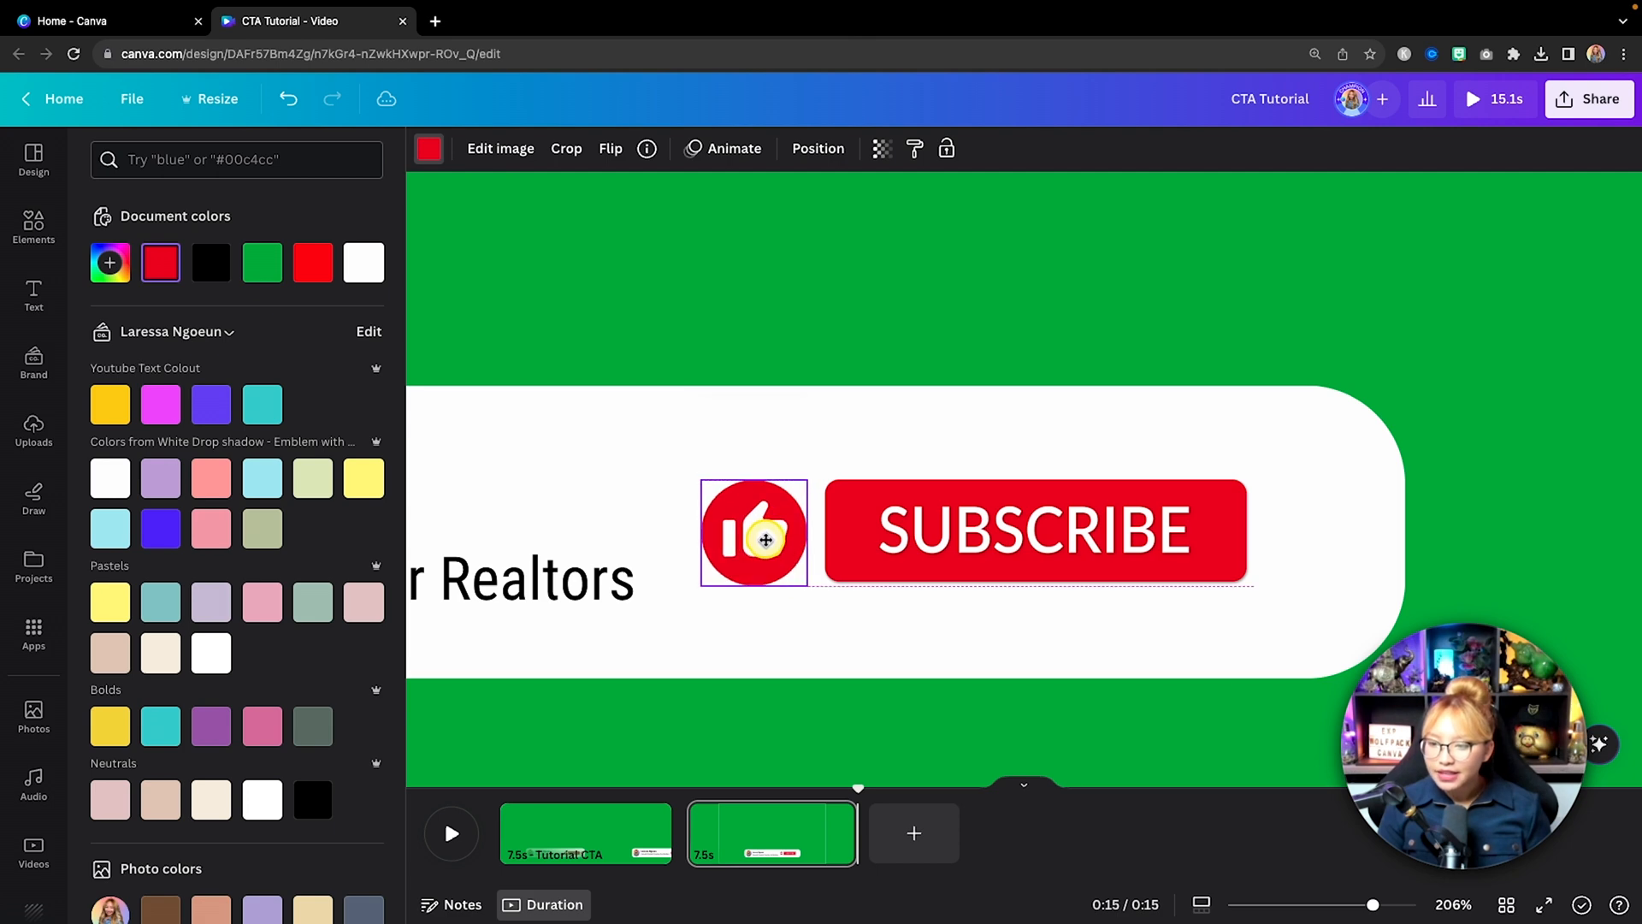
left_click(752, 532)
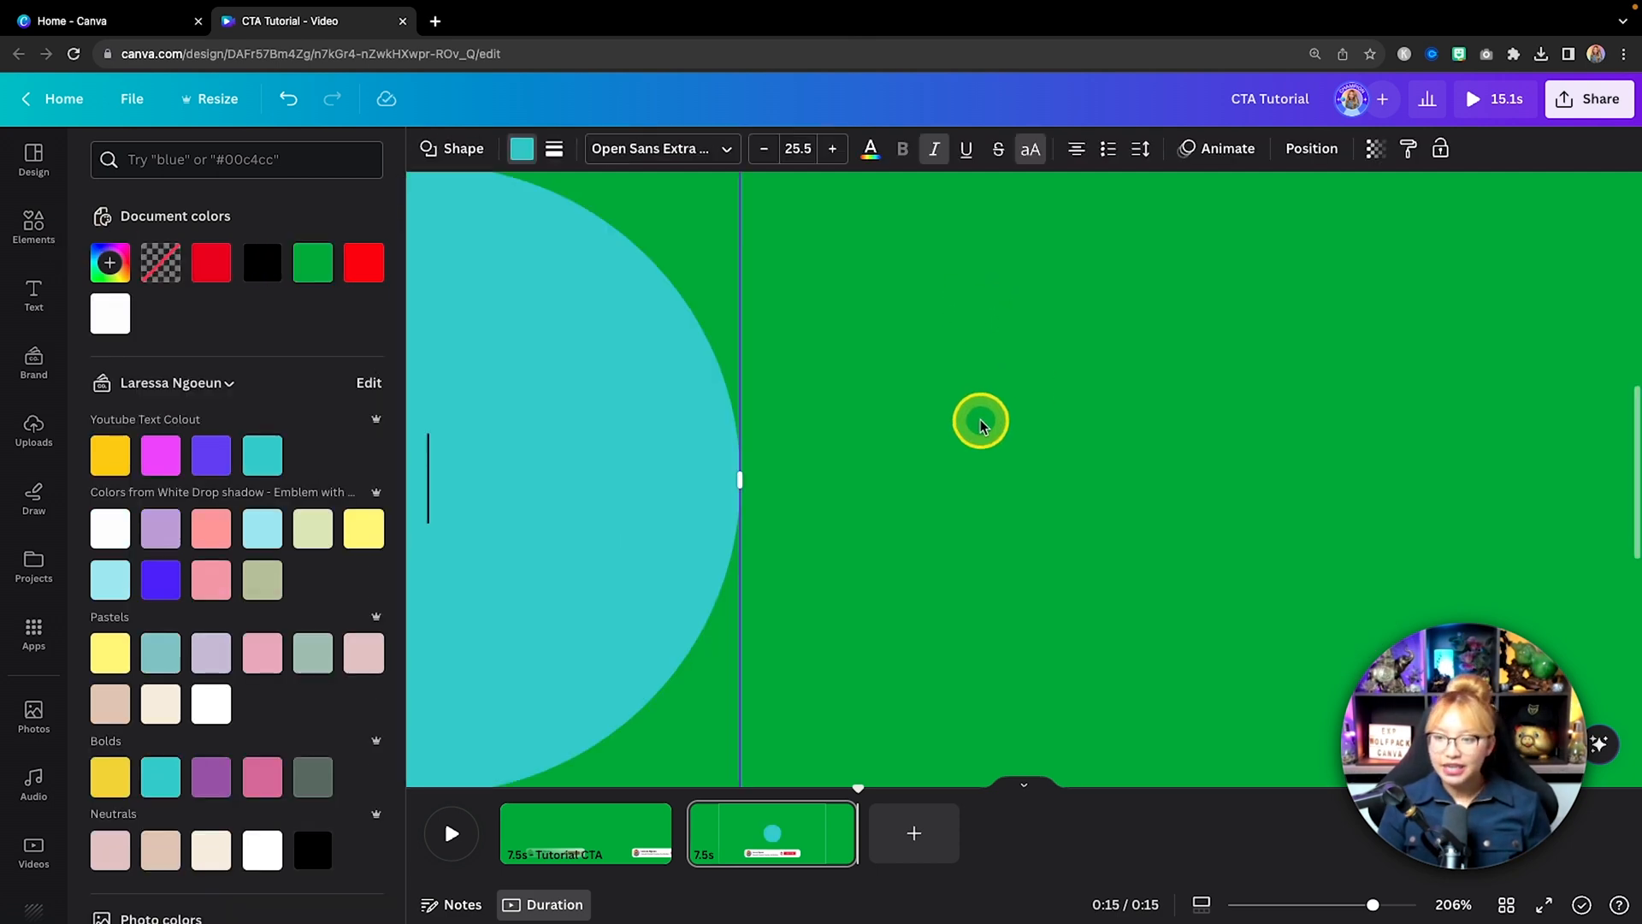
Add a circle shape to the page with the C shortcut
key("c")
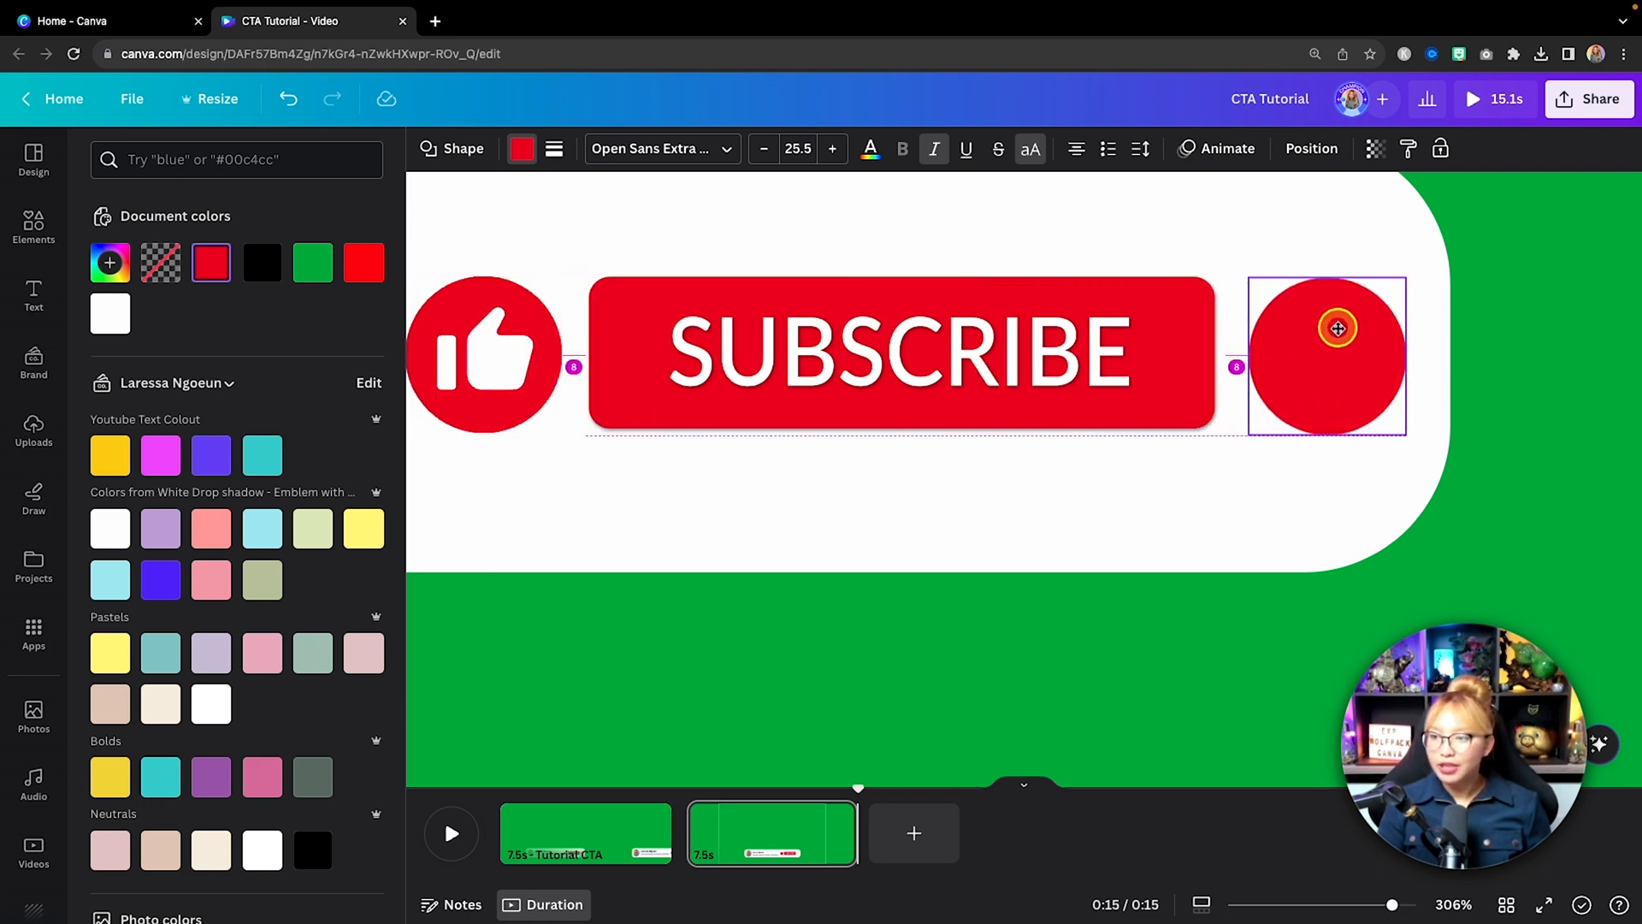
Search Elements for a static 'bell' graphic and align it inside the red circle
left_click(34, 224)
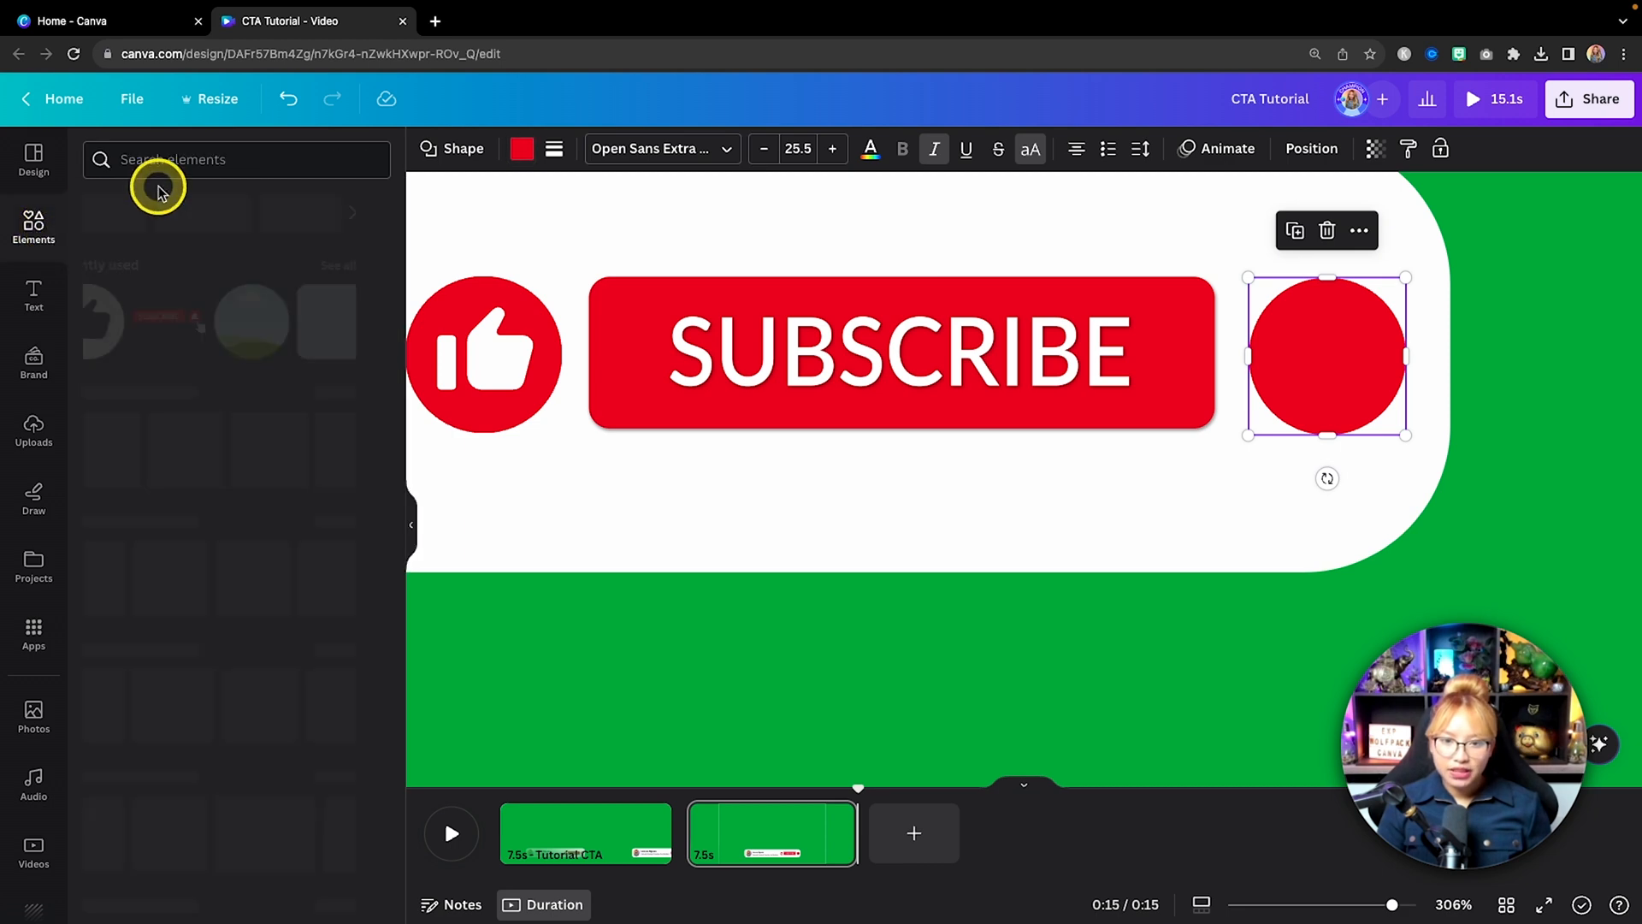
type("bell")
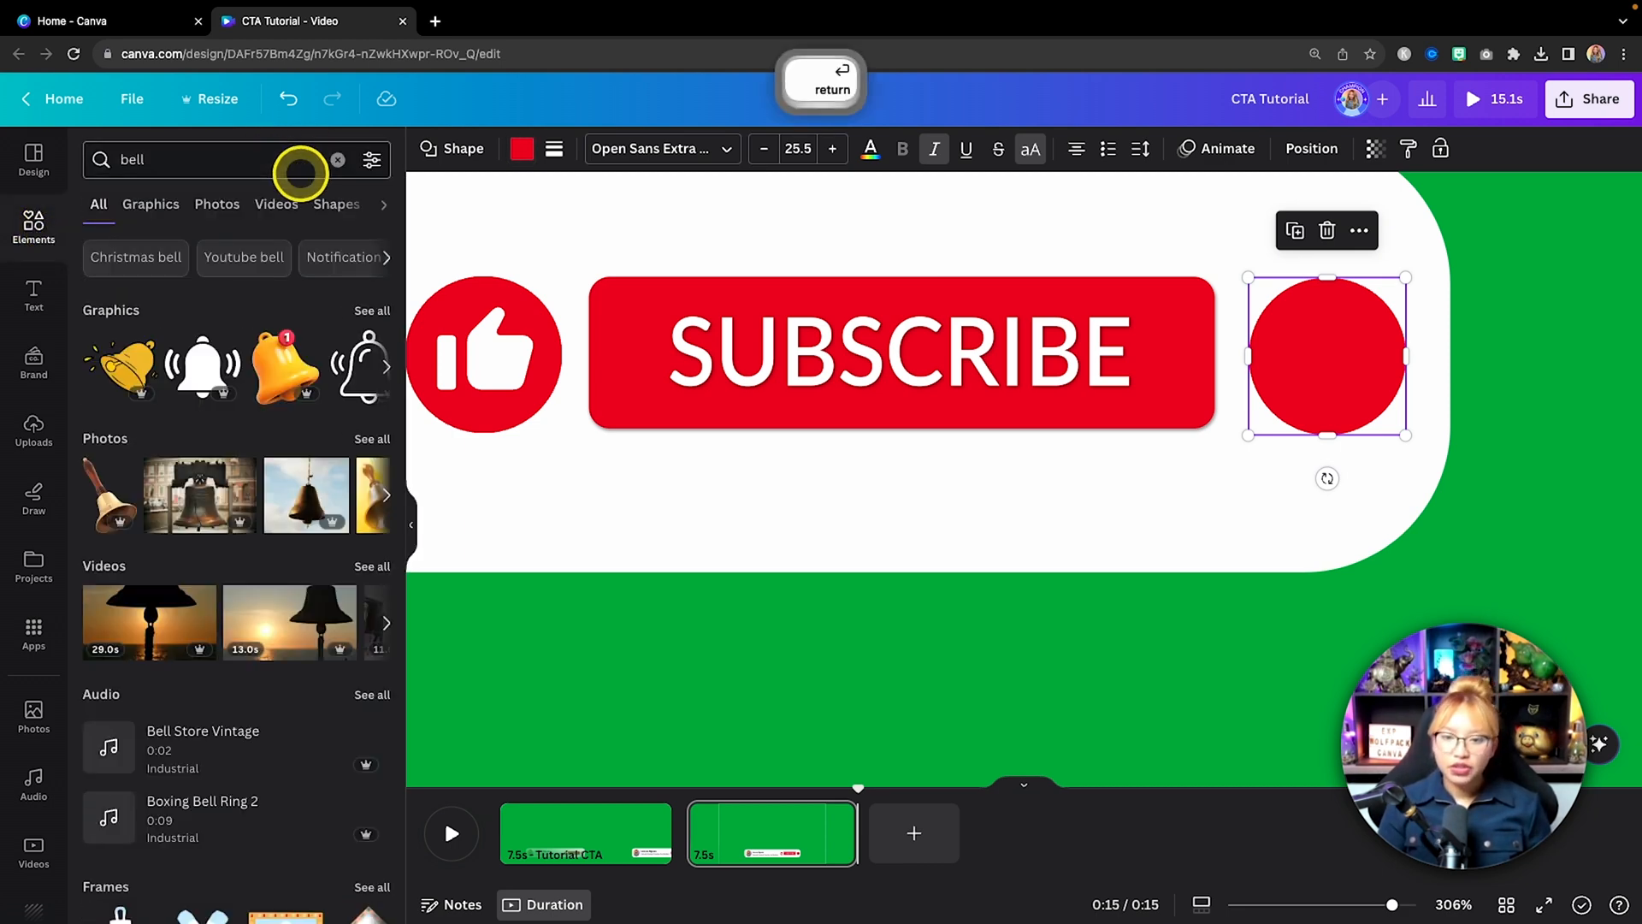
left_click(372, 159)
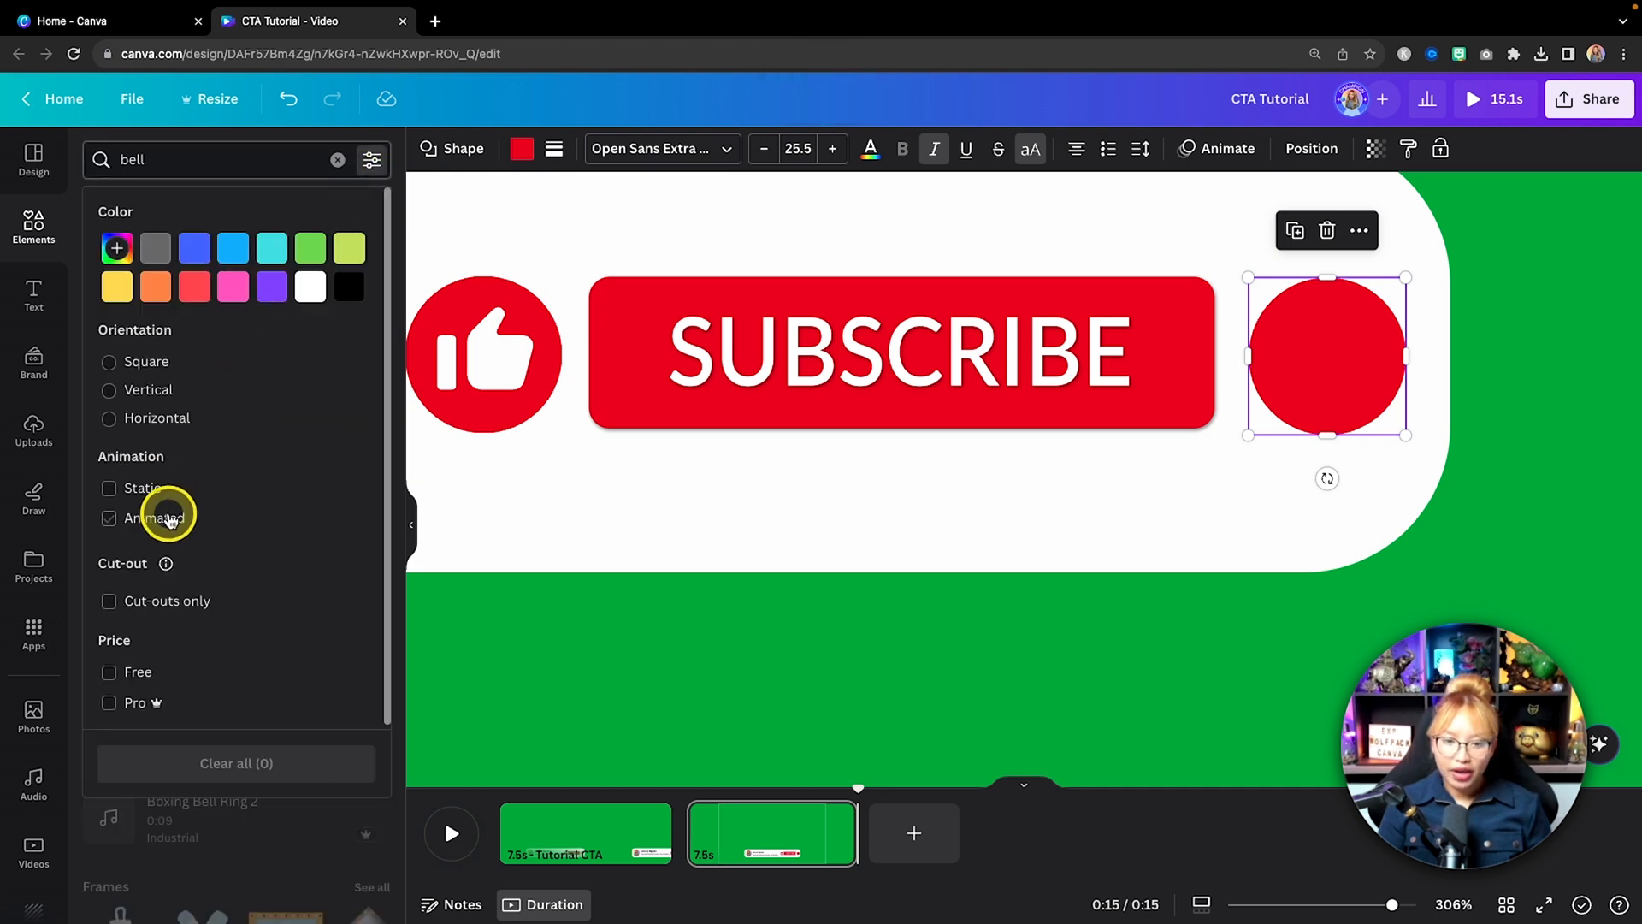
left_click(109, 518)
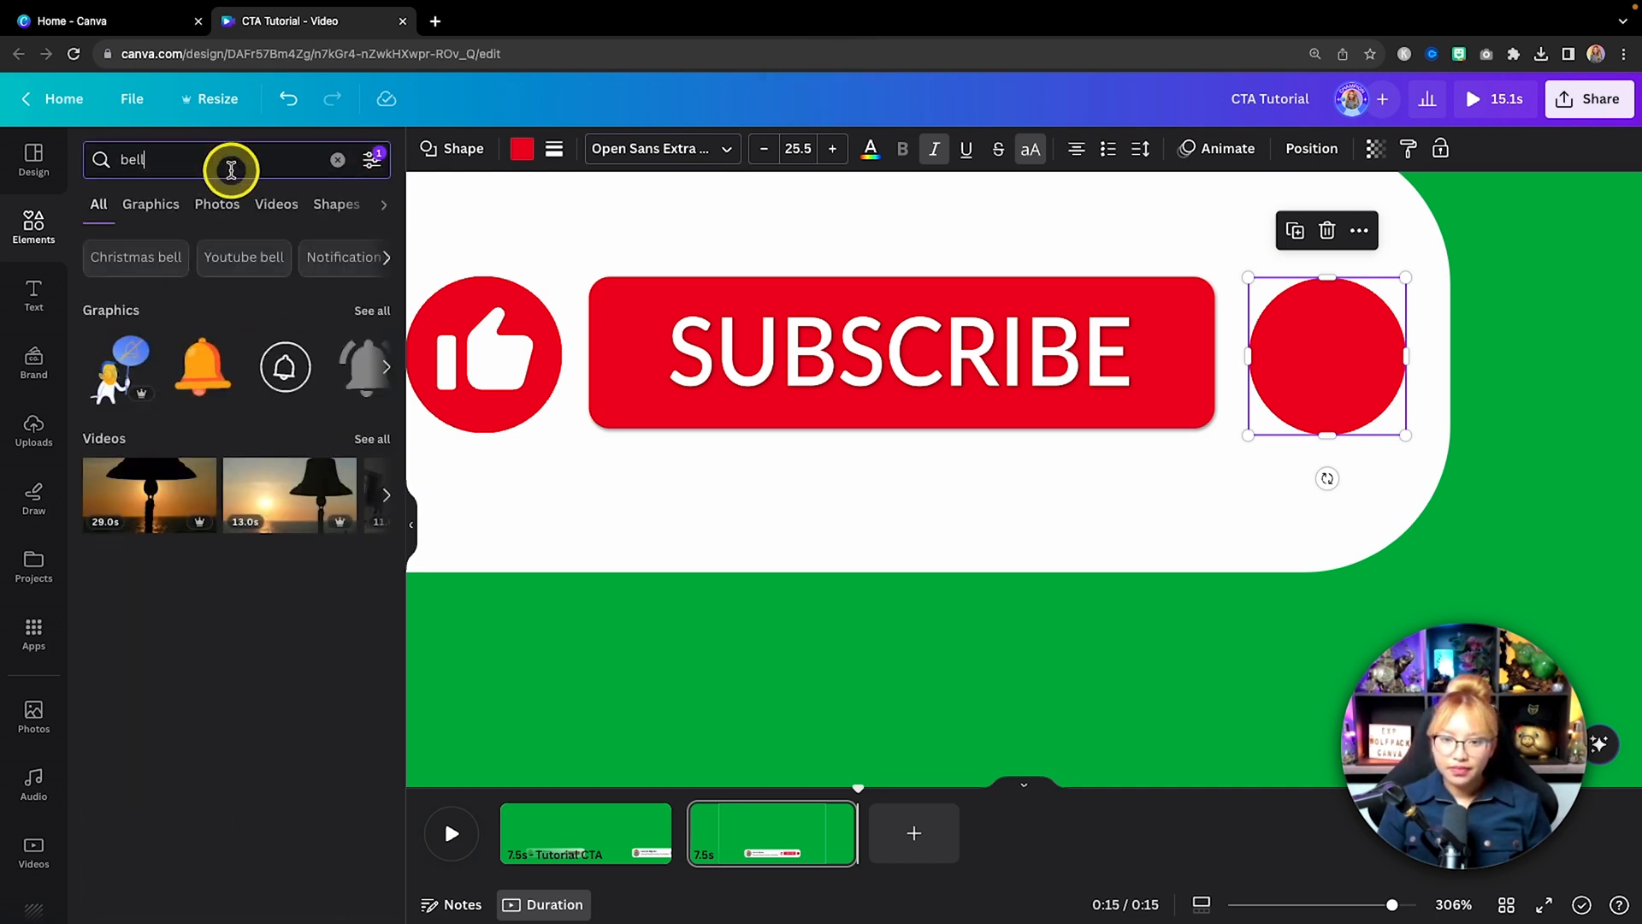
left_click(150, 204)
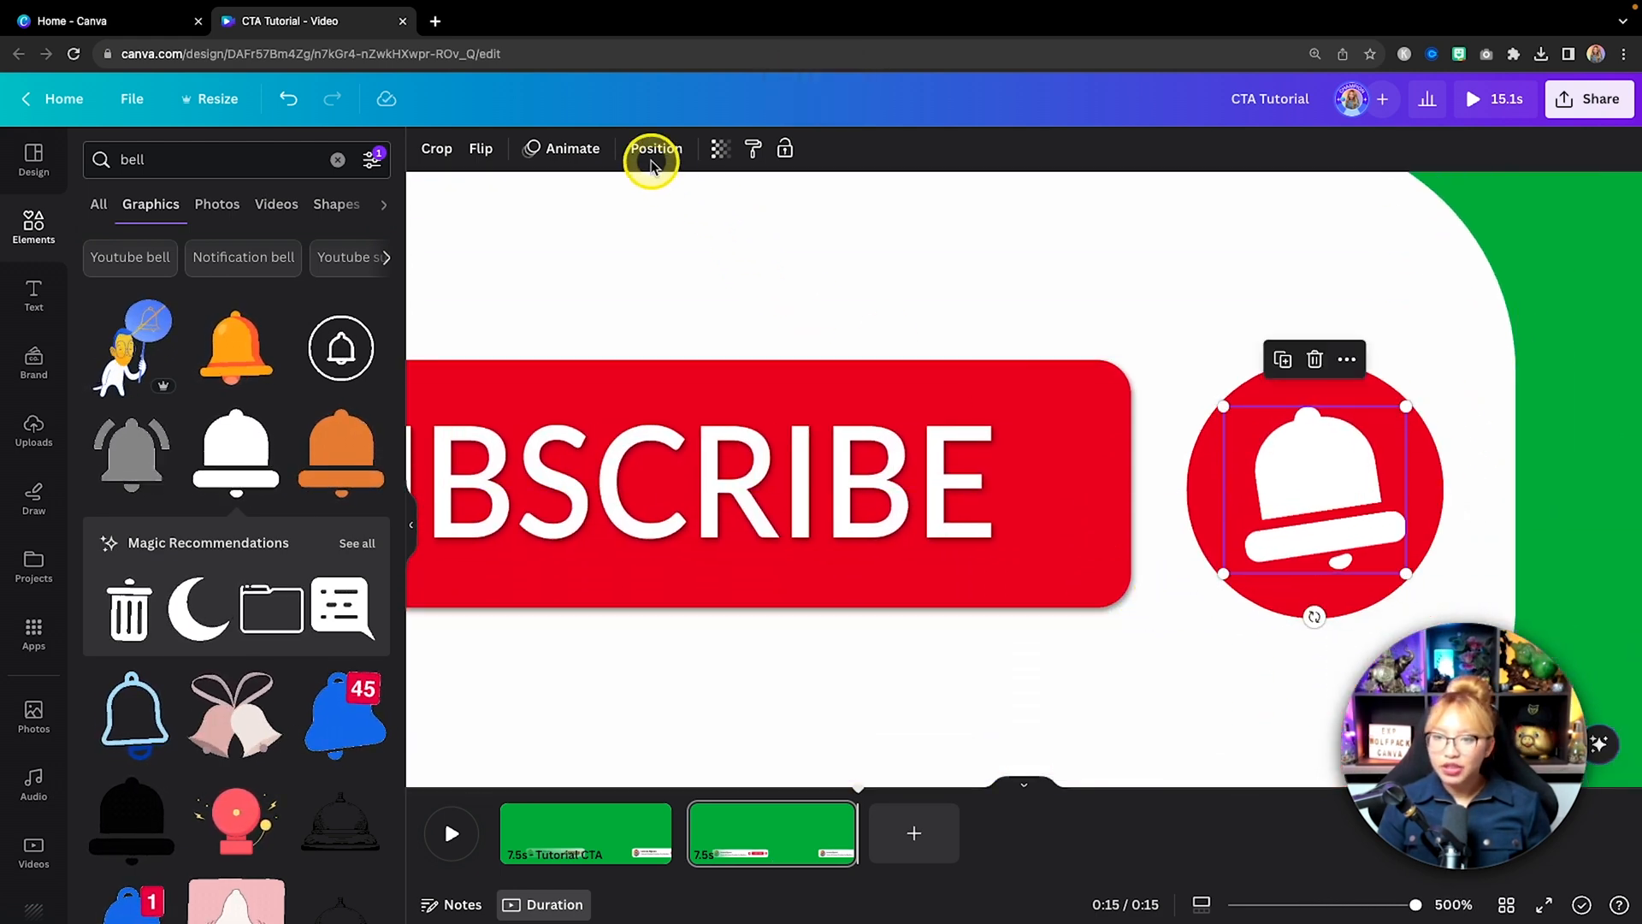
left_click(653, 148)
type("click")
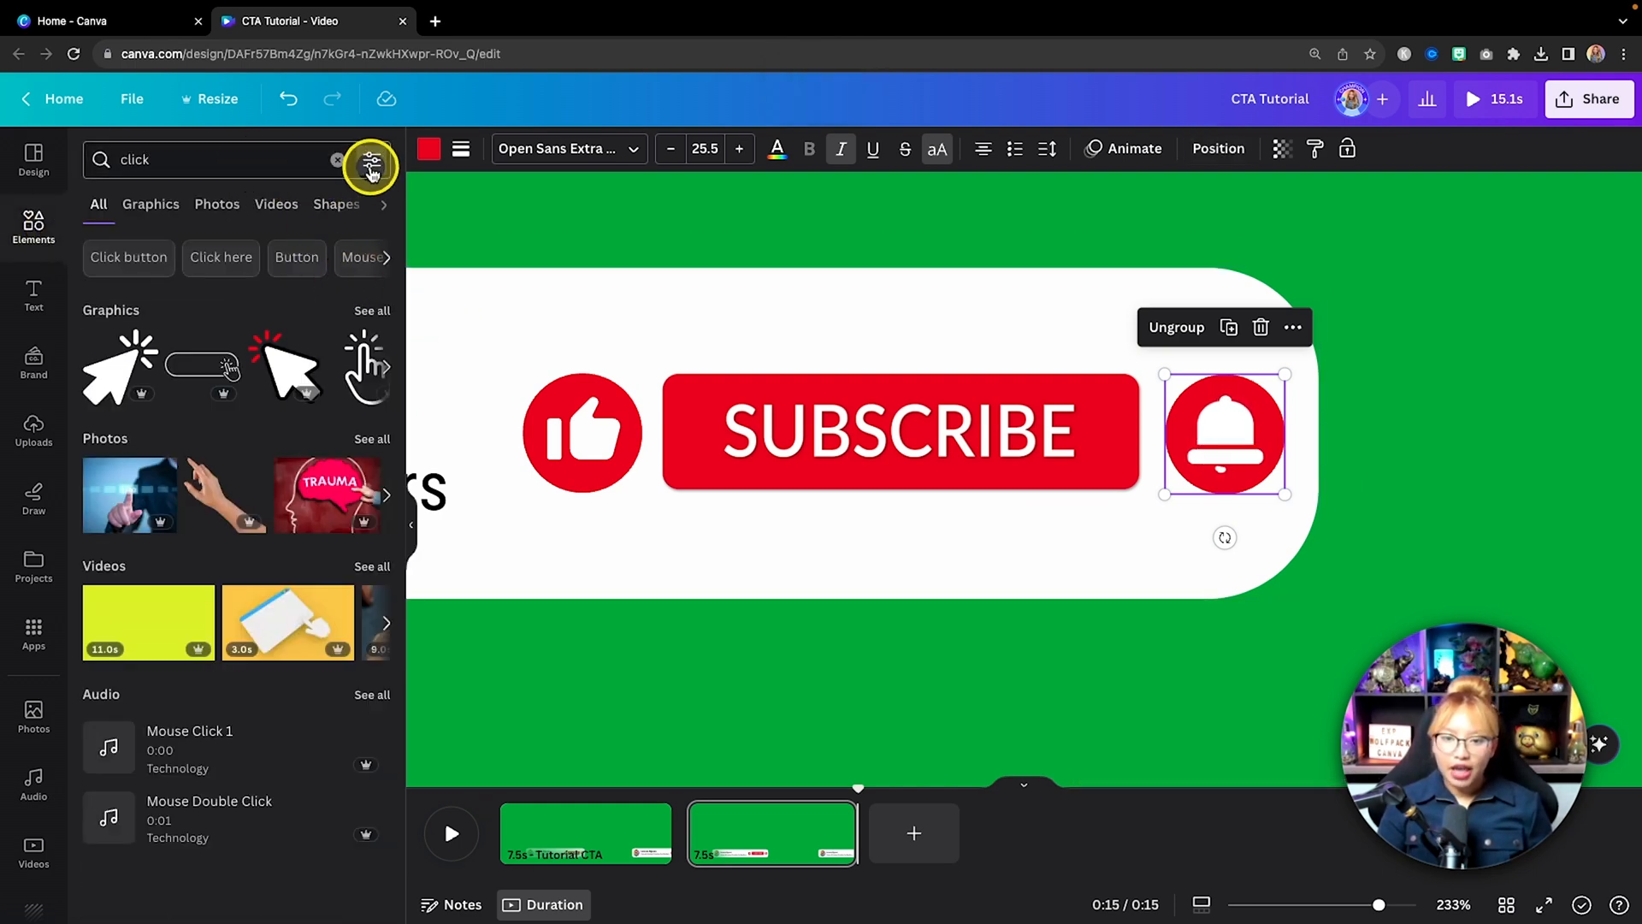
Add a white arrow cursor graphic from the 'click' results over the SUBSCRIBE button
left_click(370, 165)
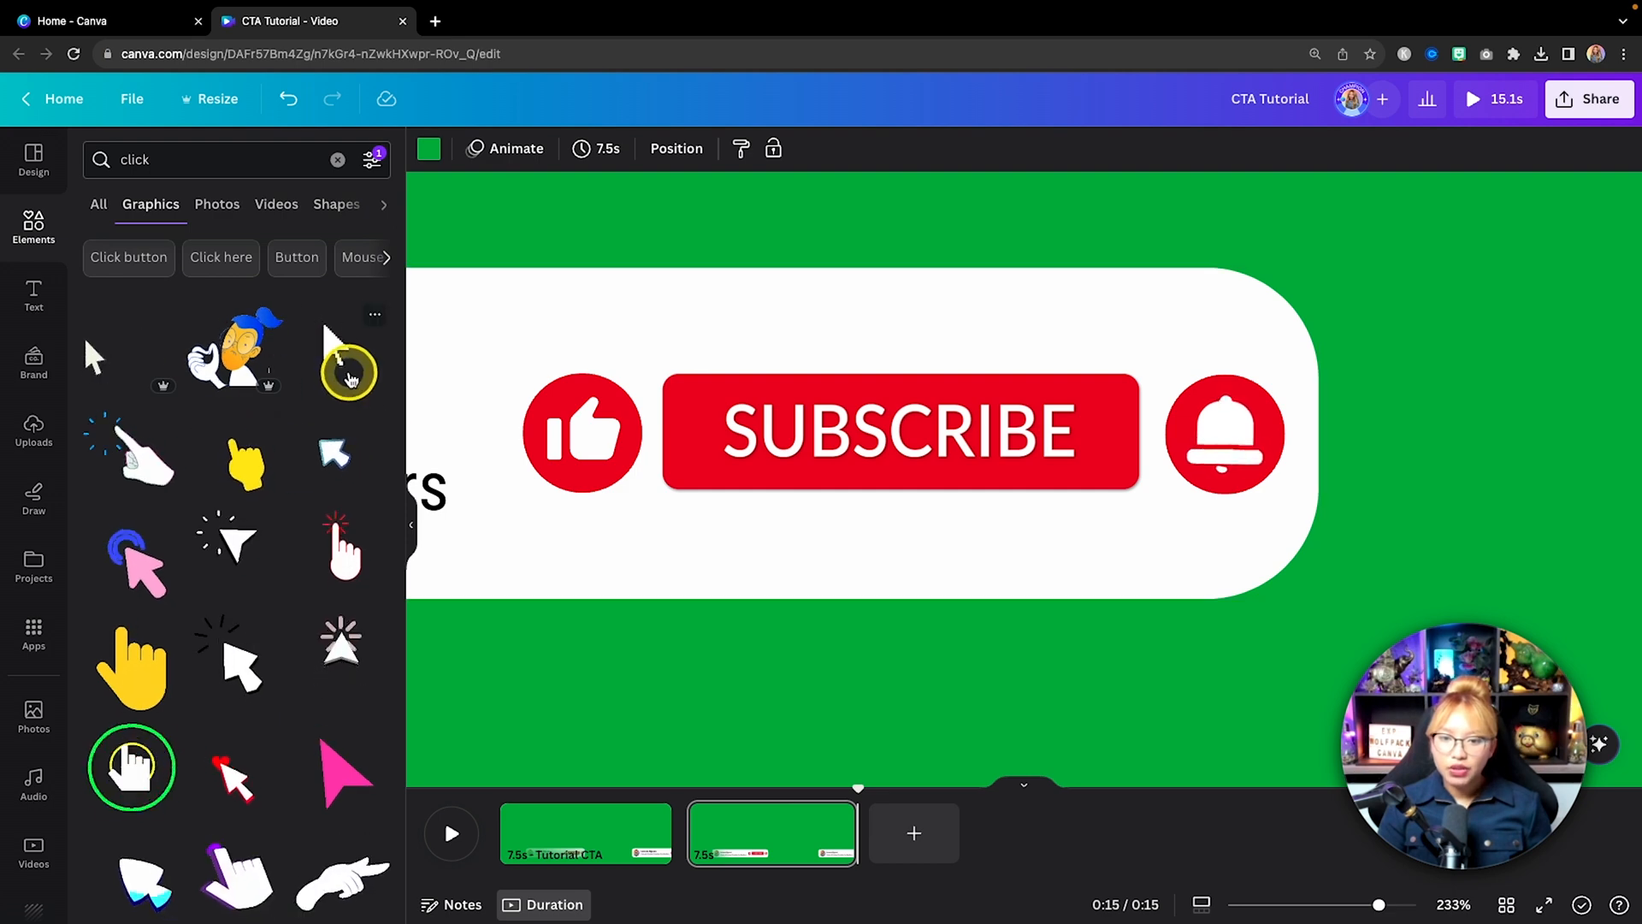
left_click(858, 429)
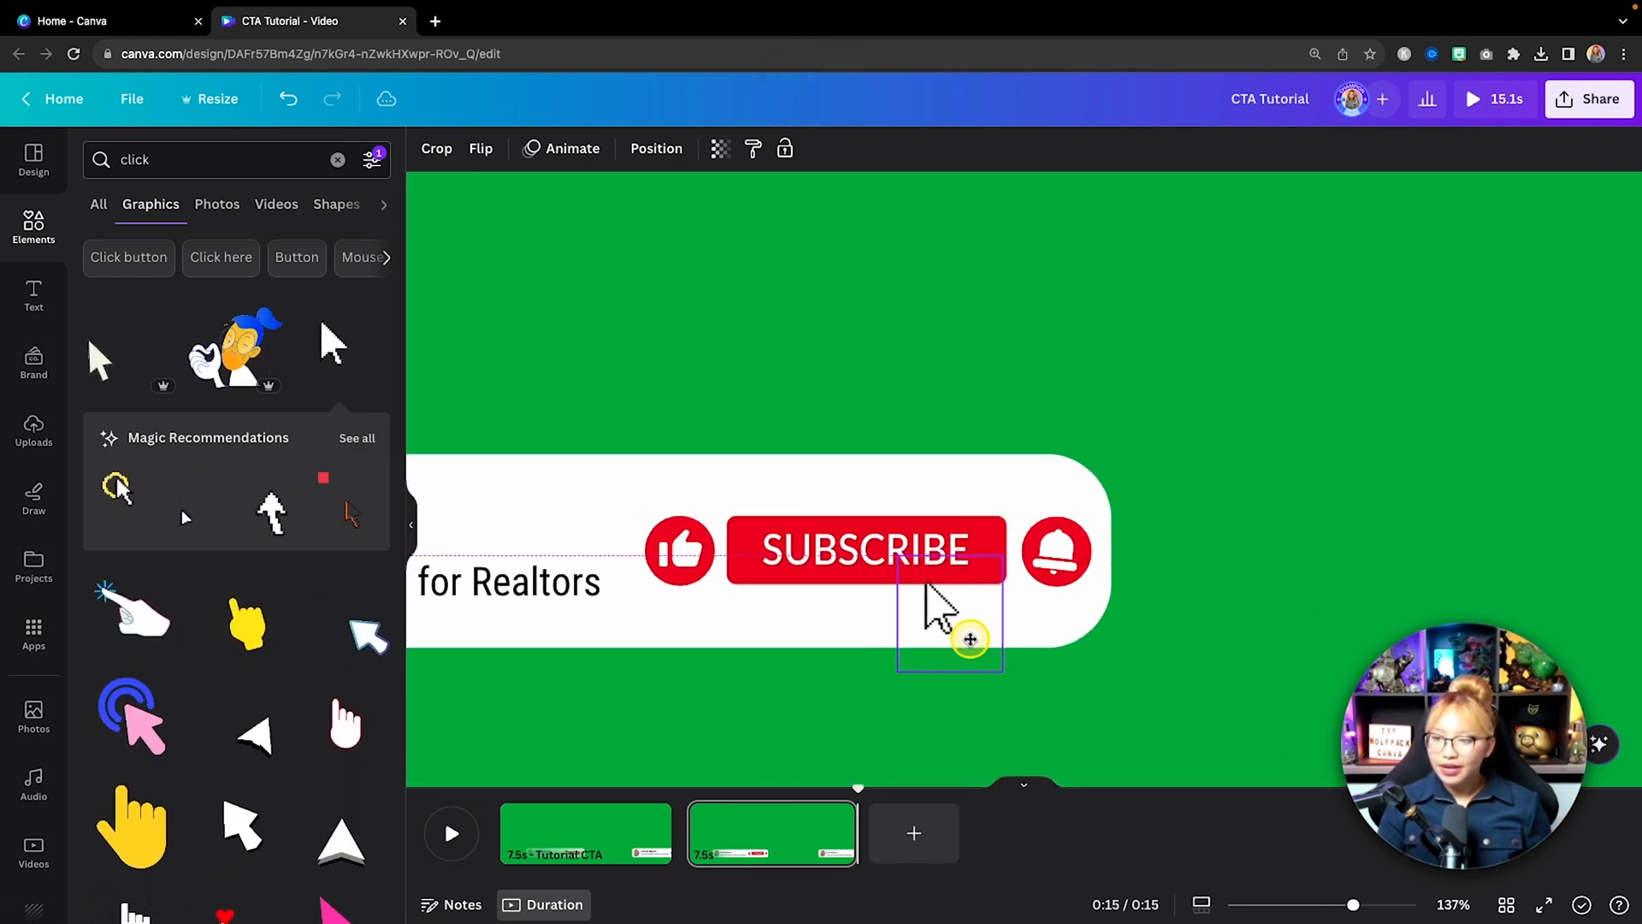
left_click_drag(969, 638, 1024, 629)
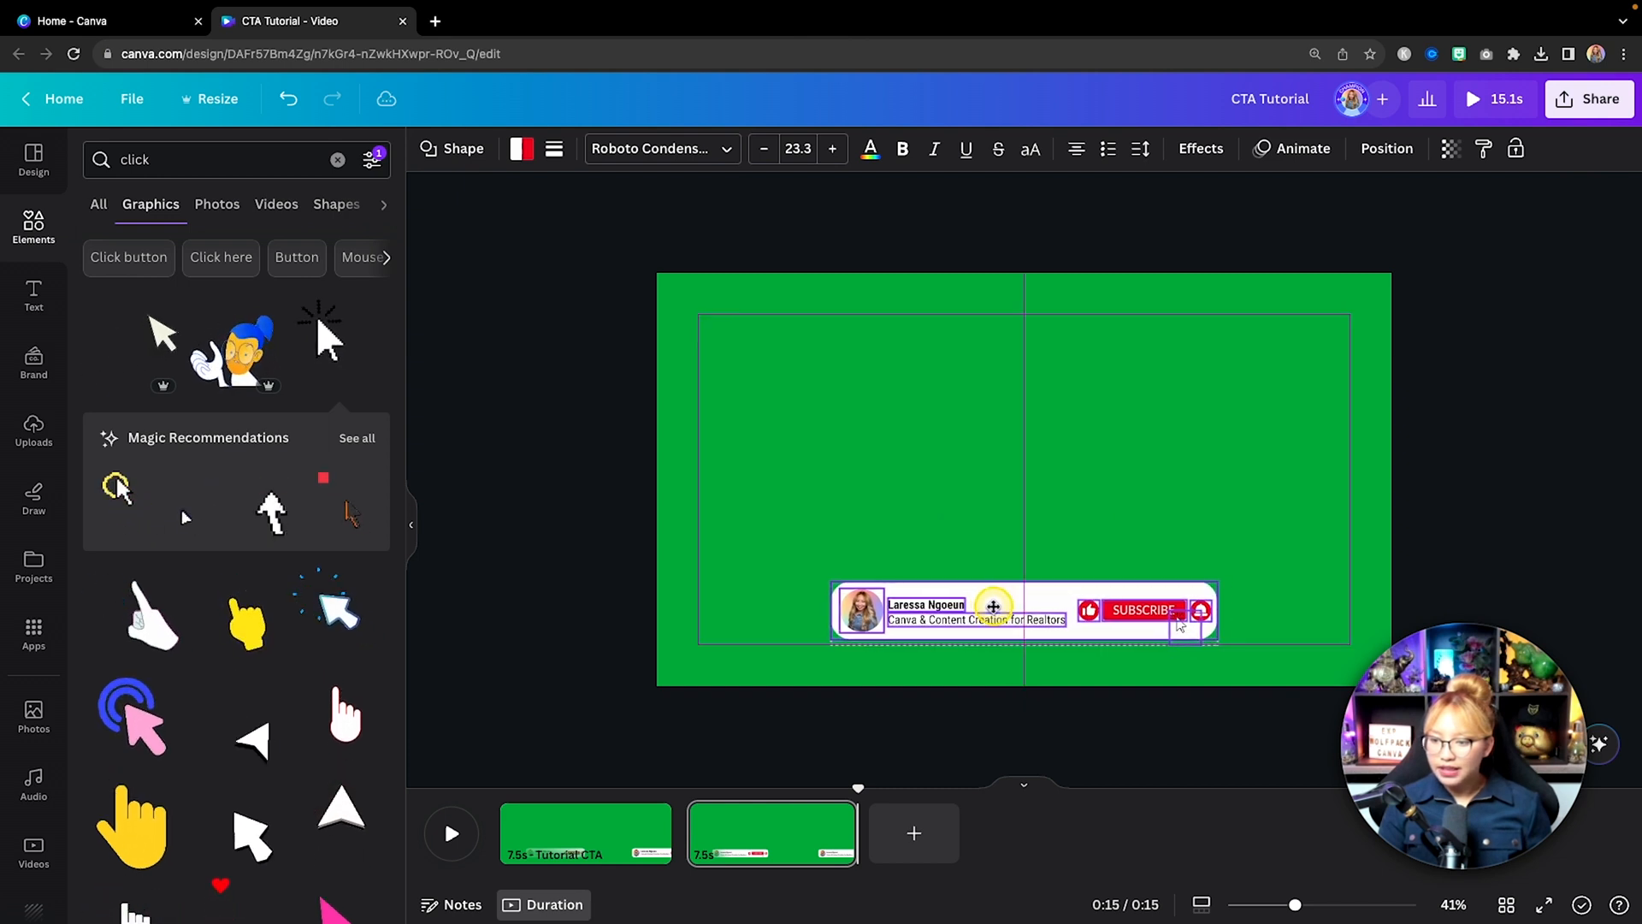
Select all the CTA banner's elements and group them into one
left_click(1022, 611)
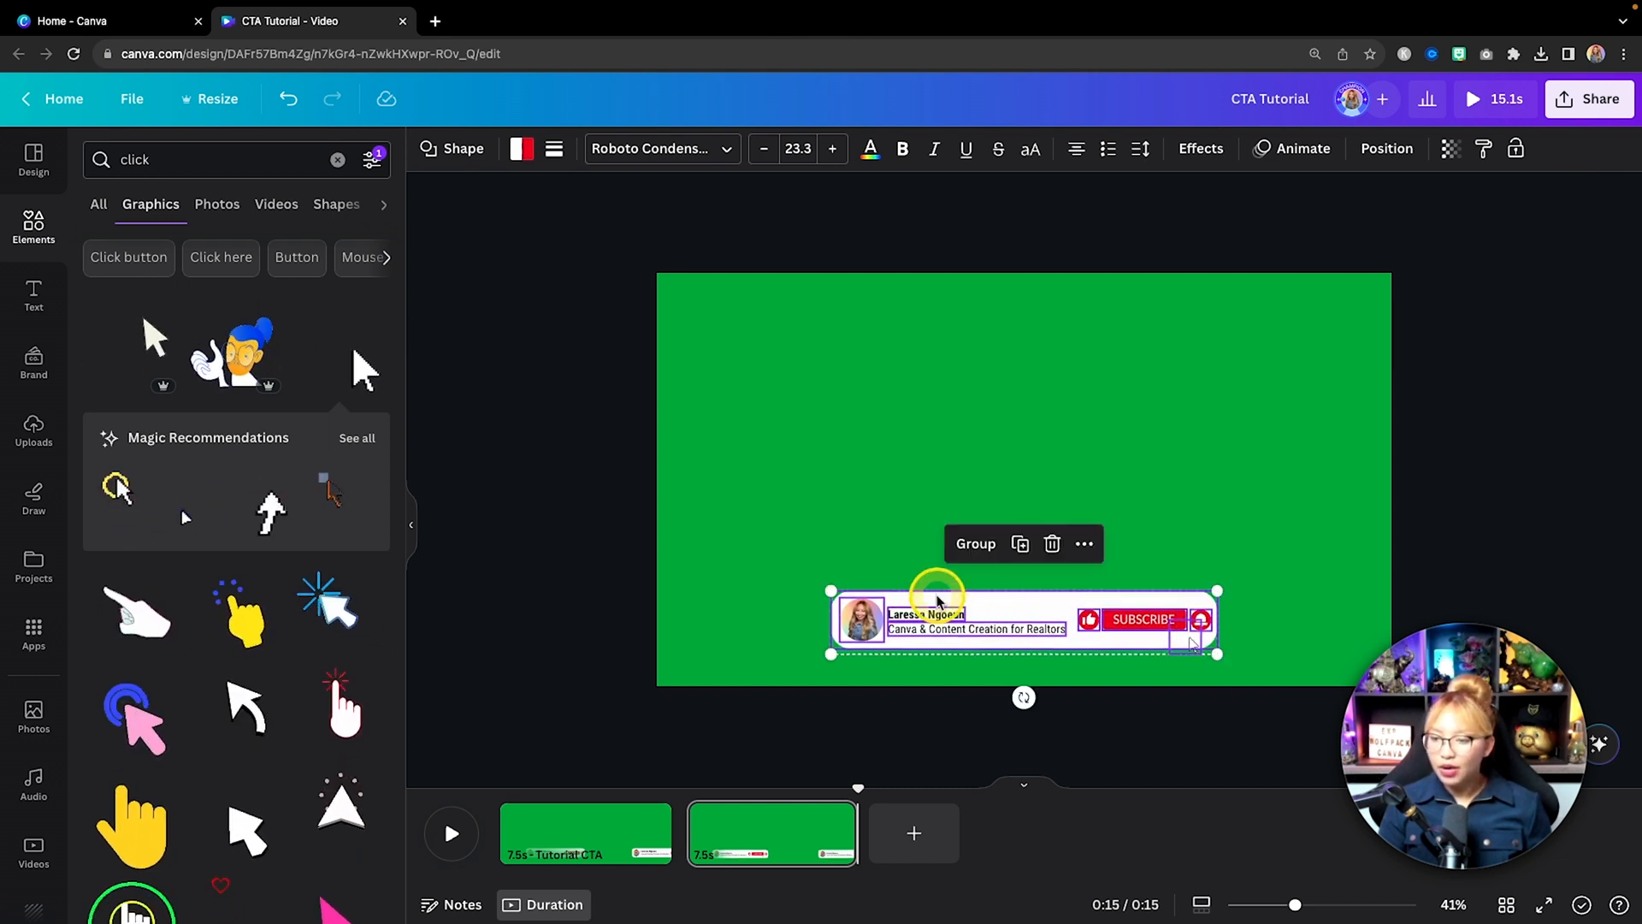
left_click(974, 542)
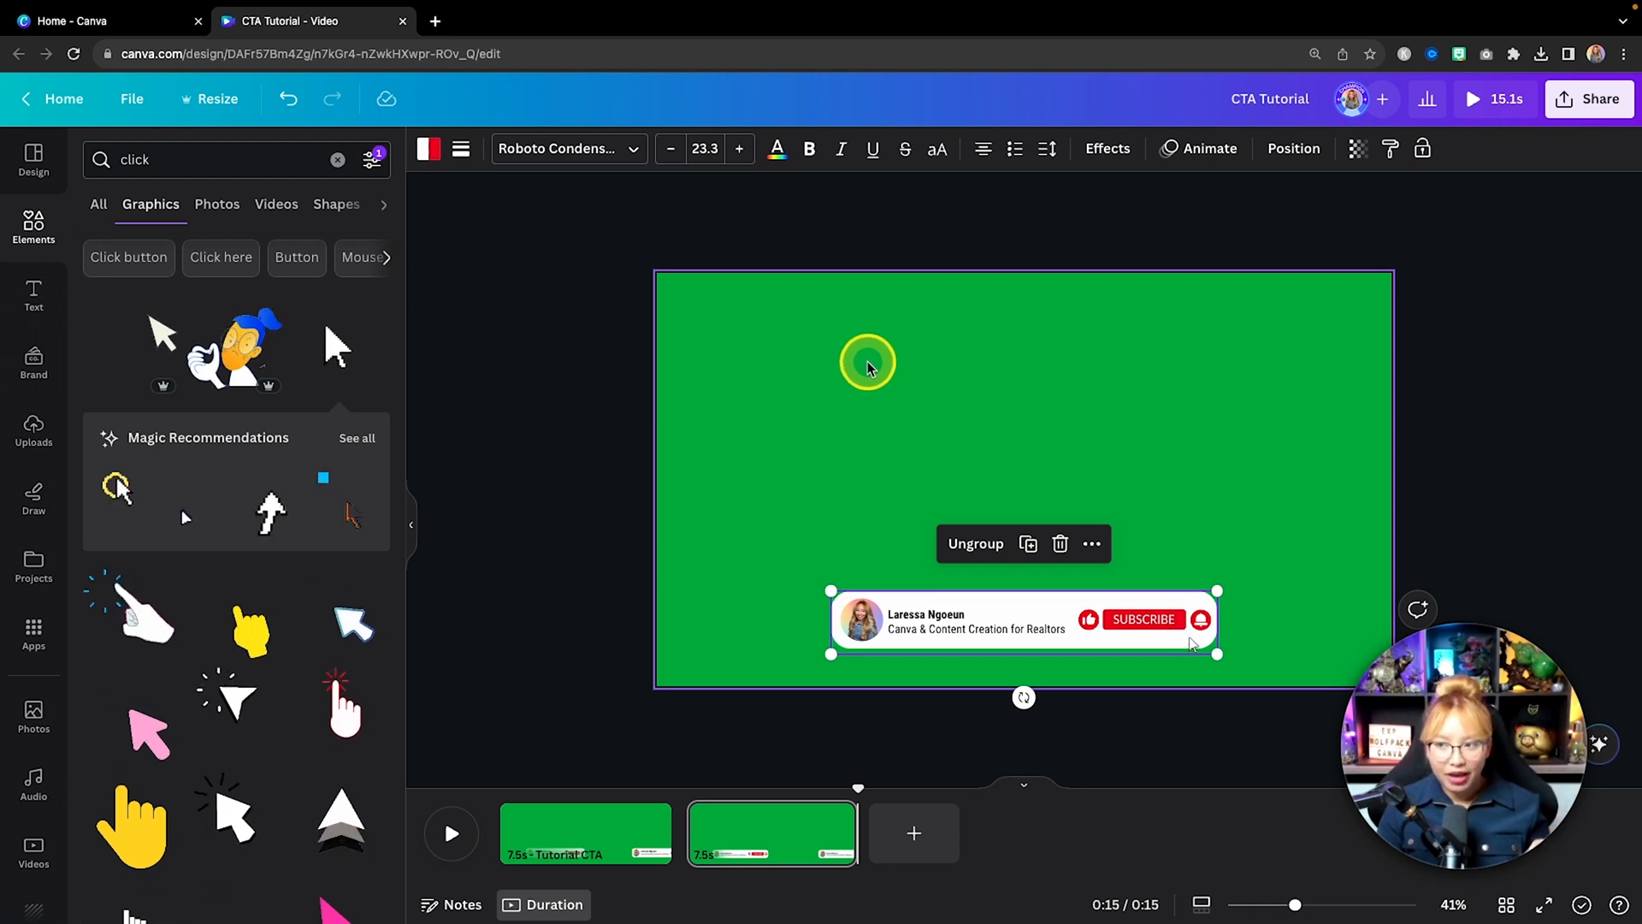
left_click_drag(867, 363, 1186, 326)
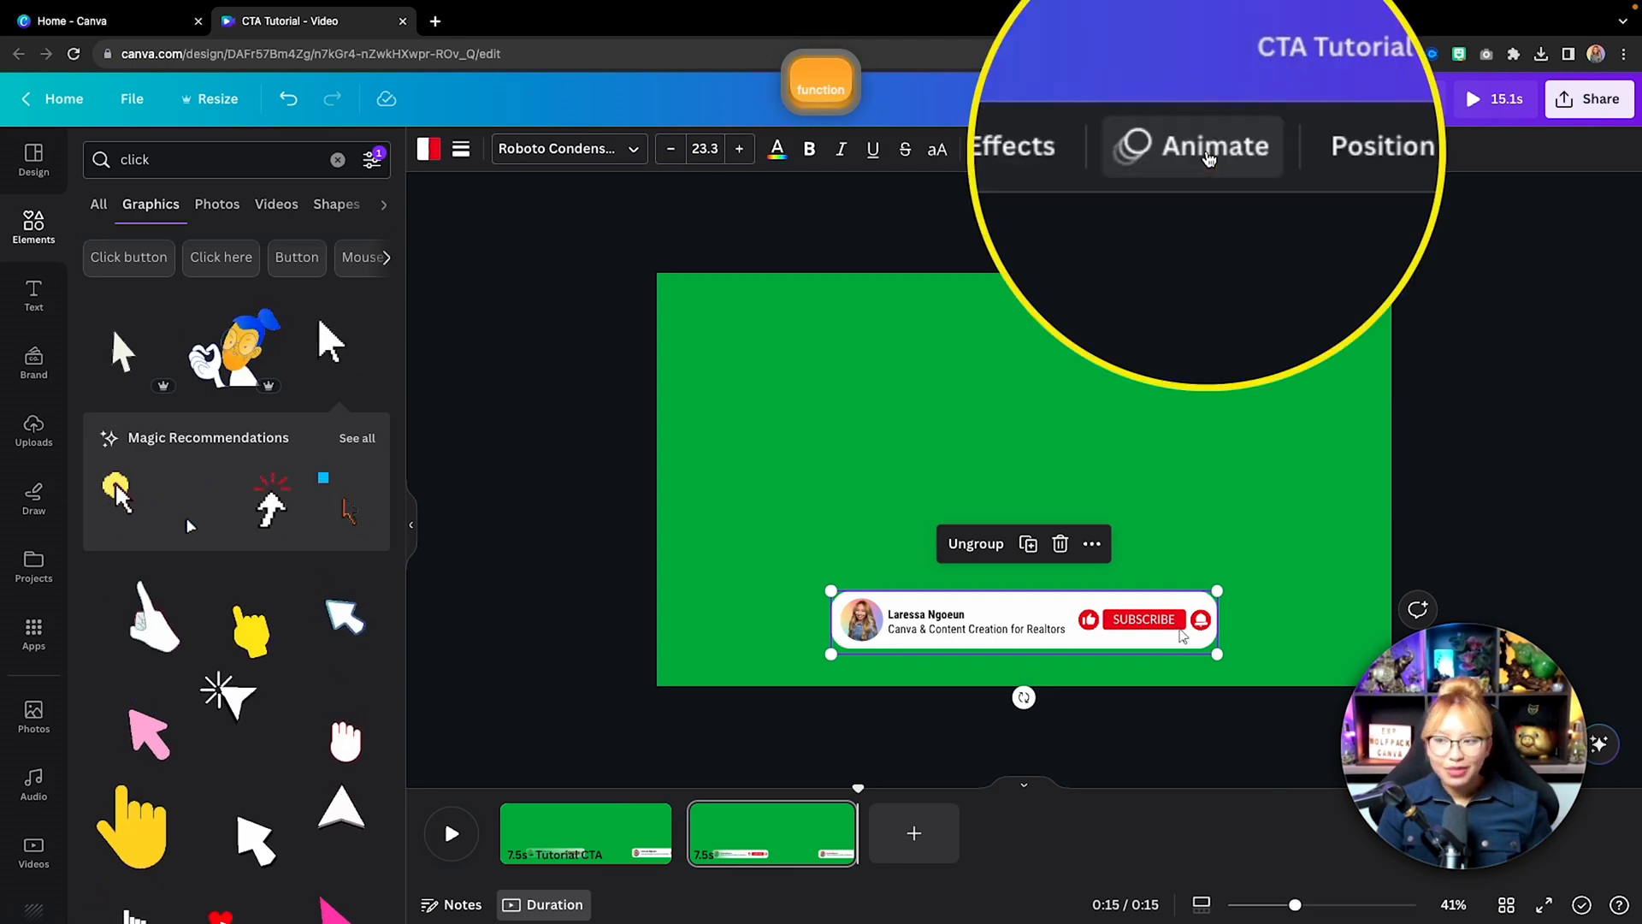
Set the grouped banner's Baseline animation to play on both entrance and exit, with reversed exit
left_click(1209, 148)
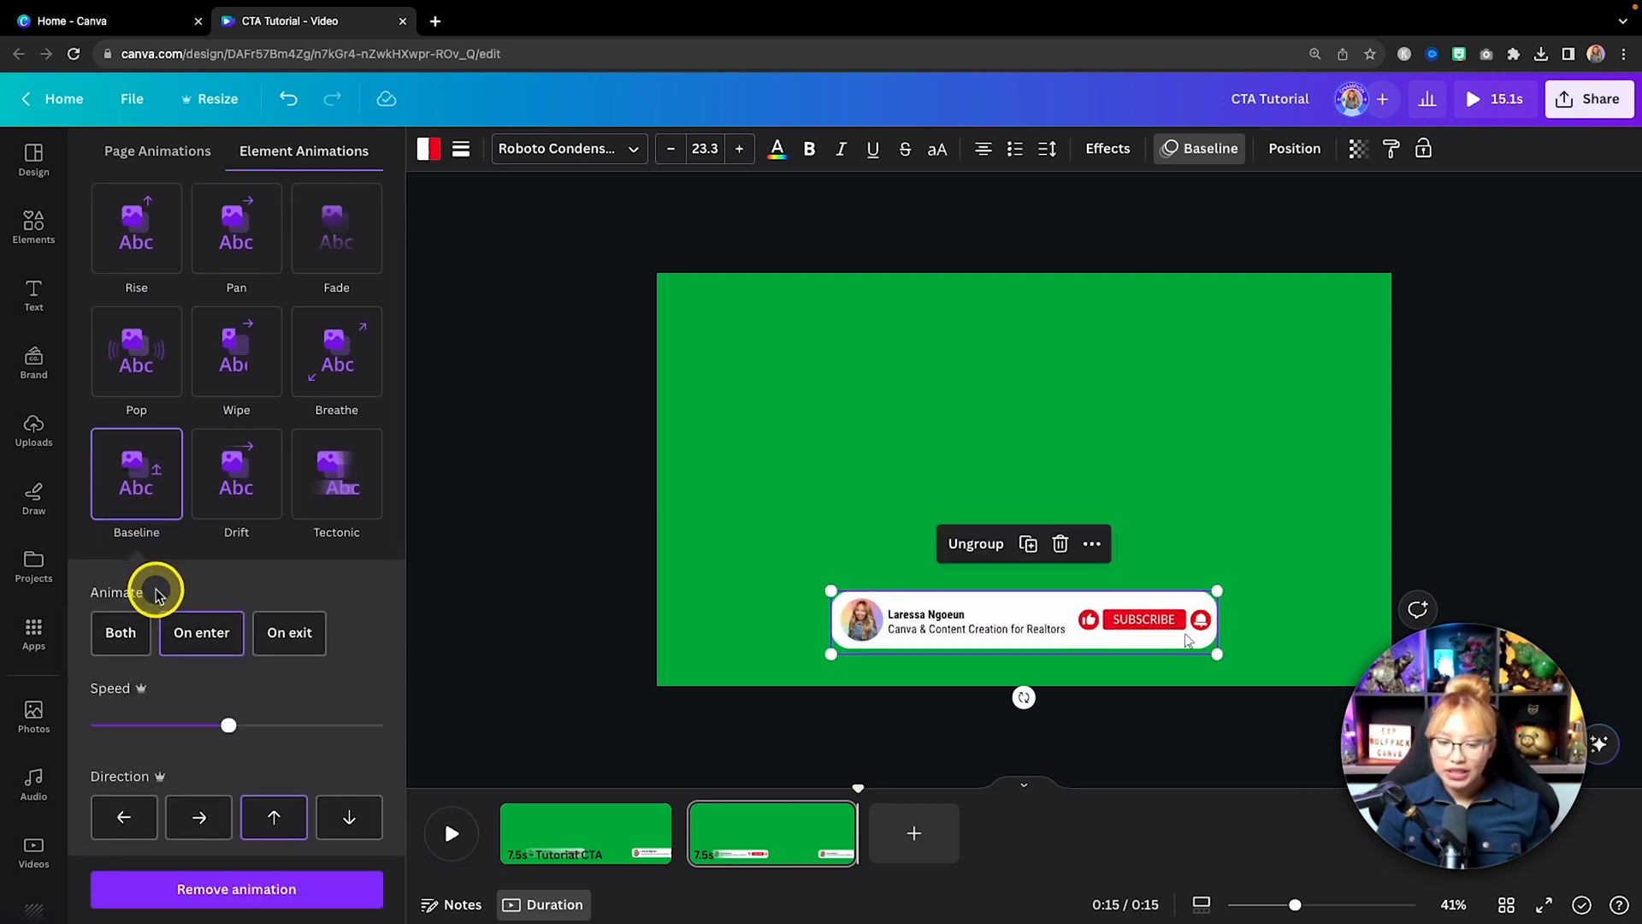
scroll("down", 3)
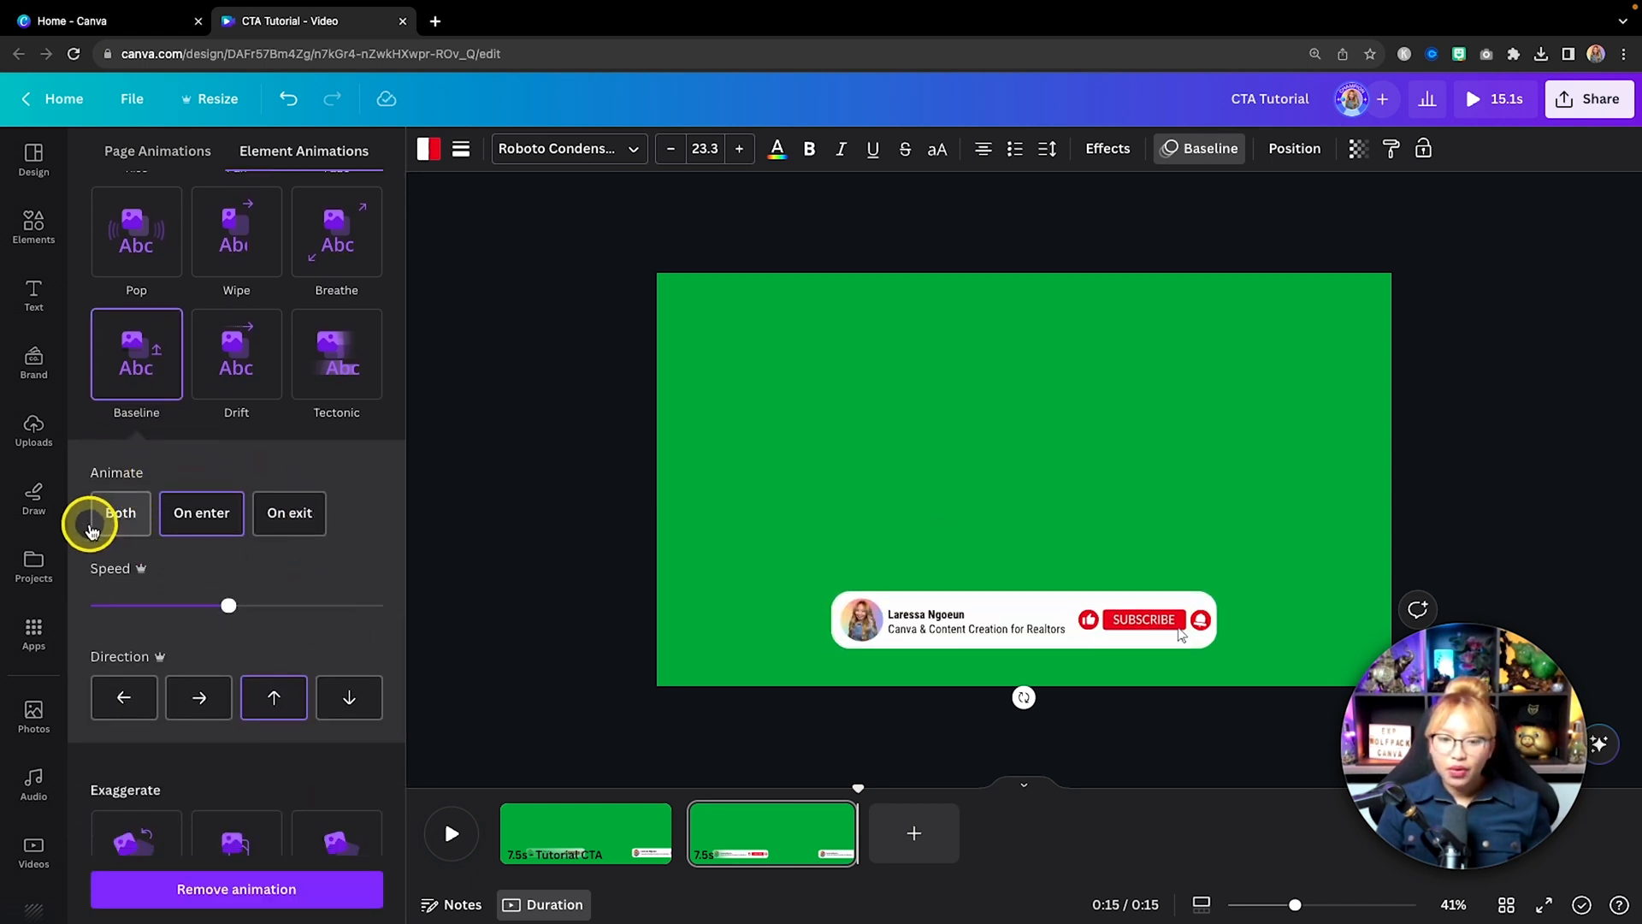
left_click(119, 512)
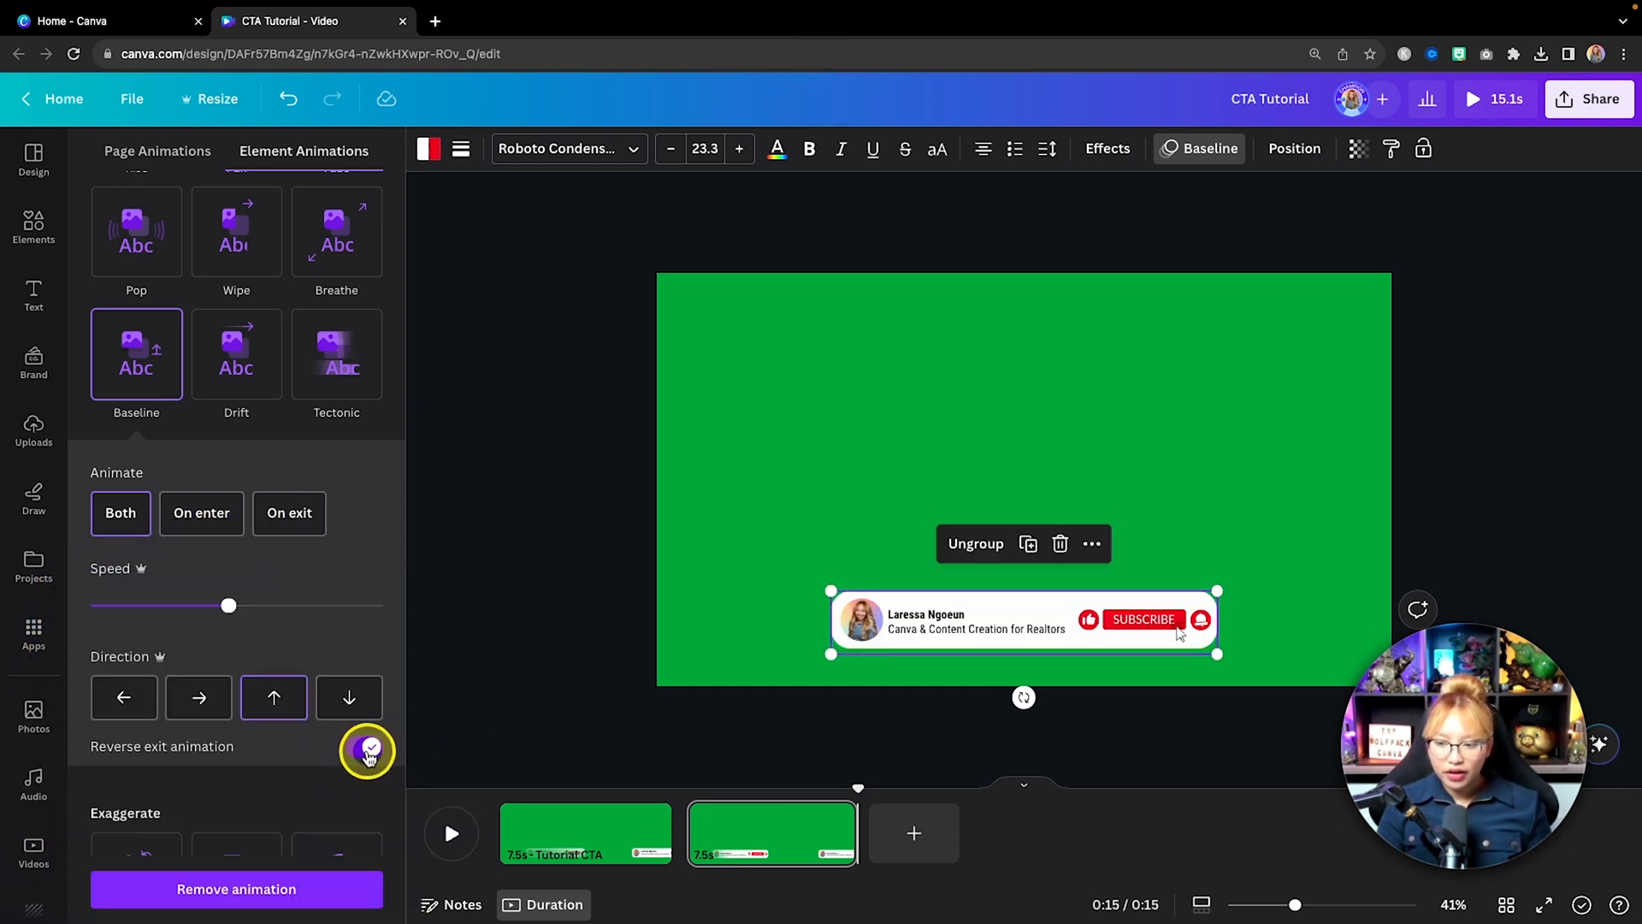
left_click(368, 746)
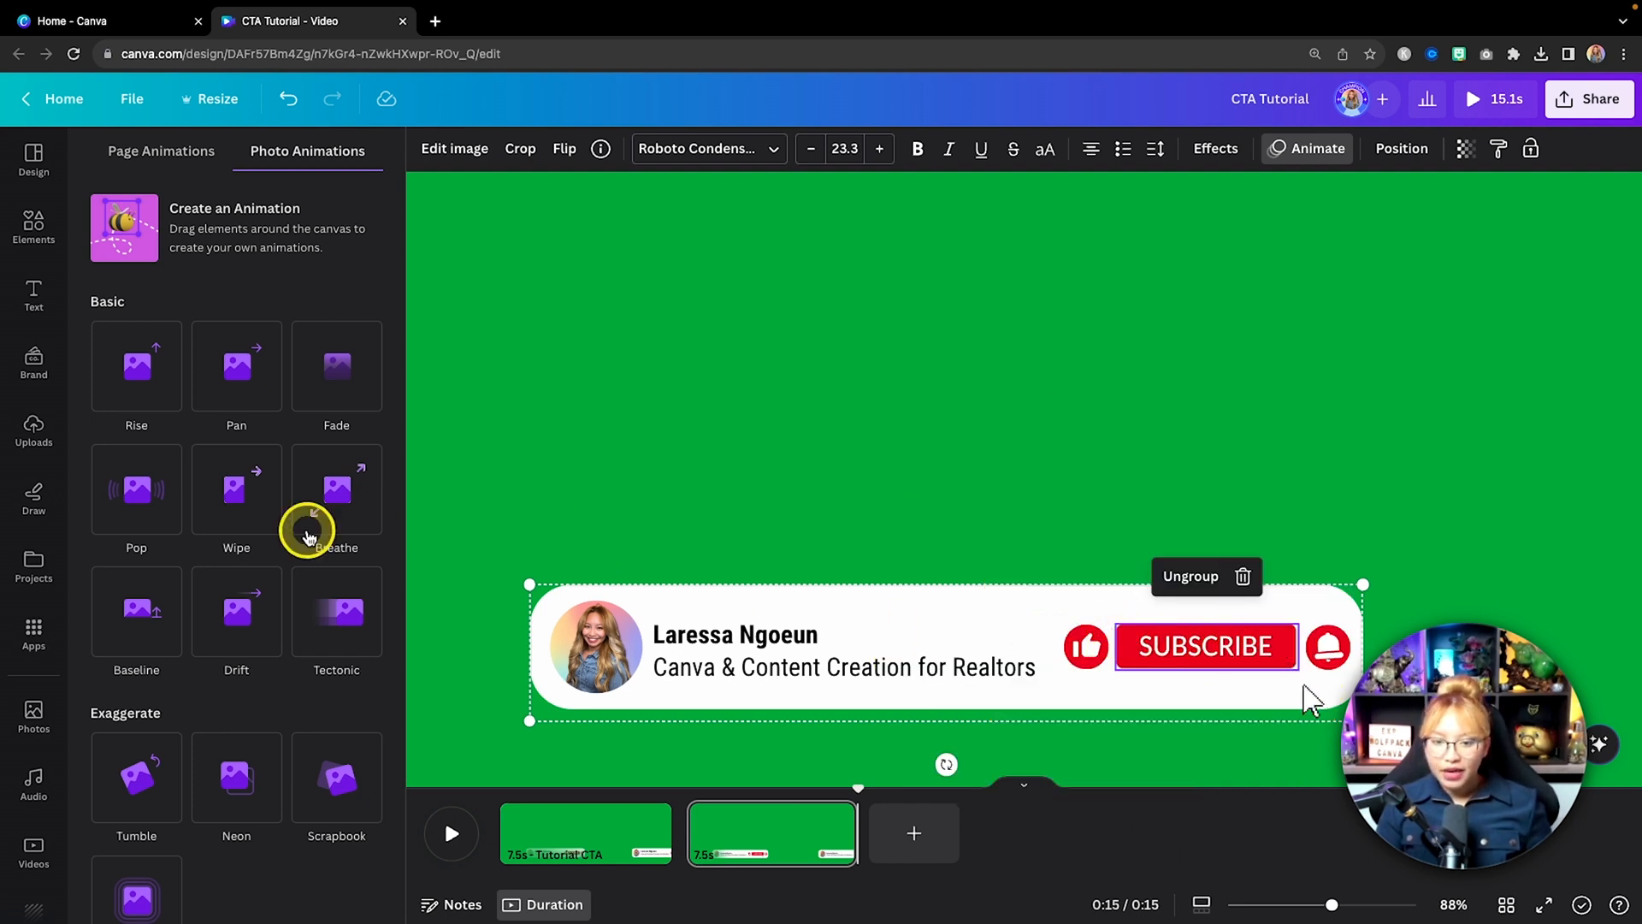
Apply Pop to the SUBSCRIBE button at a slower speed and add the Flicker motion effect
left_click(136, 489)
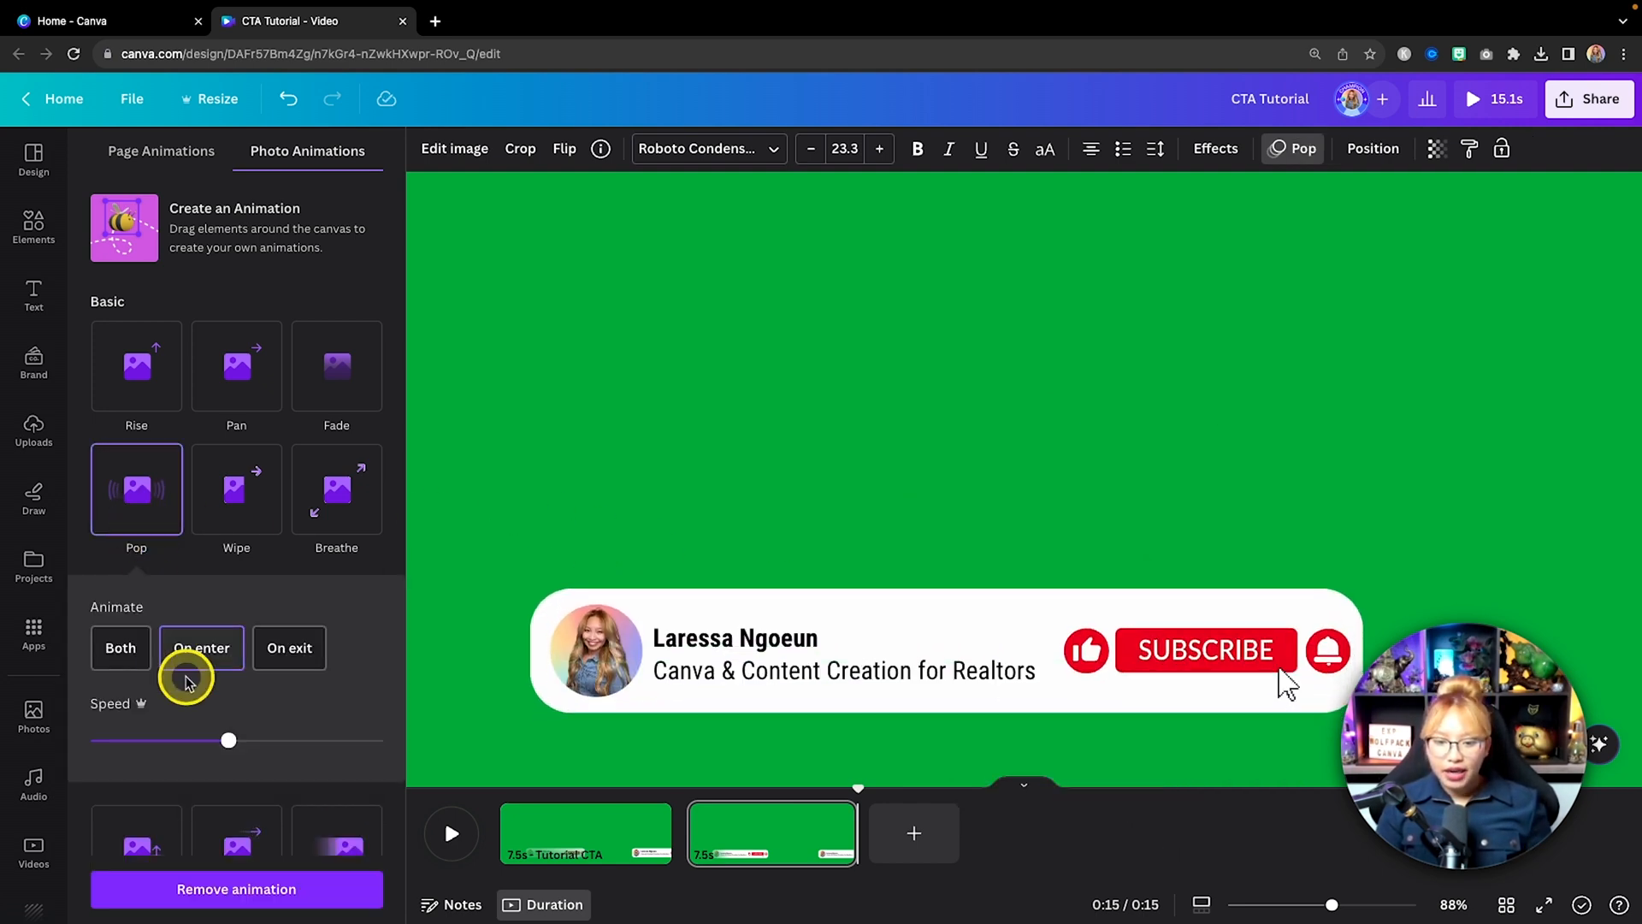
left_click_drag(228, 740, 172, 740)
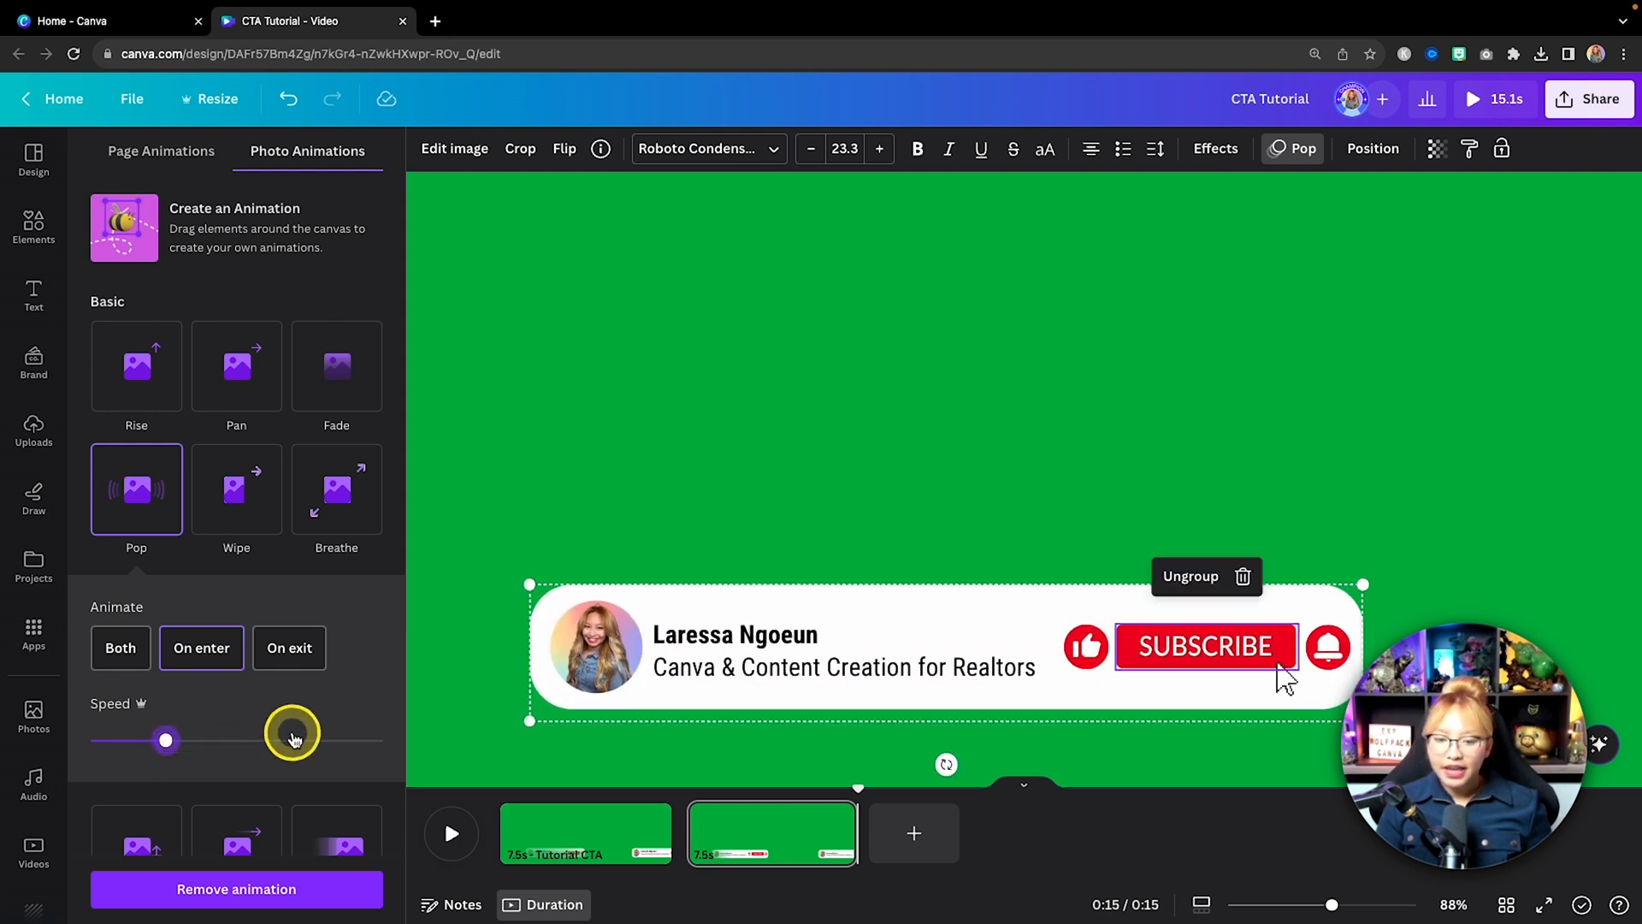
scroll("down", 3)
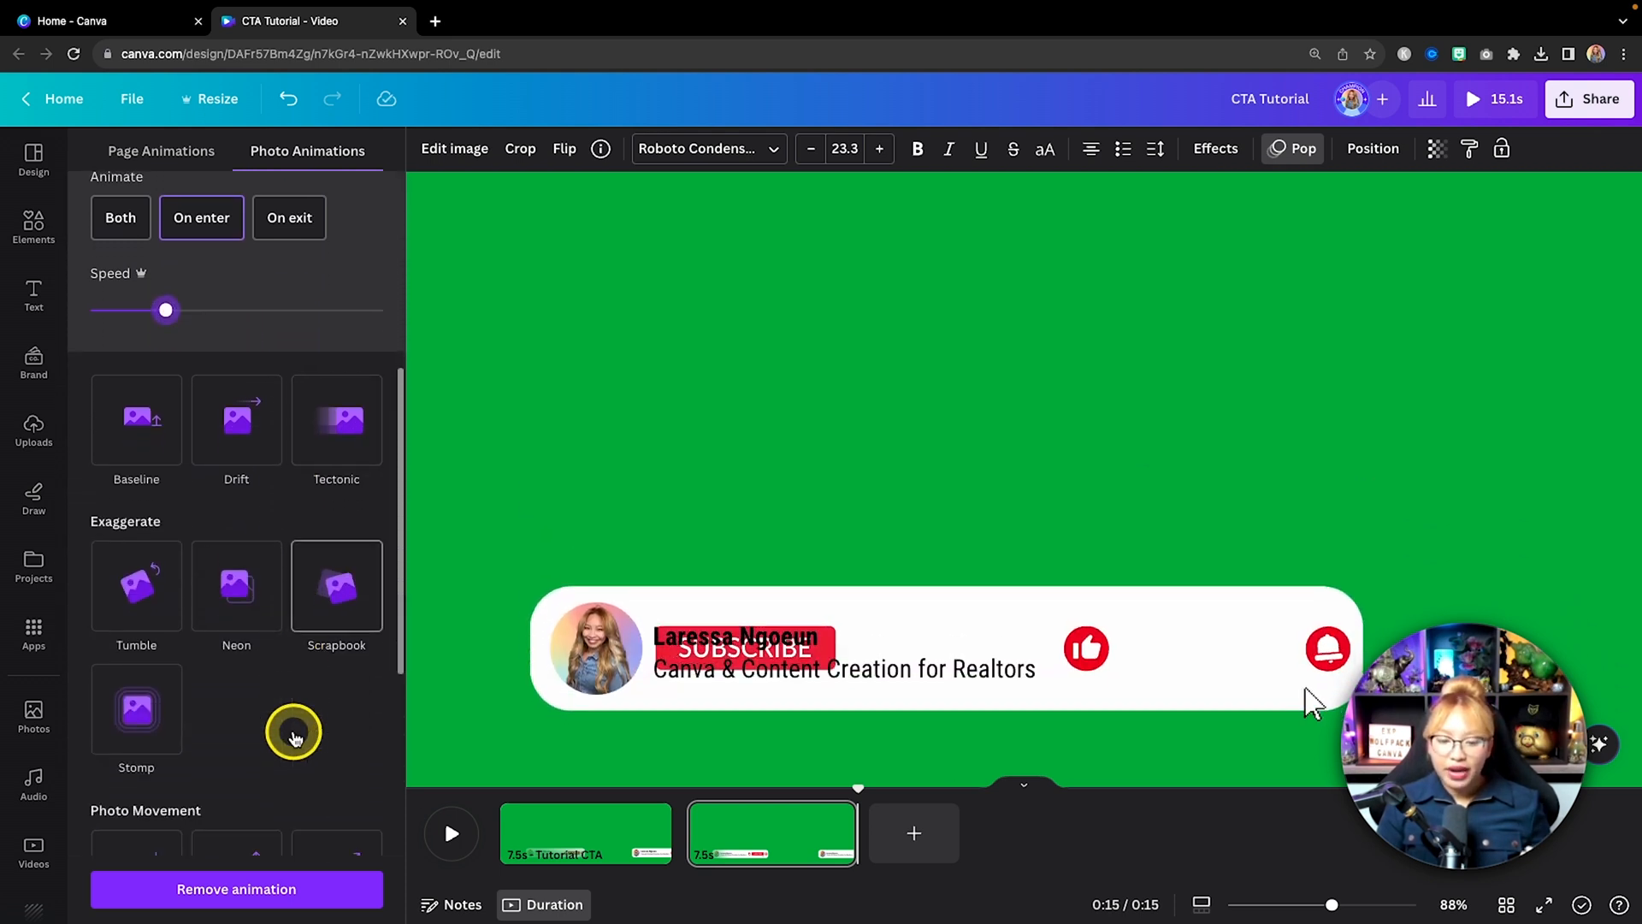
scroll("down", 3)
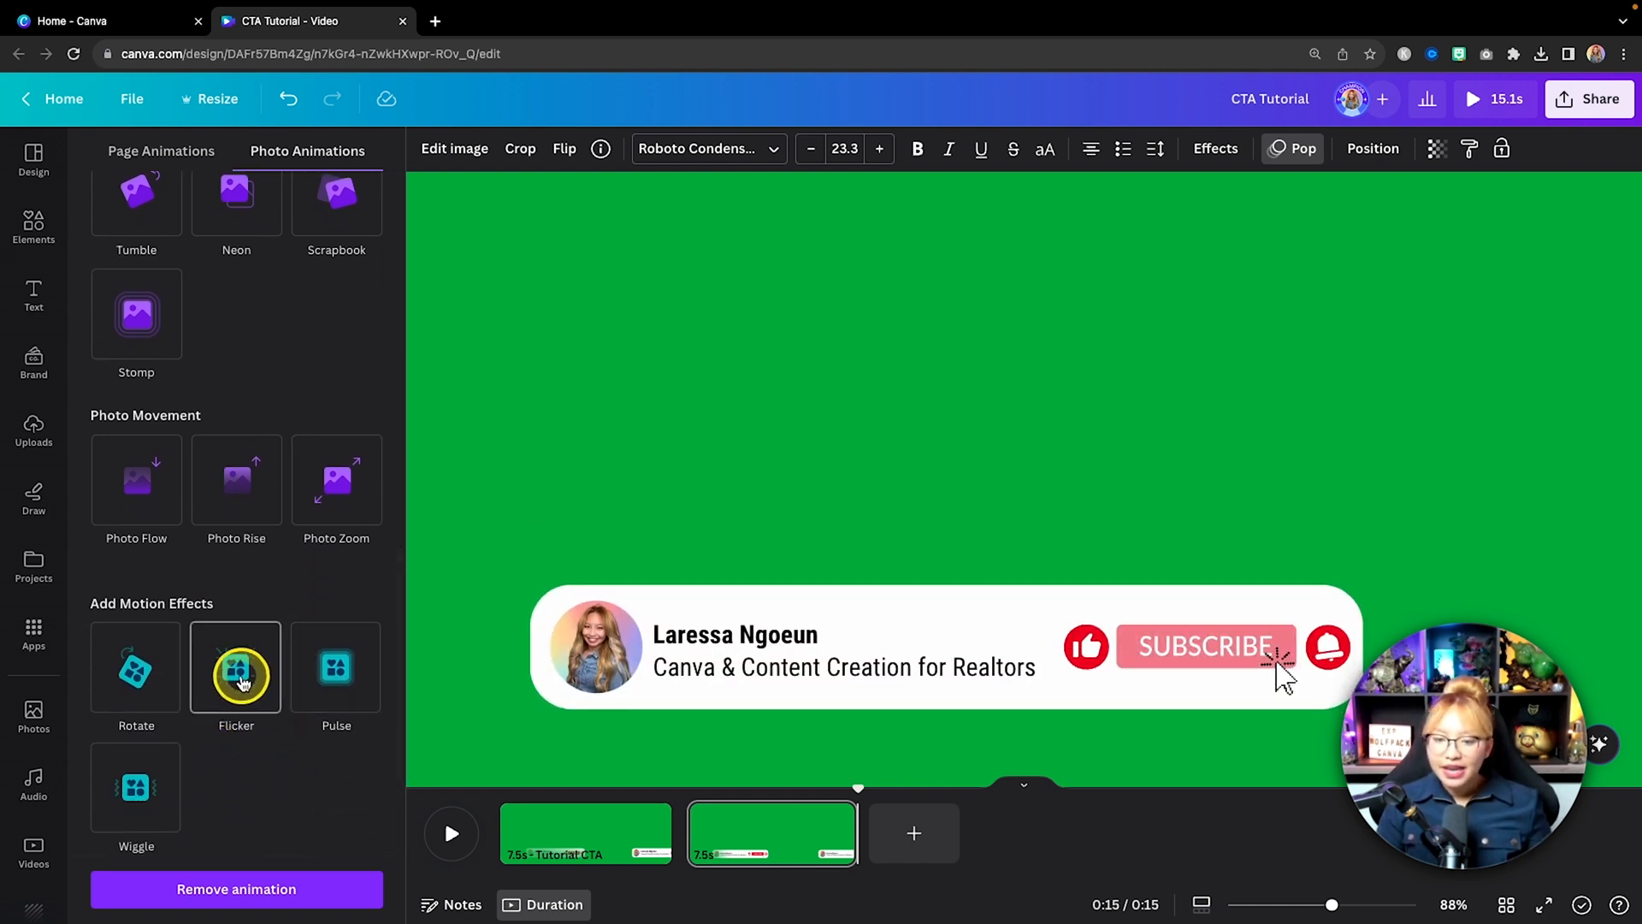
left_click(236, 671)
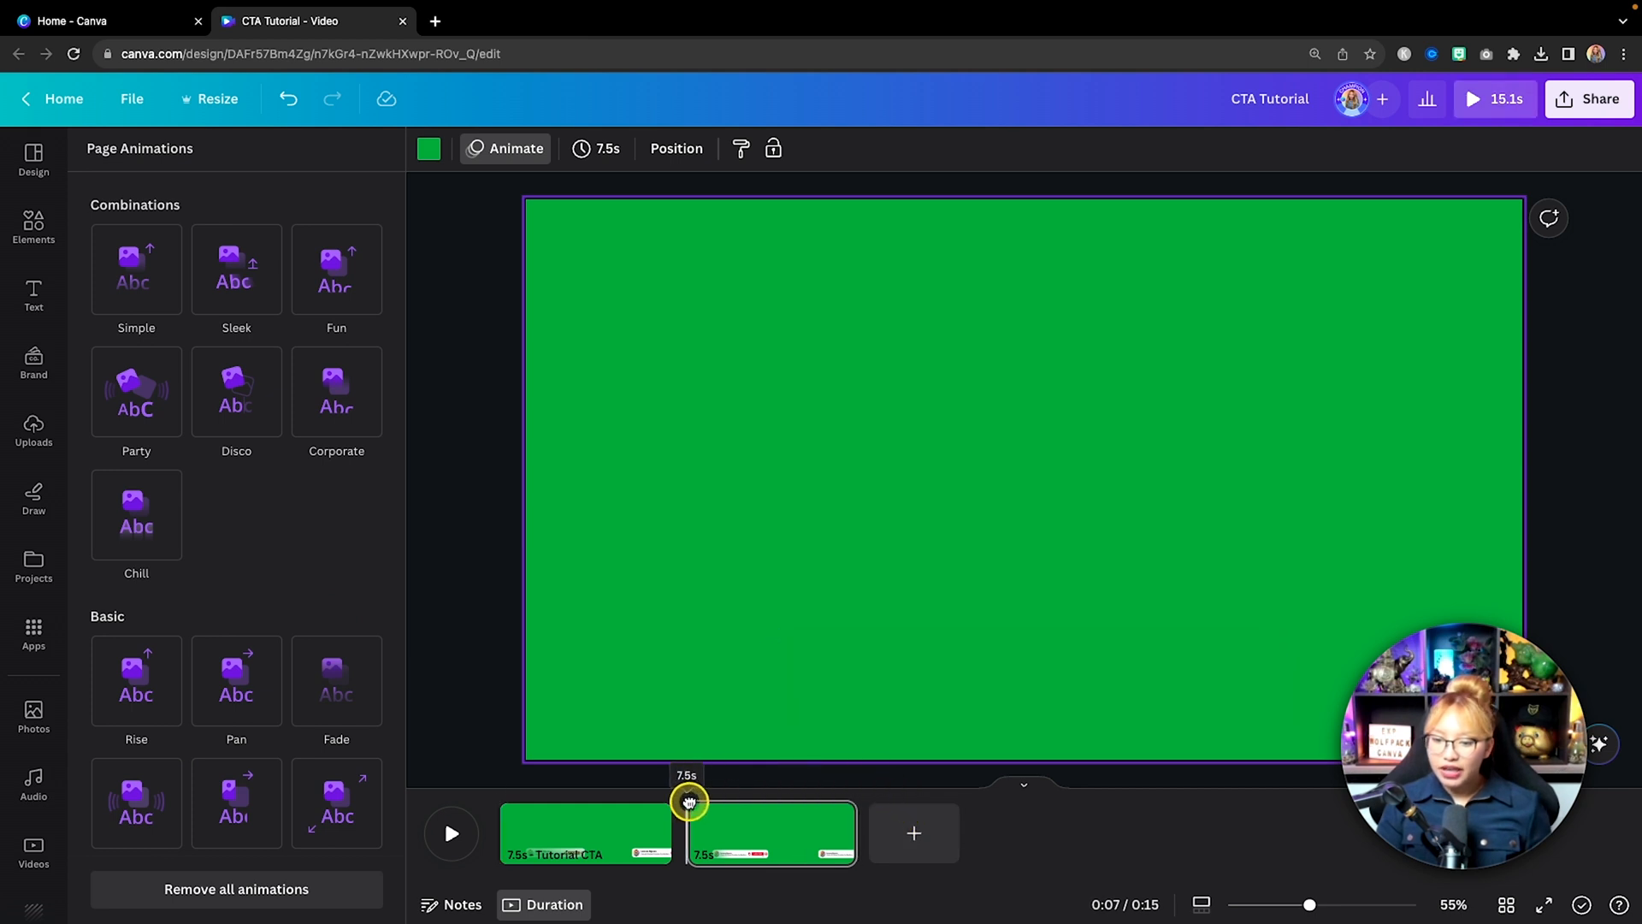
key("space")
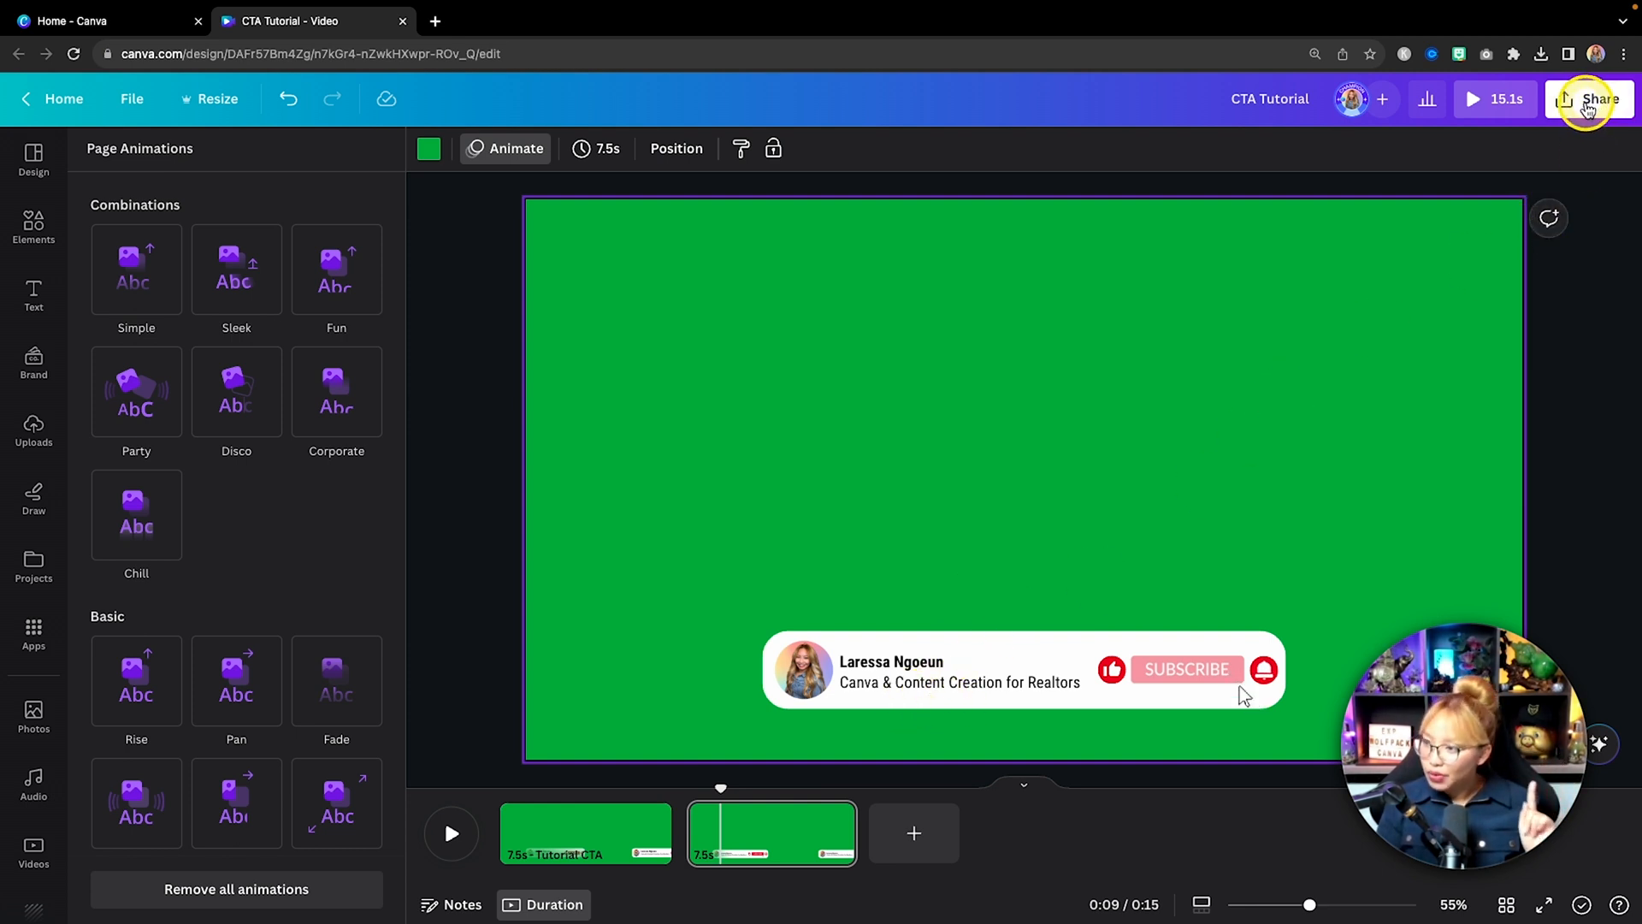
Export only page 2 of the CTA Tutorial design as an MP4 video download
left_click(1586, 98)
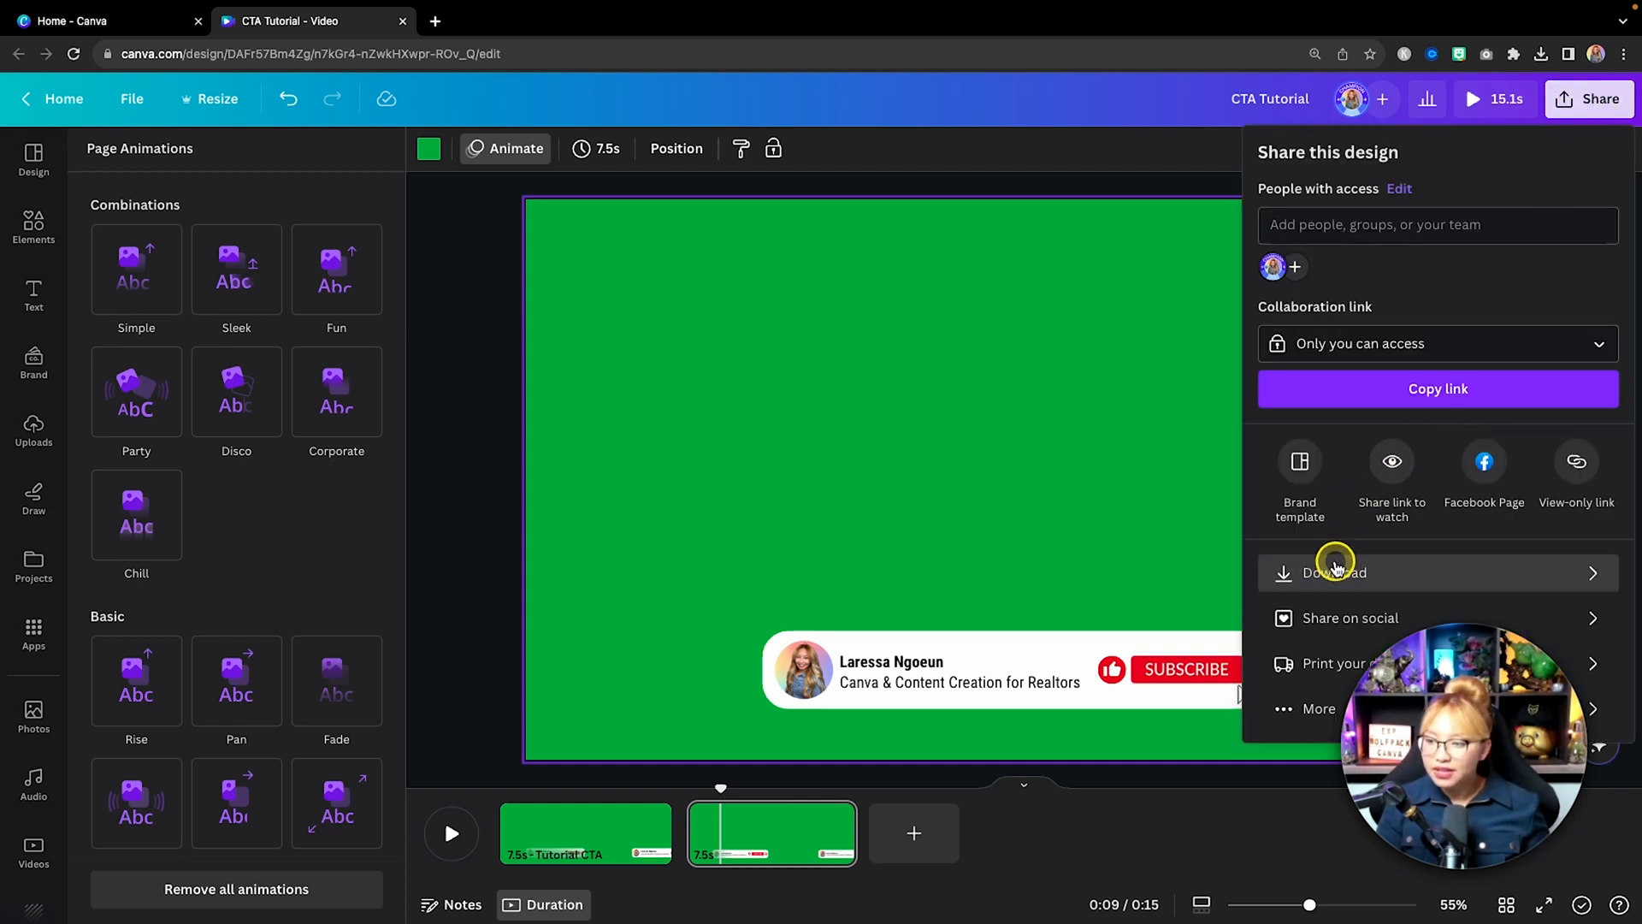
left_click(1333, 572)
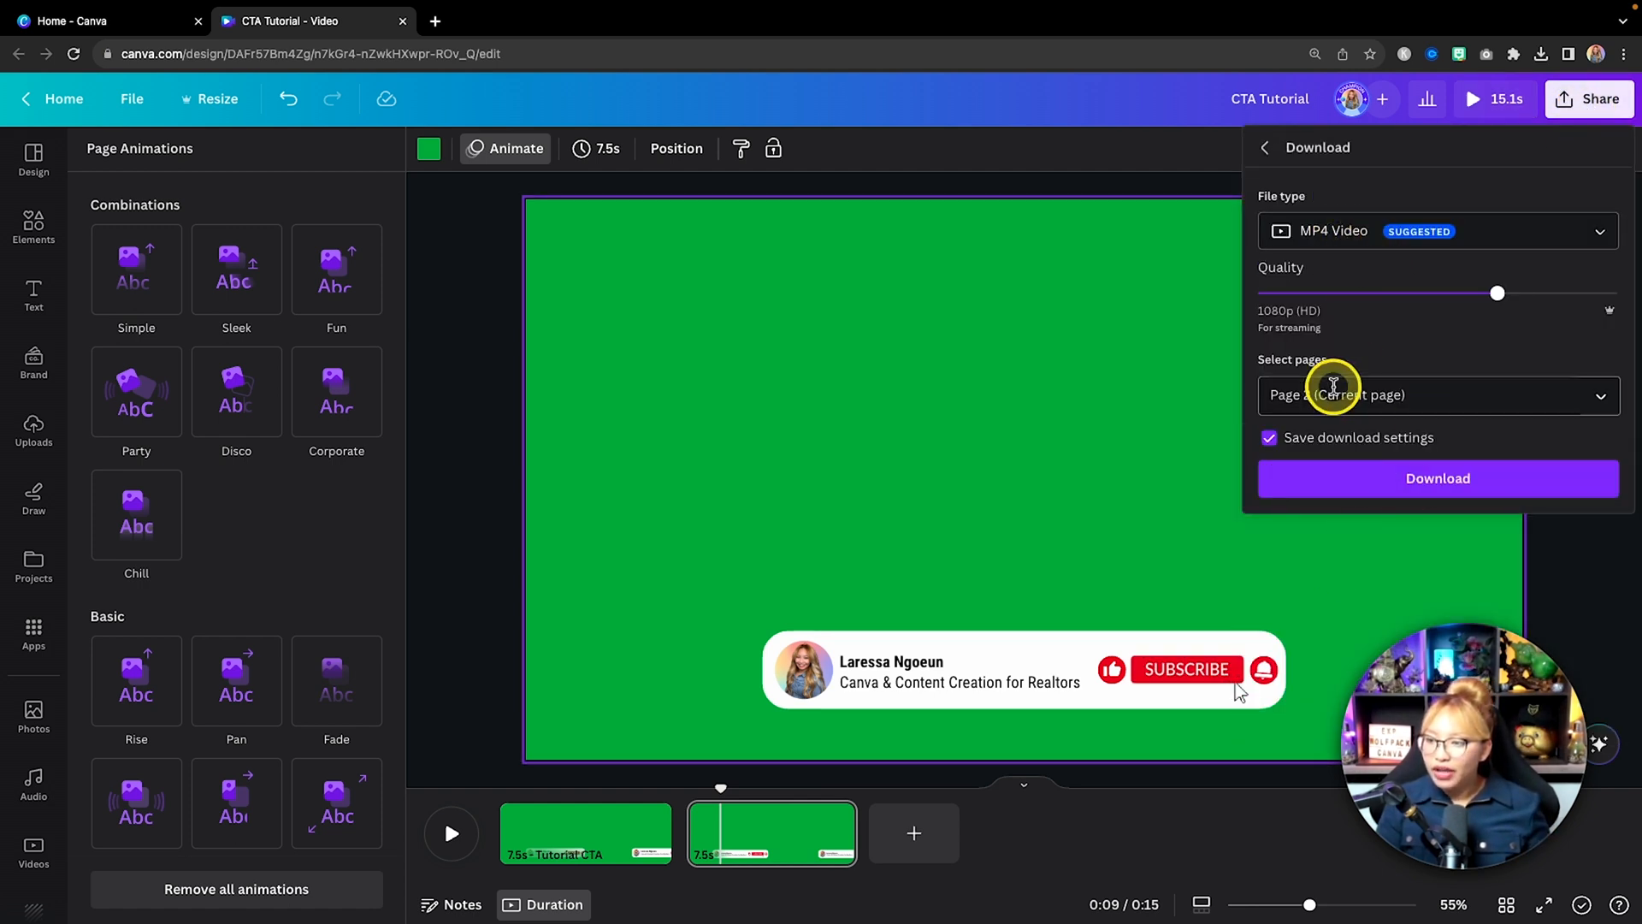
left_click(1438, 395)
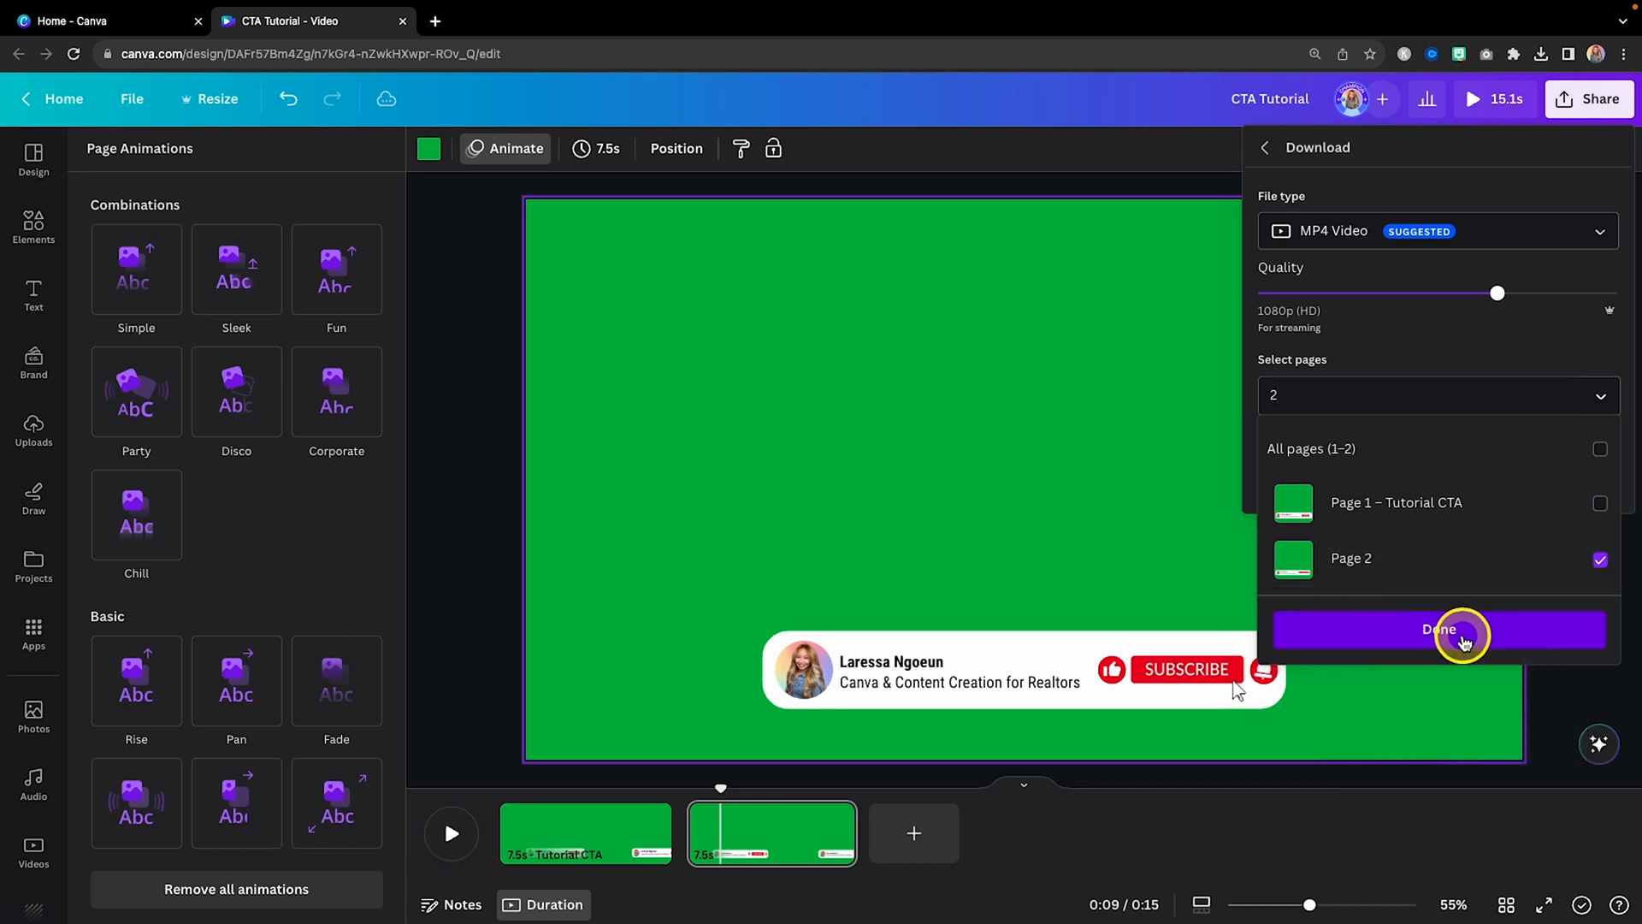
left_click(1439, 629)
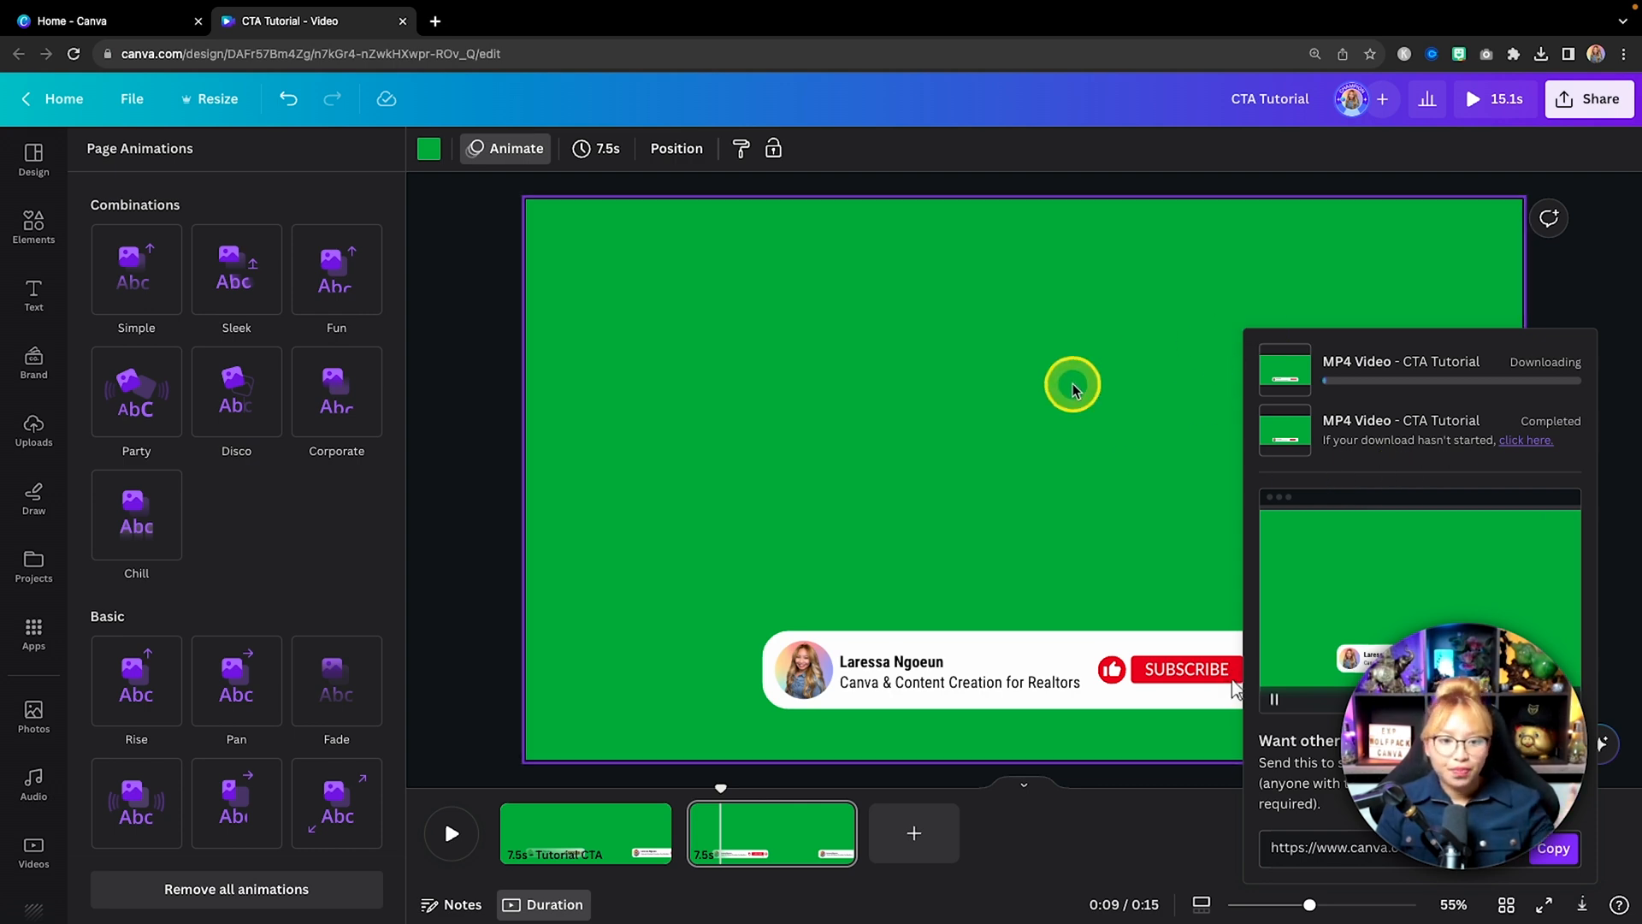
mouse_move(832, 384)
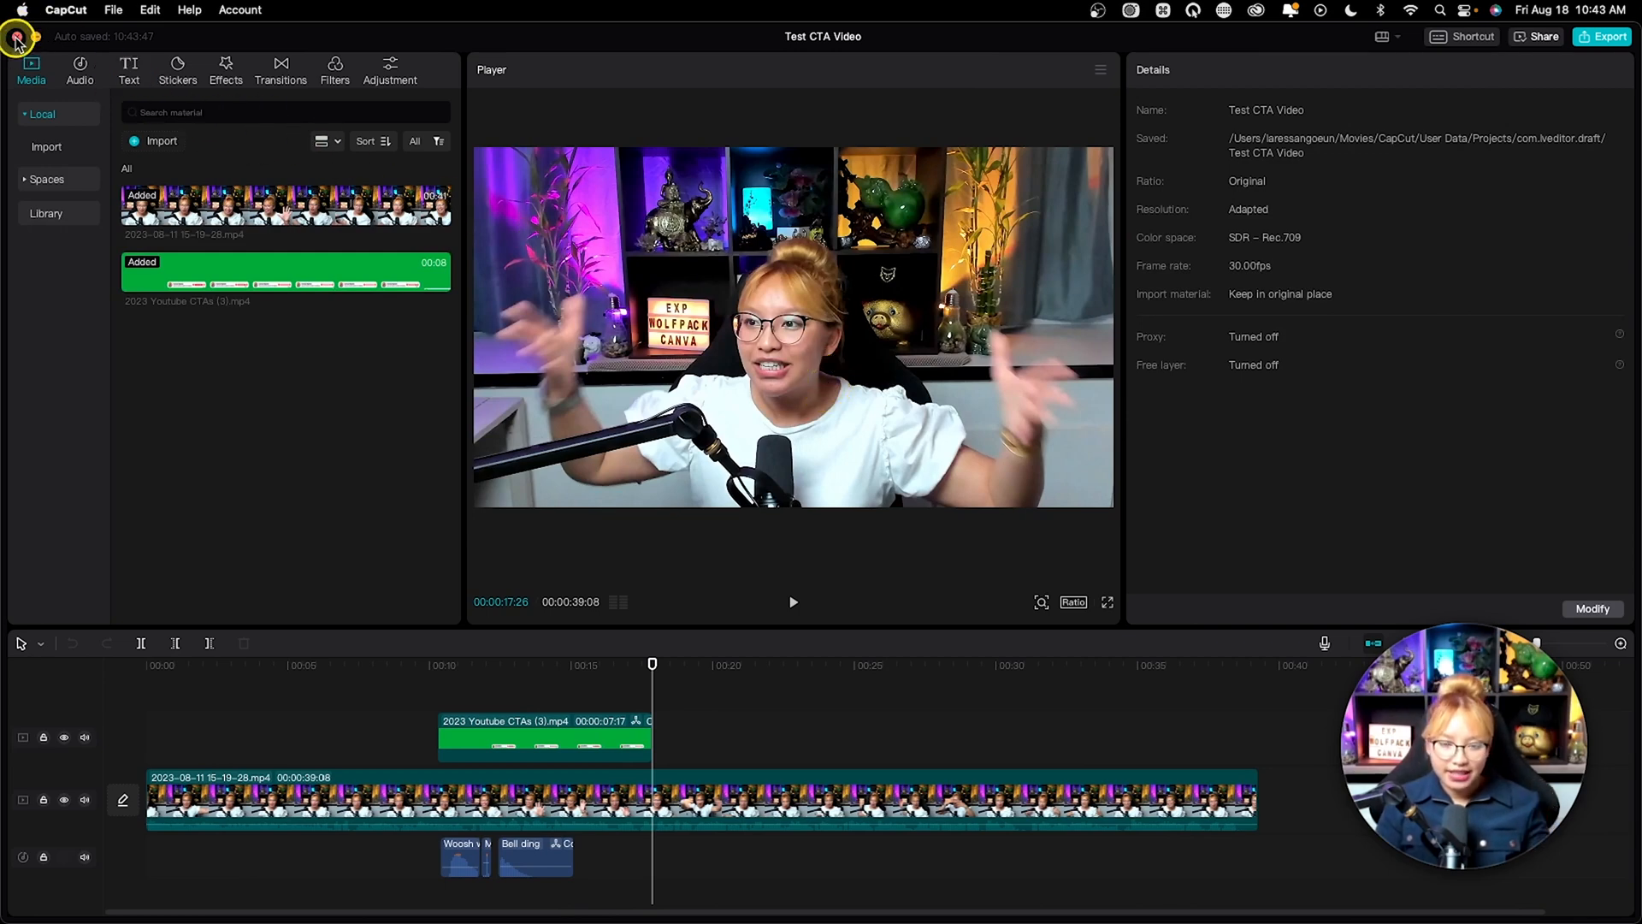
Exit the Test CTA Video project back to the CapCut home project list
left_click(18, 41)
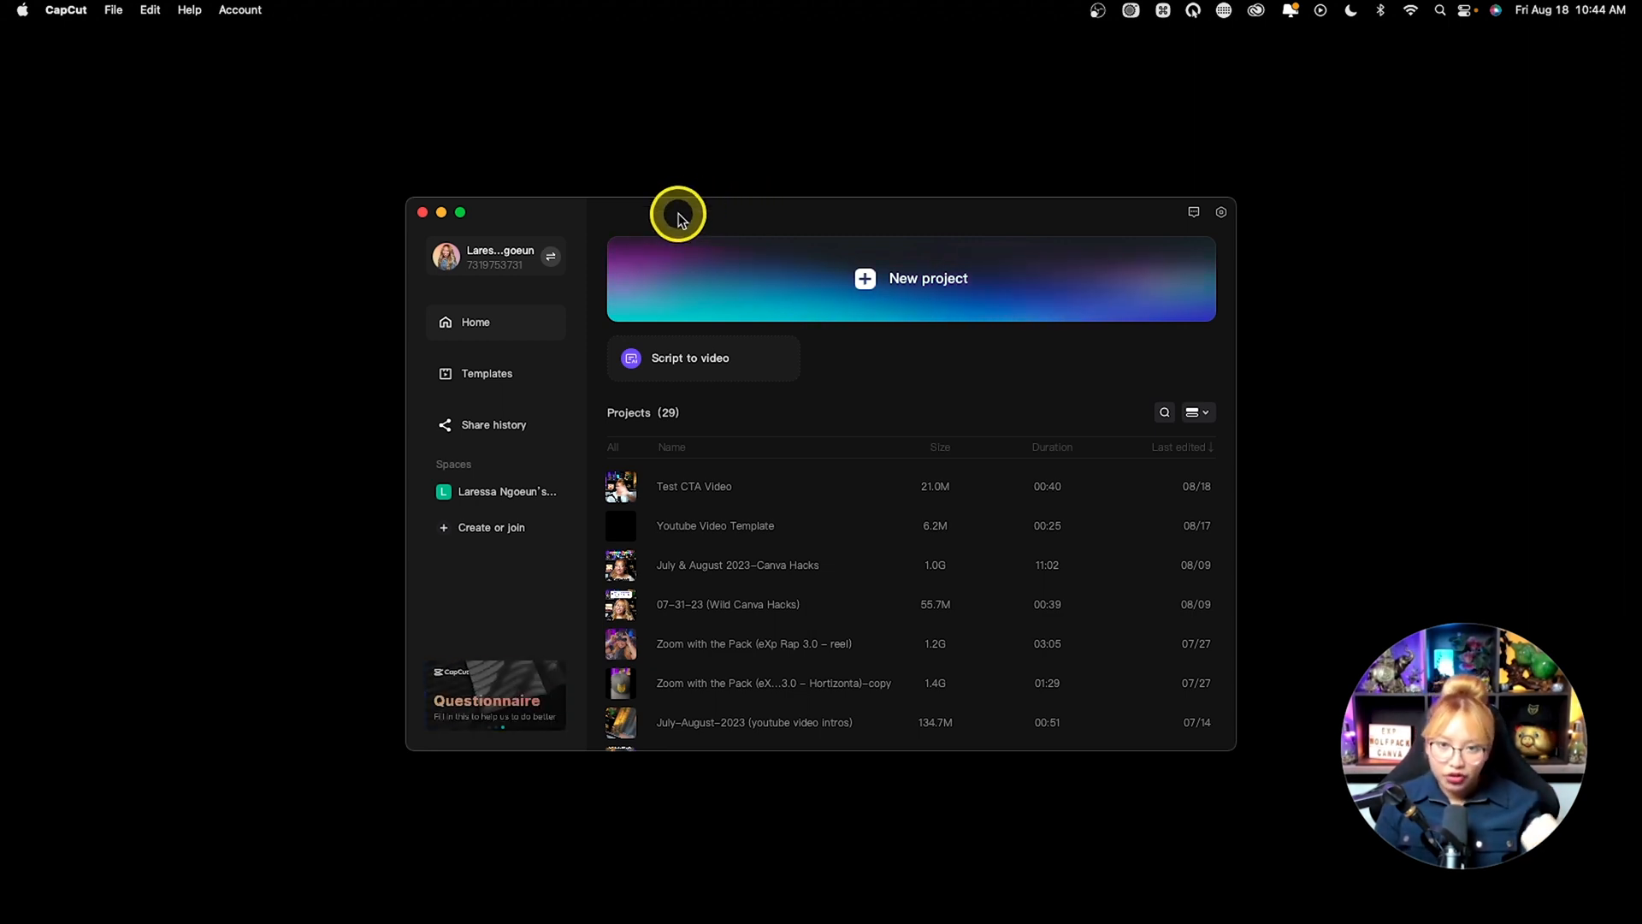
mouse_move(678, 219)
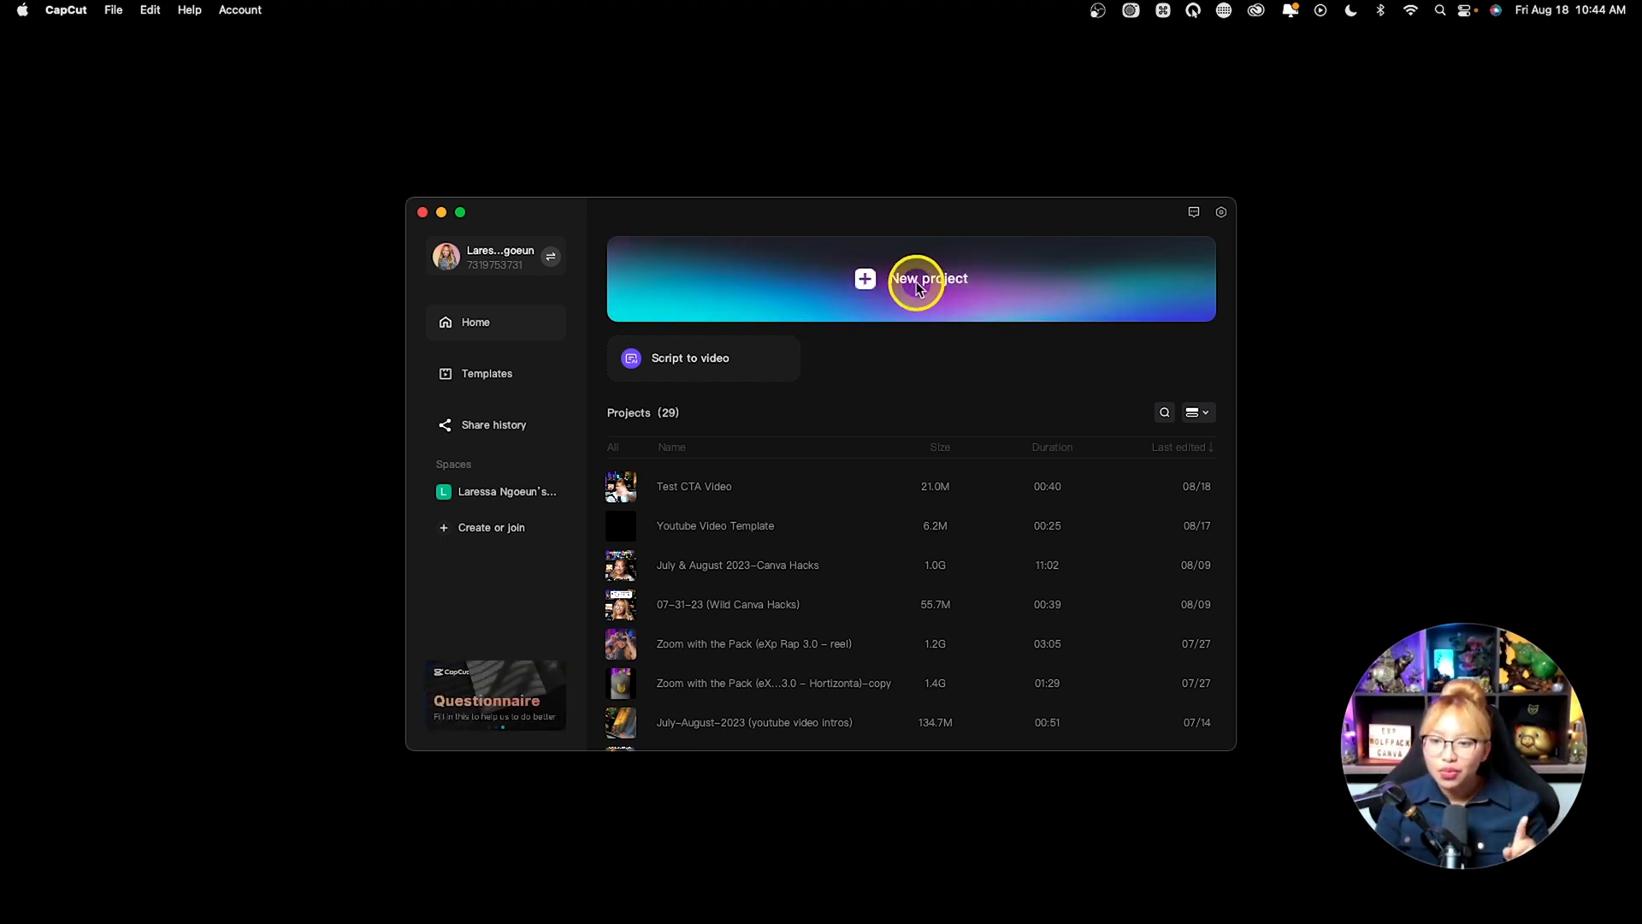
Start a new project and import '2023 Youtube CTAs (3).mp4' from Downloads
left_click(927, 279)
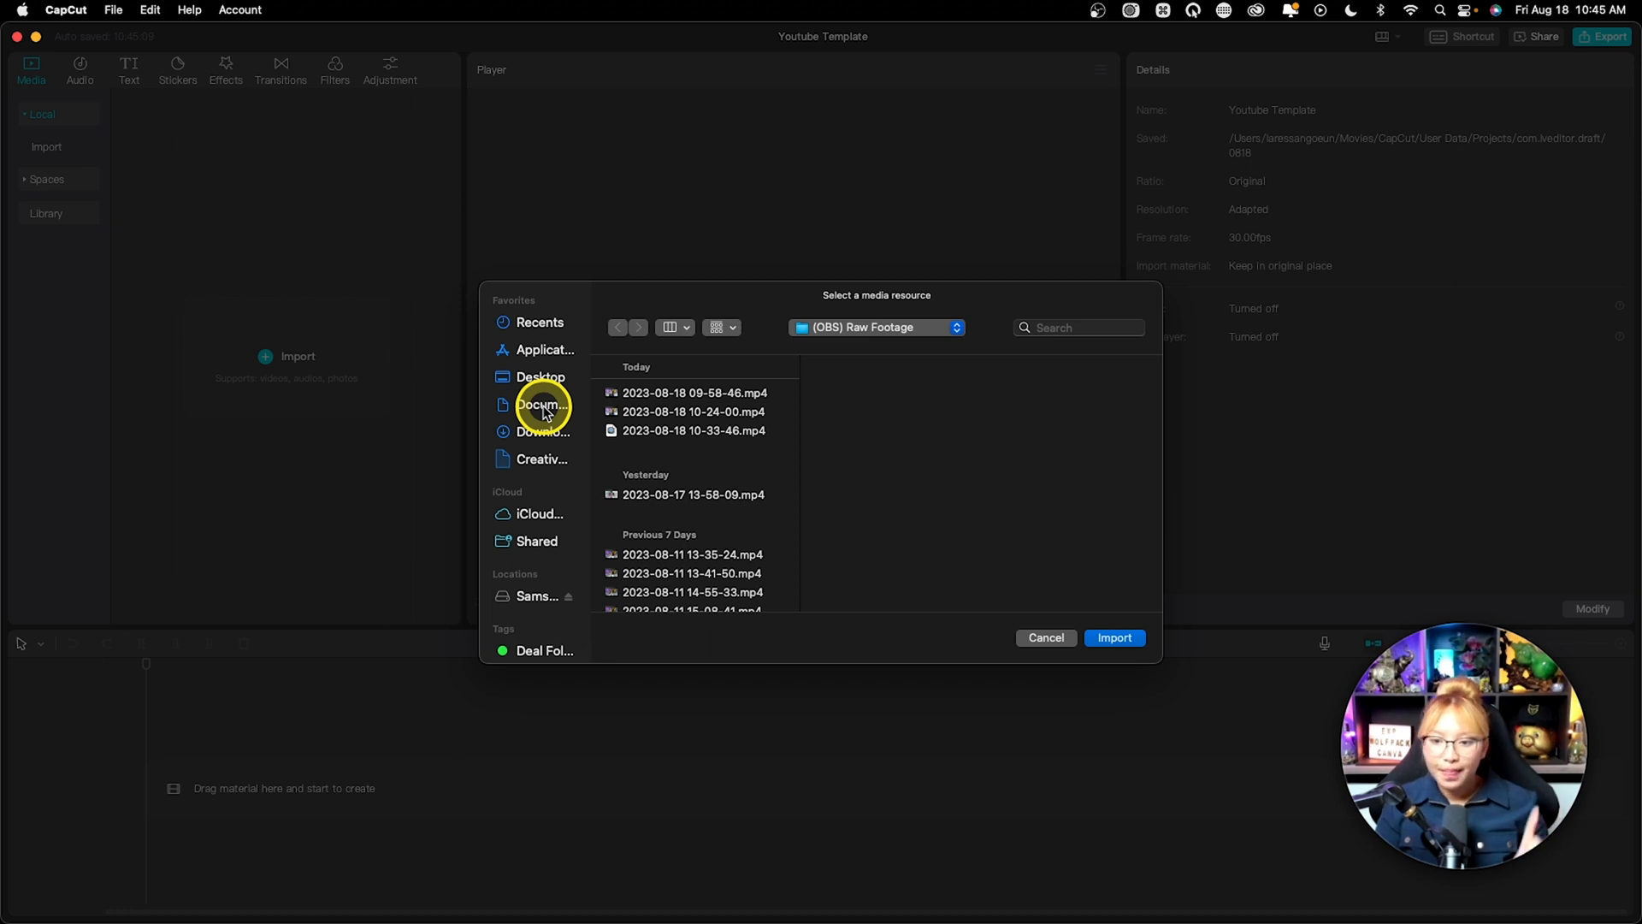
left_click(542, 406)
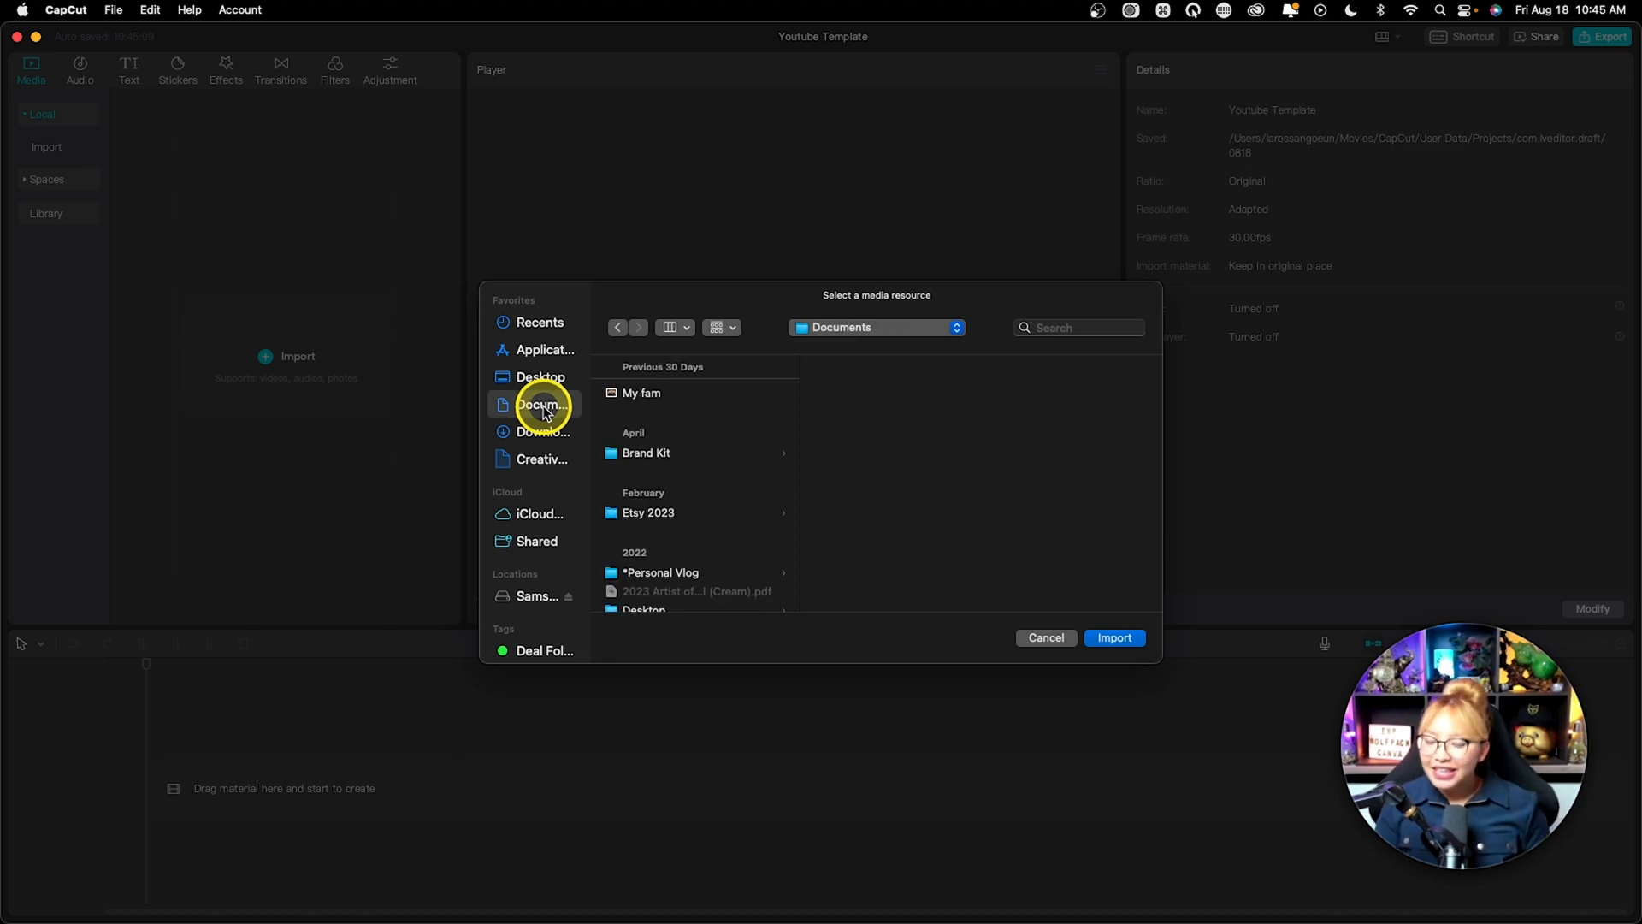
left_click(543, 431)
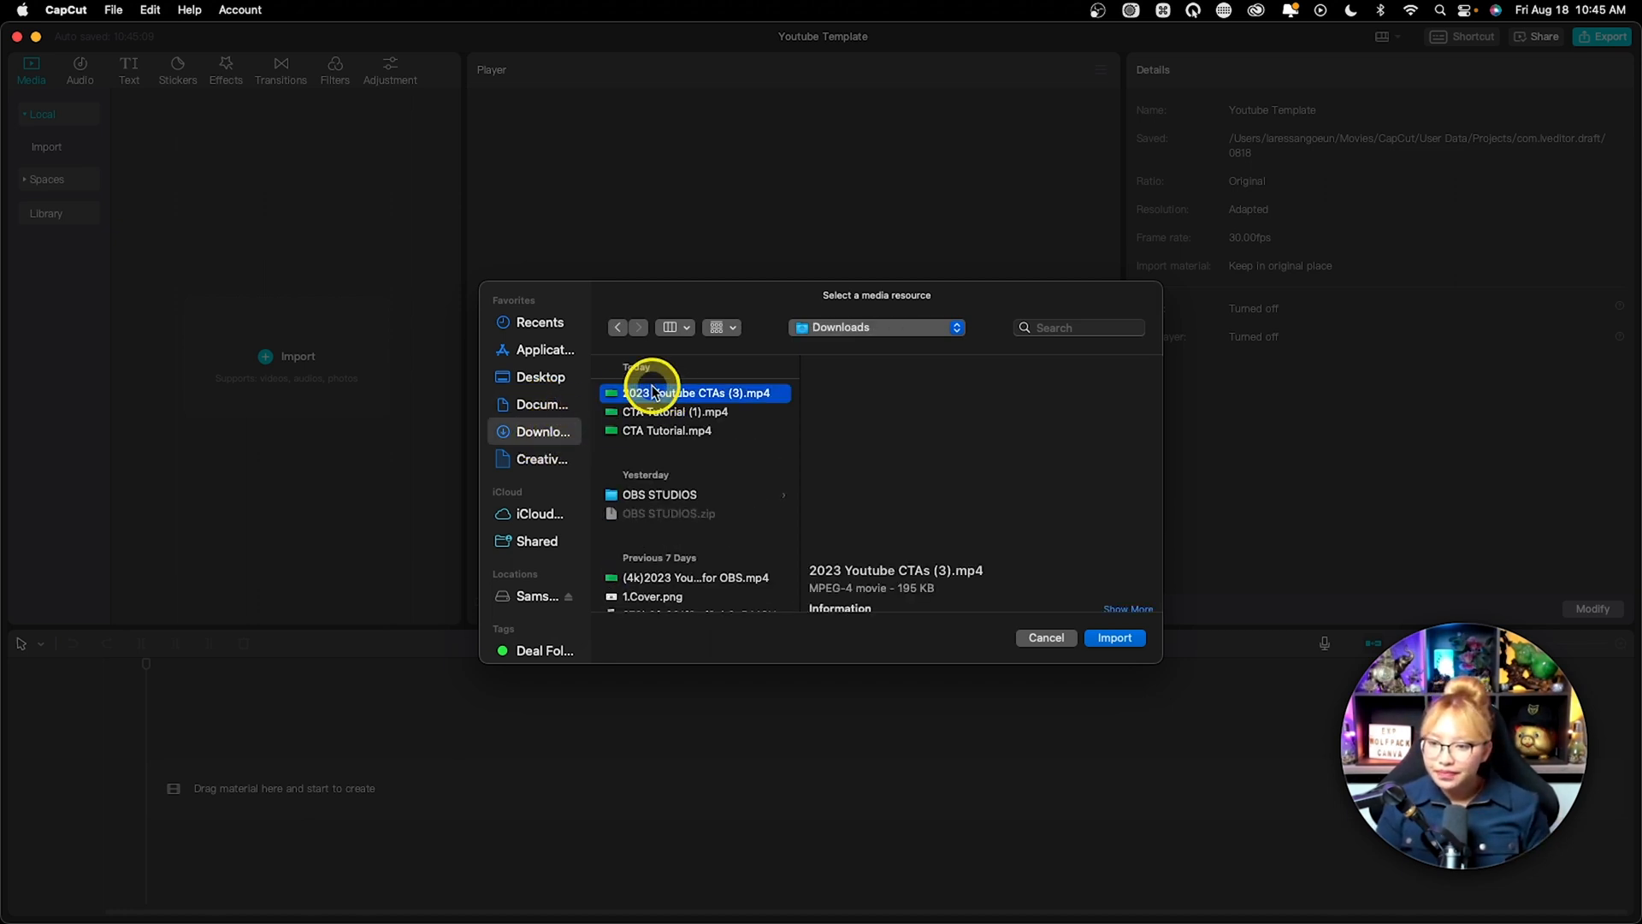
double_click(690, 392)
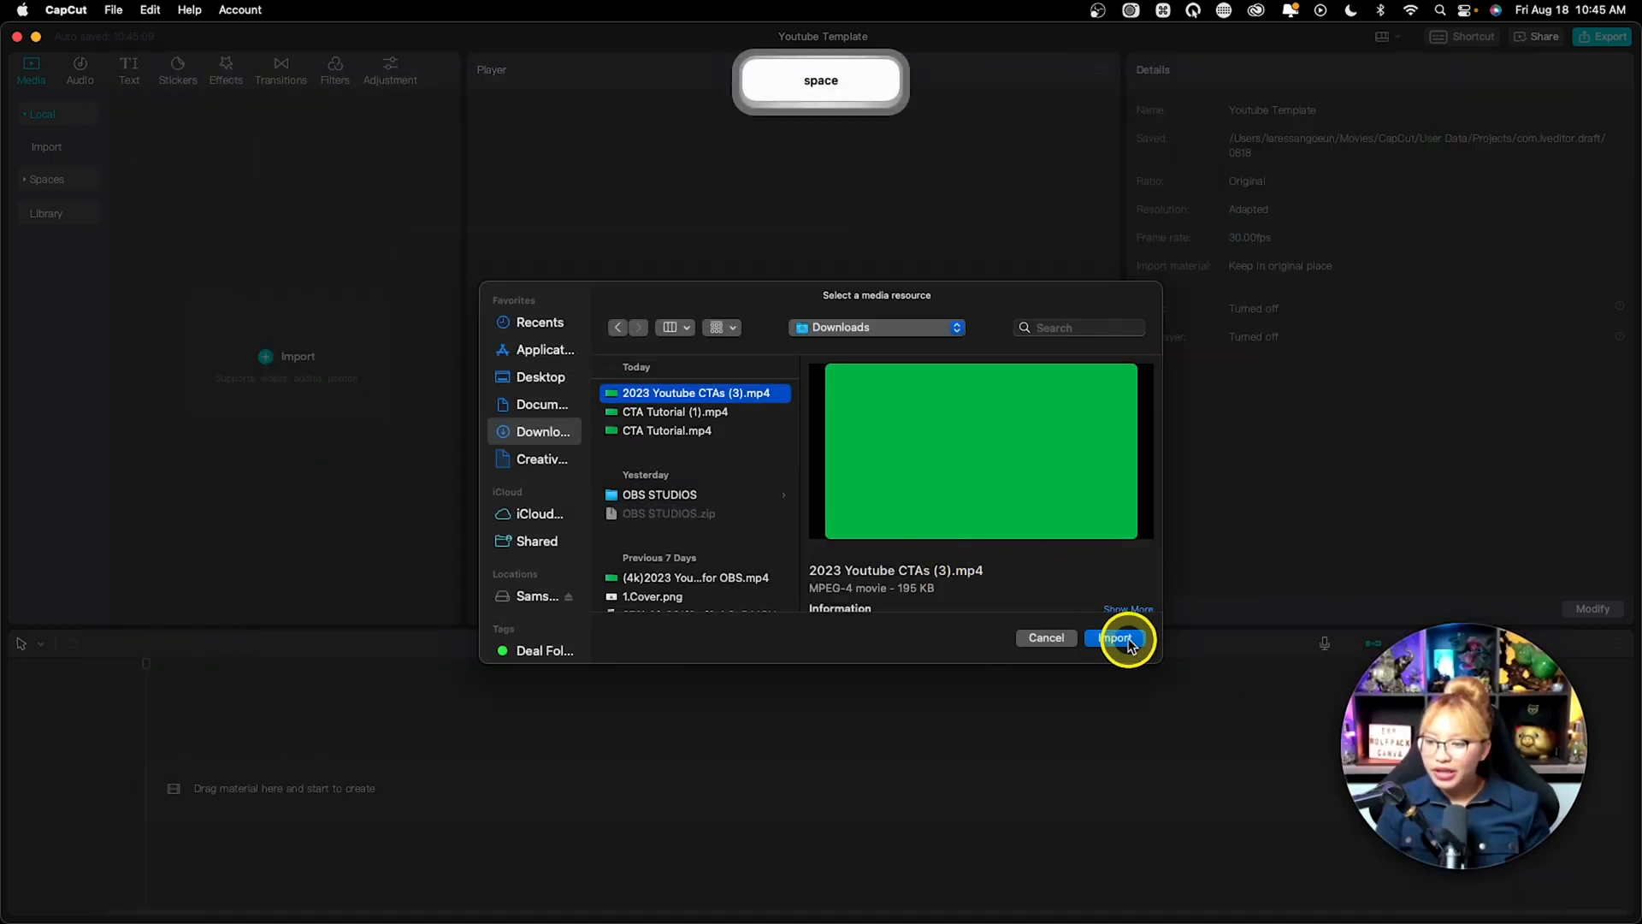
left_click(1115, 638)
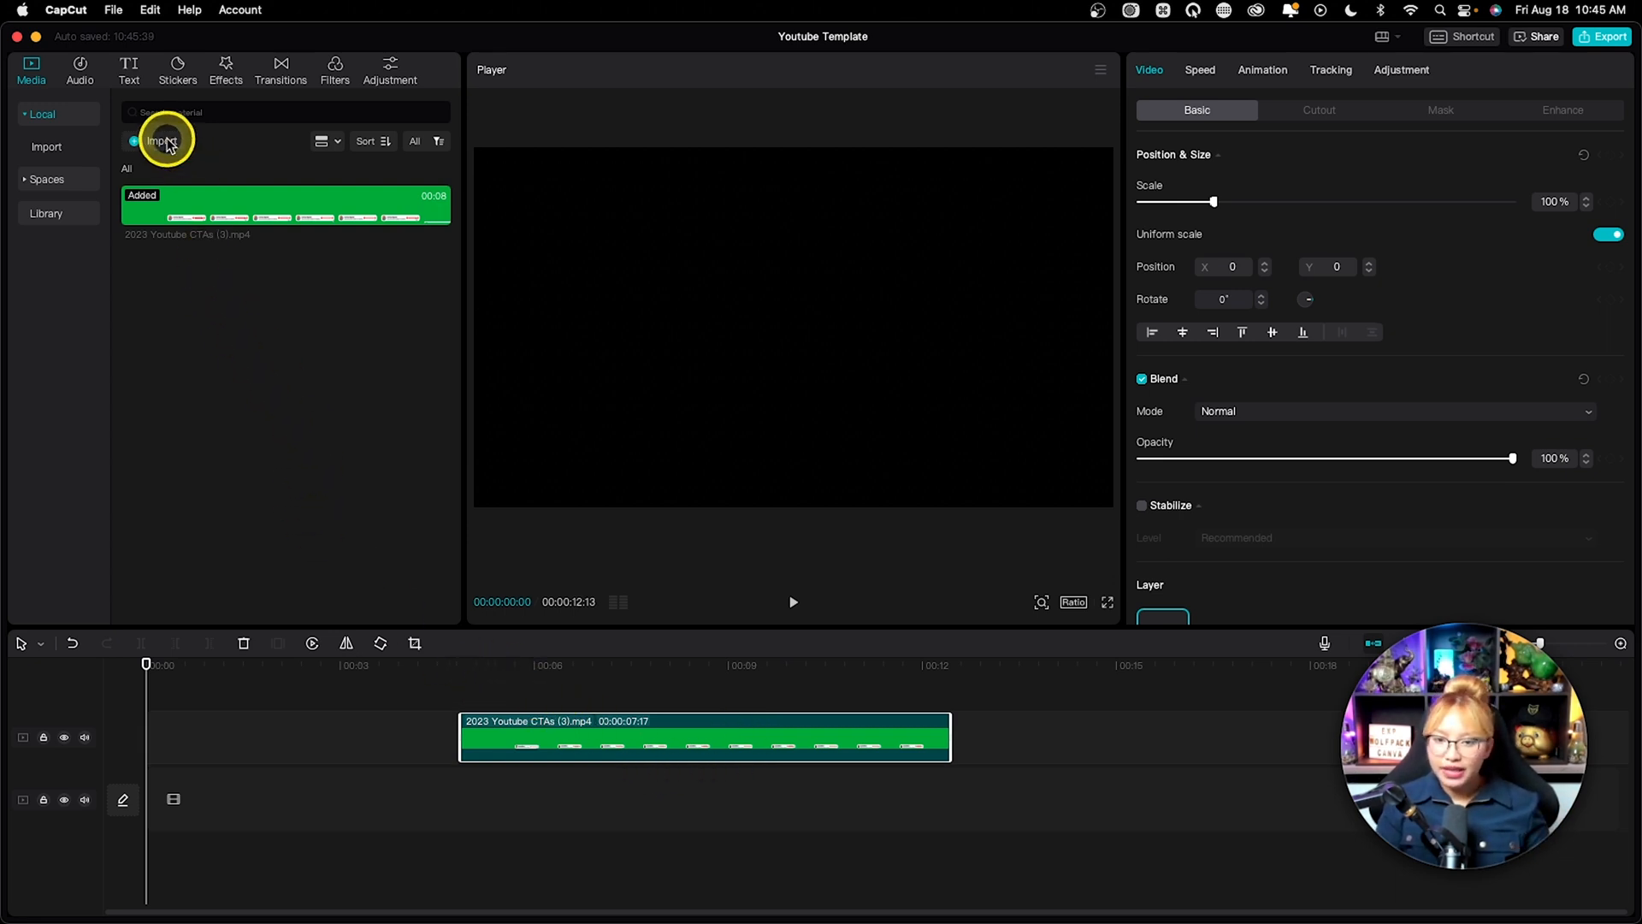
Import the raw talking-head footage and scrub to the banner's flicker around five seconds
left_click(162, 141)
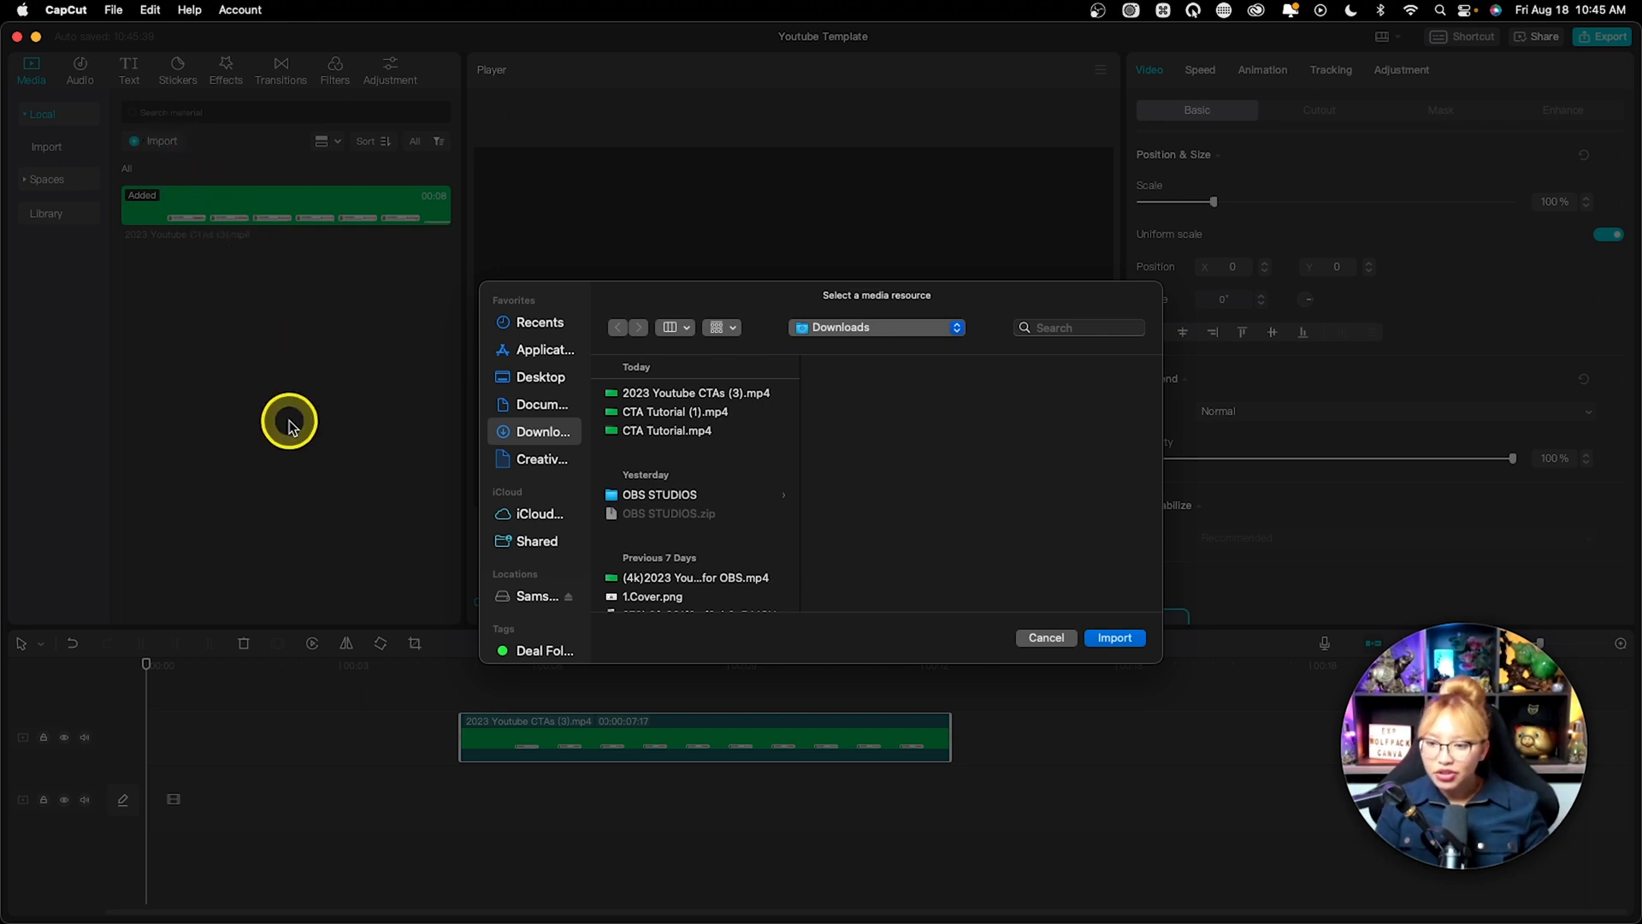
left_click(848, 462)
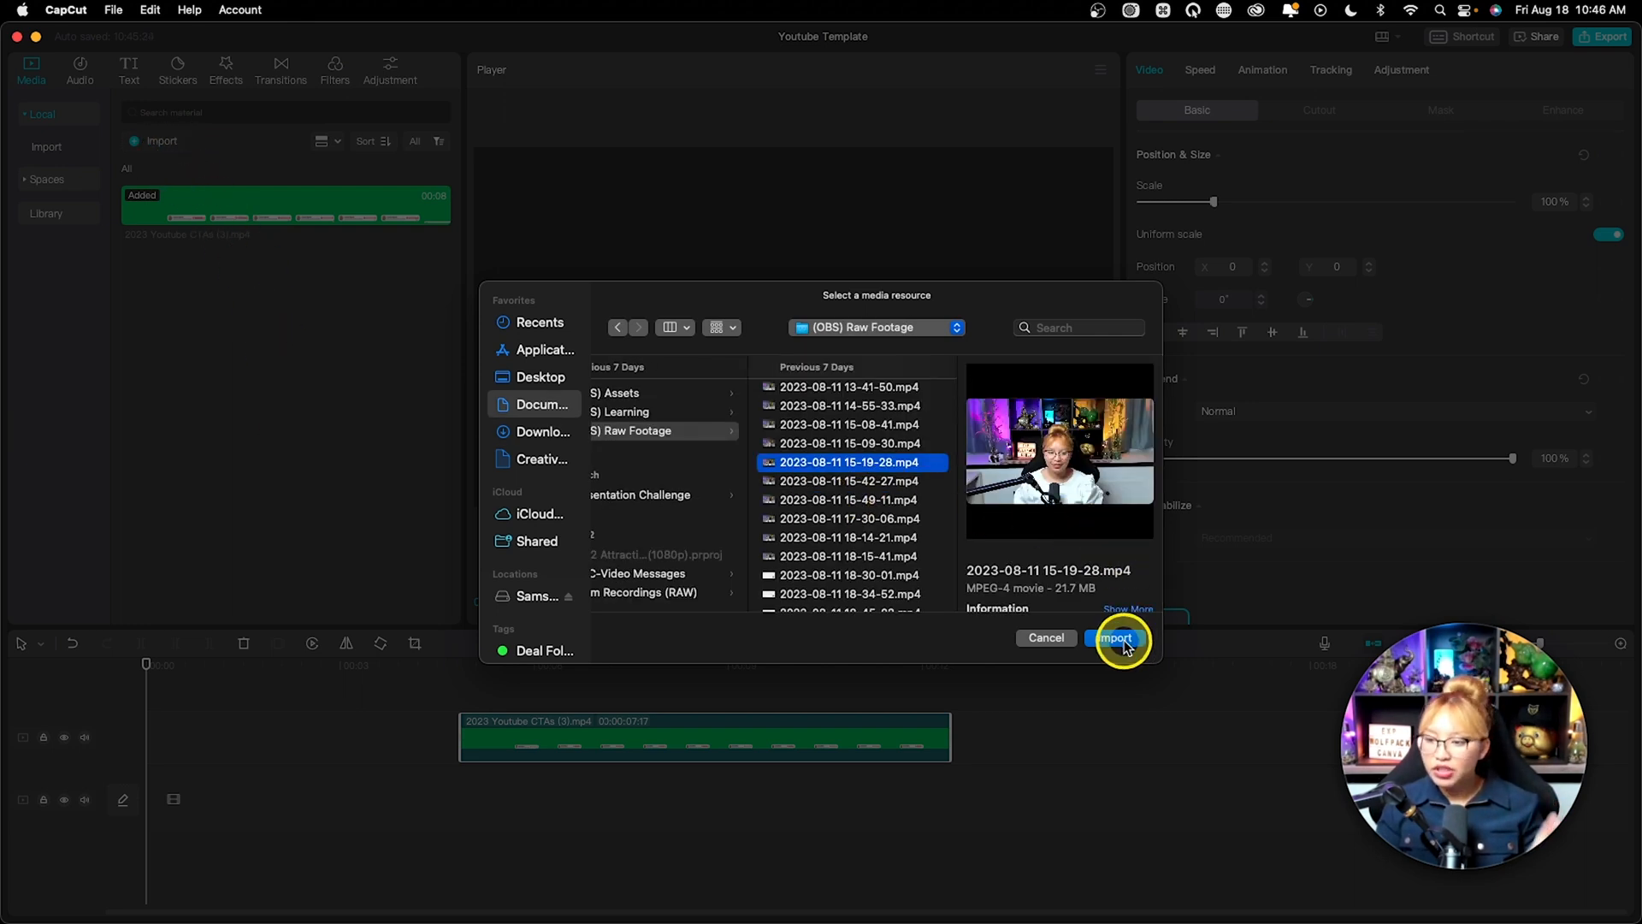
left_click(1115, 638)
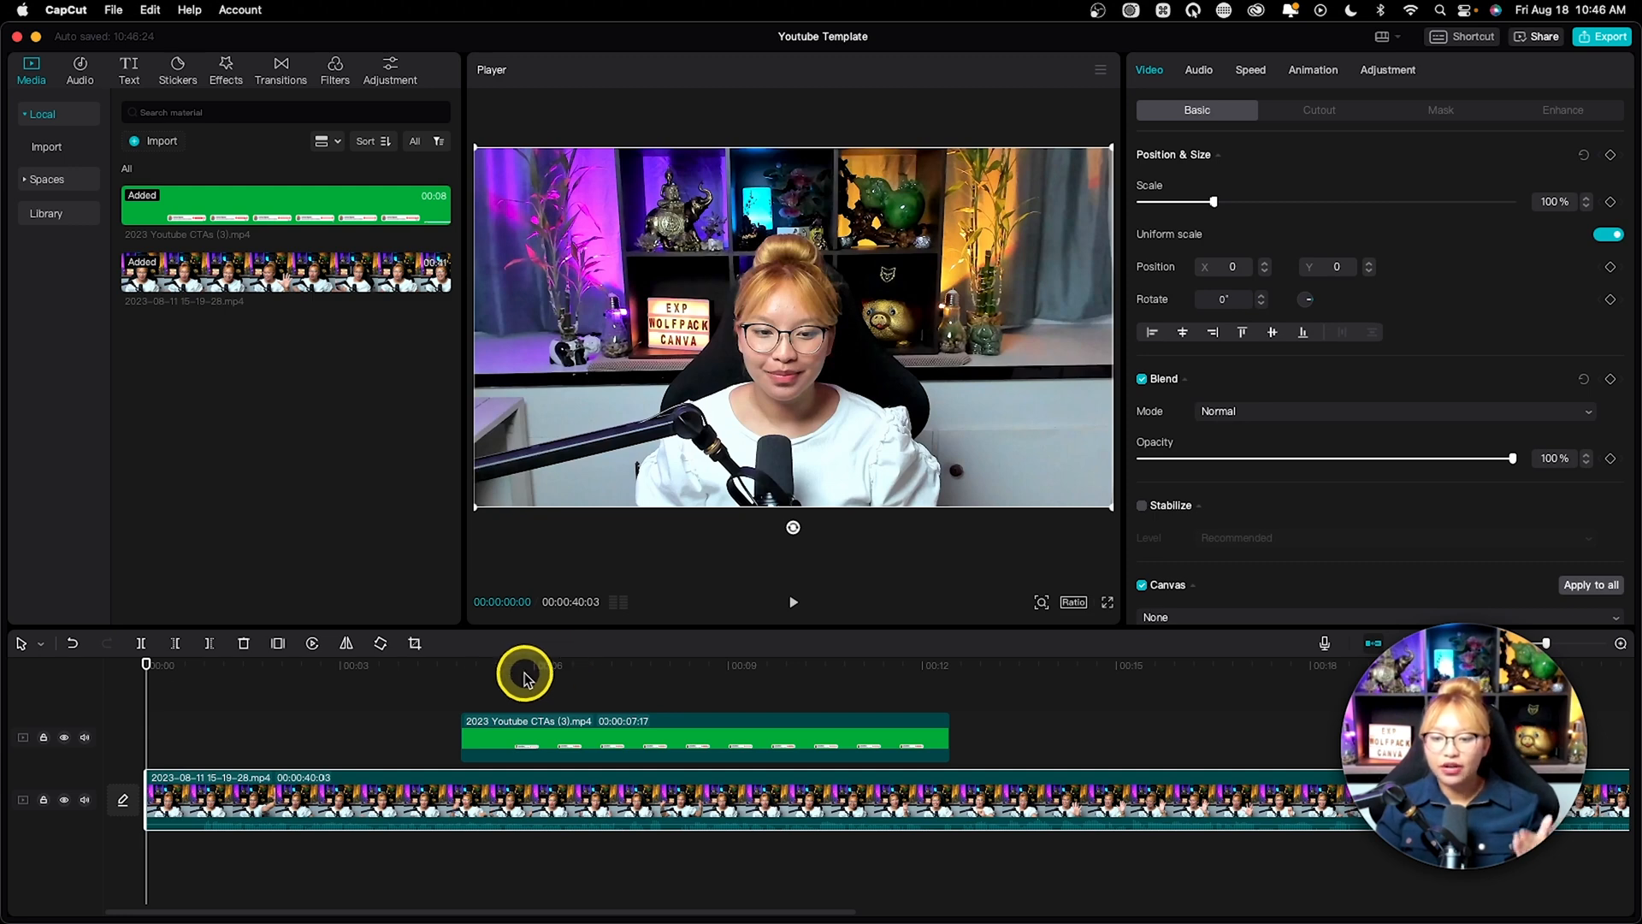
left_click_drag(523, 665, 536, 661)
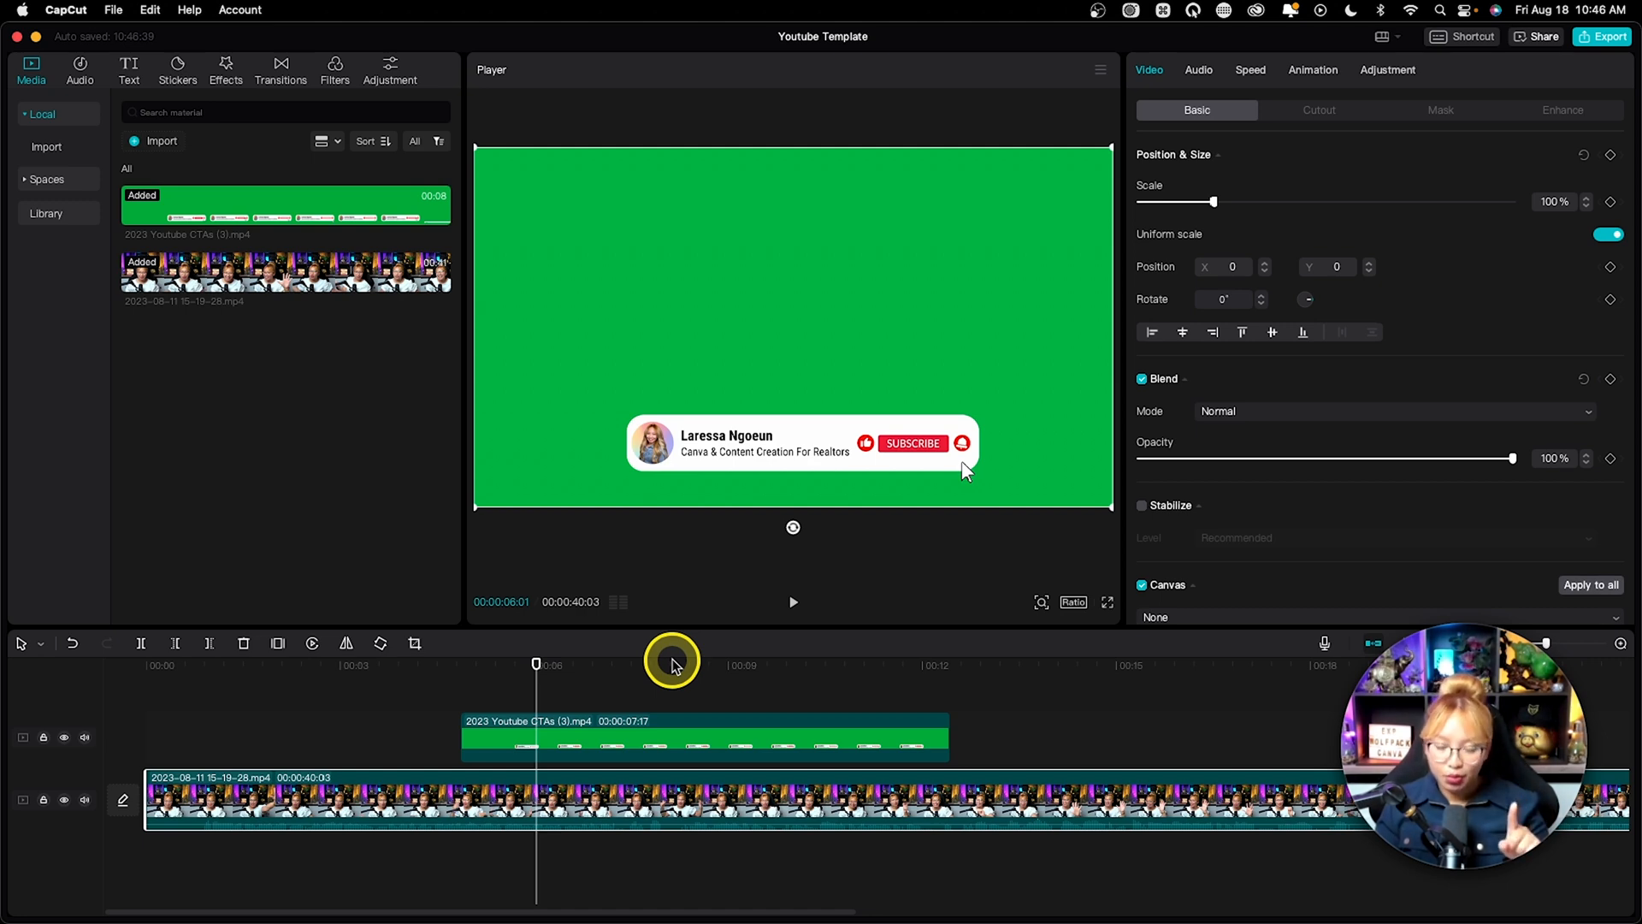
mouse_move(624, 691)
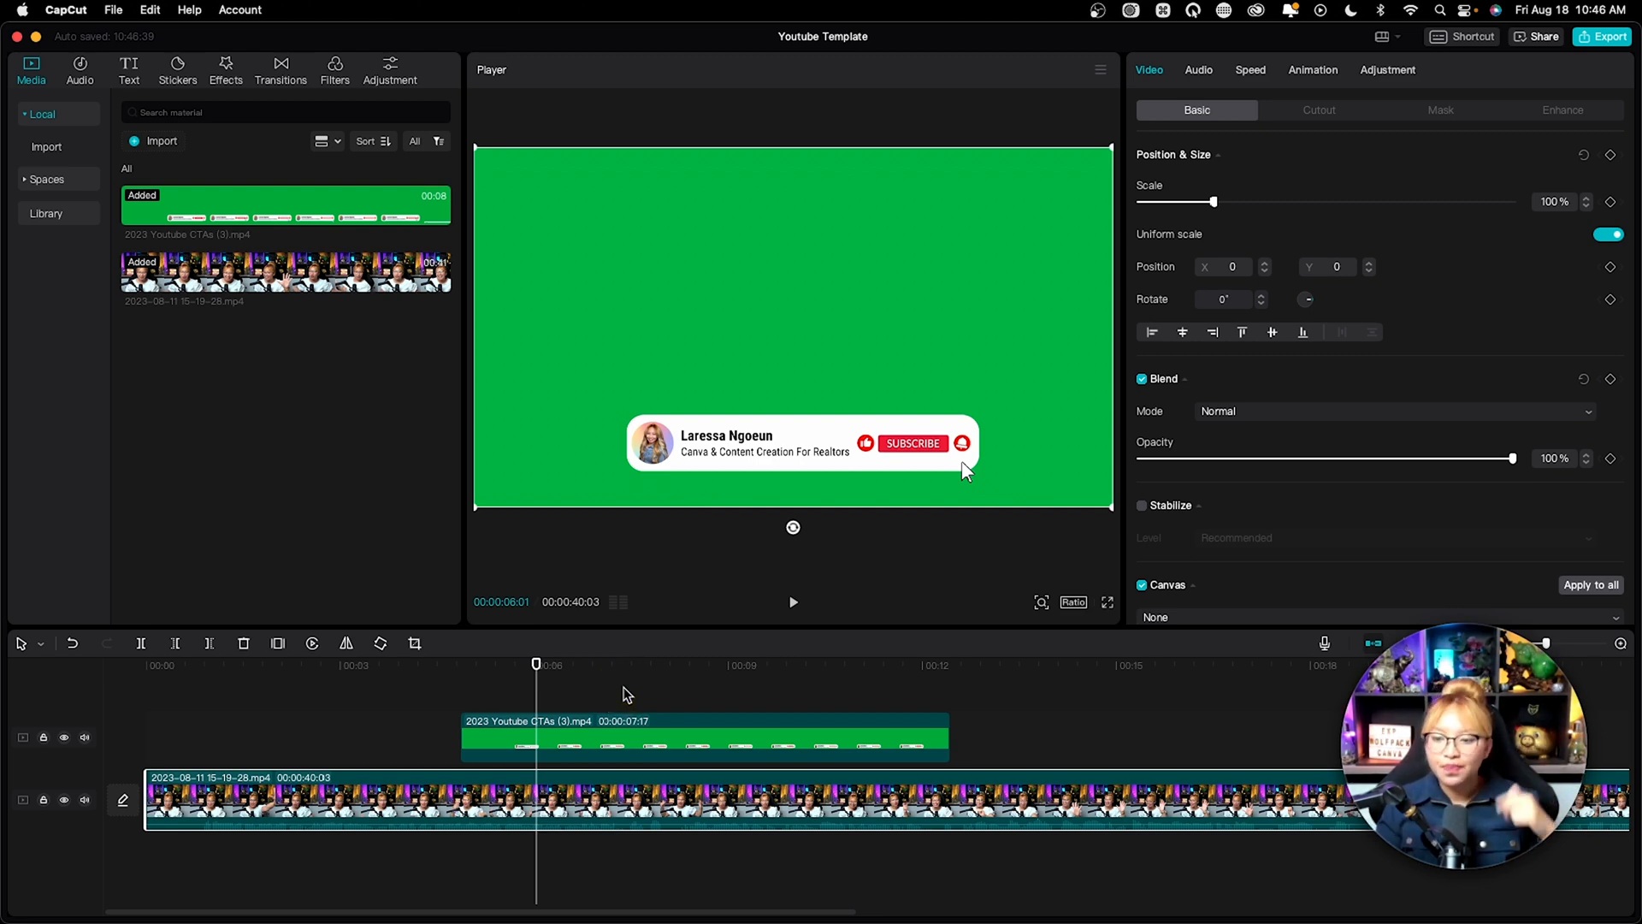
left_click_drag(536, 662, 495, 662)
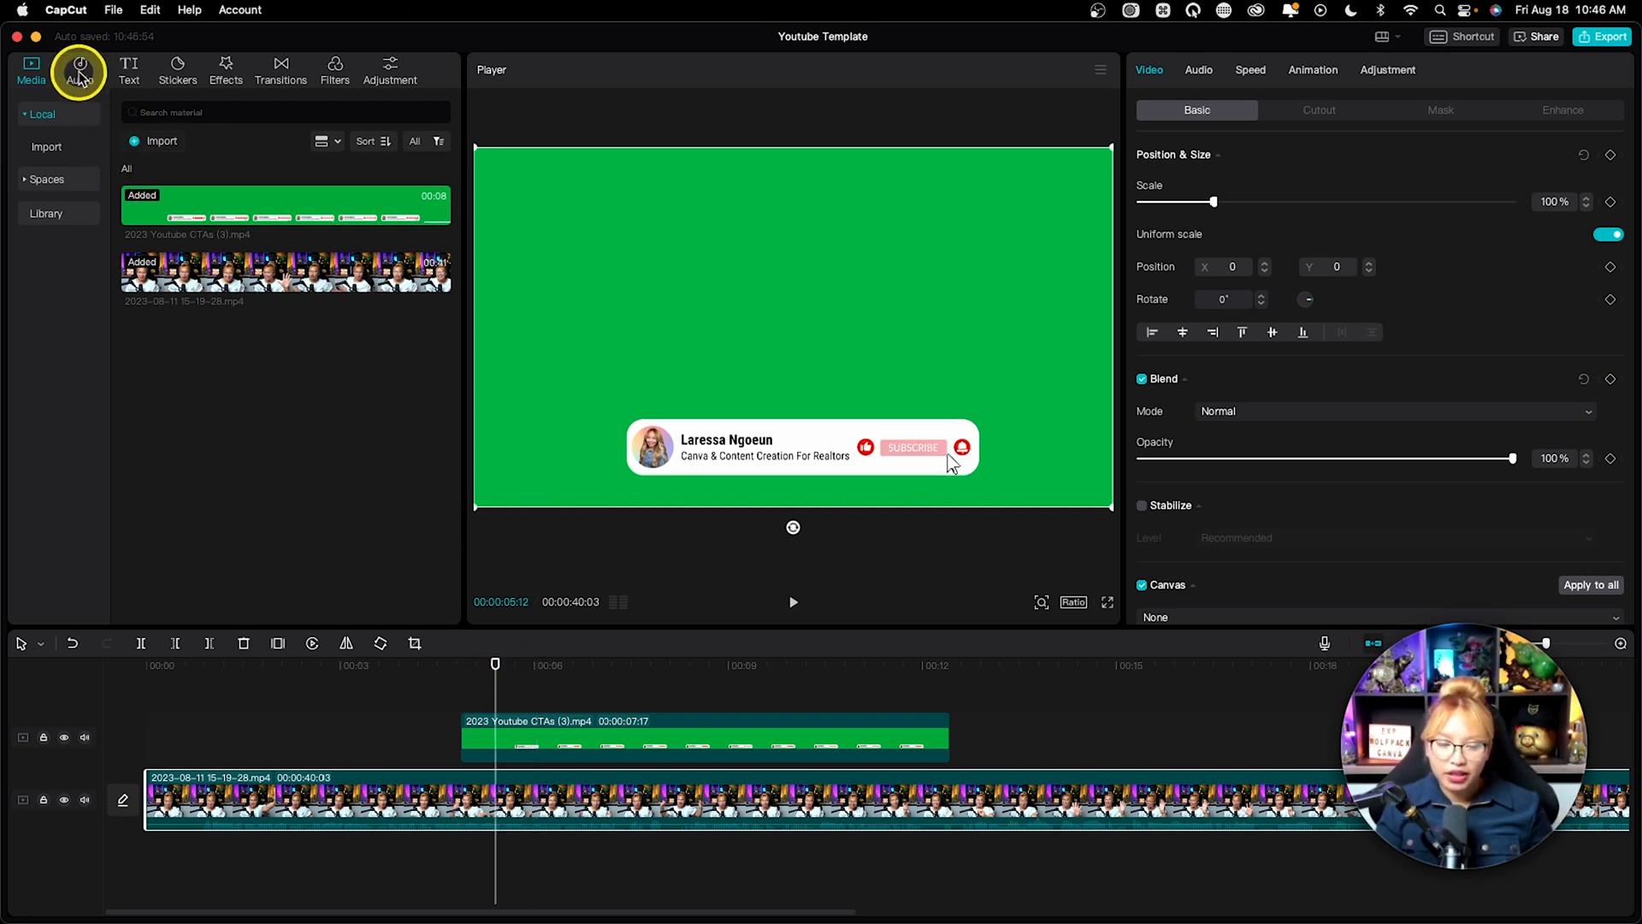
Search CapCut's sound effects for 'woosh' and preview the Deep woosh against the banner
left_click(79, 64)
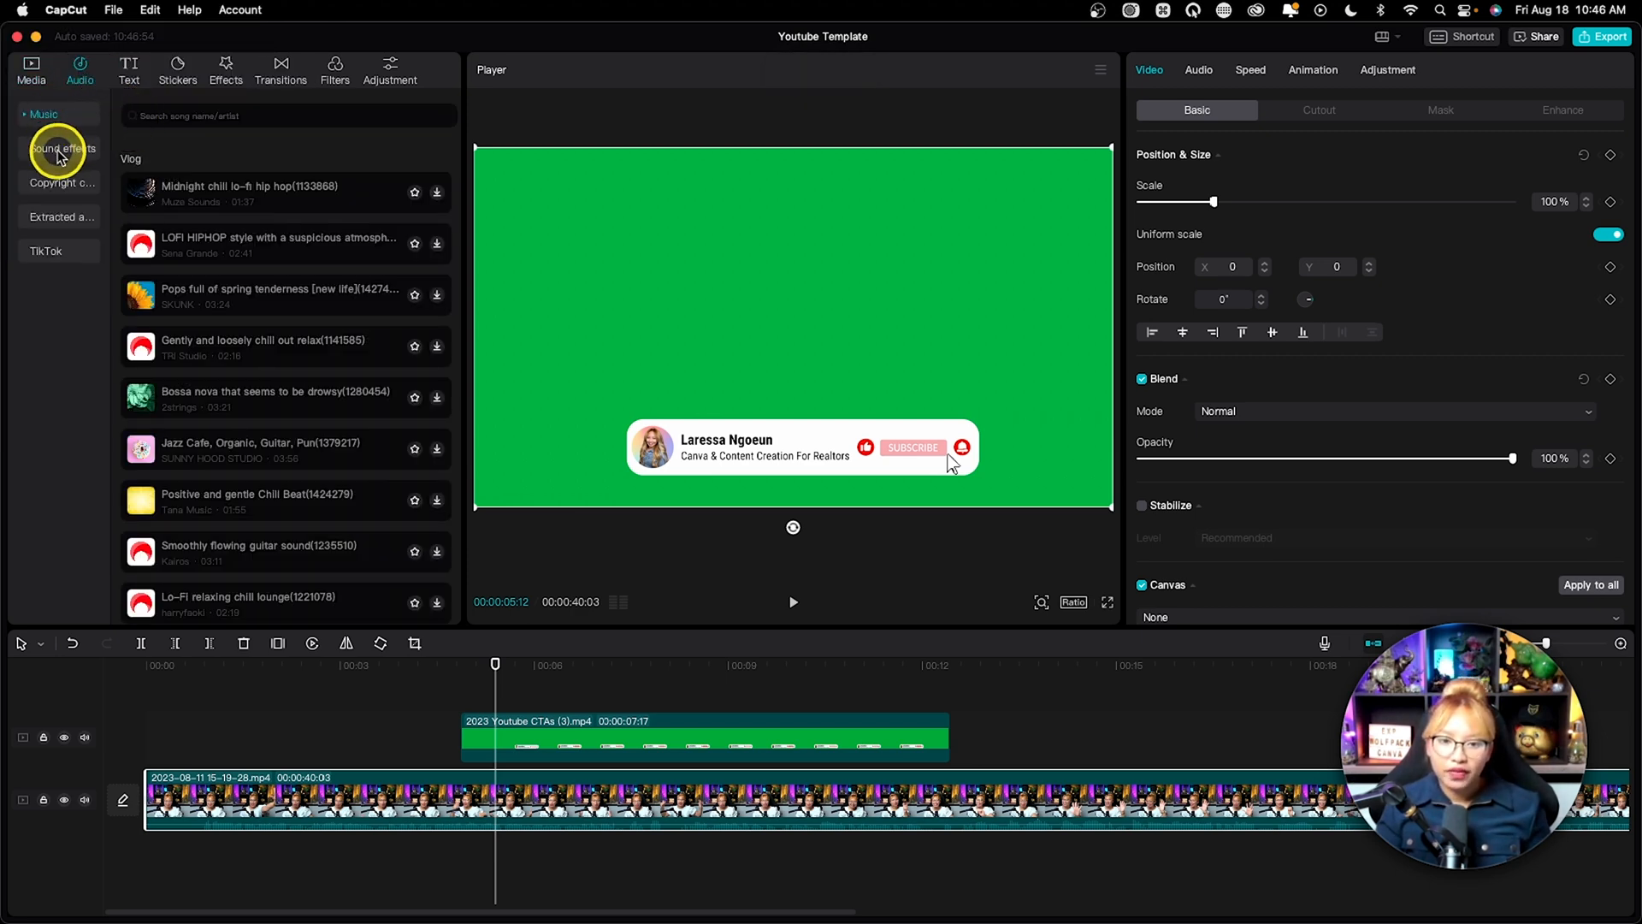
left_click(62, 148)
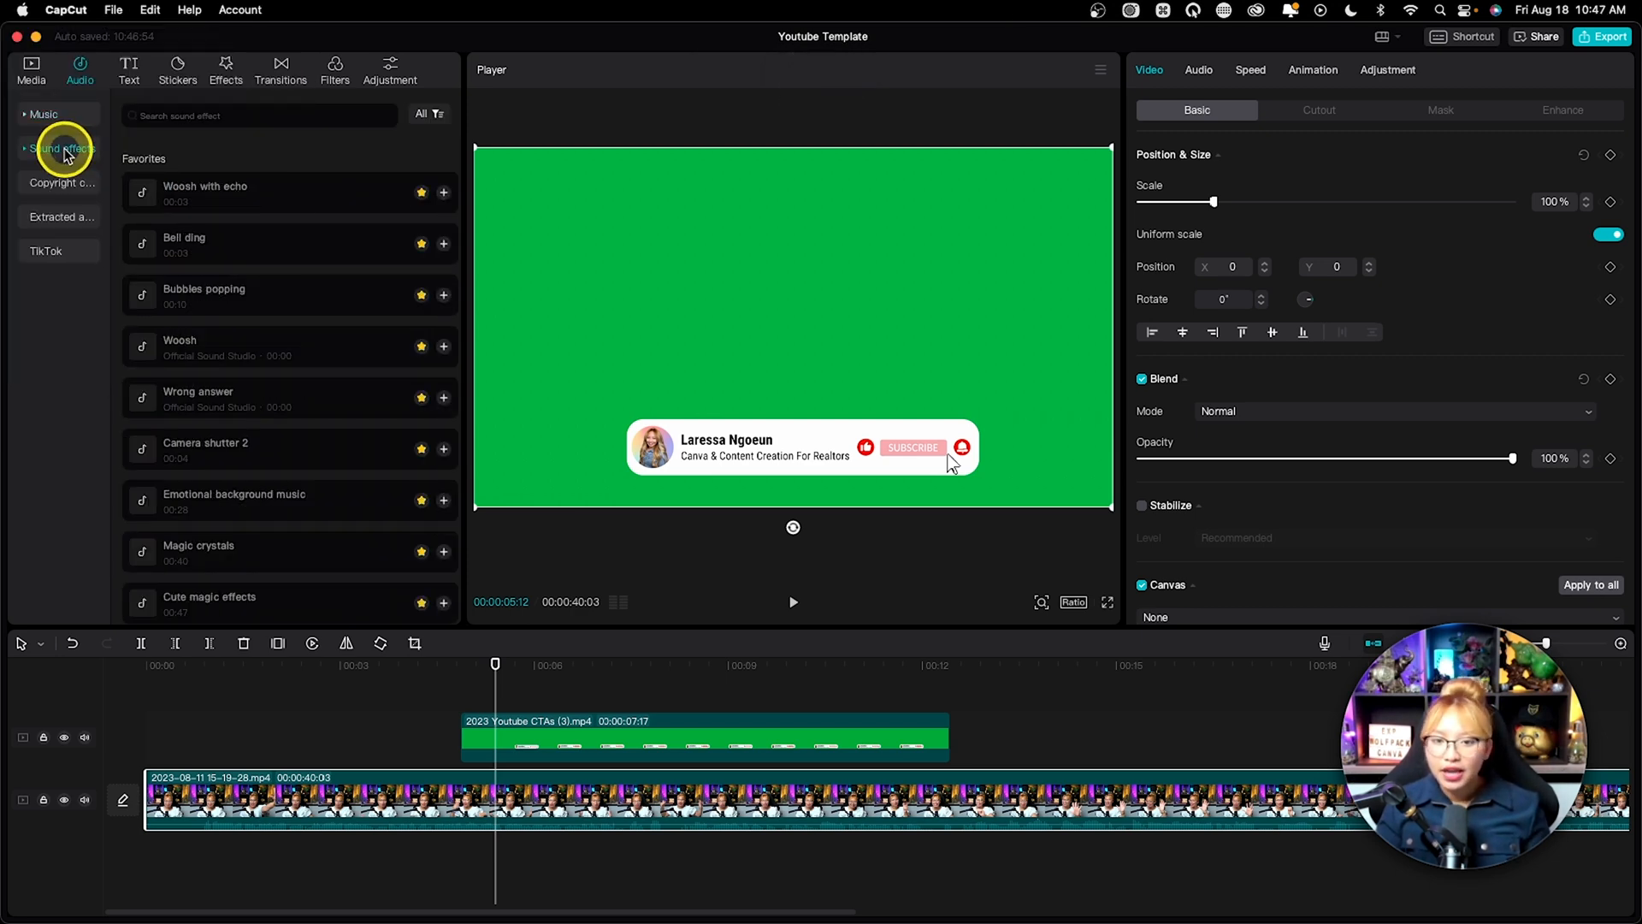
mouse_move(288, 158)
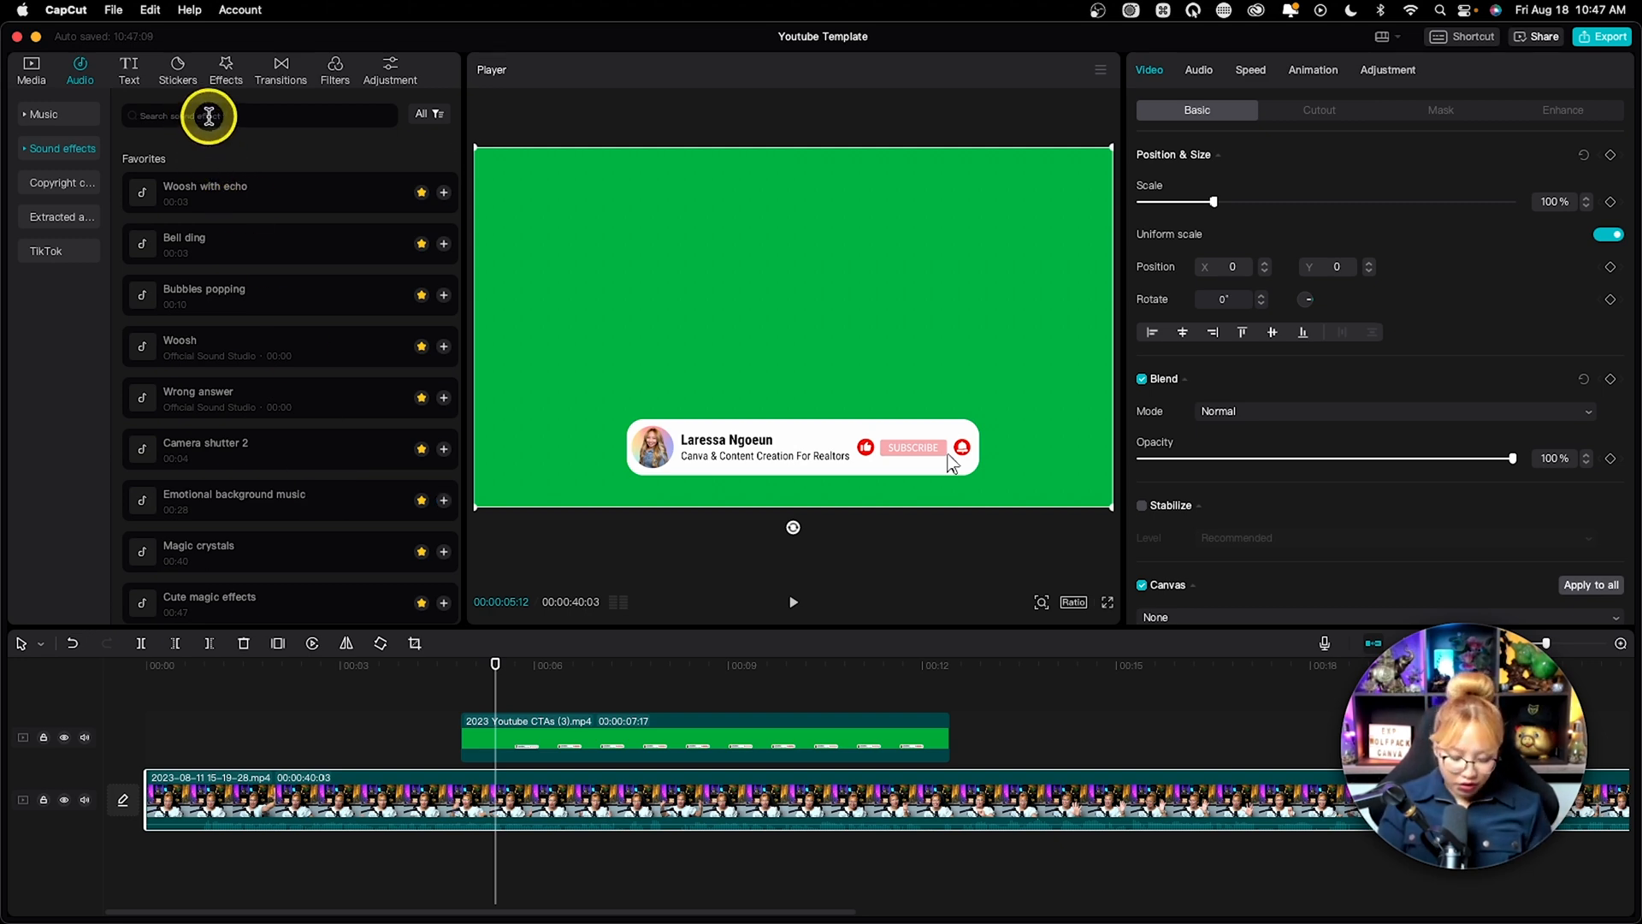
type("woosh")
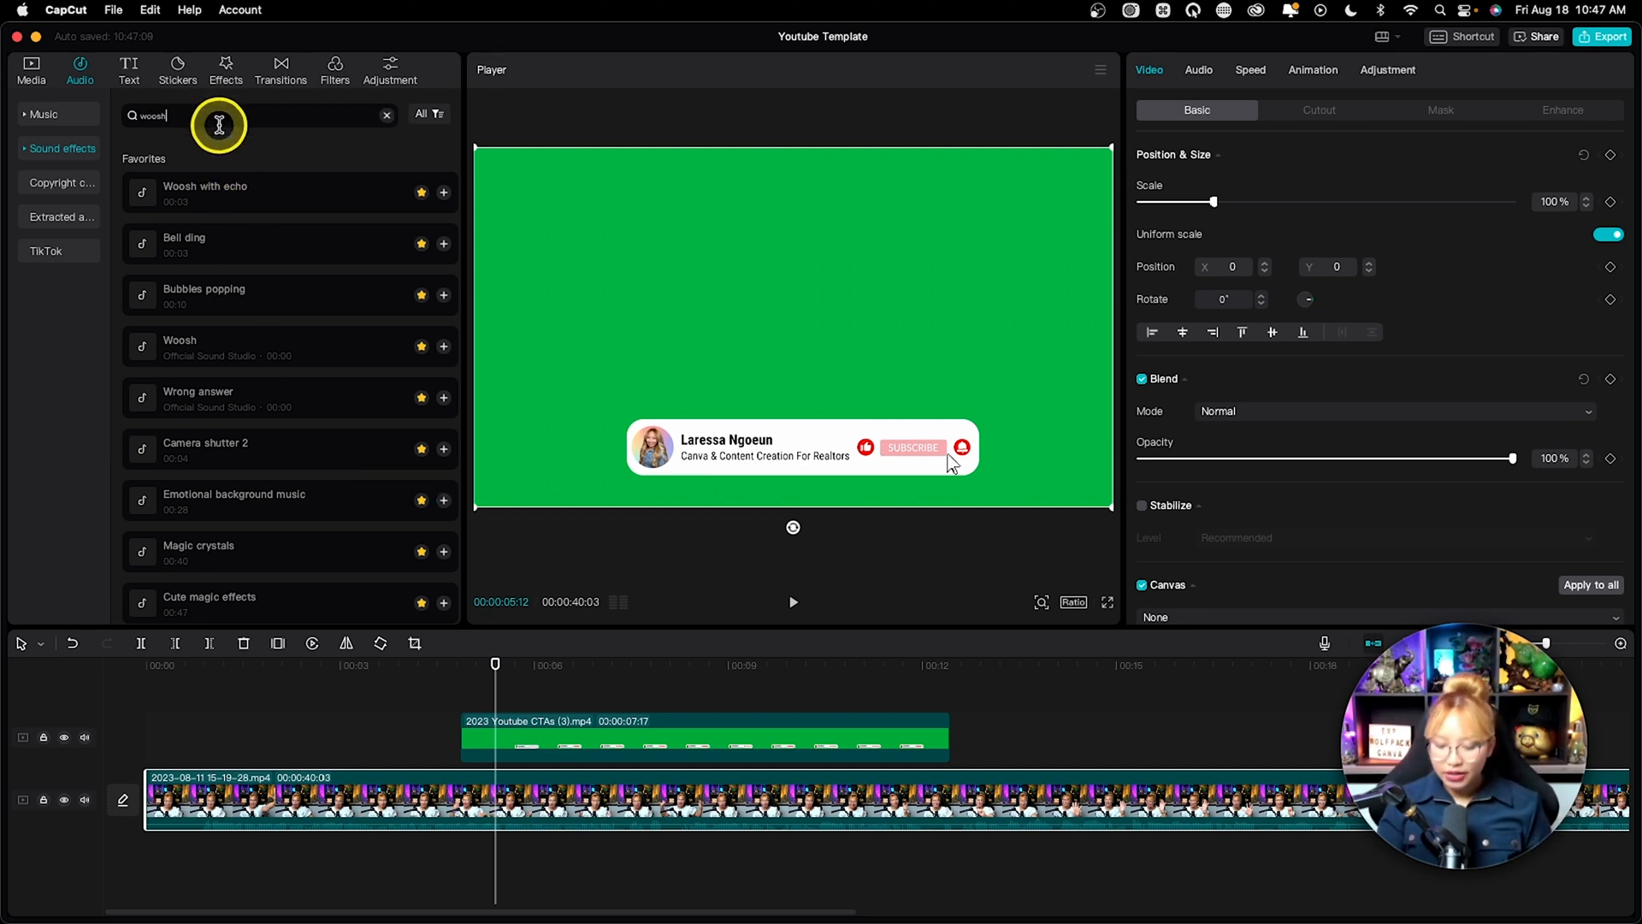
key("enter")
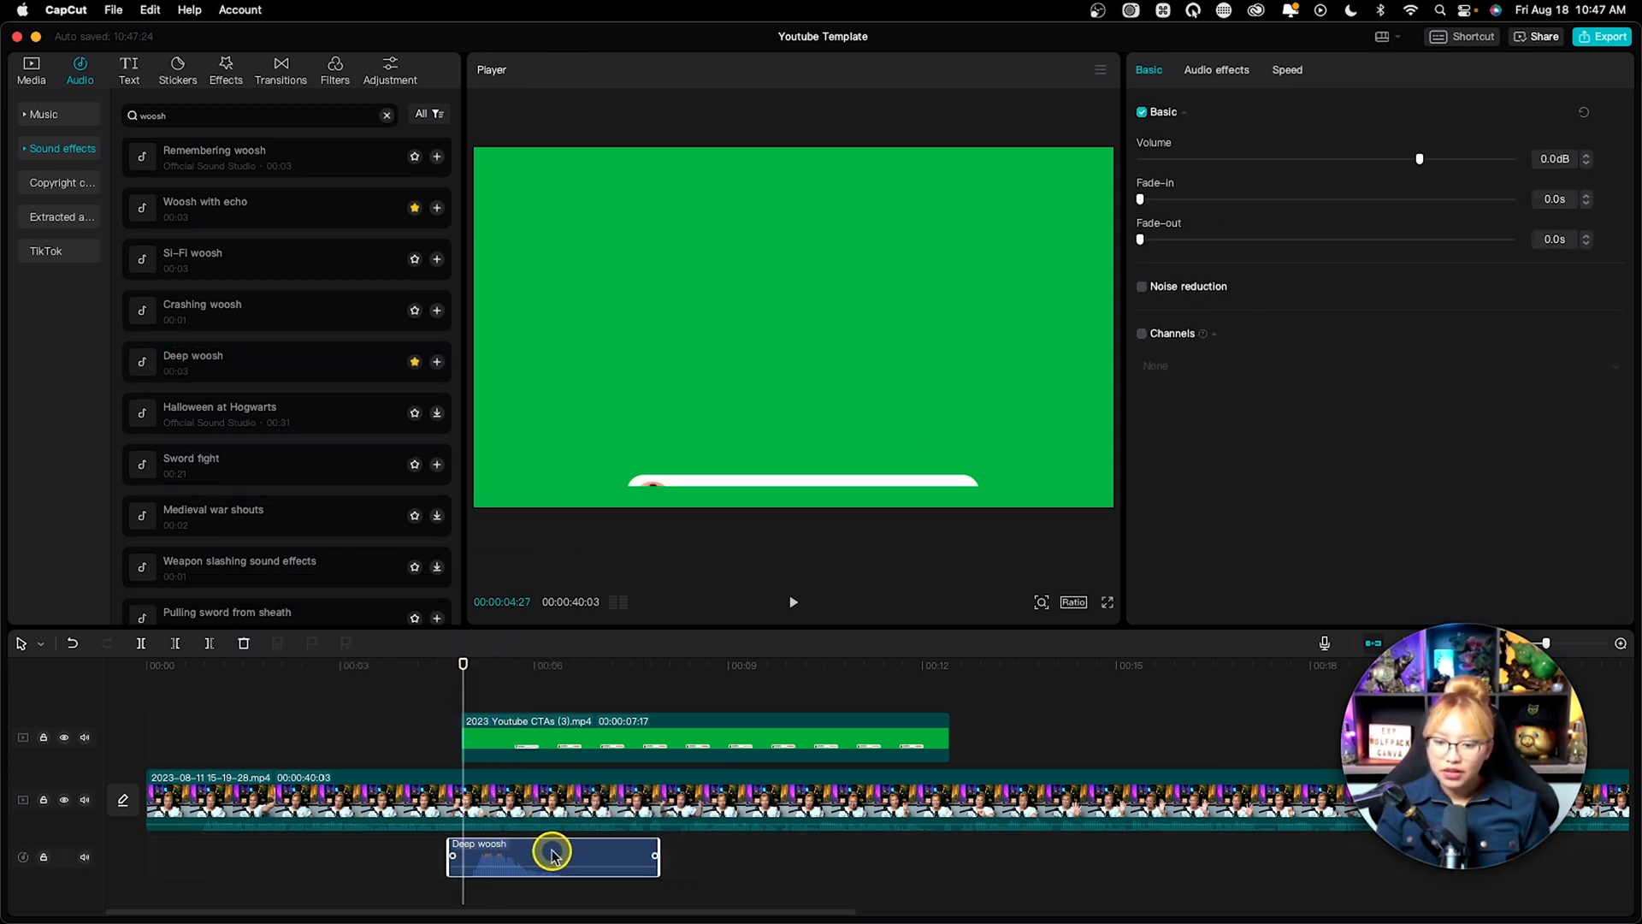
key("space")
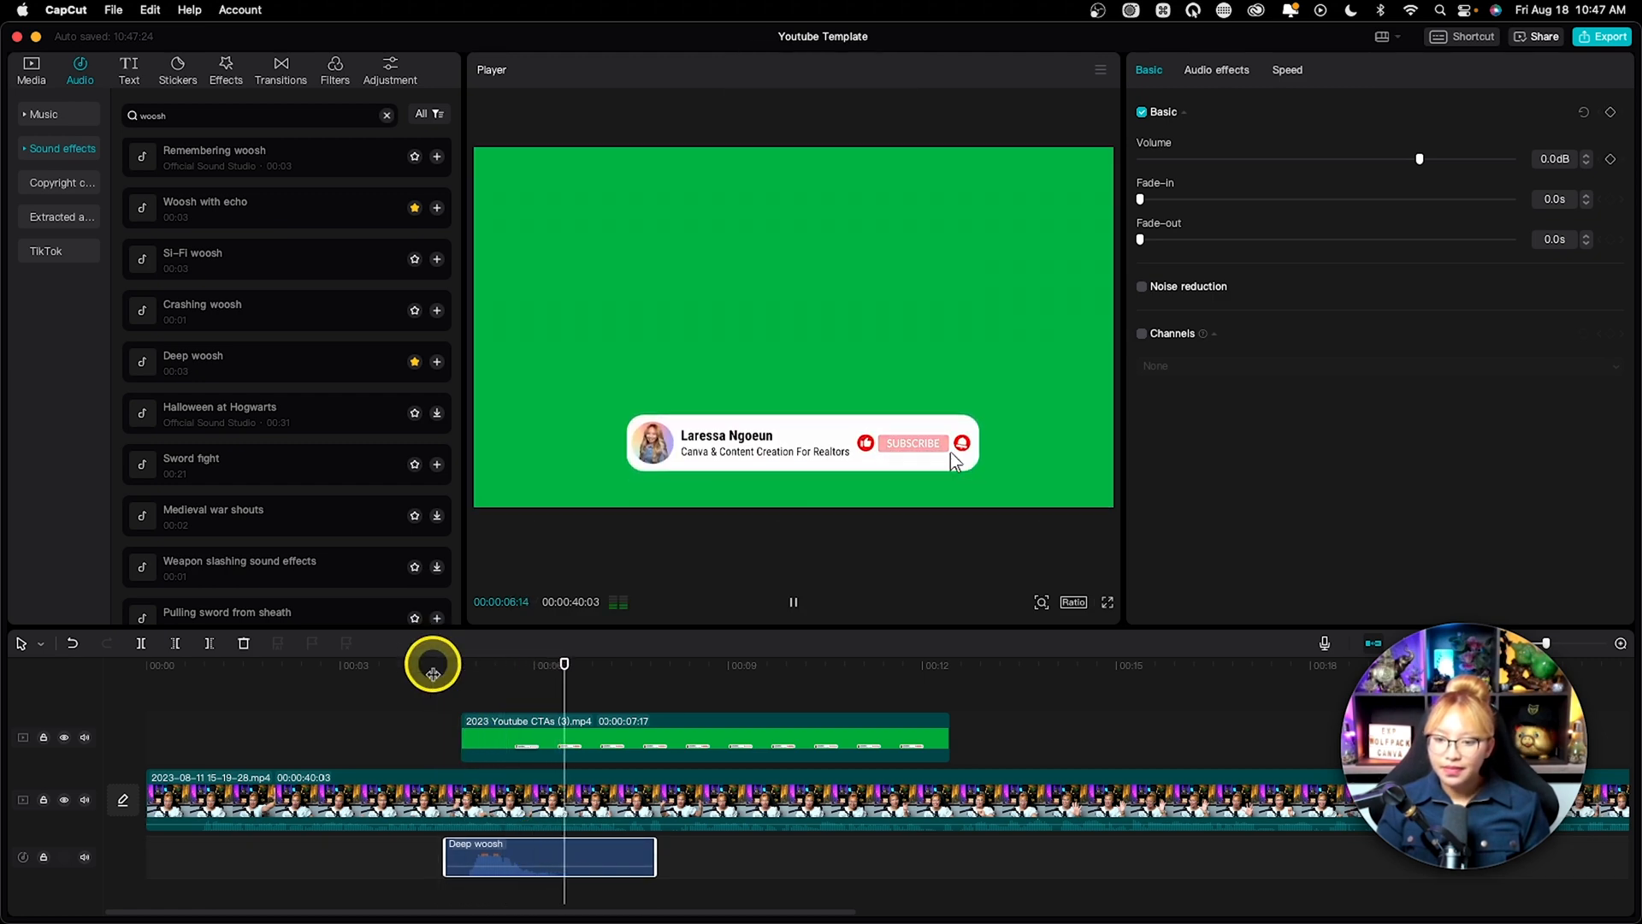
key("space")
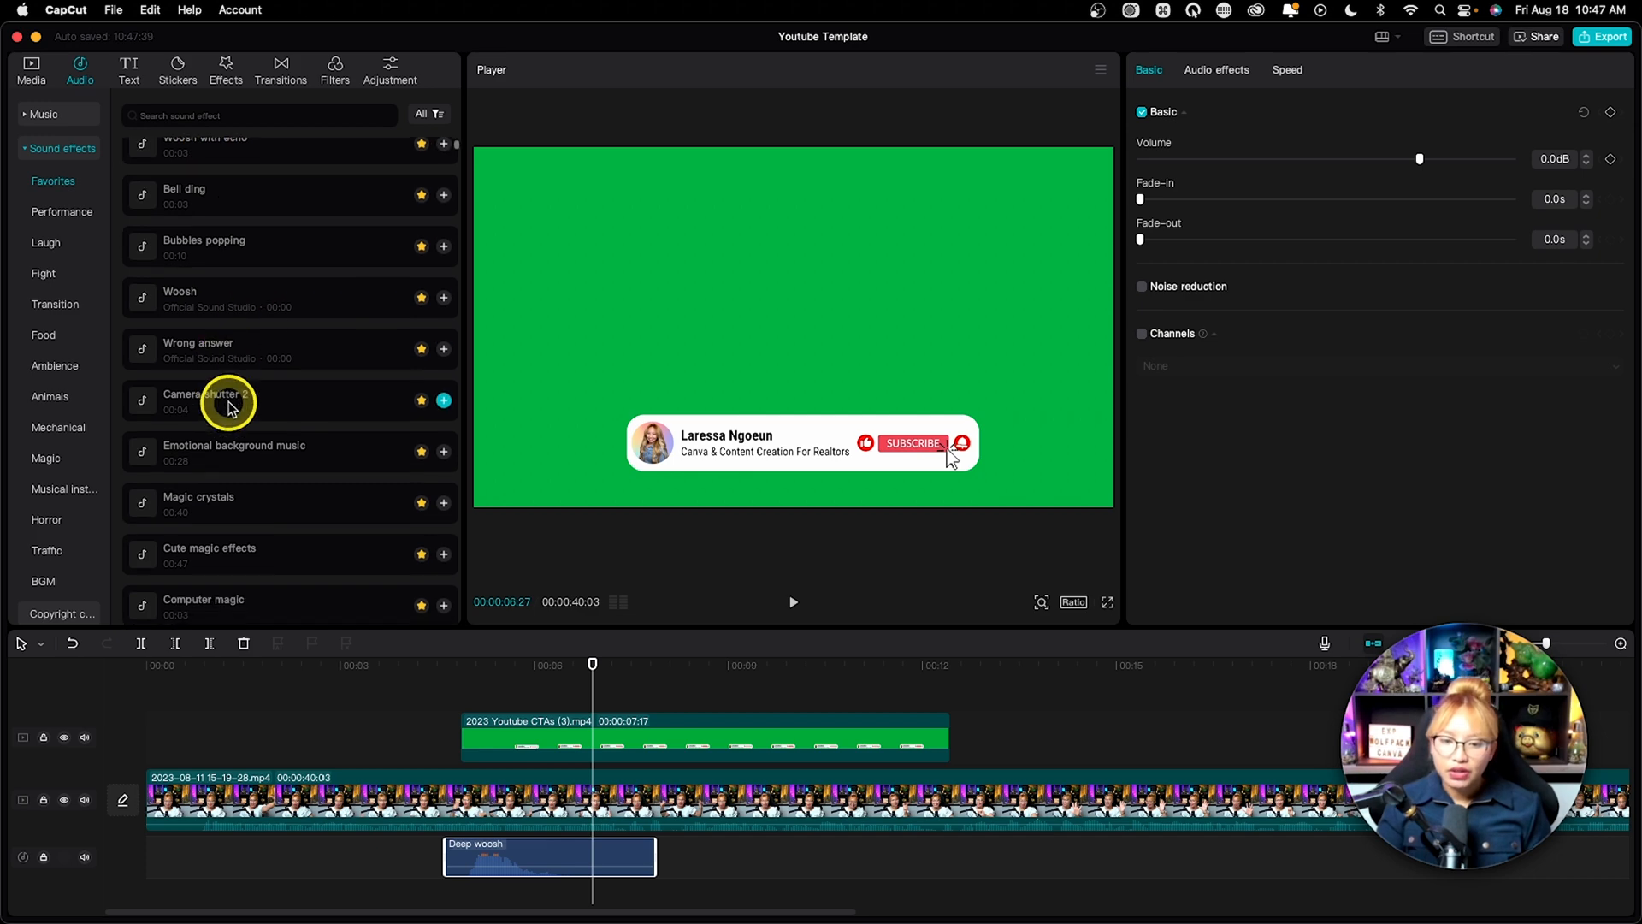
Add Mouse single click 2 and place Bell ding right after it at the subscribe tap
scroll("down", 3)
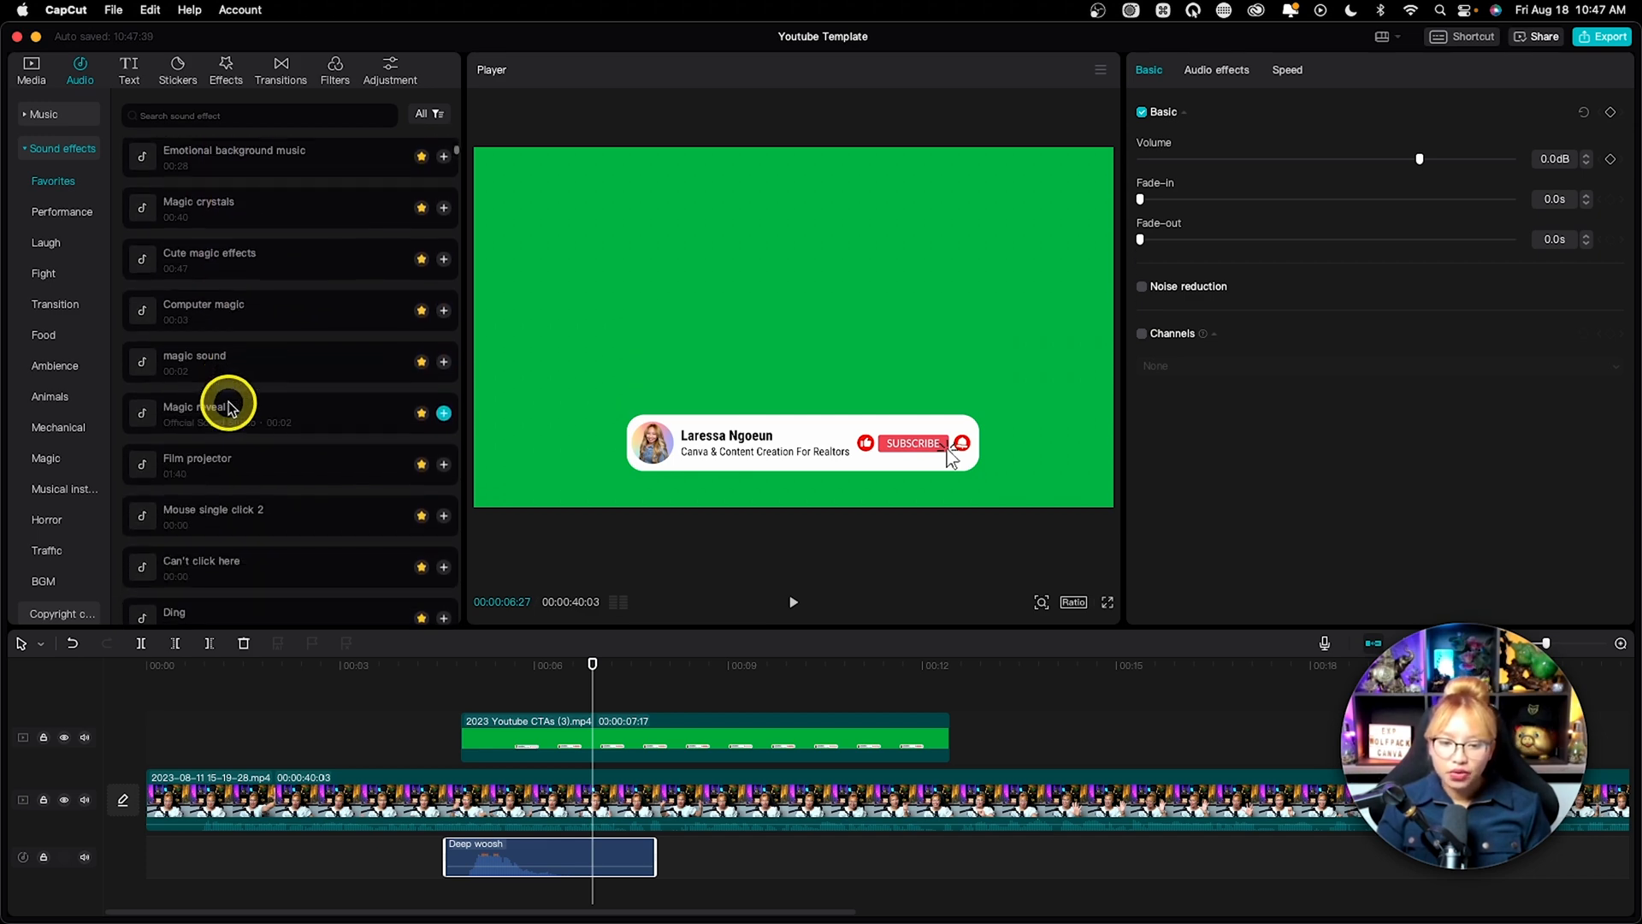
left_click(290, 475)
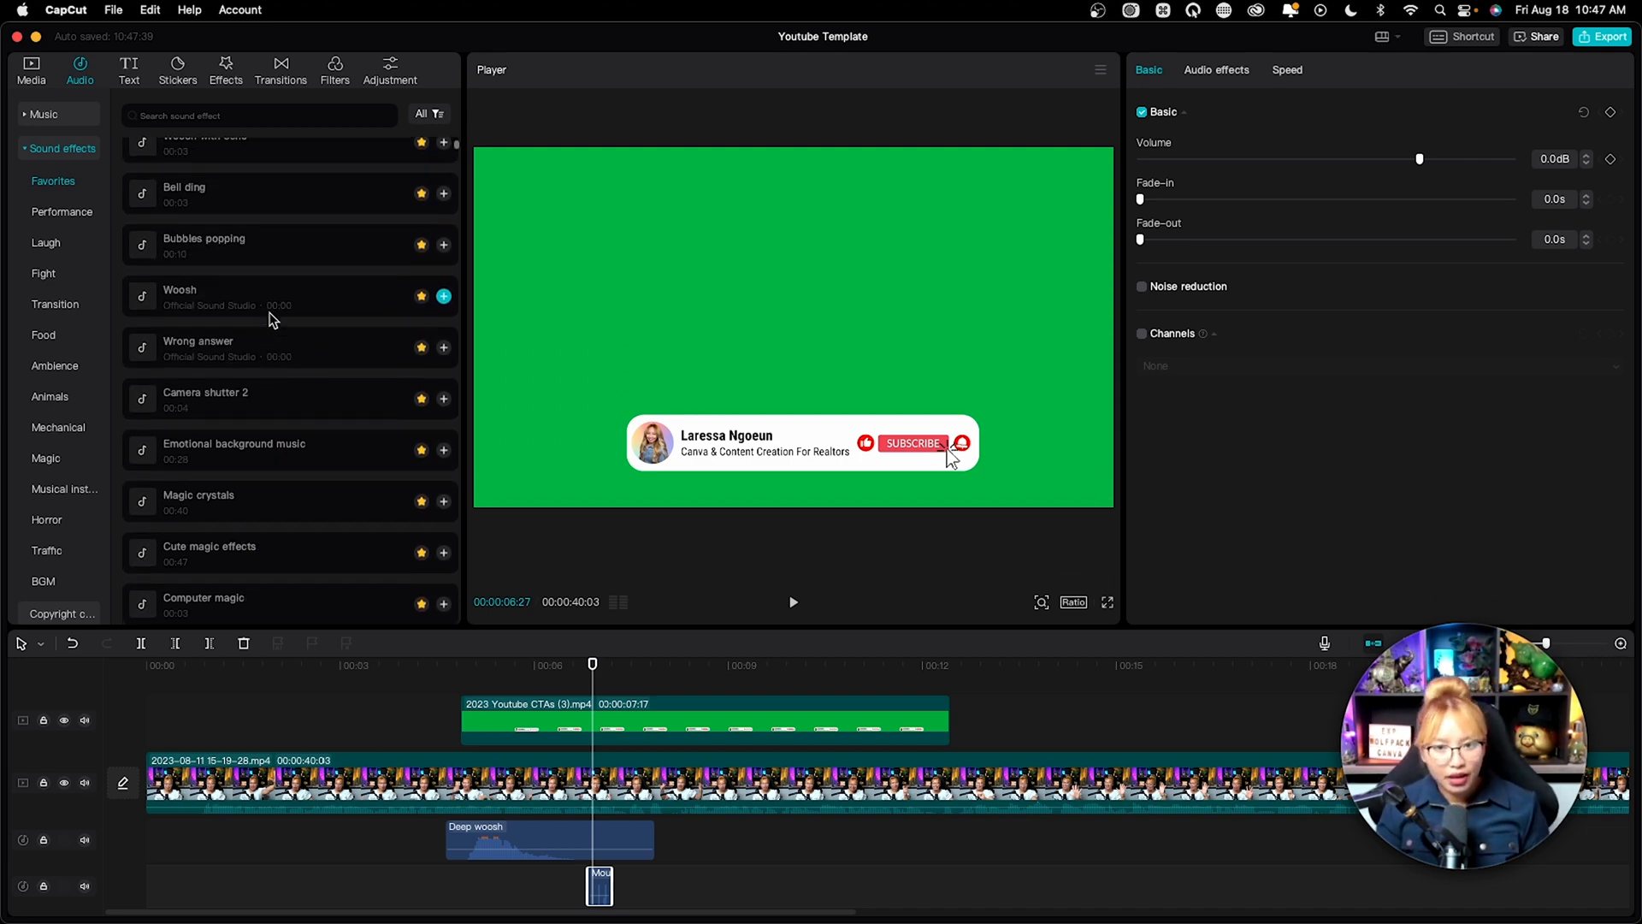
left_click(262, 238)
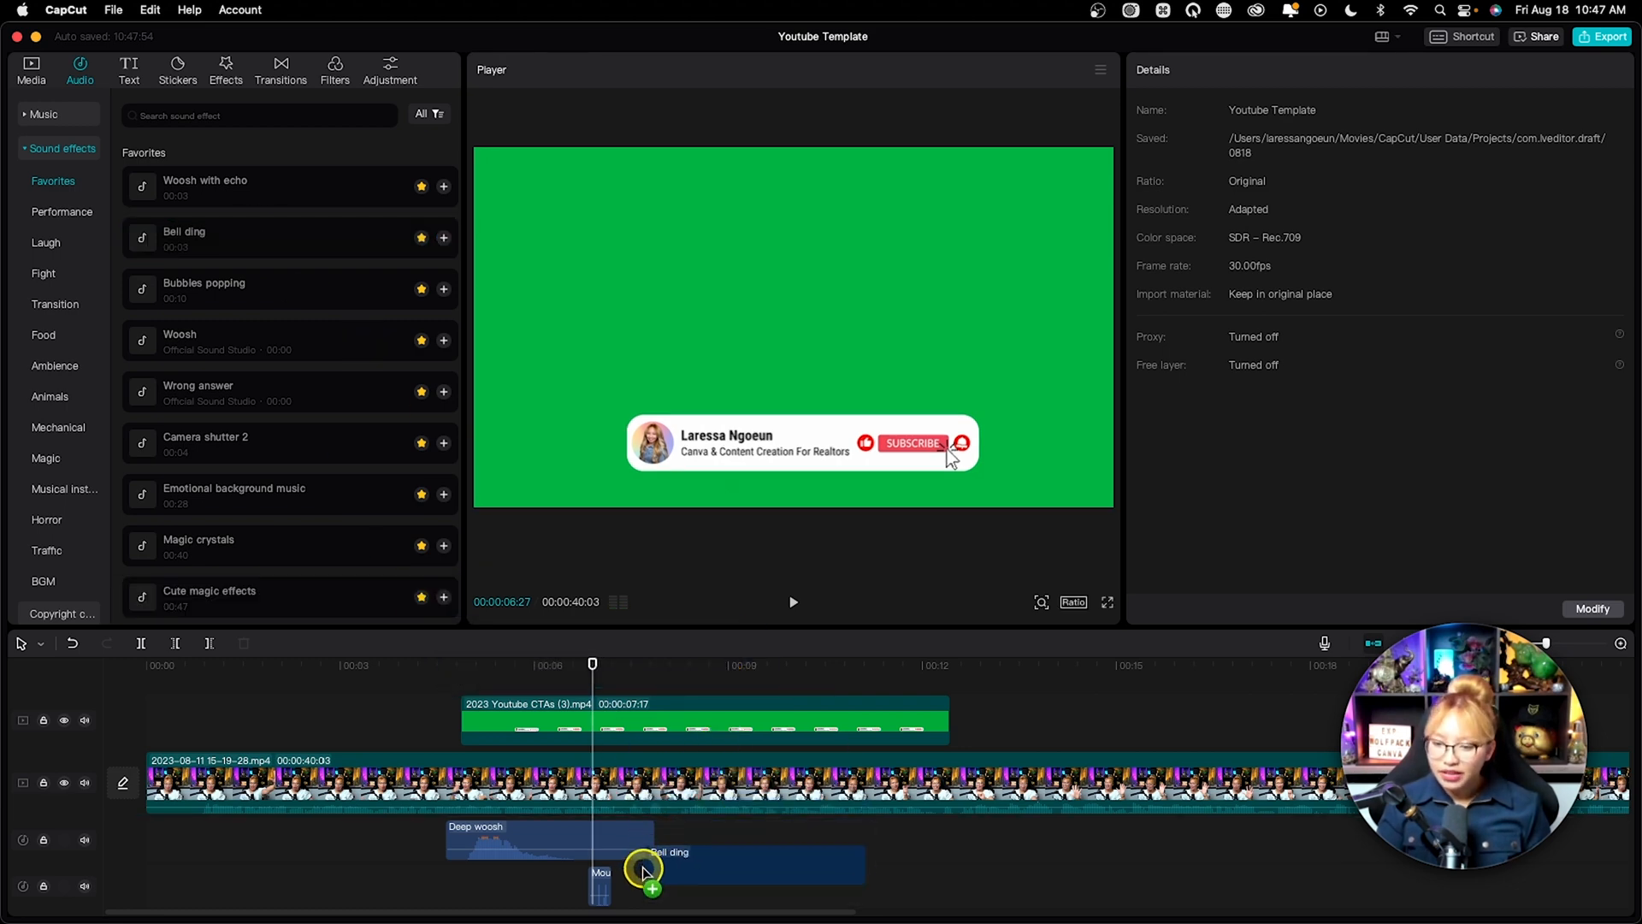
left_click(738, 883)
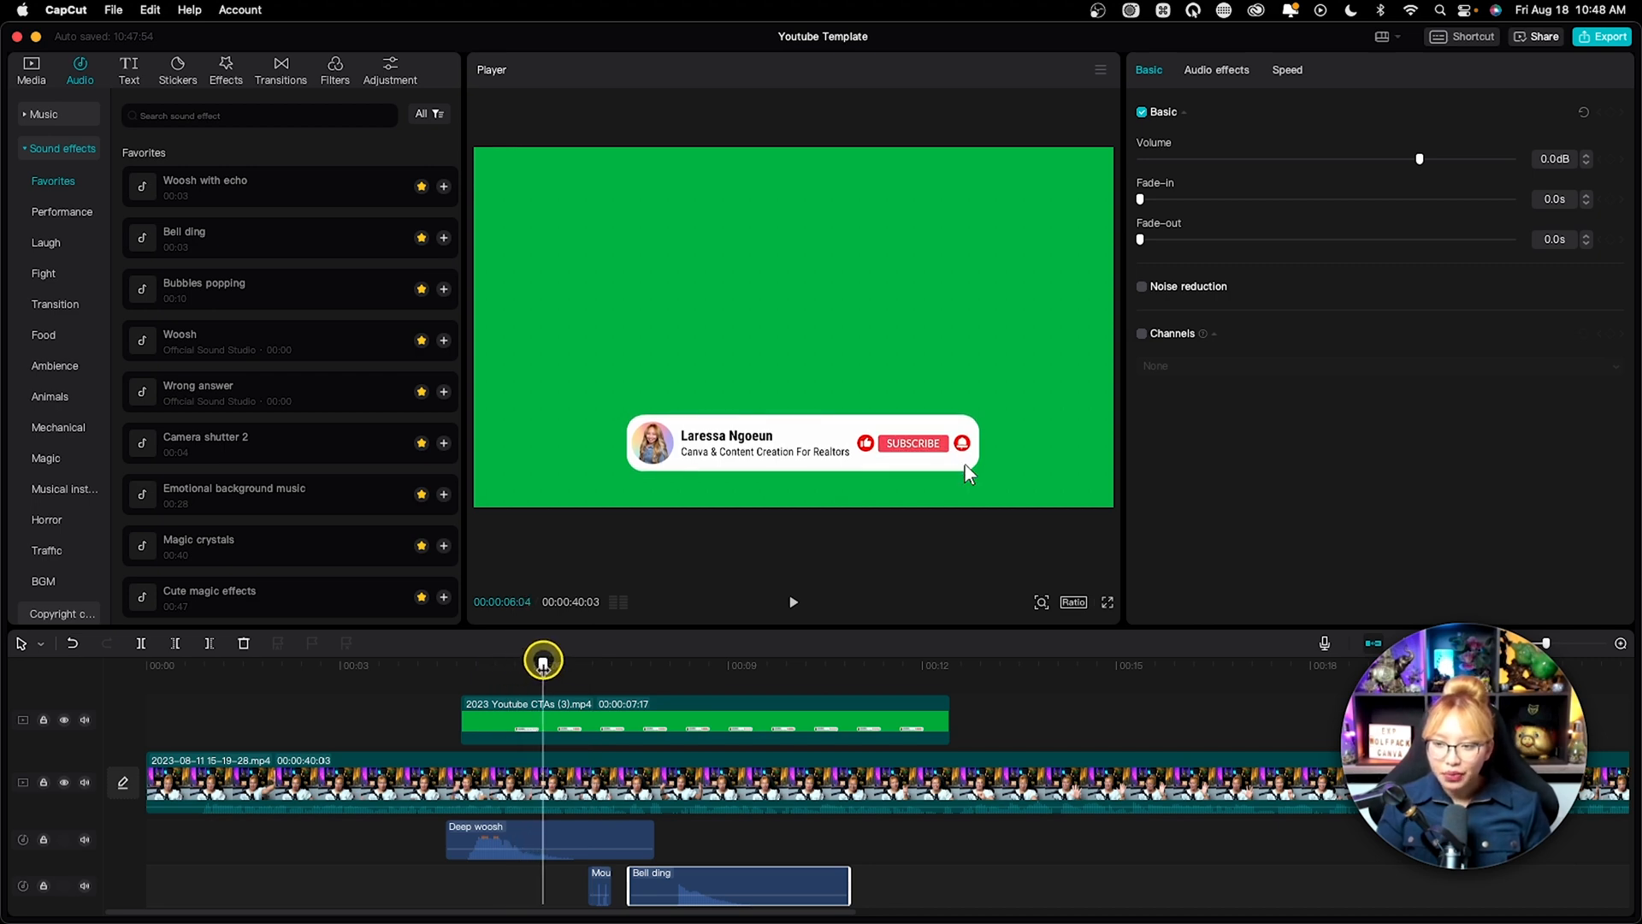
left_click_drag(542, 660, 570, 657)
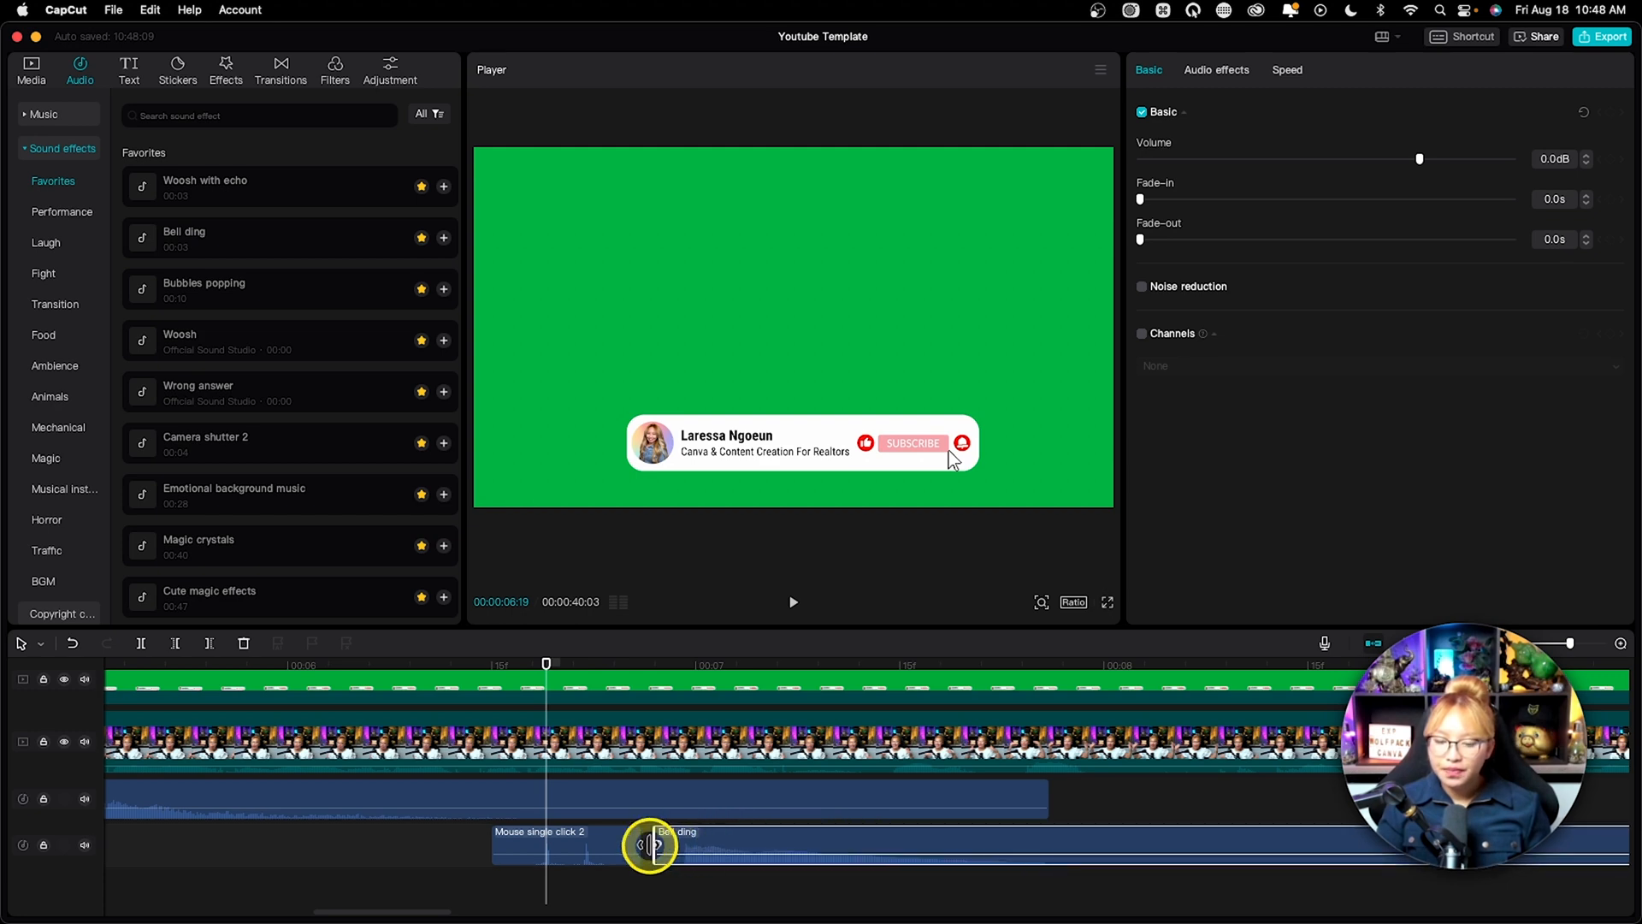
Play back the sequence to check the sound effect timing
key("space")
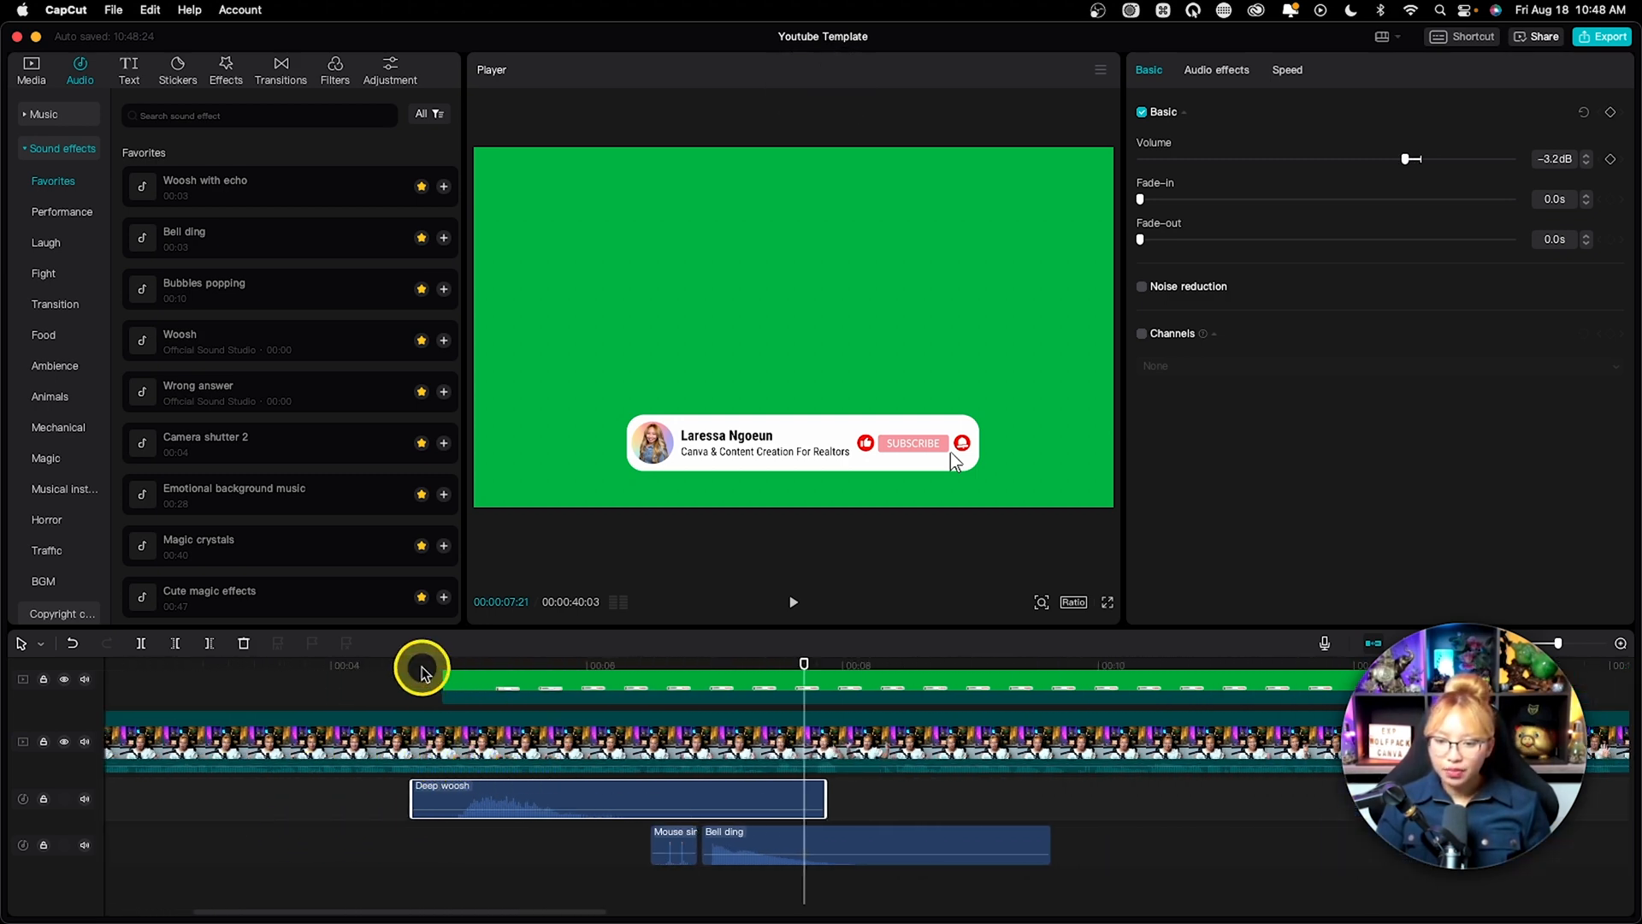
key("space")
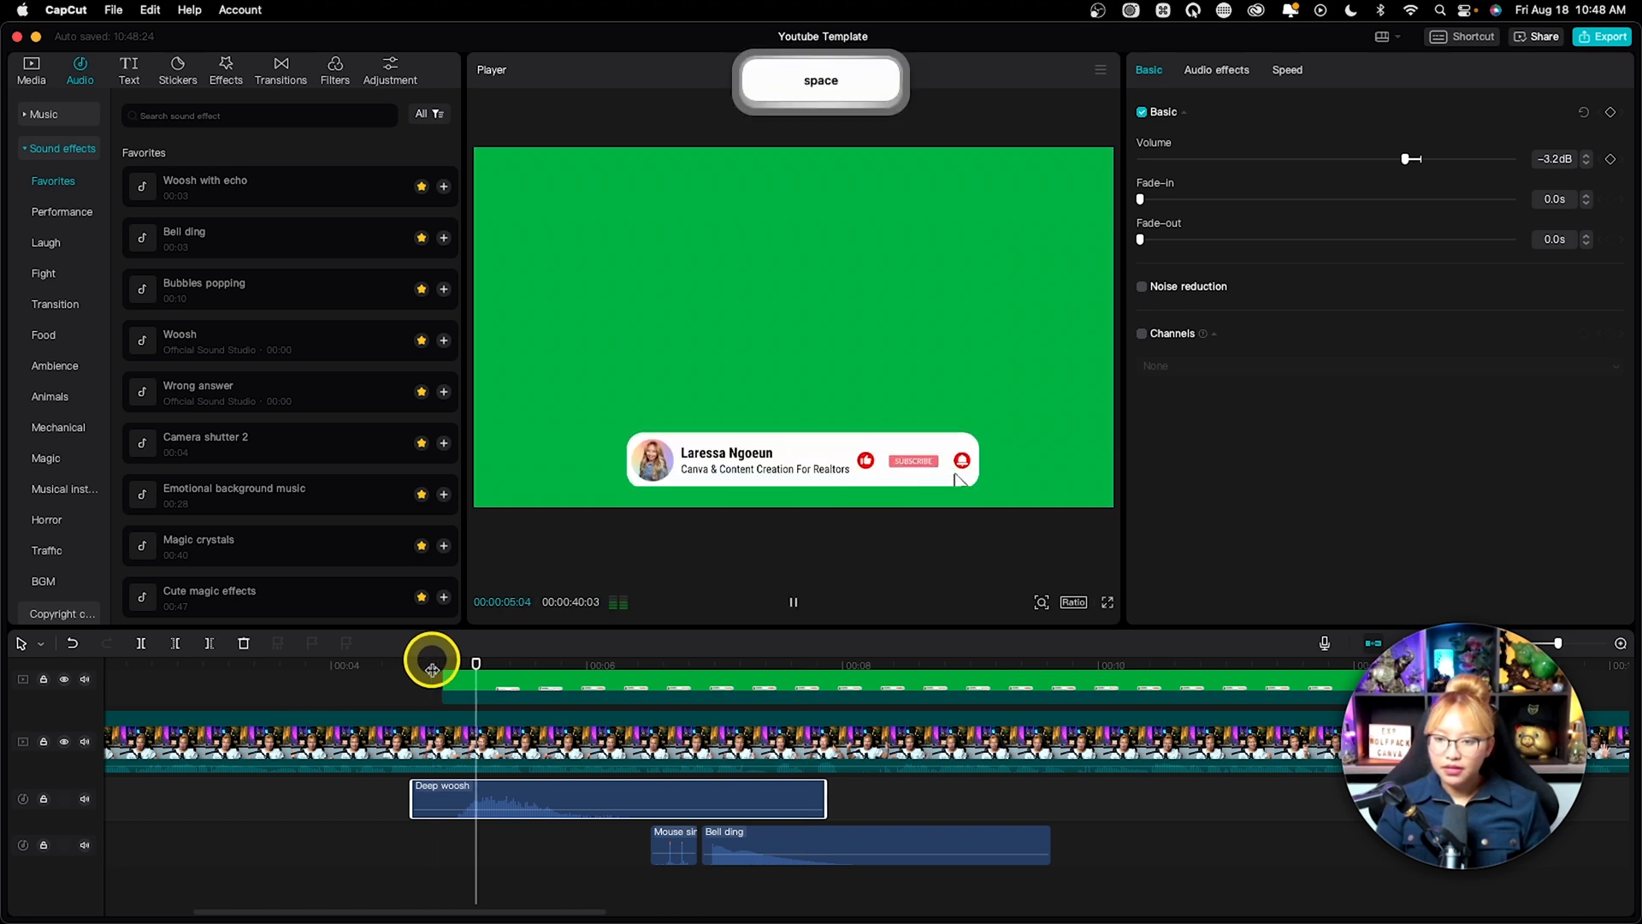
key("space")
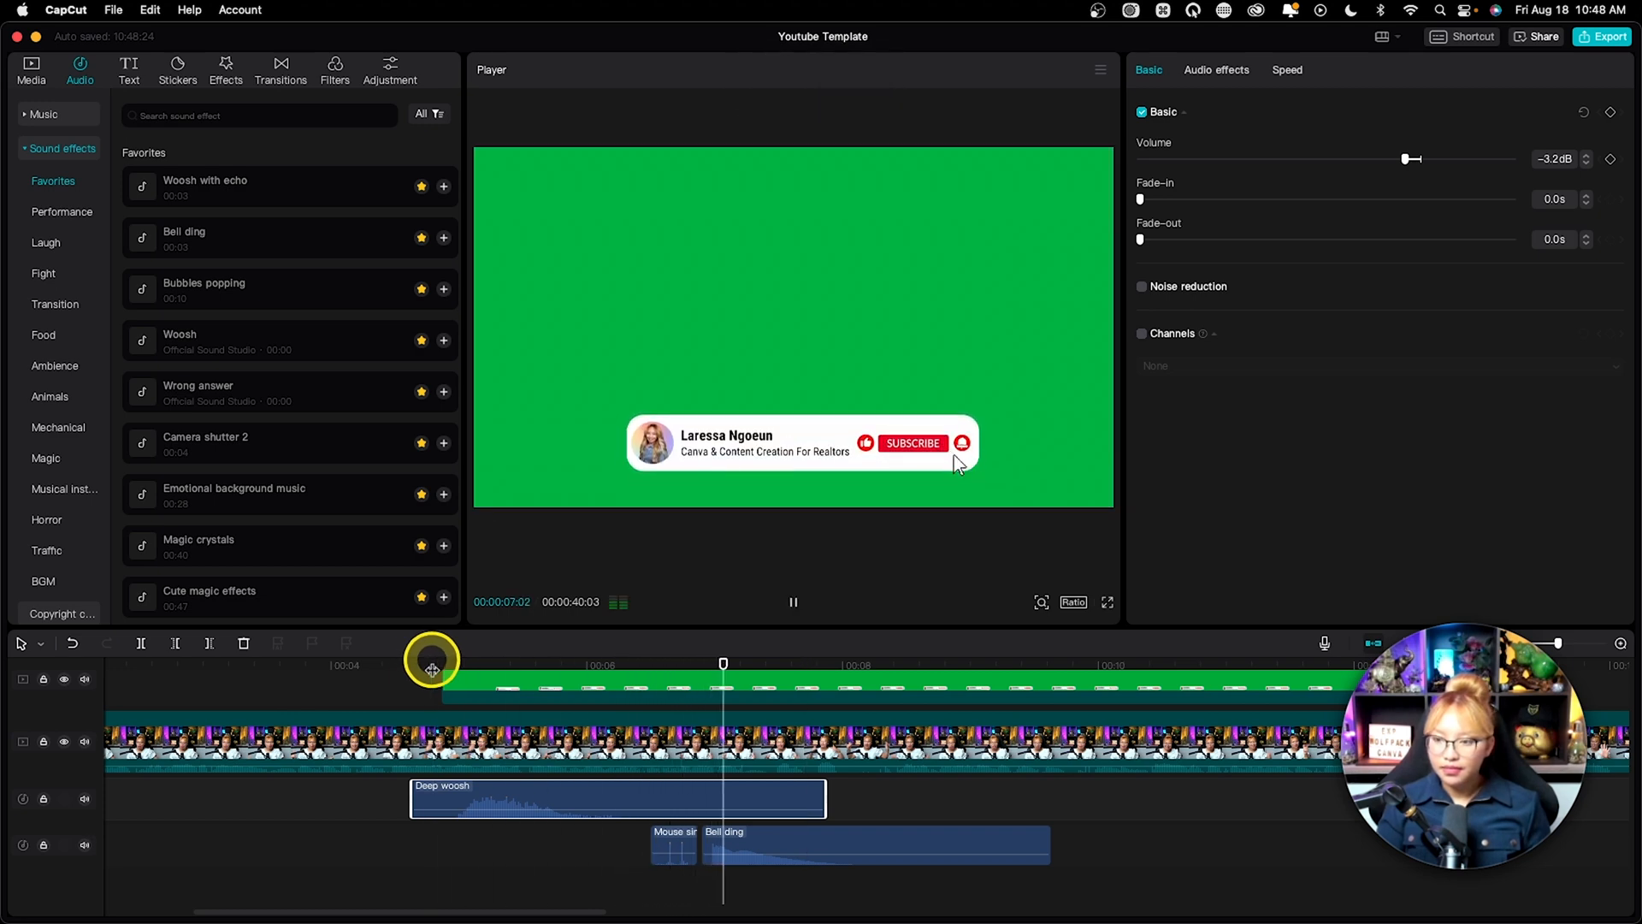
key("space")
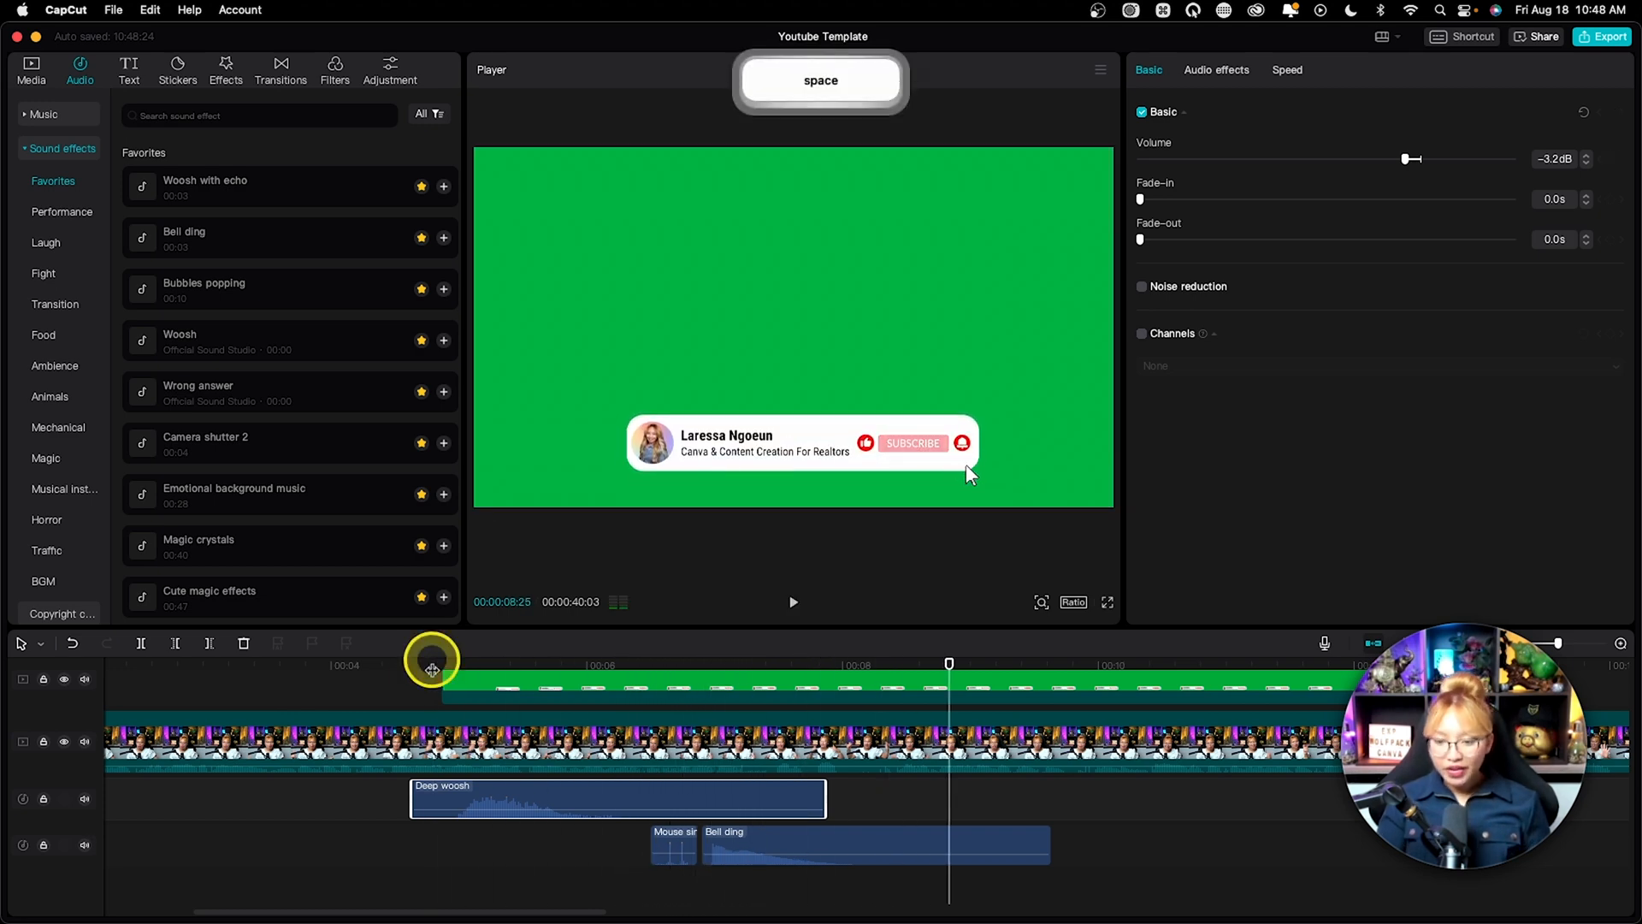
Chroma key the CTA clip's sampled green background out at strength 40
left_click(654, 720)
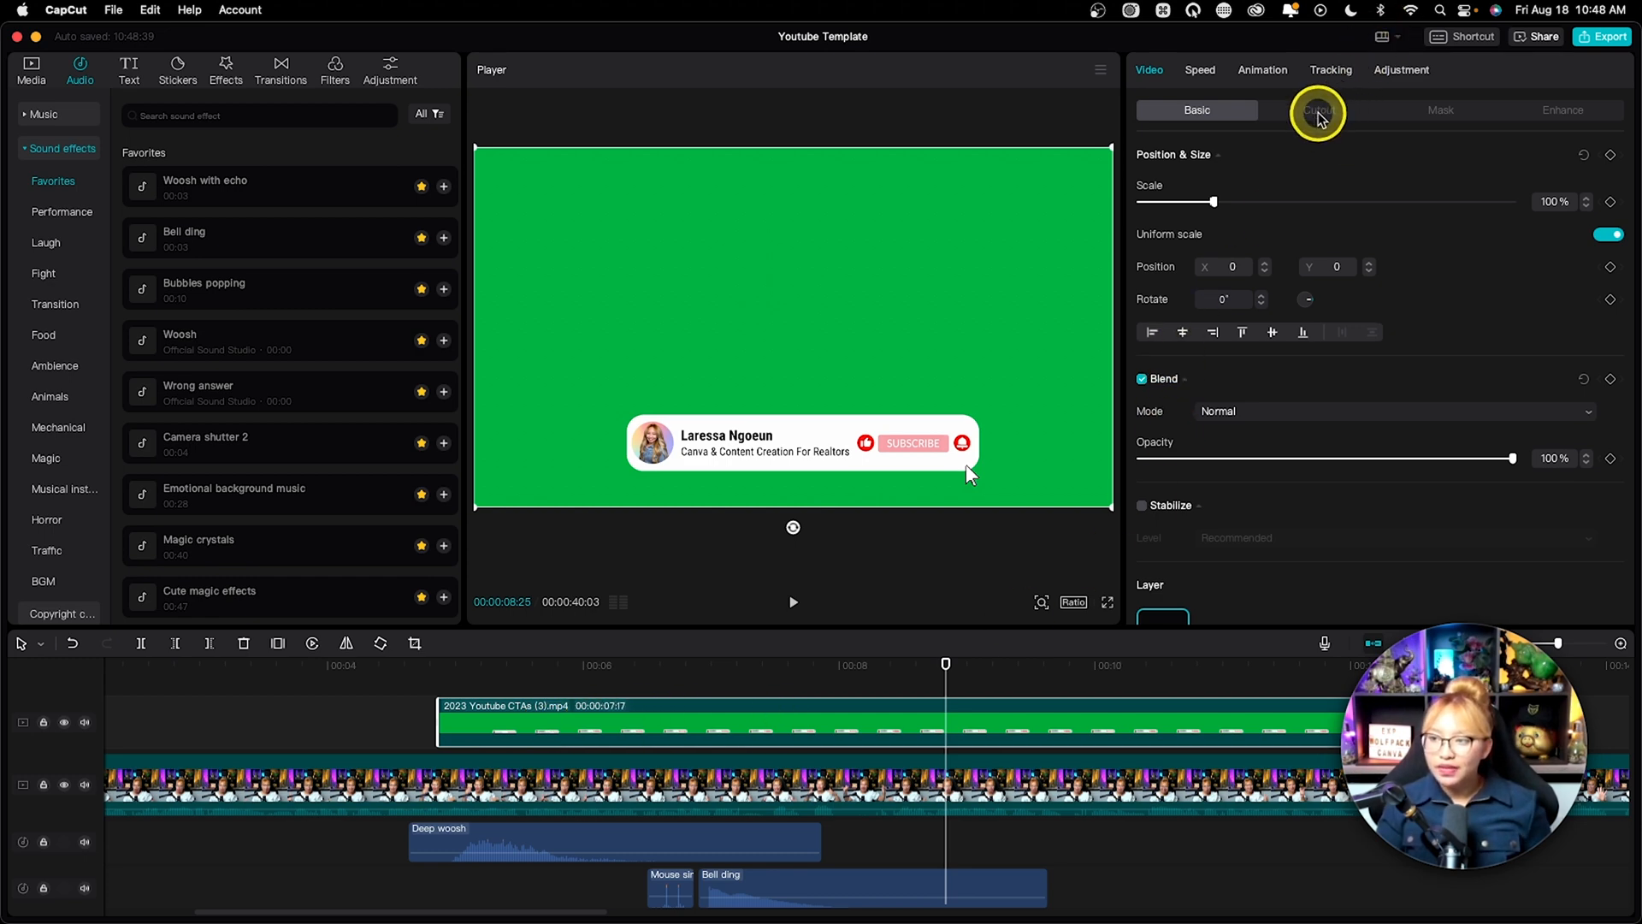
left_click(1319, 108)
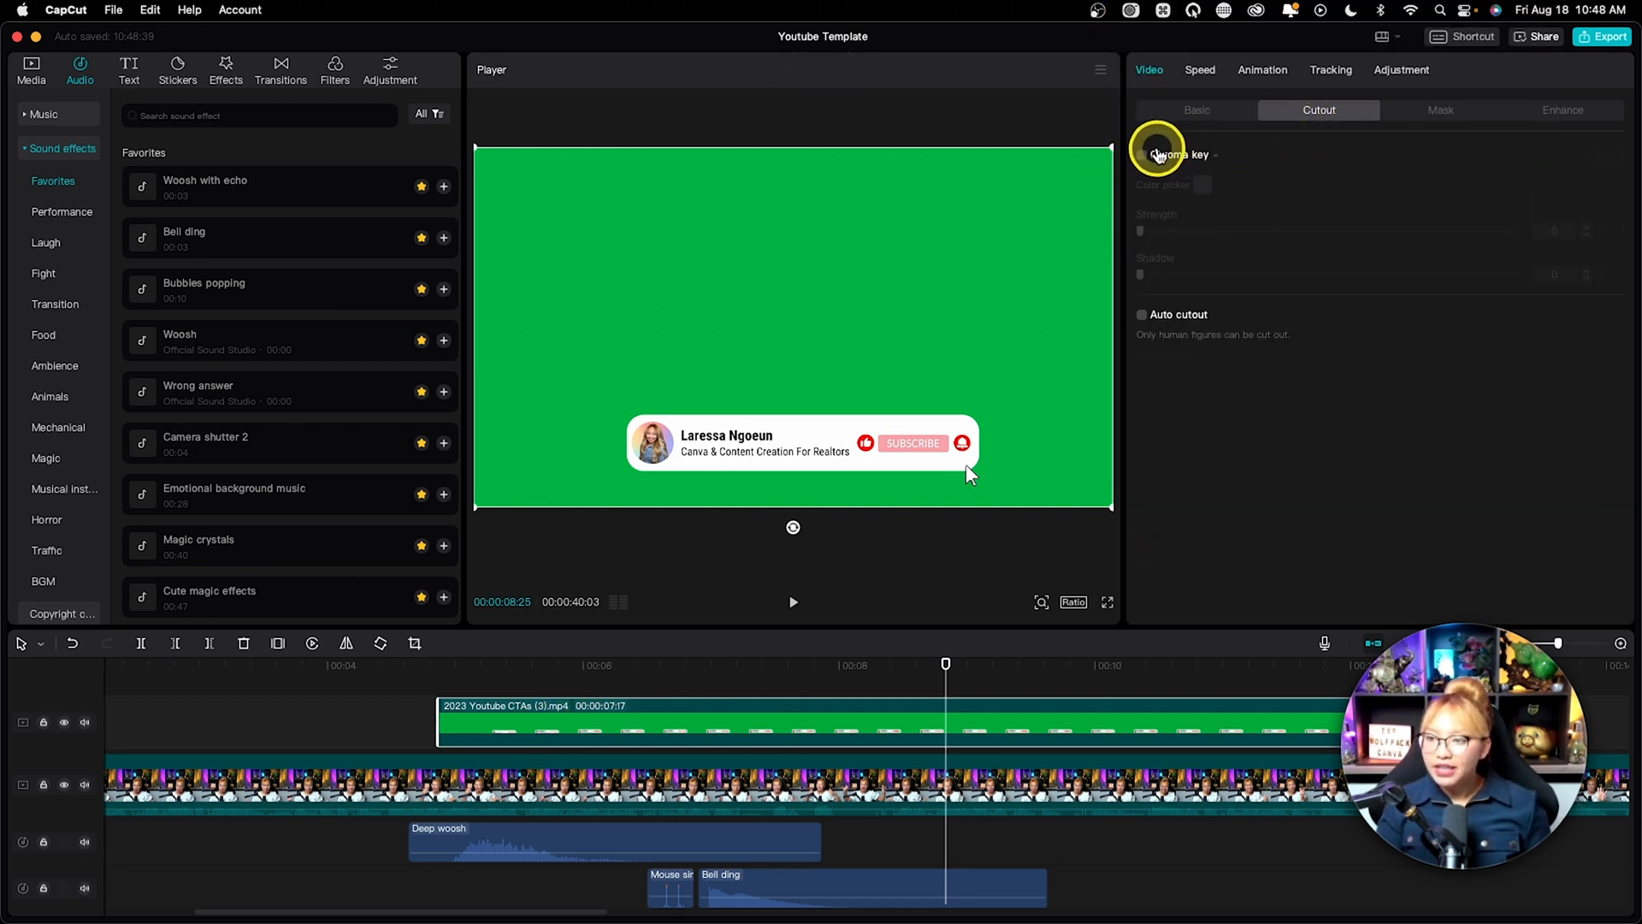
left_click(1143, 152)
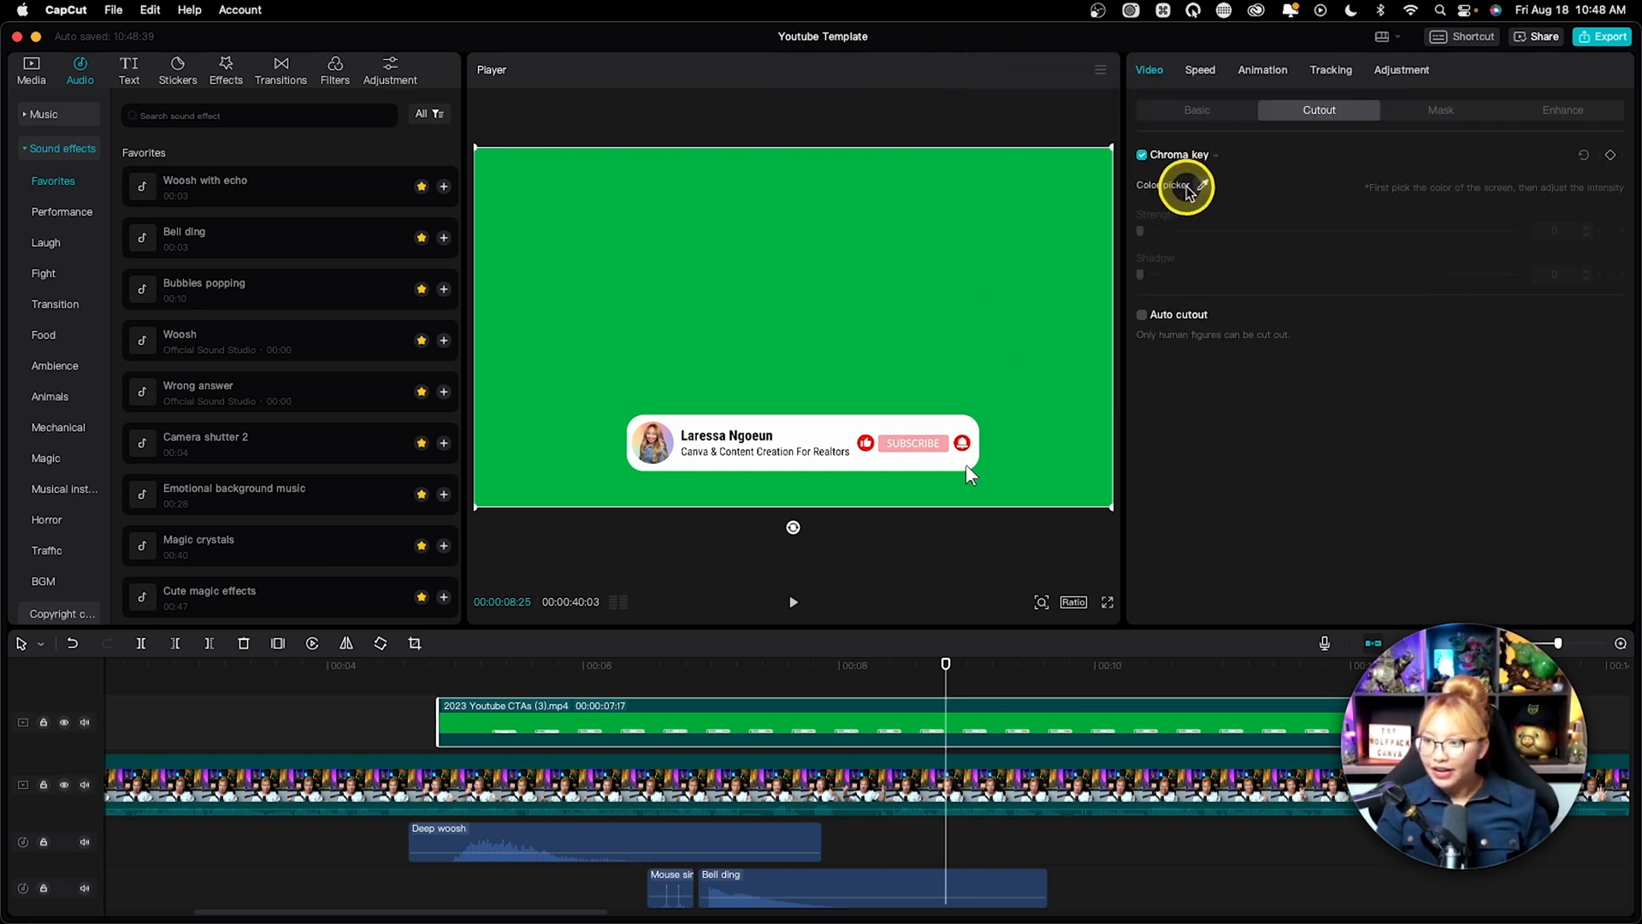
left_click(1008, 239)
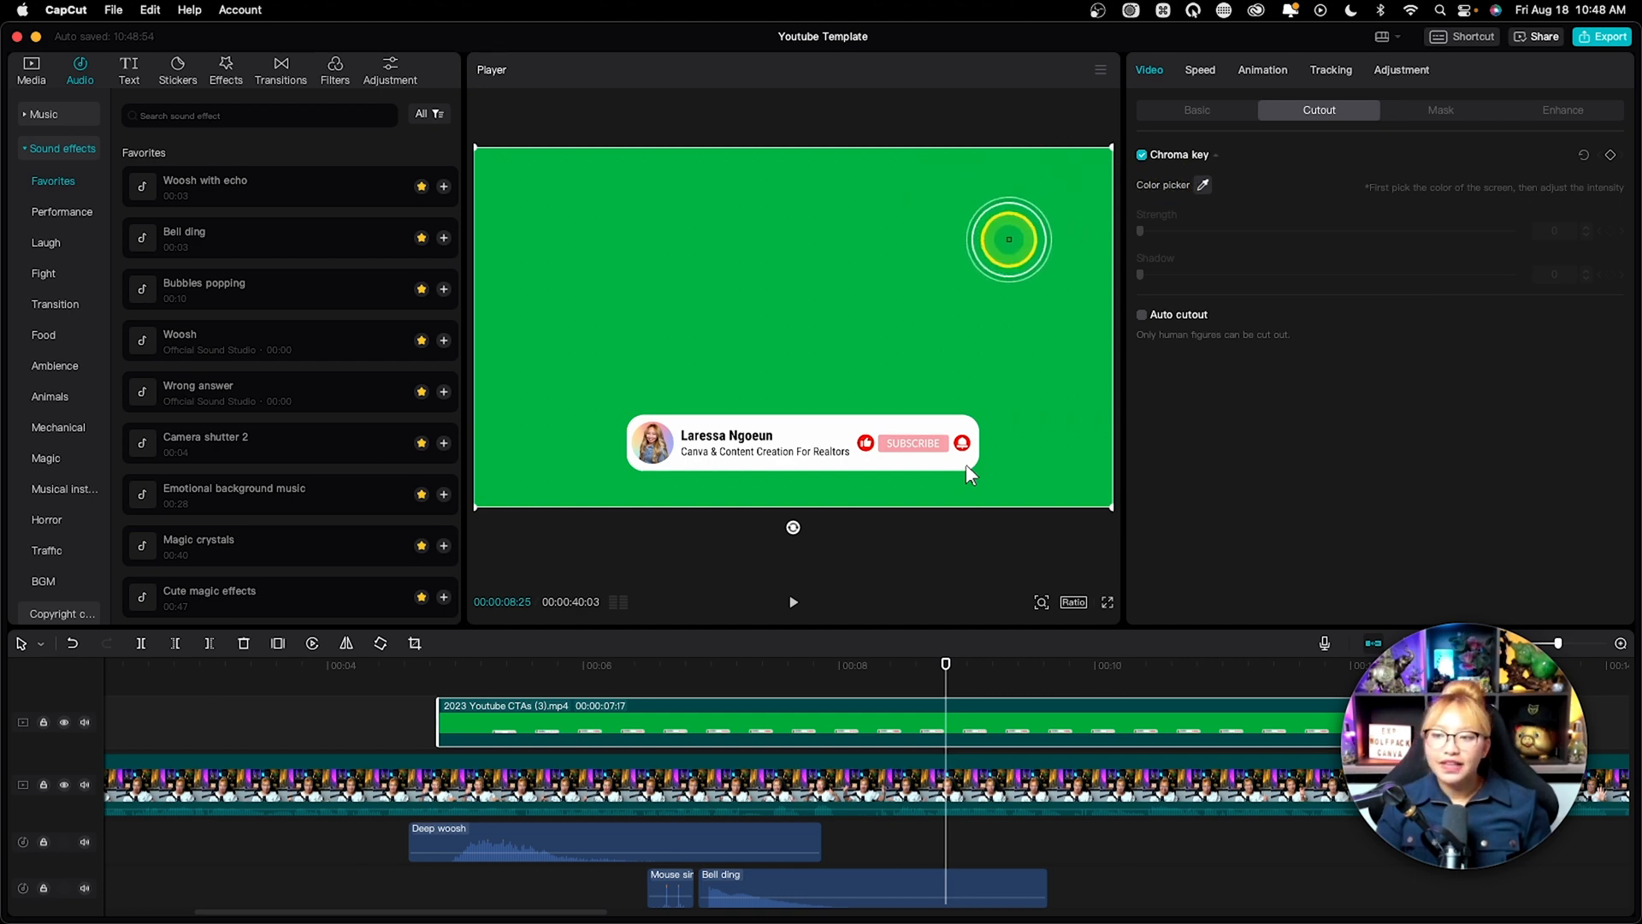
left_click(1008, 239)
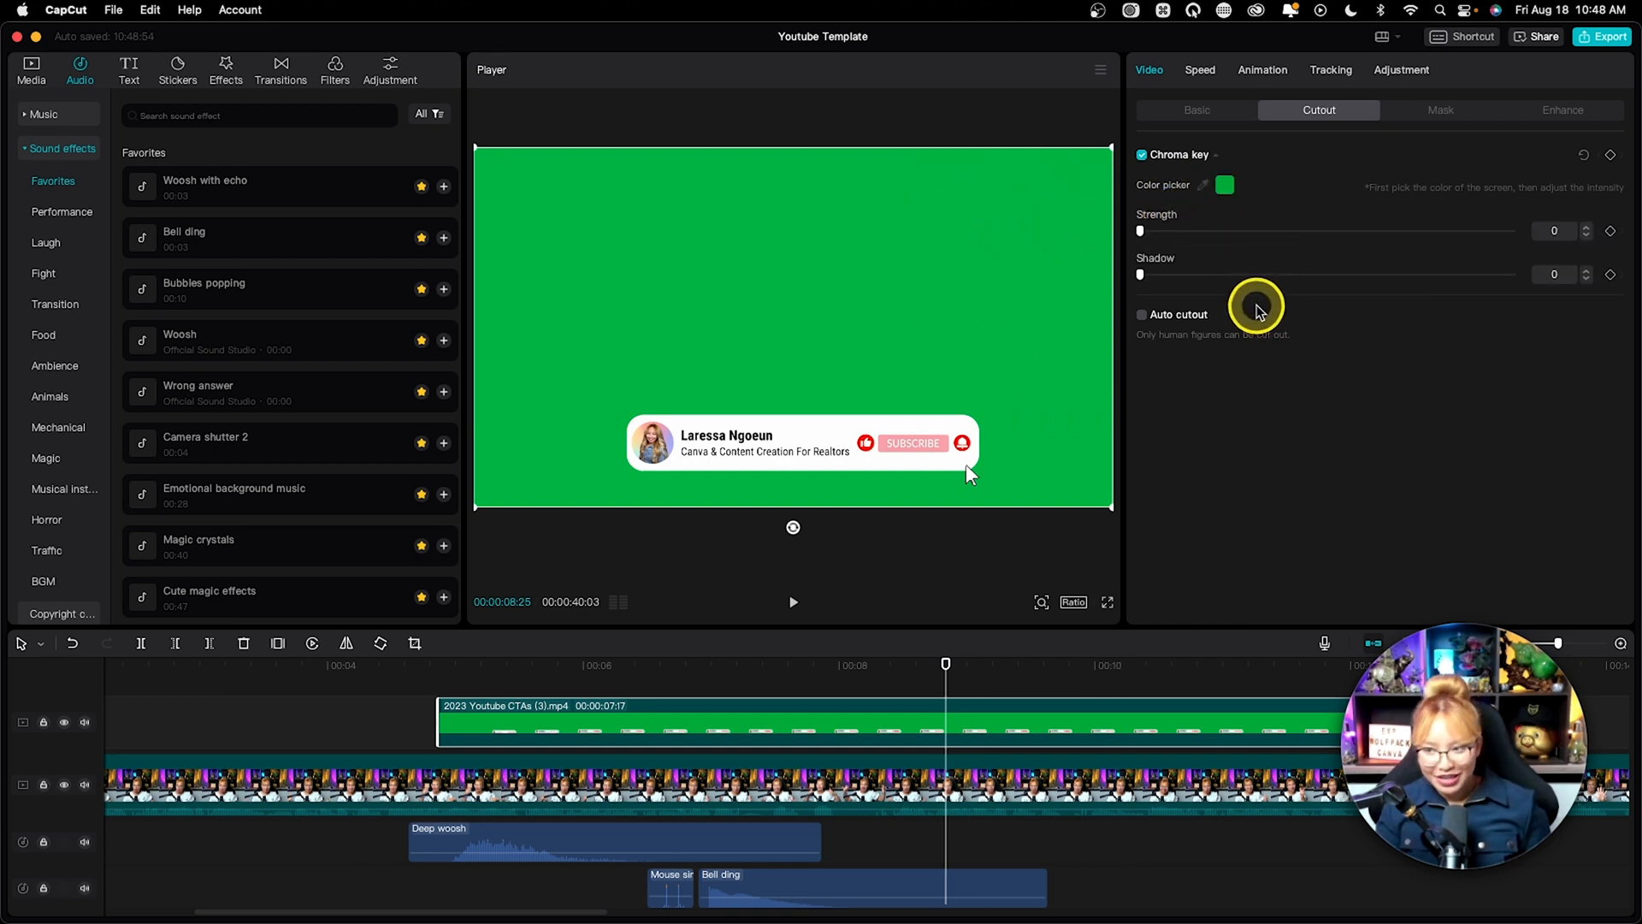
left_click_drag(1140, 230, 1173, 230)
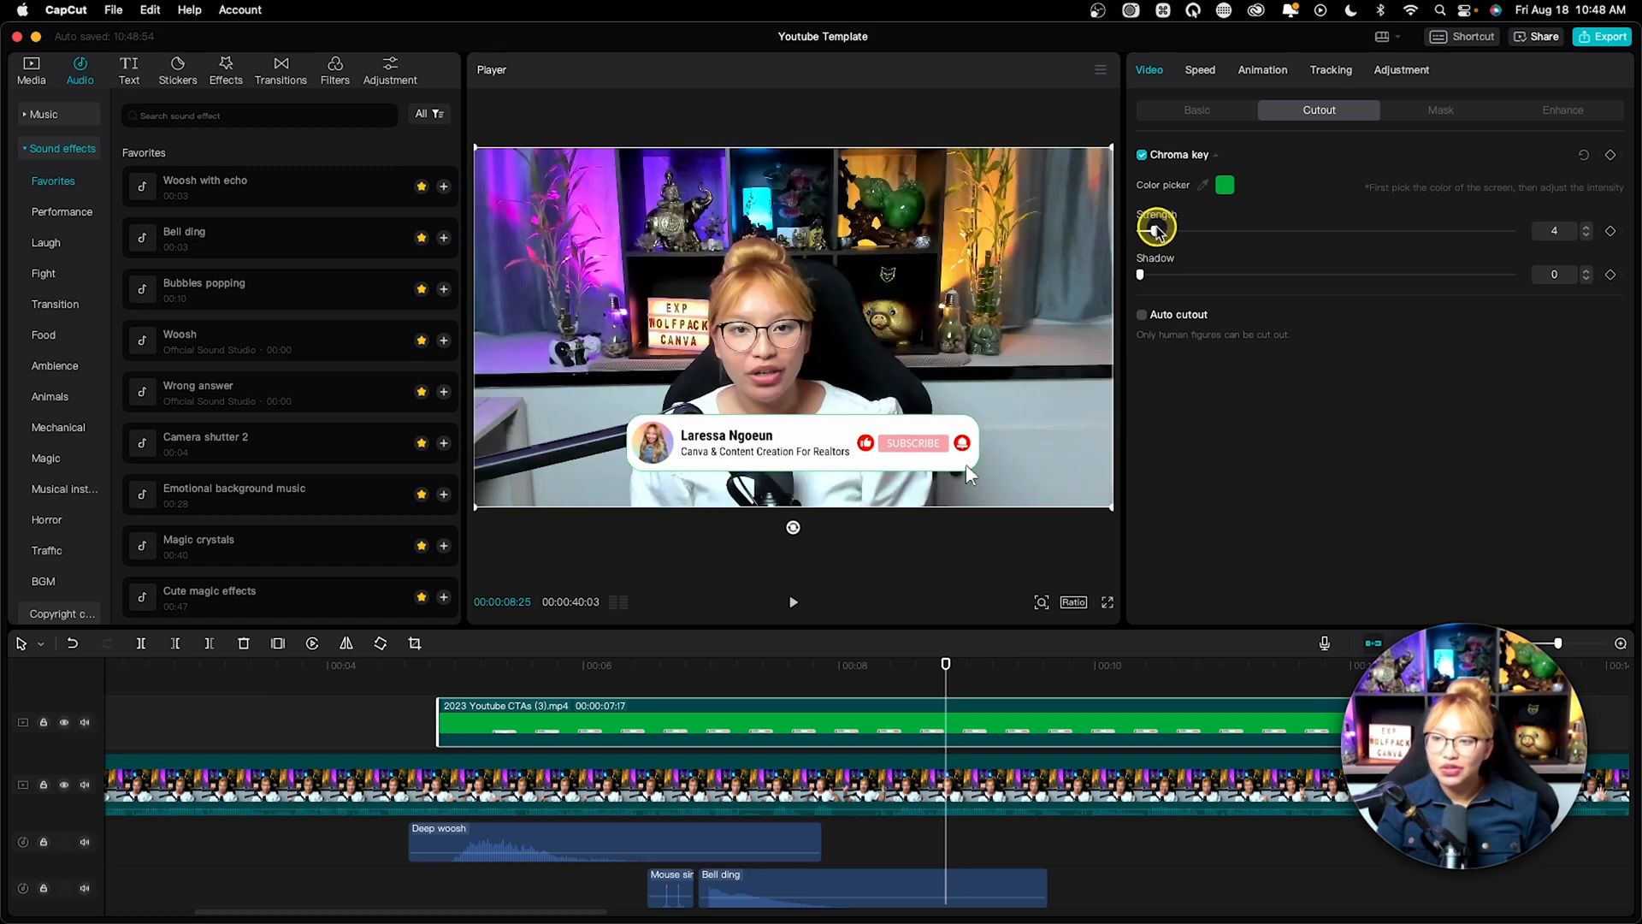
left_click_drag(1156, 229, 1281, 229)
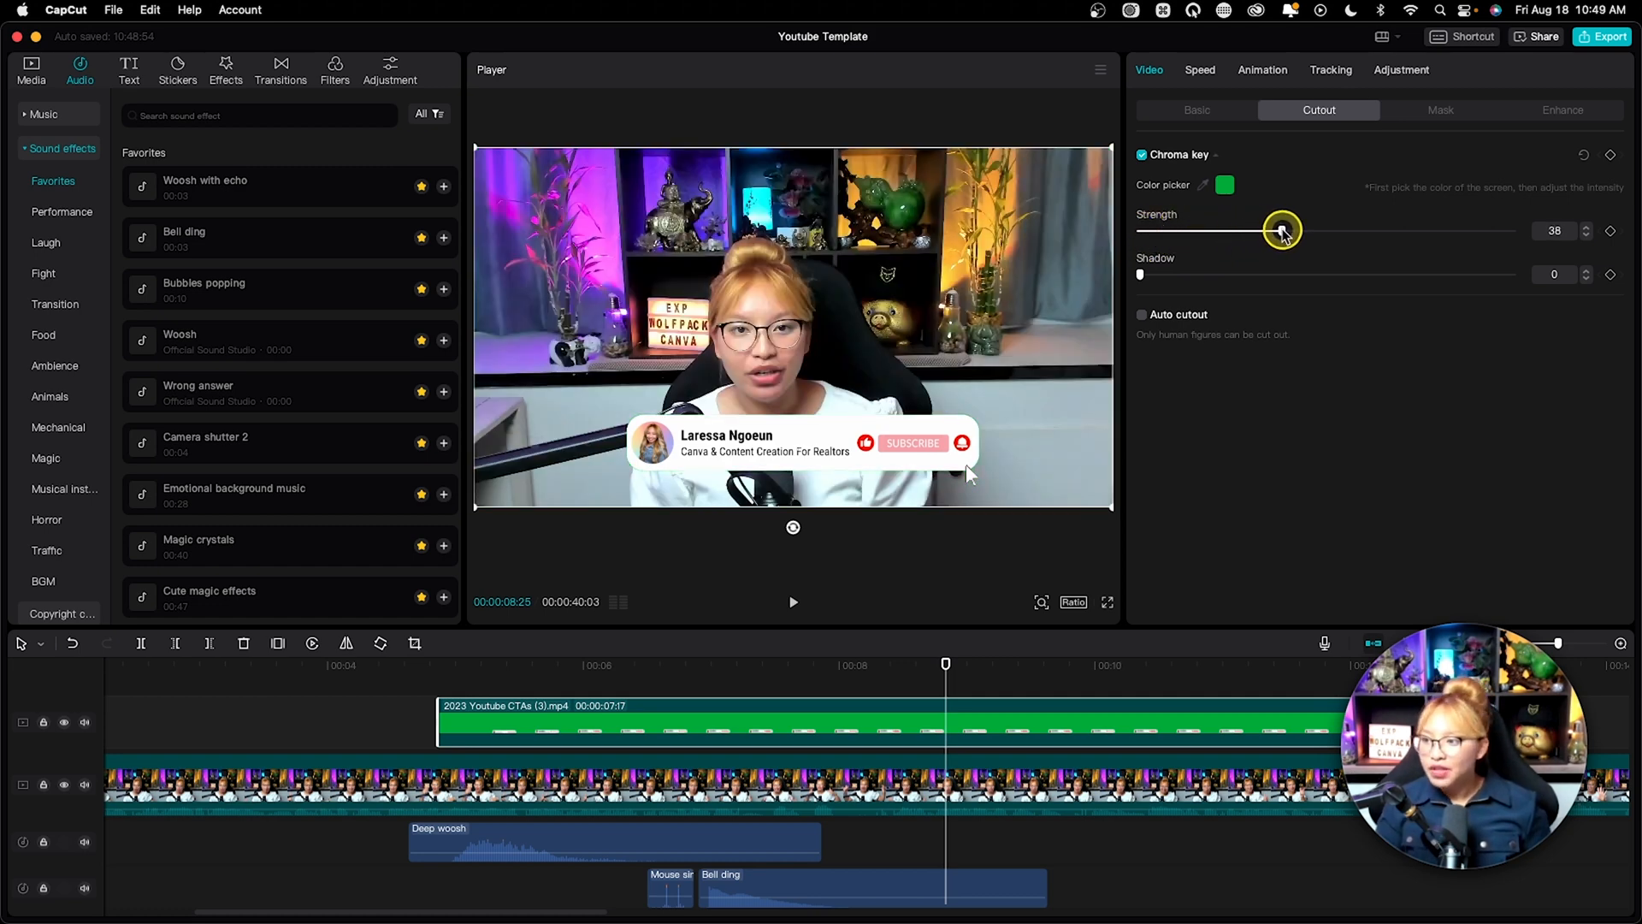
left_click_drag(1281, 230, 1312, 230)
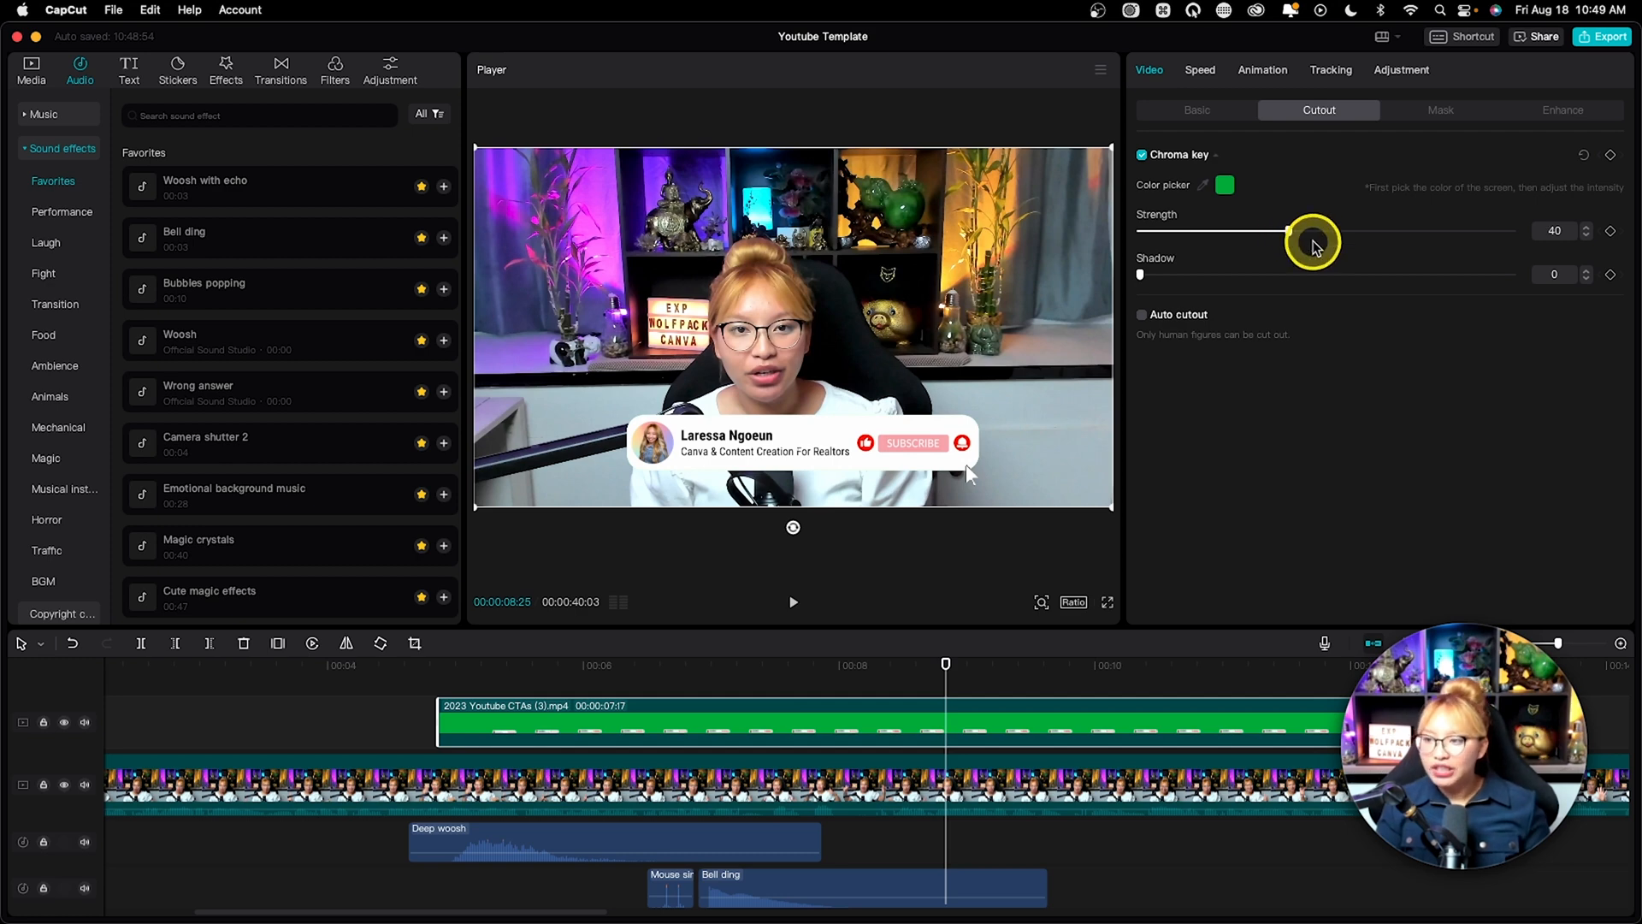
left_click_drag(946, 663, 403, 664)
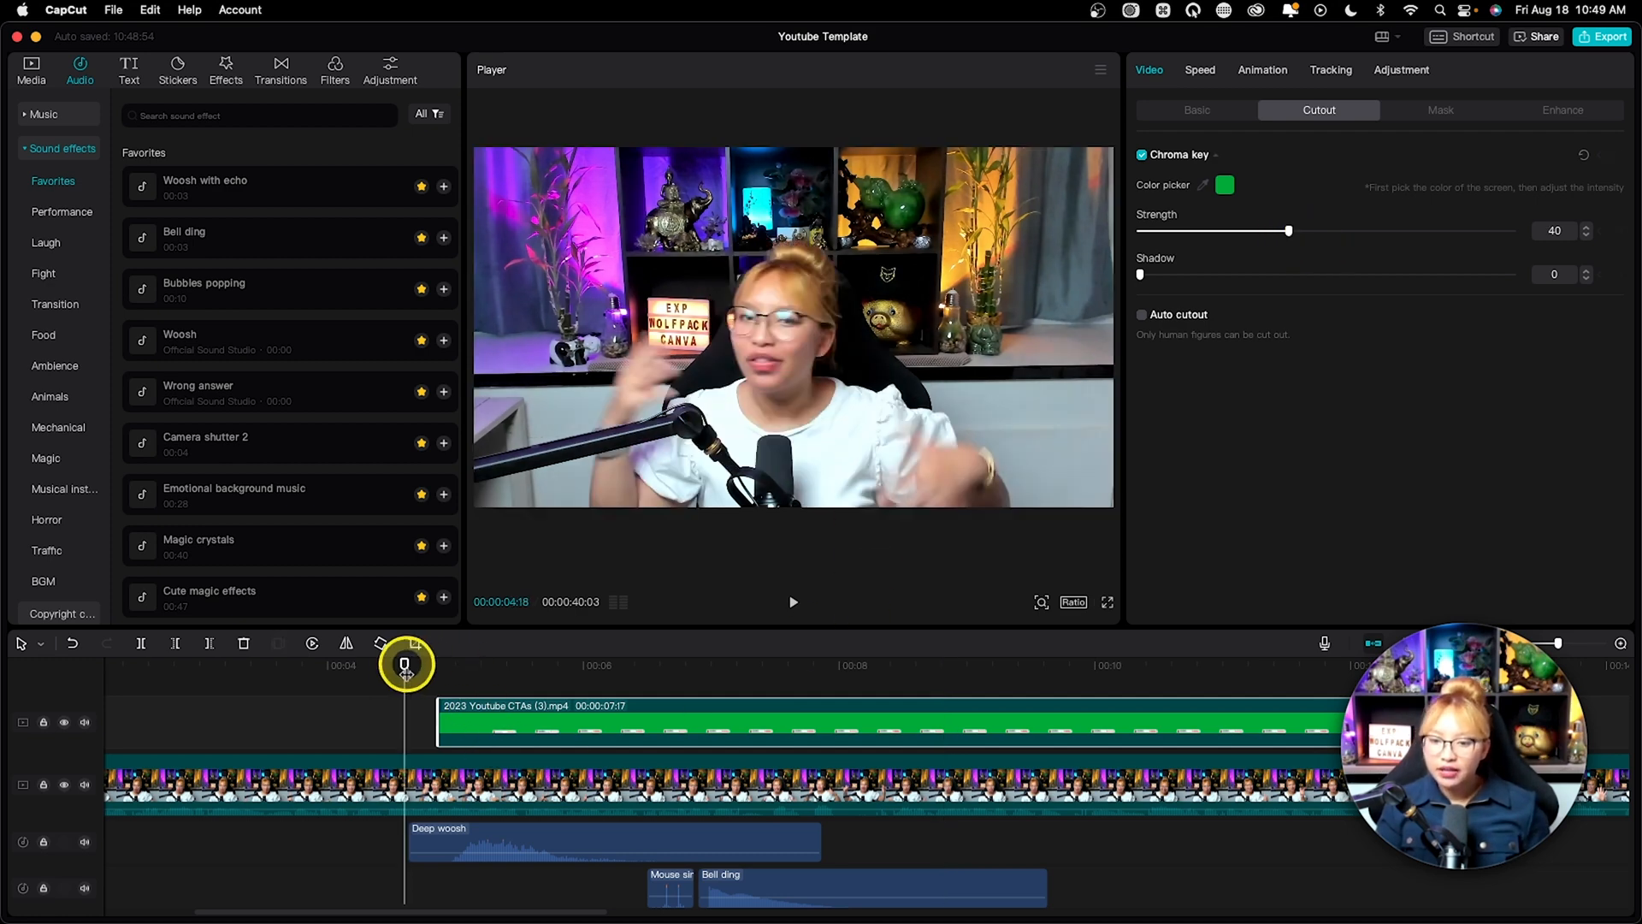
Select the raw talking-head footage clip on the timeline for removal
left_click(793, 601)
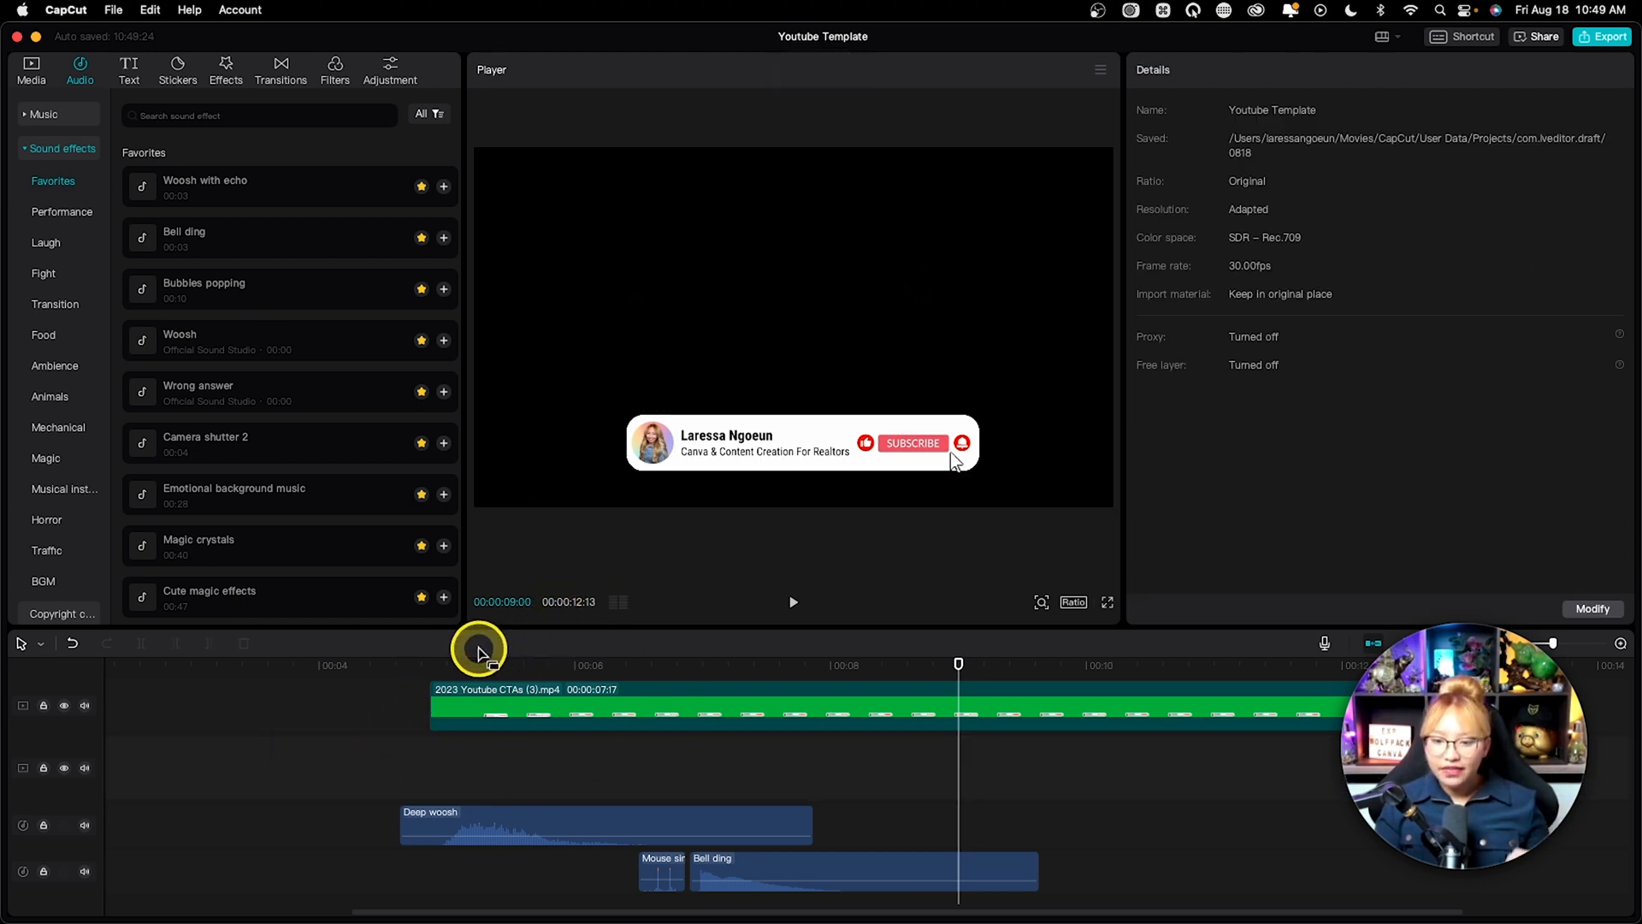
mouse_move(666, 248)
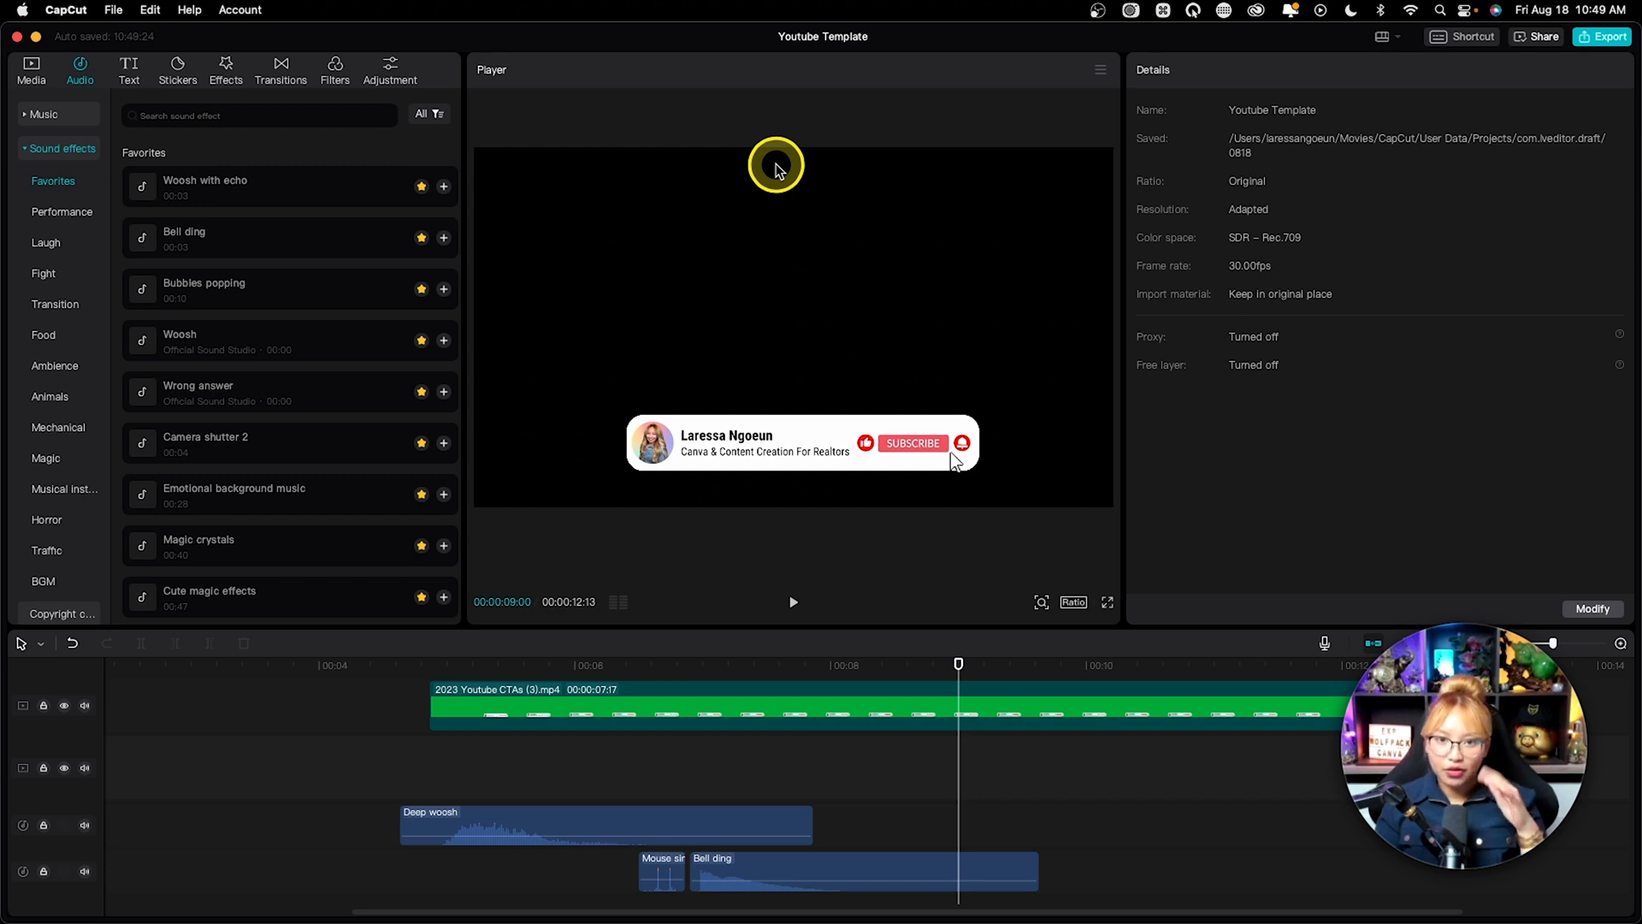
mouse_move(719, 205)
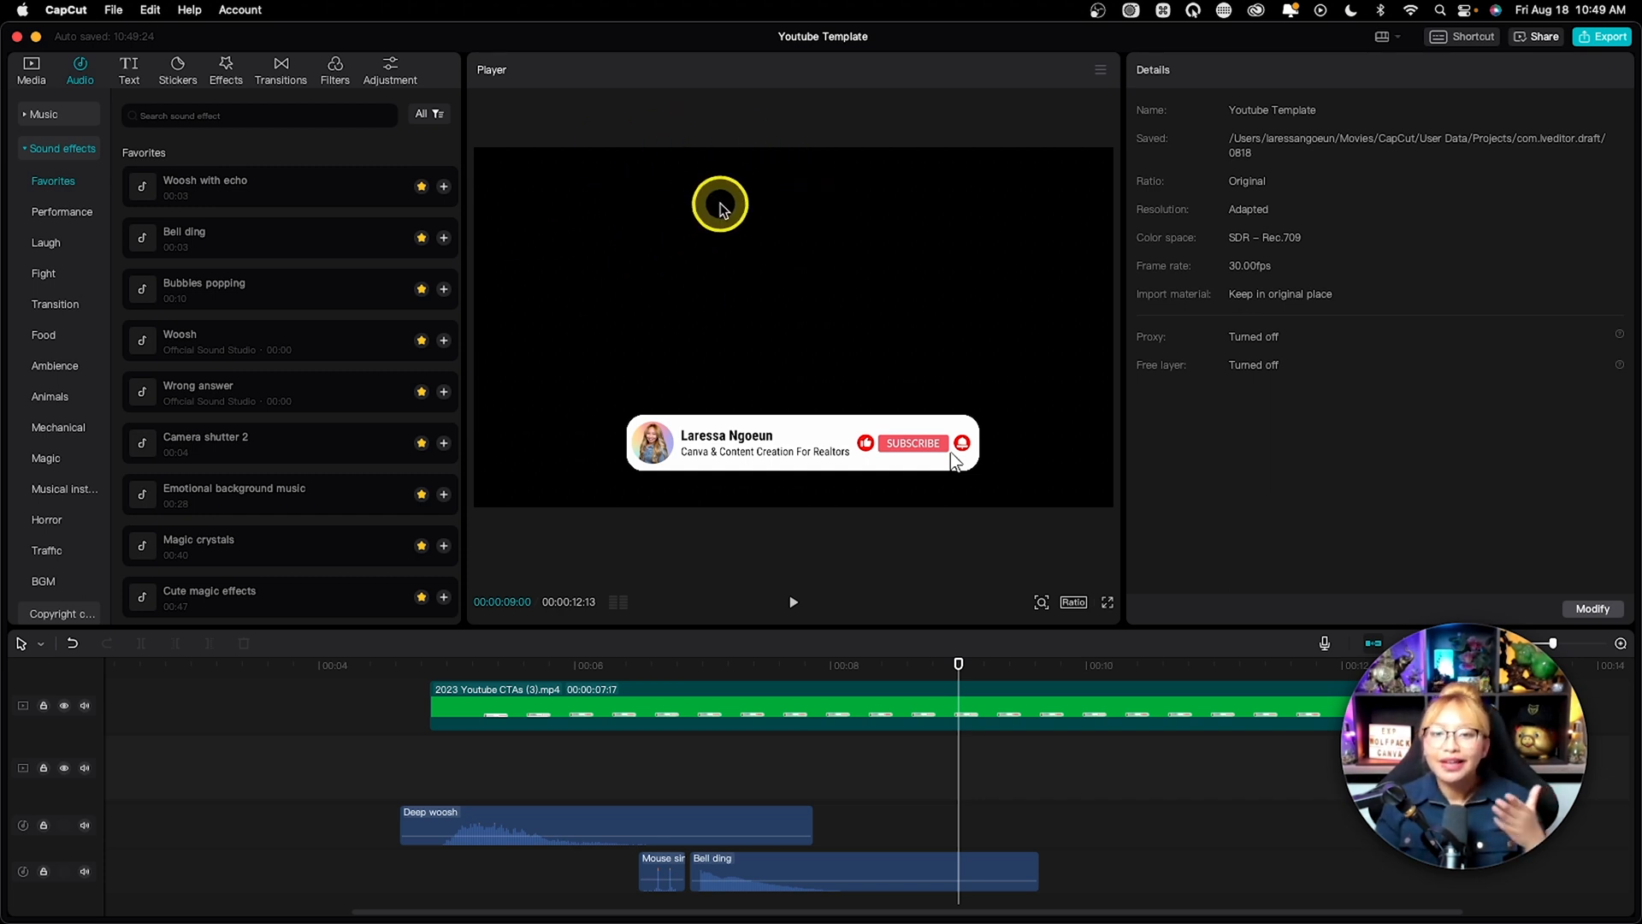
mouse_move(681, 302)
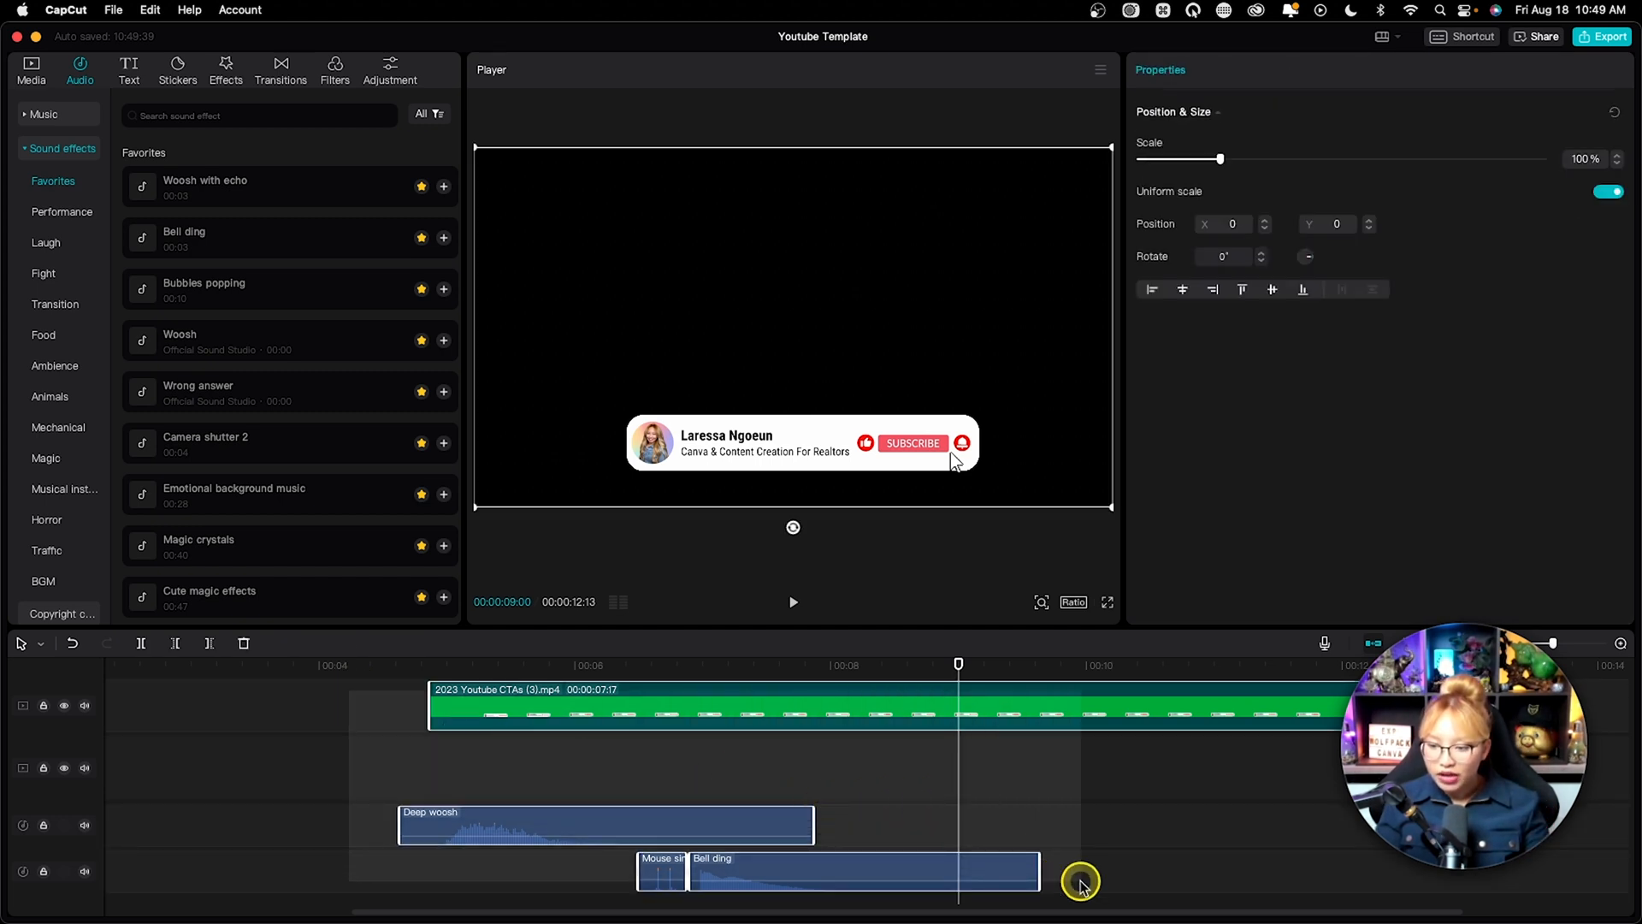
Combine the banner and its woosh, click and bell sounds into Combo A, then show Media
right_click(671, 707)
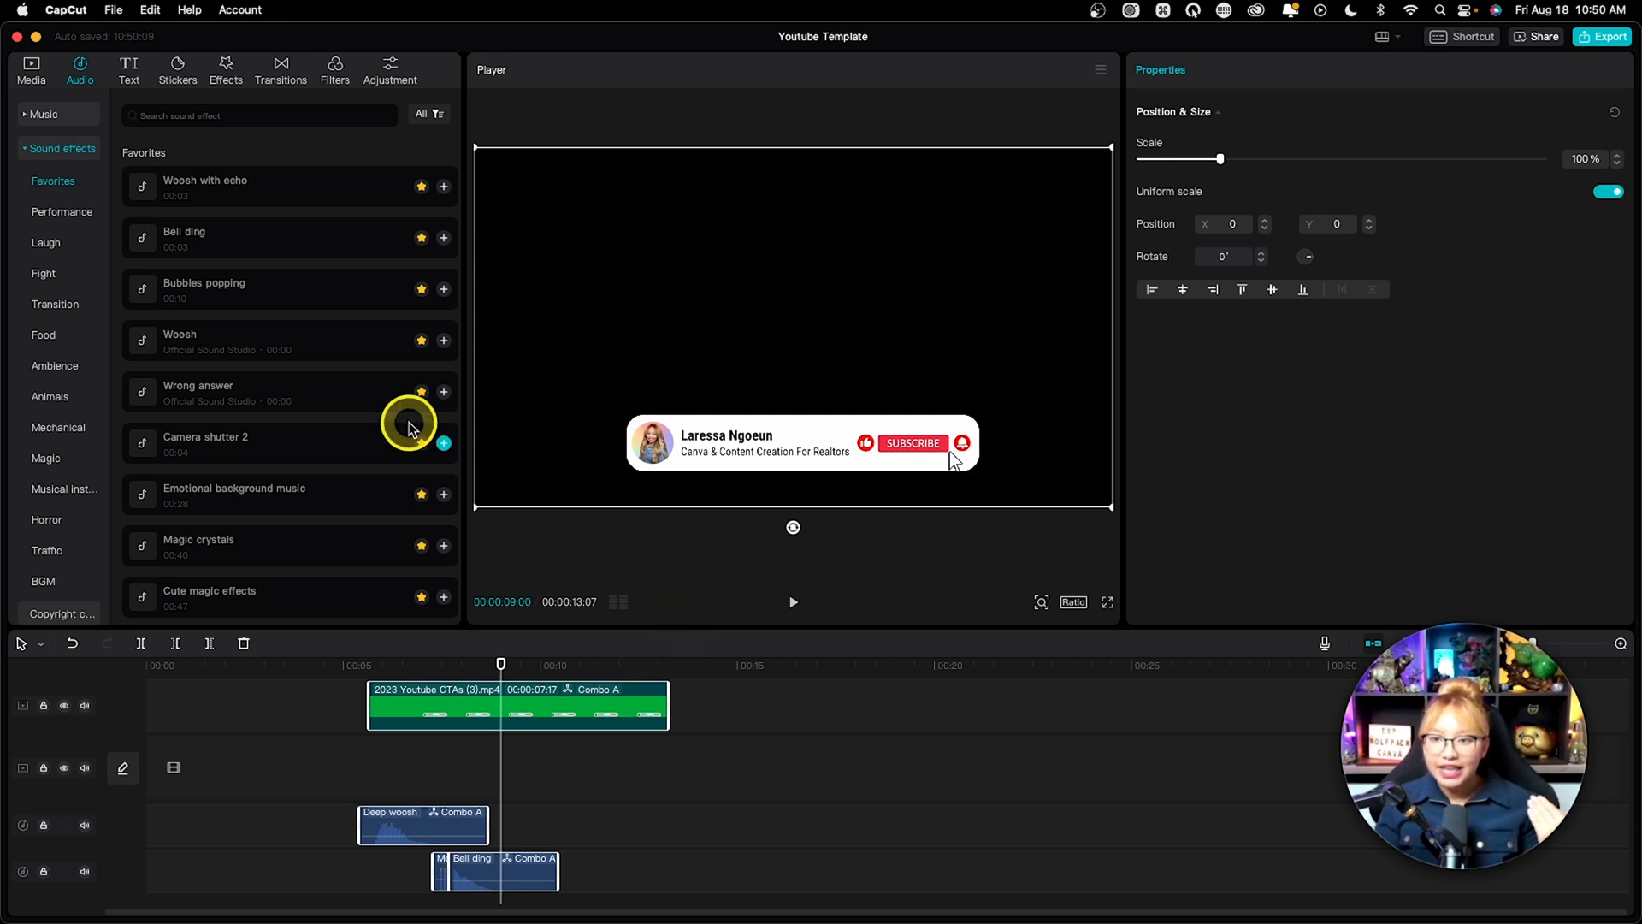
mouse_move(408, 325)
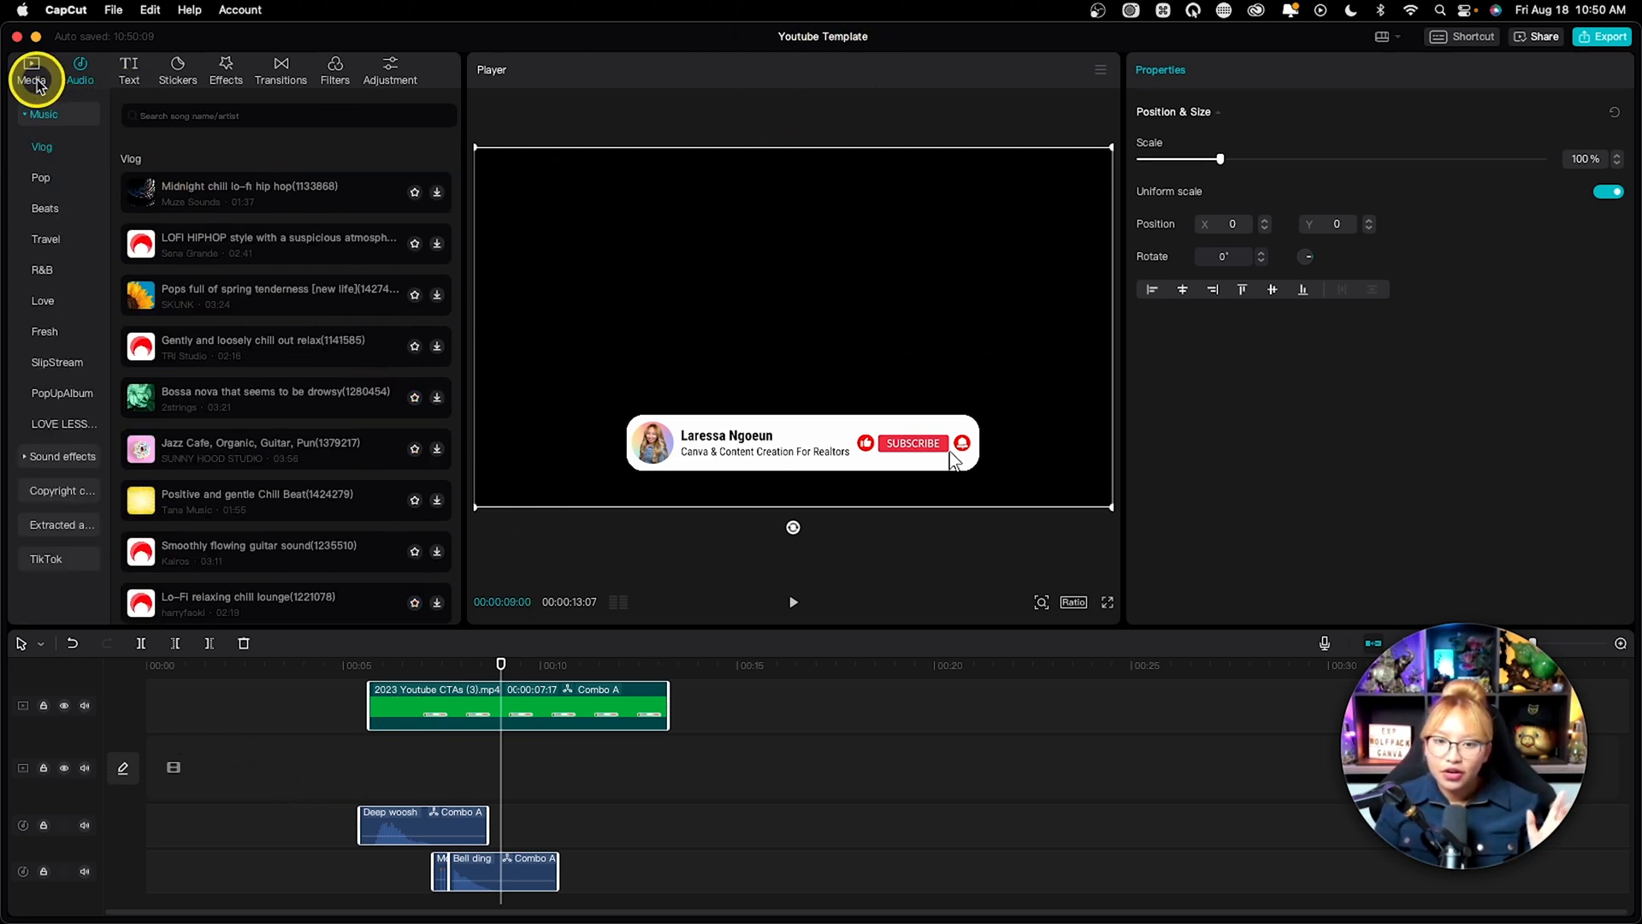
left_click(30, 70)
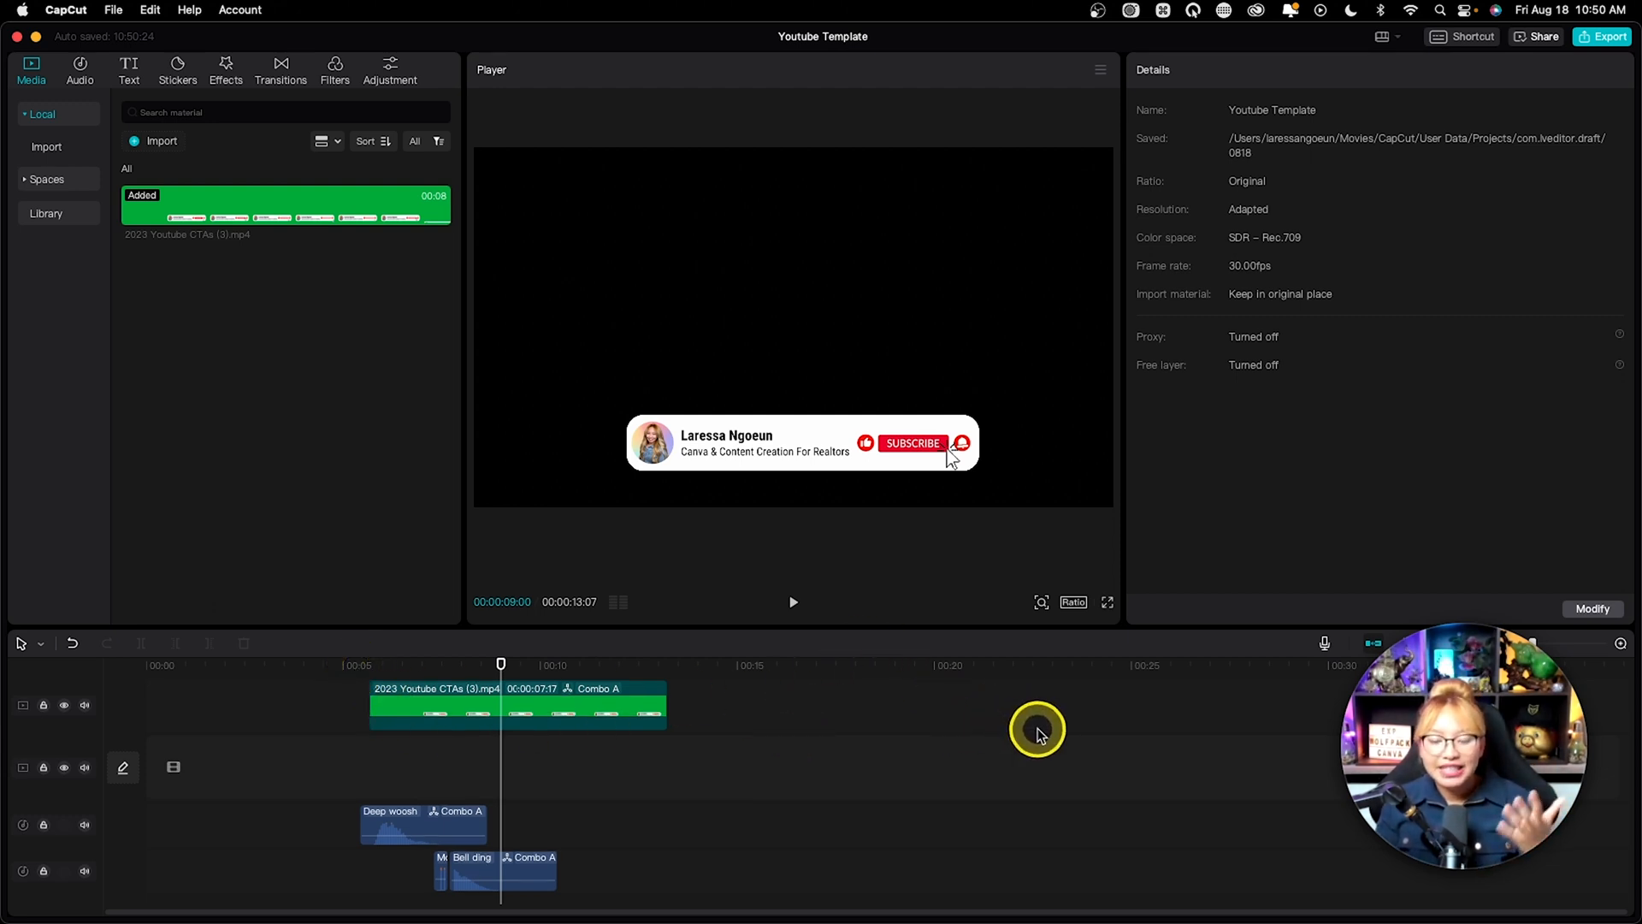
mouse_move(670, 601)
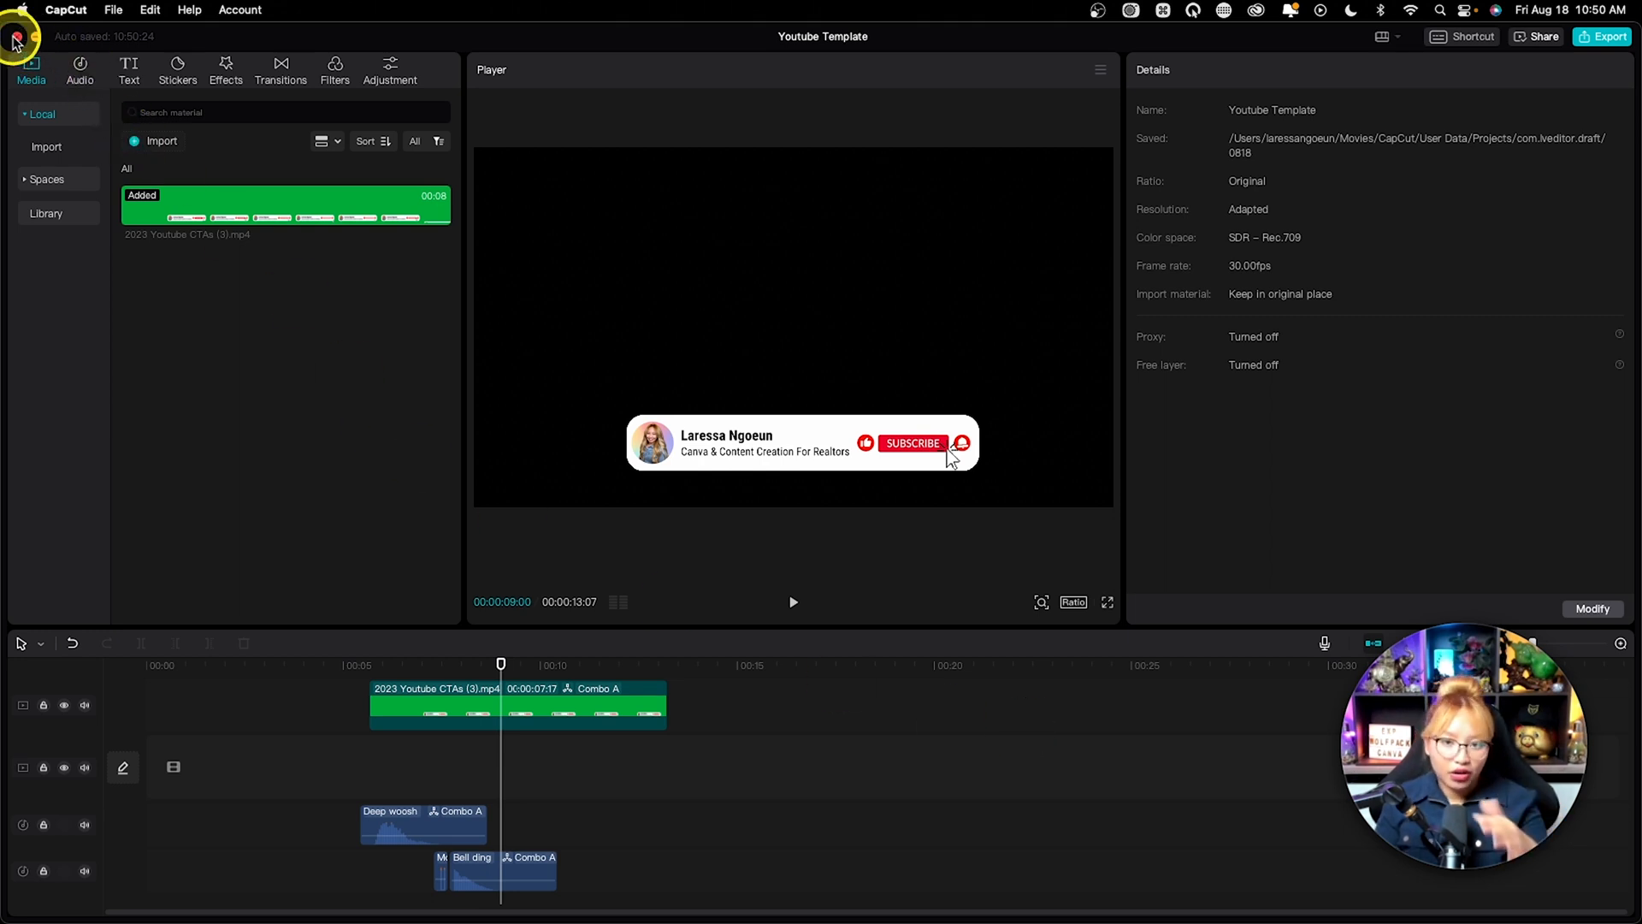
Close the editor and duplicate Youtube Template into a Youtube Template-copy project
left_click(15, 40)
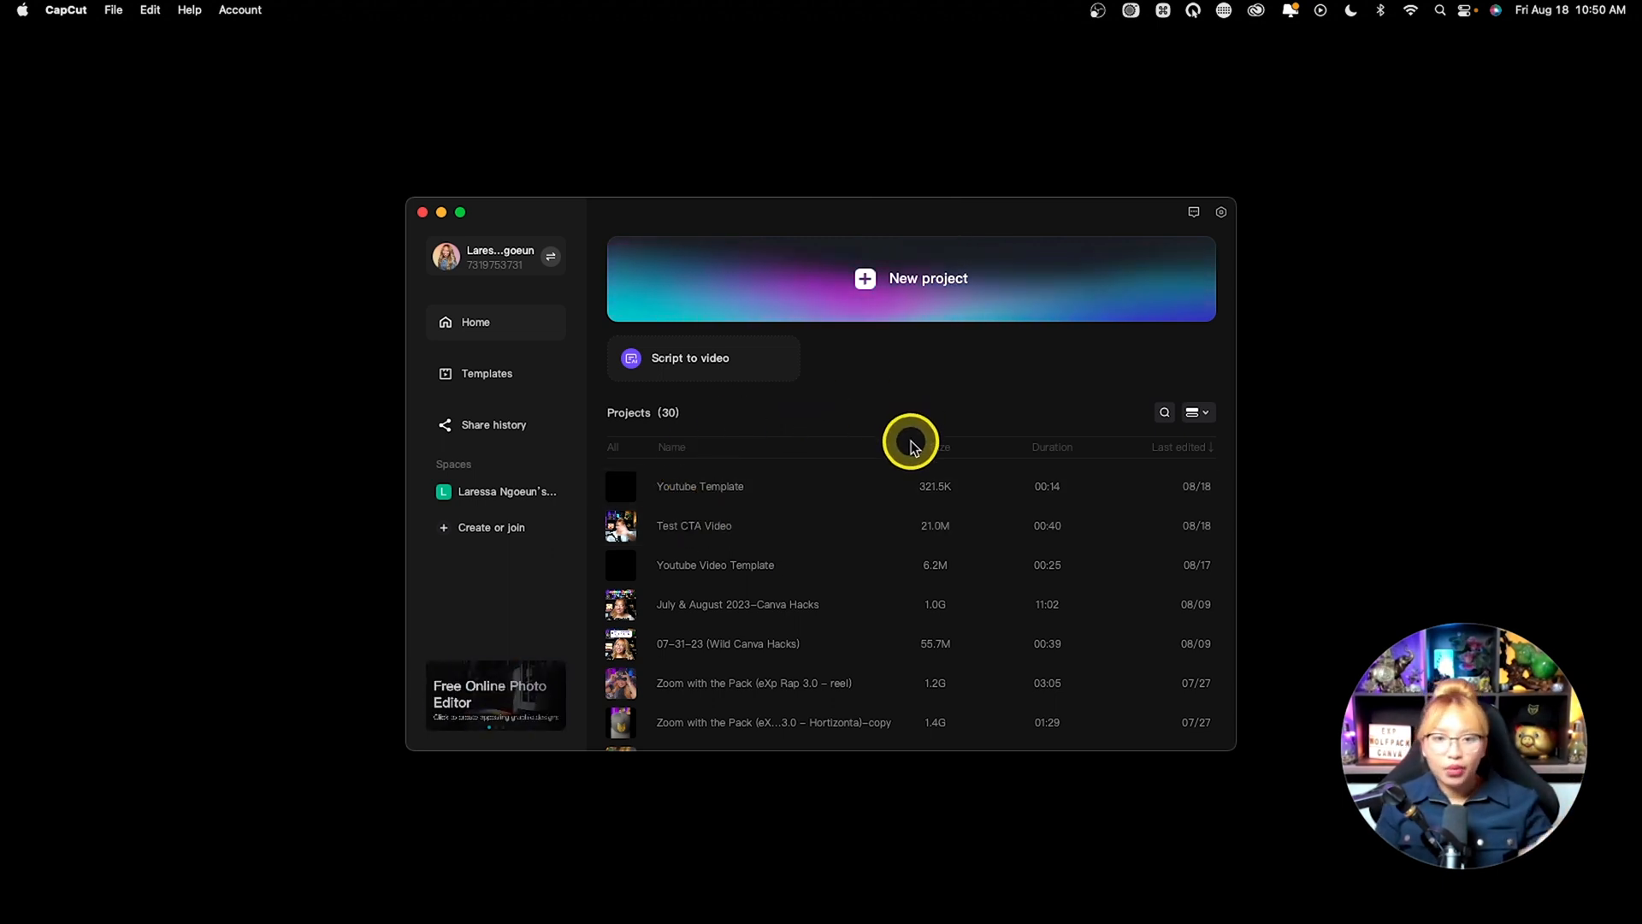
mouse_move(797, 490)
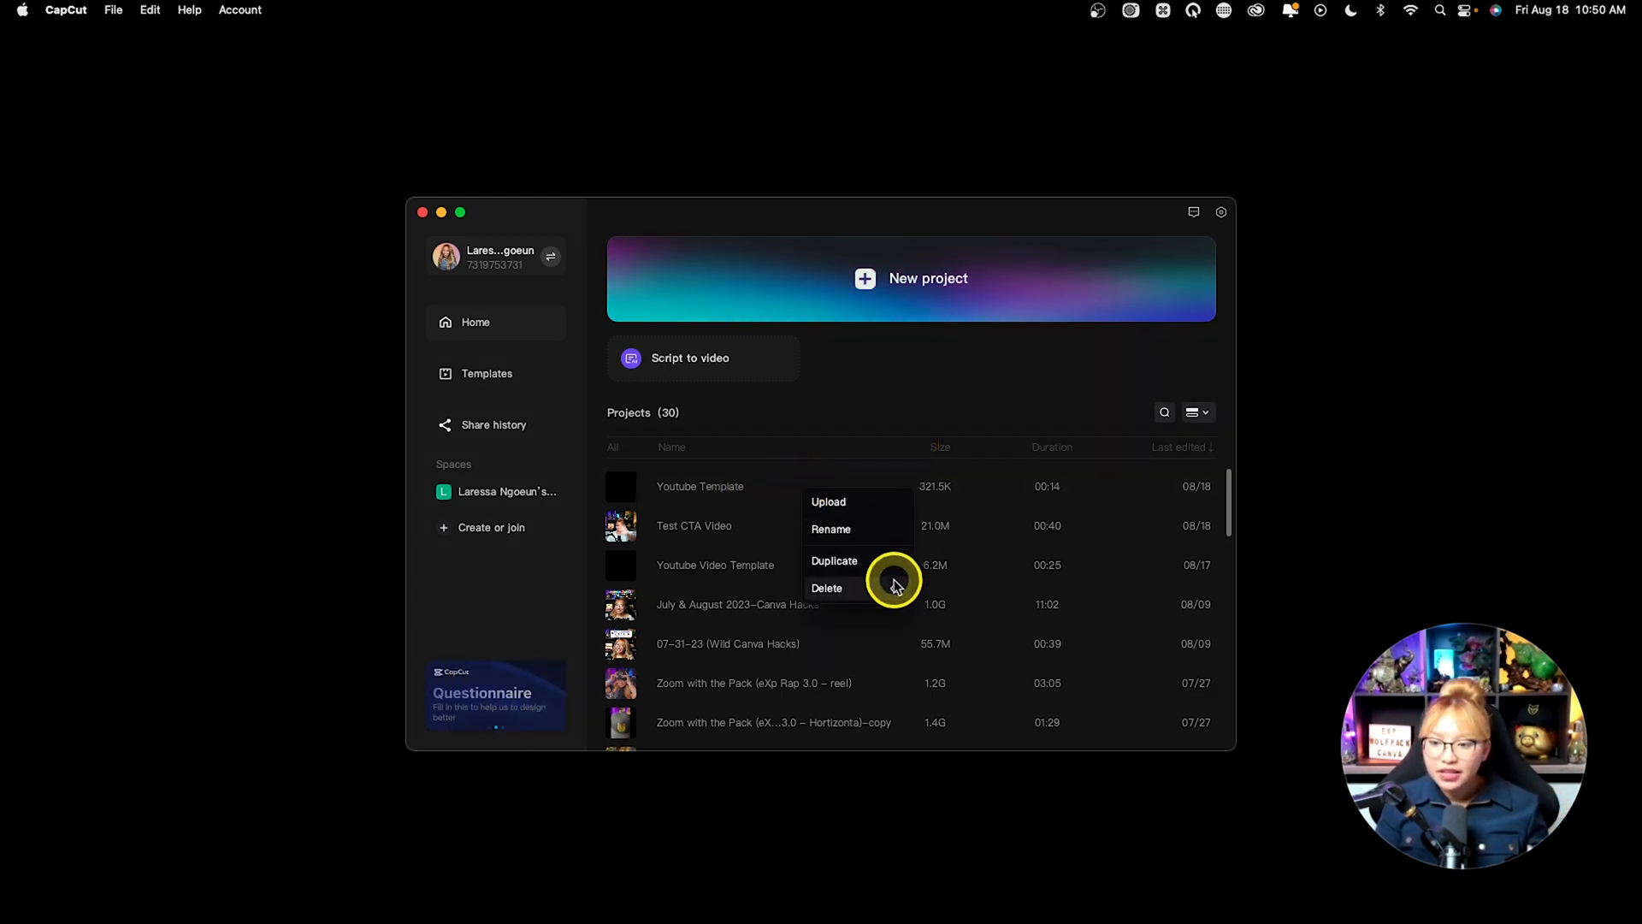
left_click(835, 560)
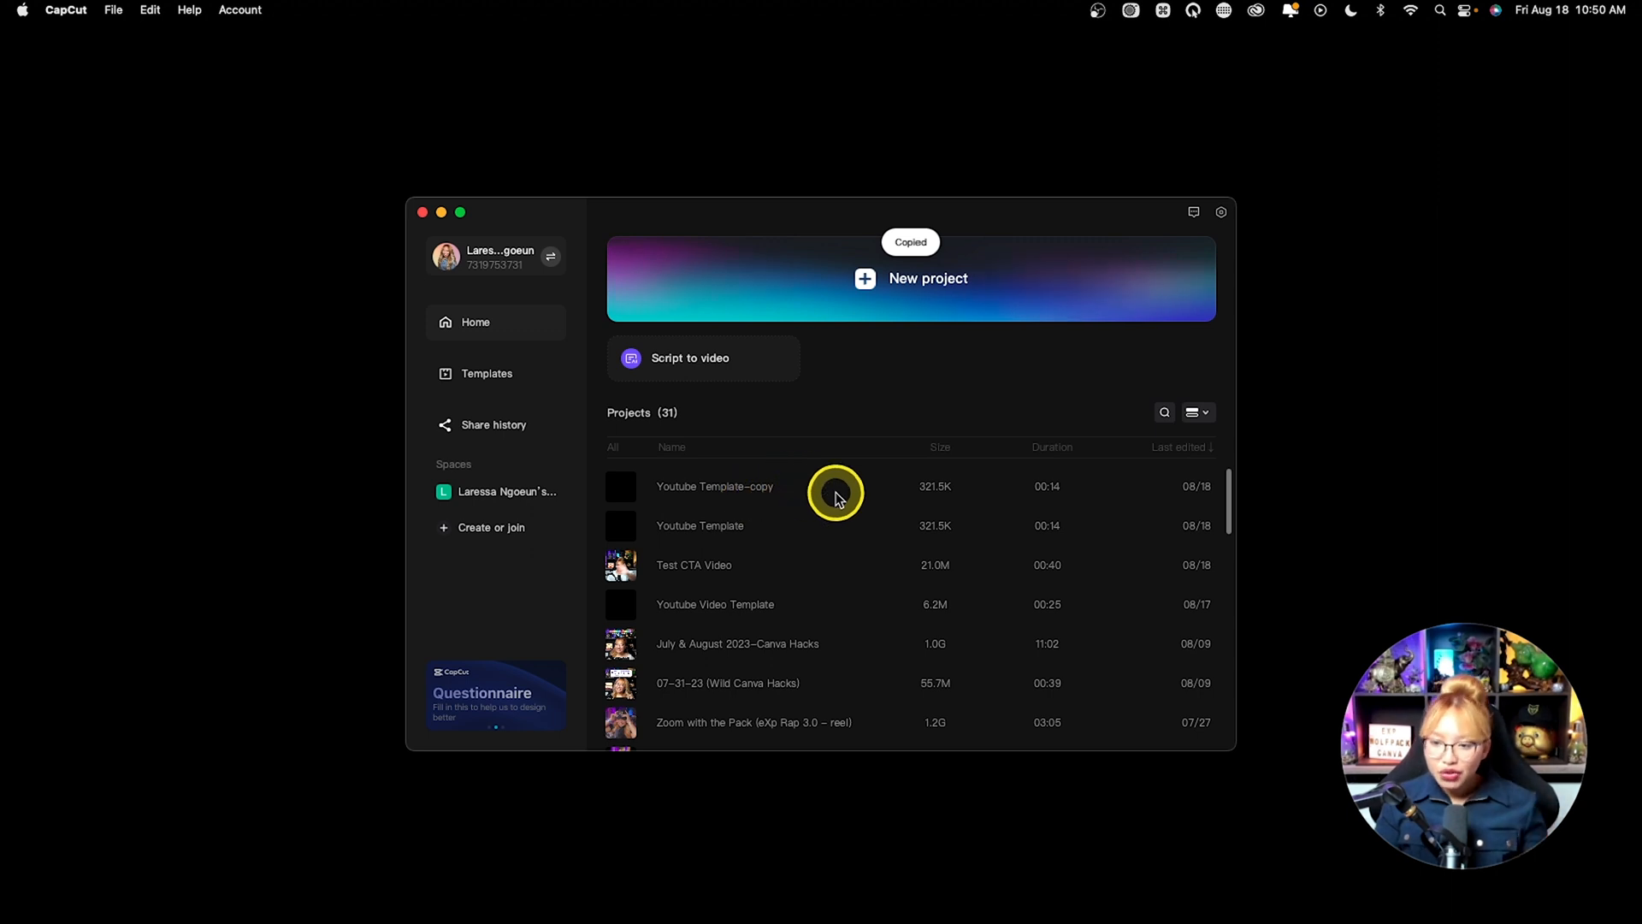